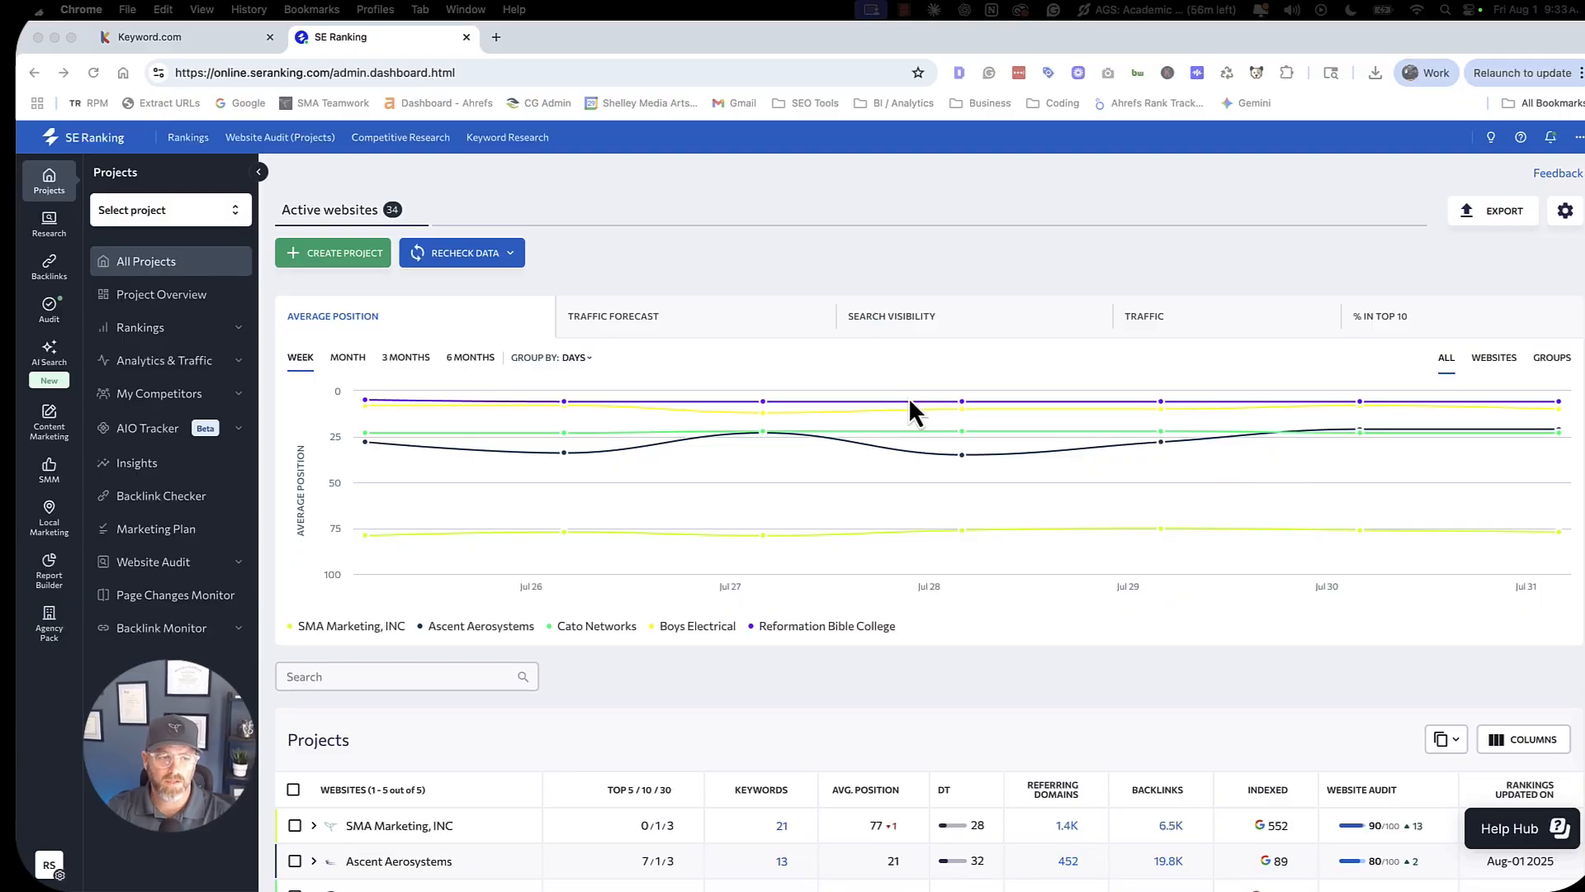
{"action": "mouse_move", "coordinate": [873, 420]}
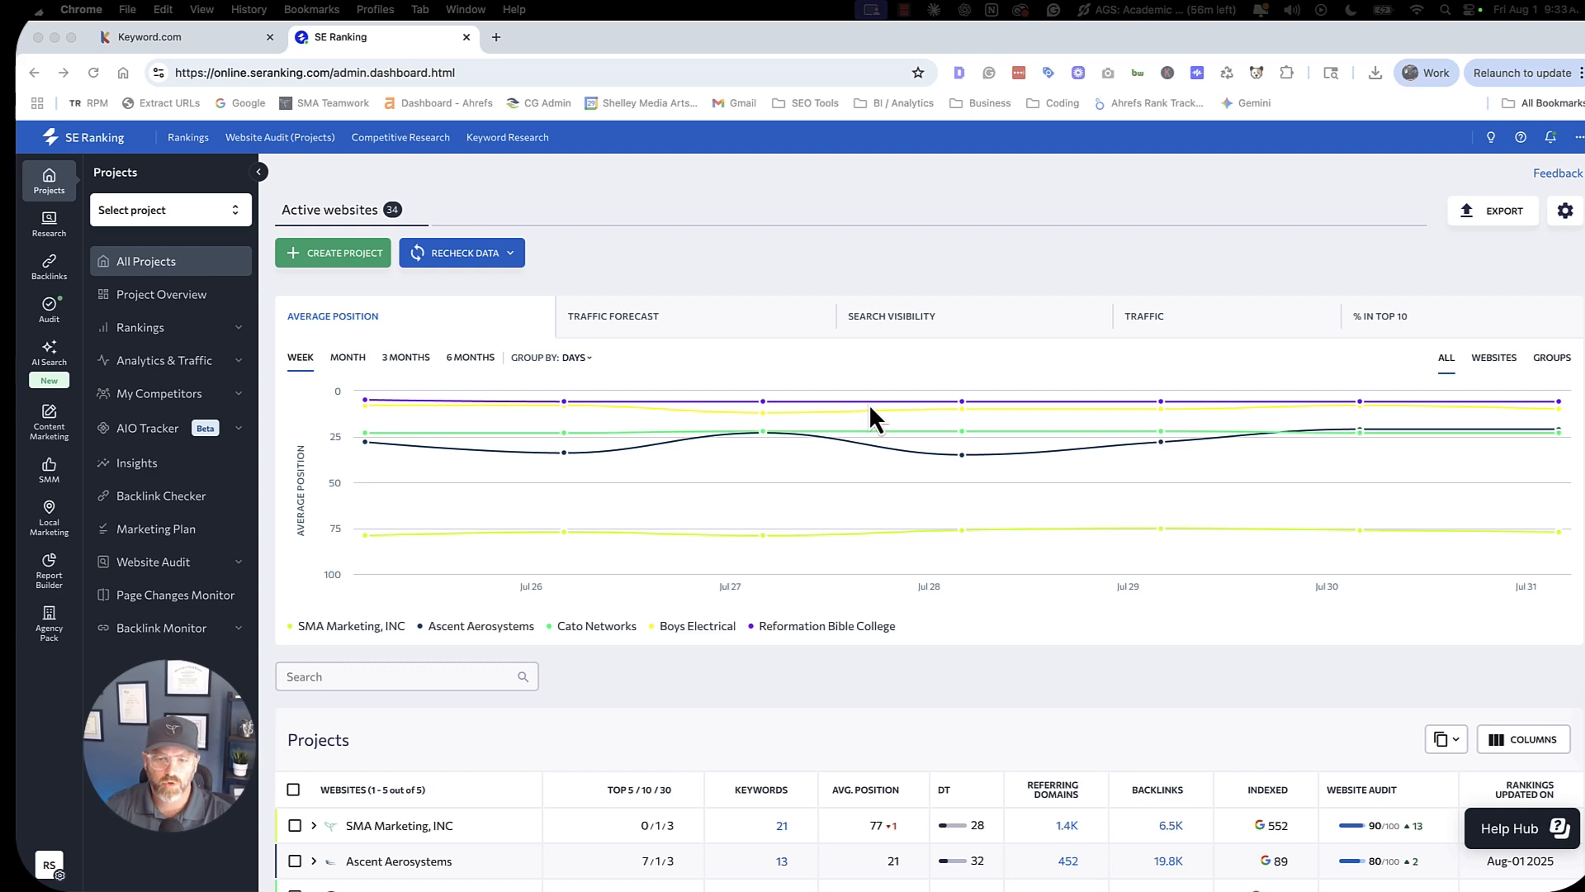
Expand SMA Marketing, INC on All Projects and load its detailed Google USA rankings (21 keywords).
{"action": "scroll", "scroll_direction": "down", "scroll_amount": 3}
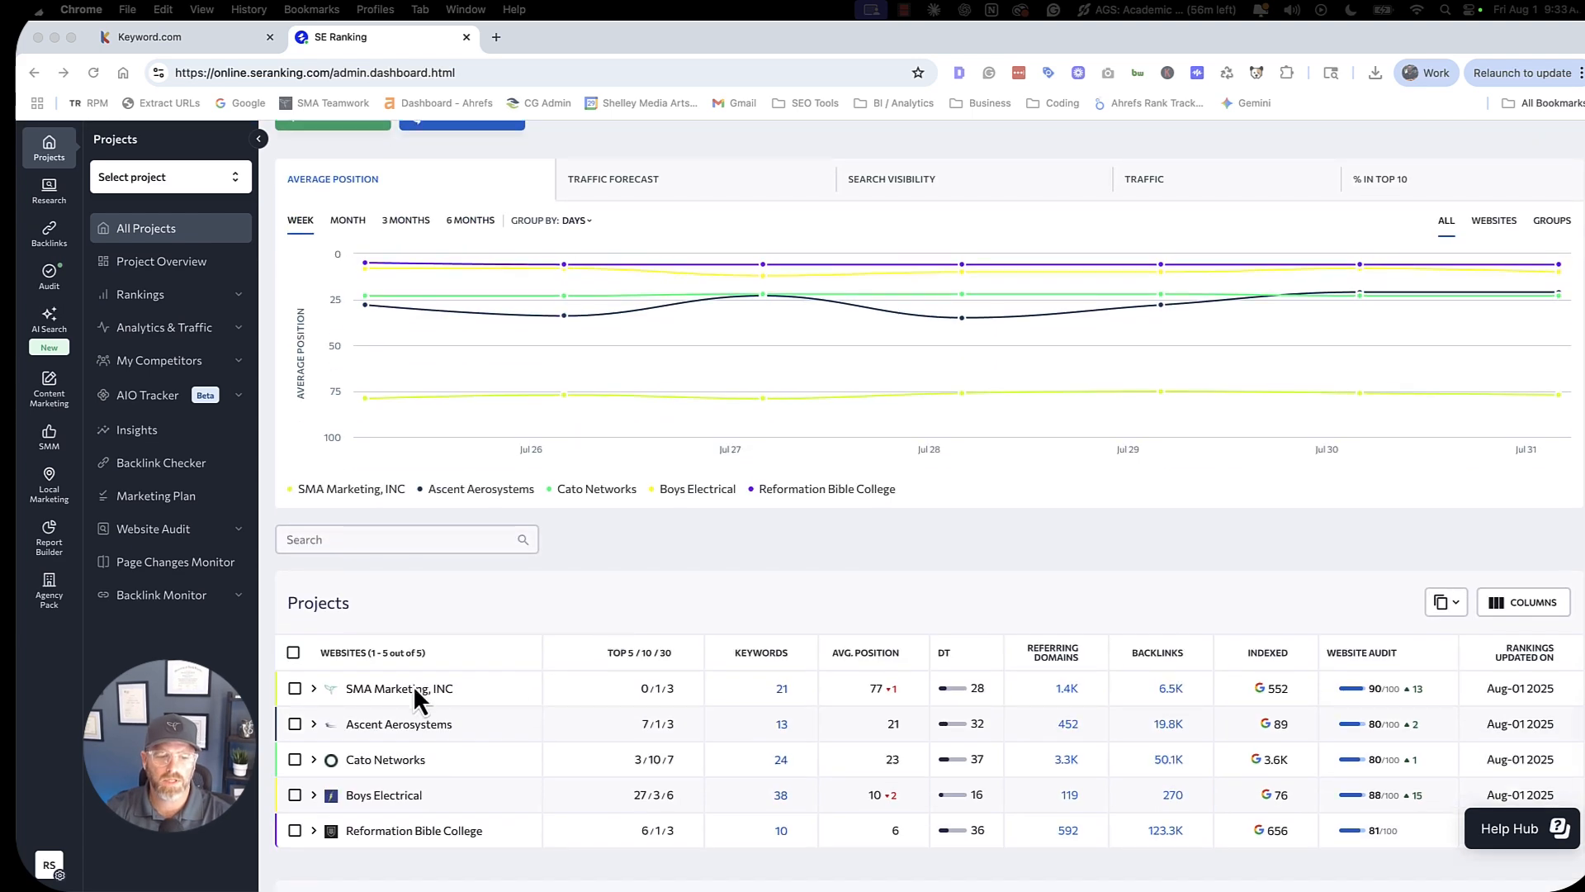
{"action": "left_click", "coordinate": [314, 688]}
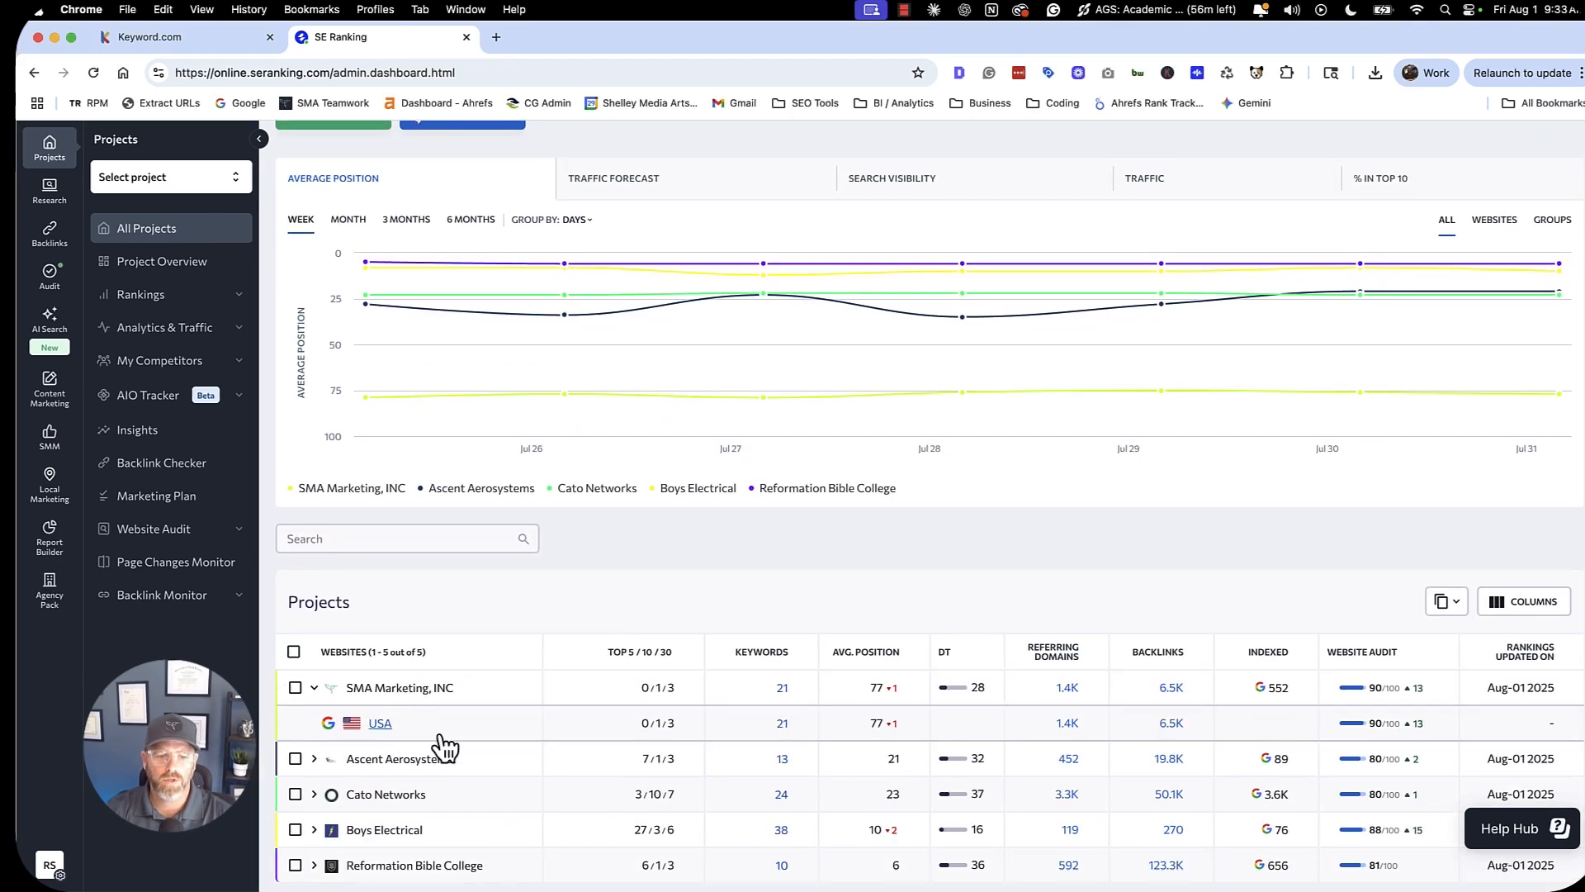
{"action": "left_click", "coordinate": [170, 176]}
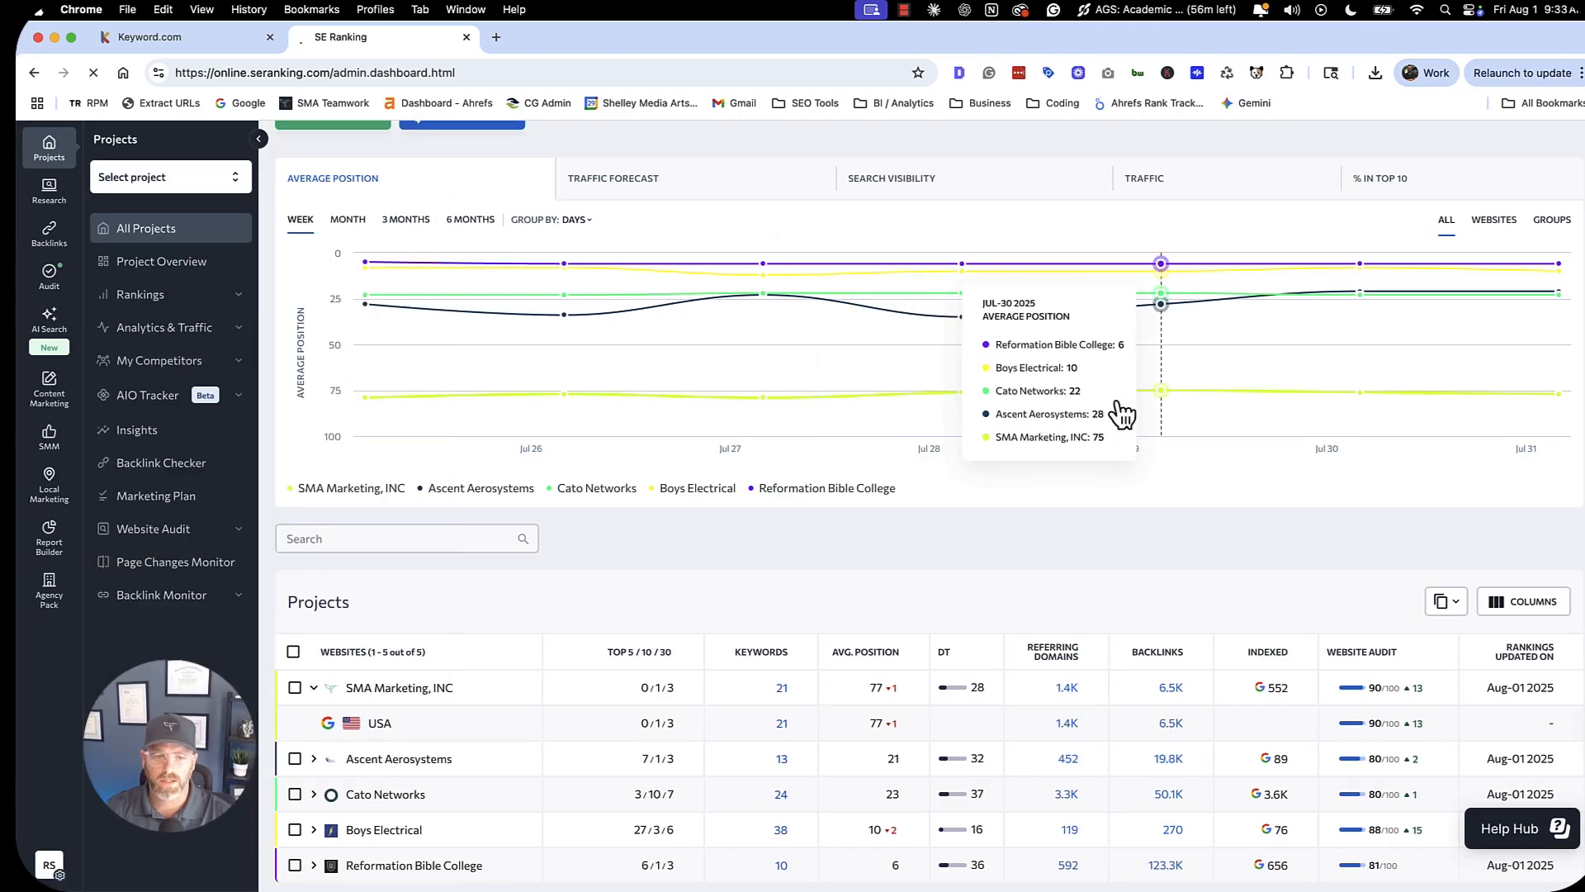
{"action": "left_click", "coordinate": [398, 688]}
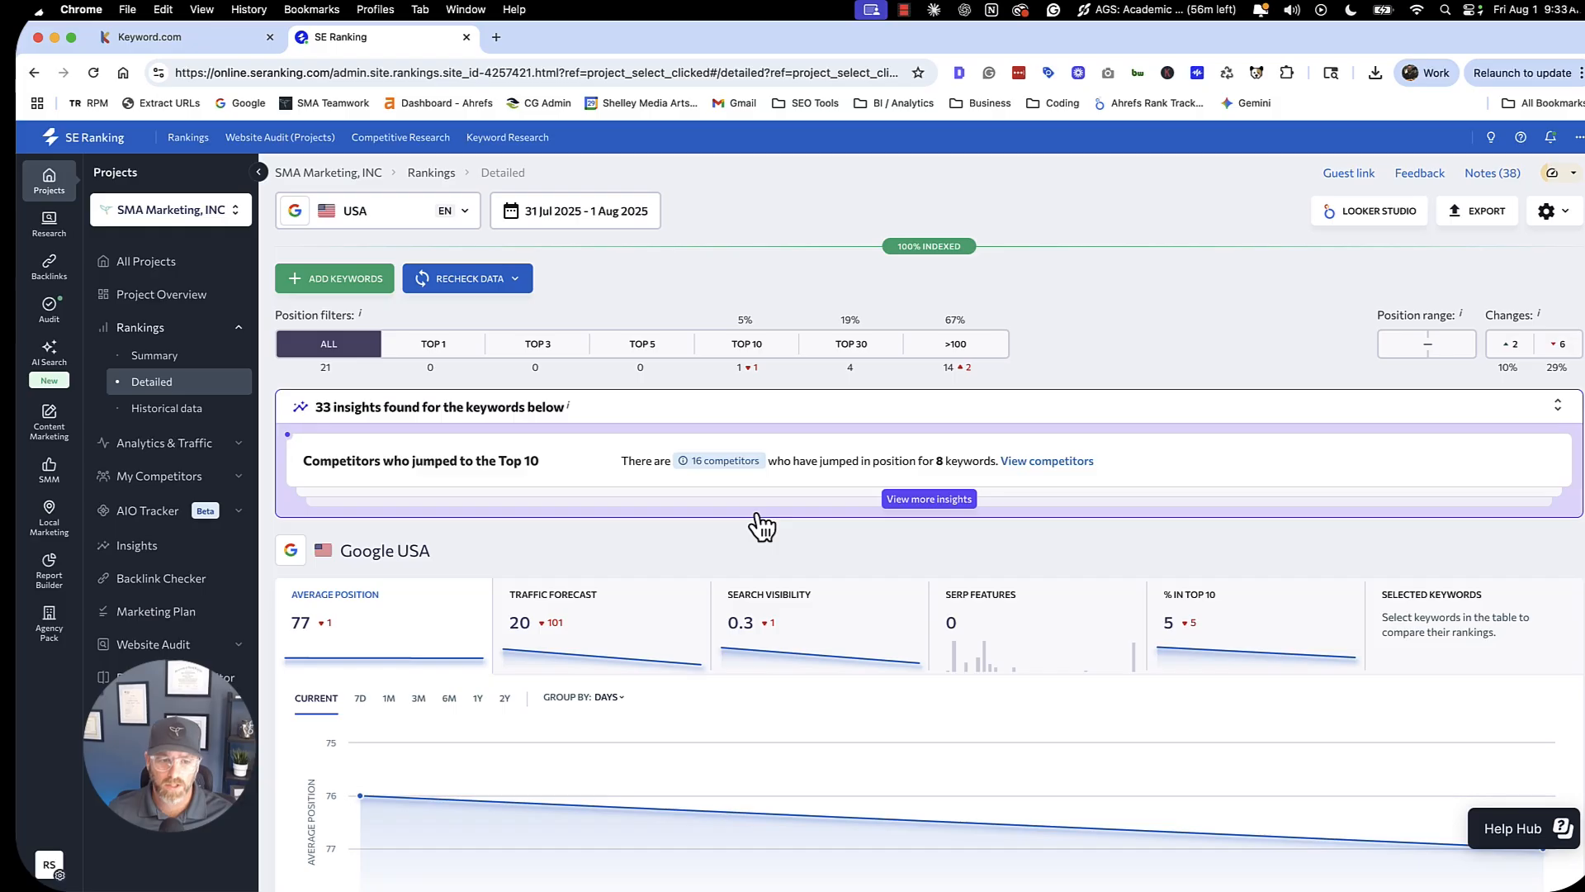
{"action": "scroll", "scroll_direction": "down", "scroll_amount": 3}
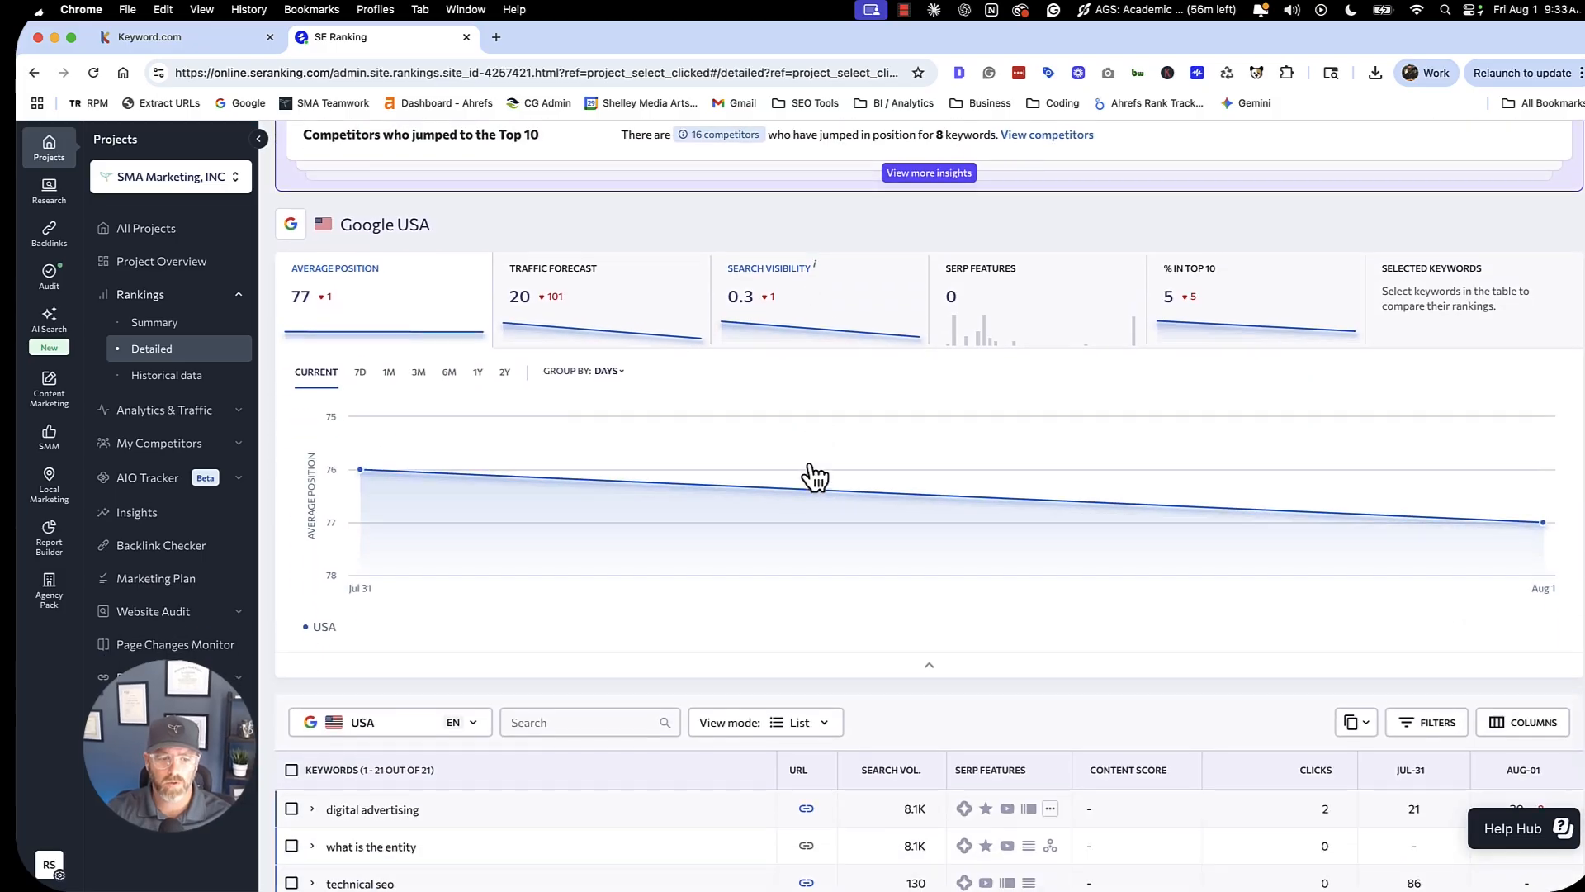
{"action": "scroll", "scroll_direction": "down", "scroll_amount": 3}
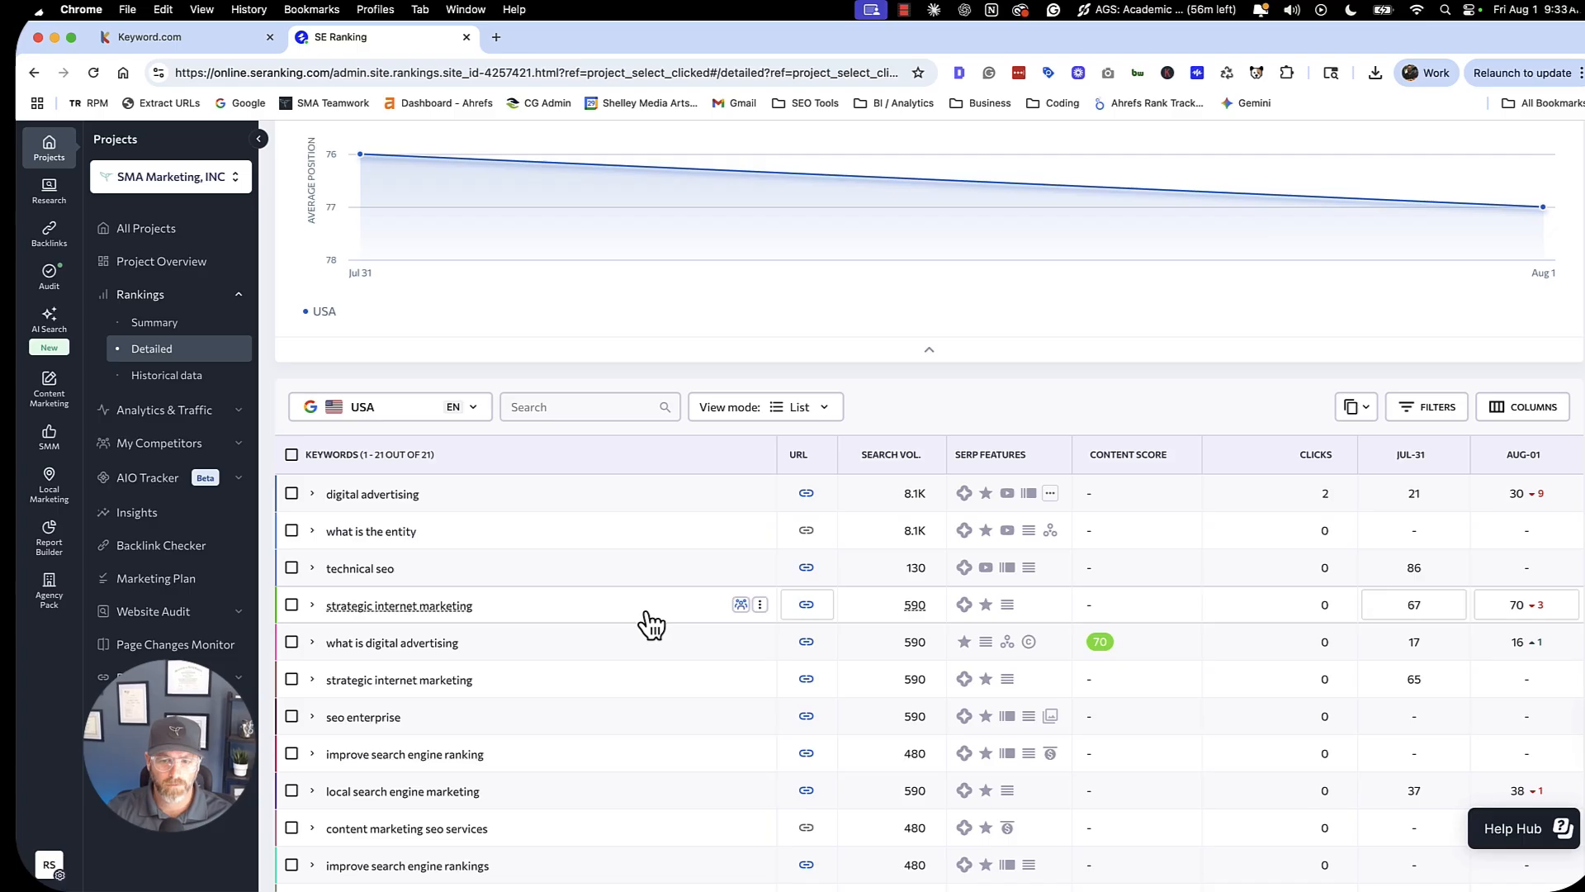
{"action": "scroll", "scroll_direction": "down", "scroll_amount": 3}
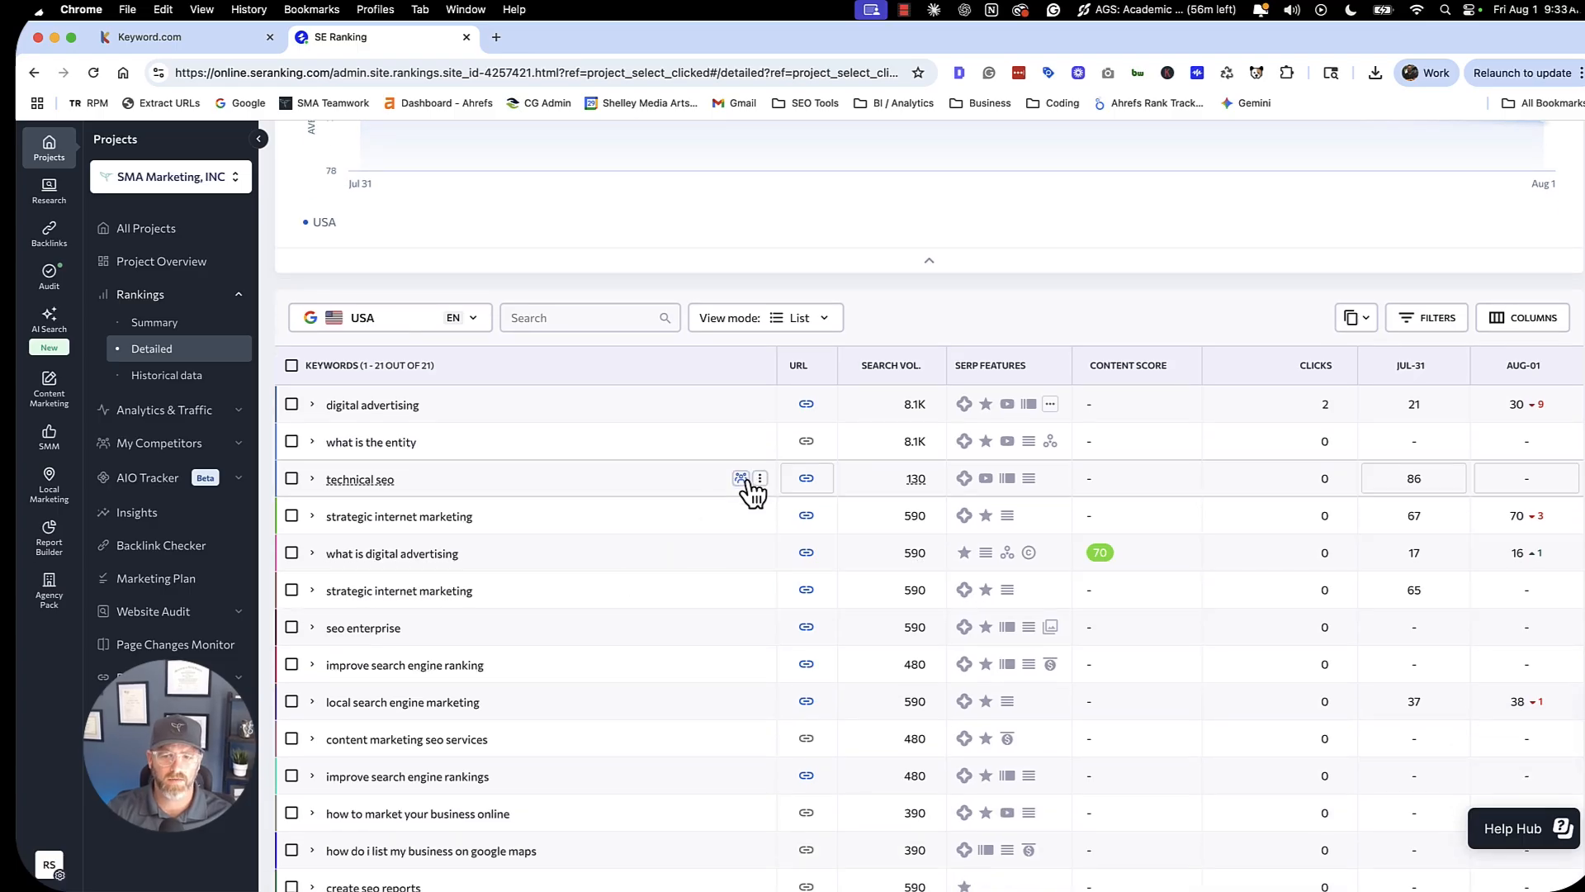
{"action": "mouse_move", "coordinate": [884, 445]}
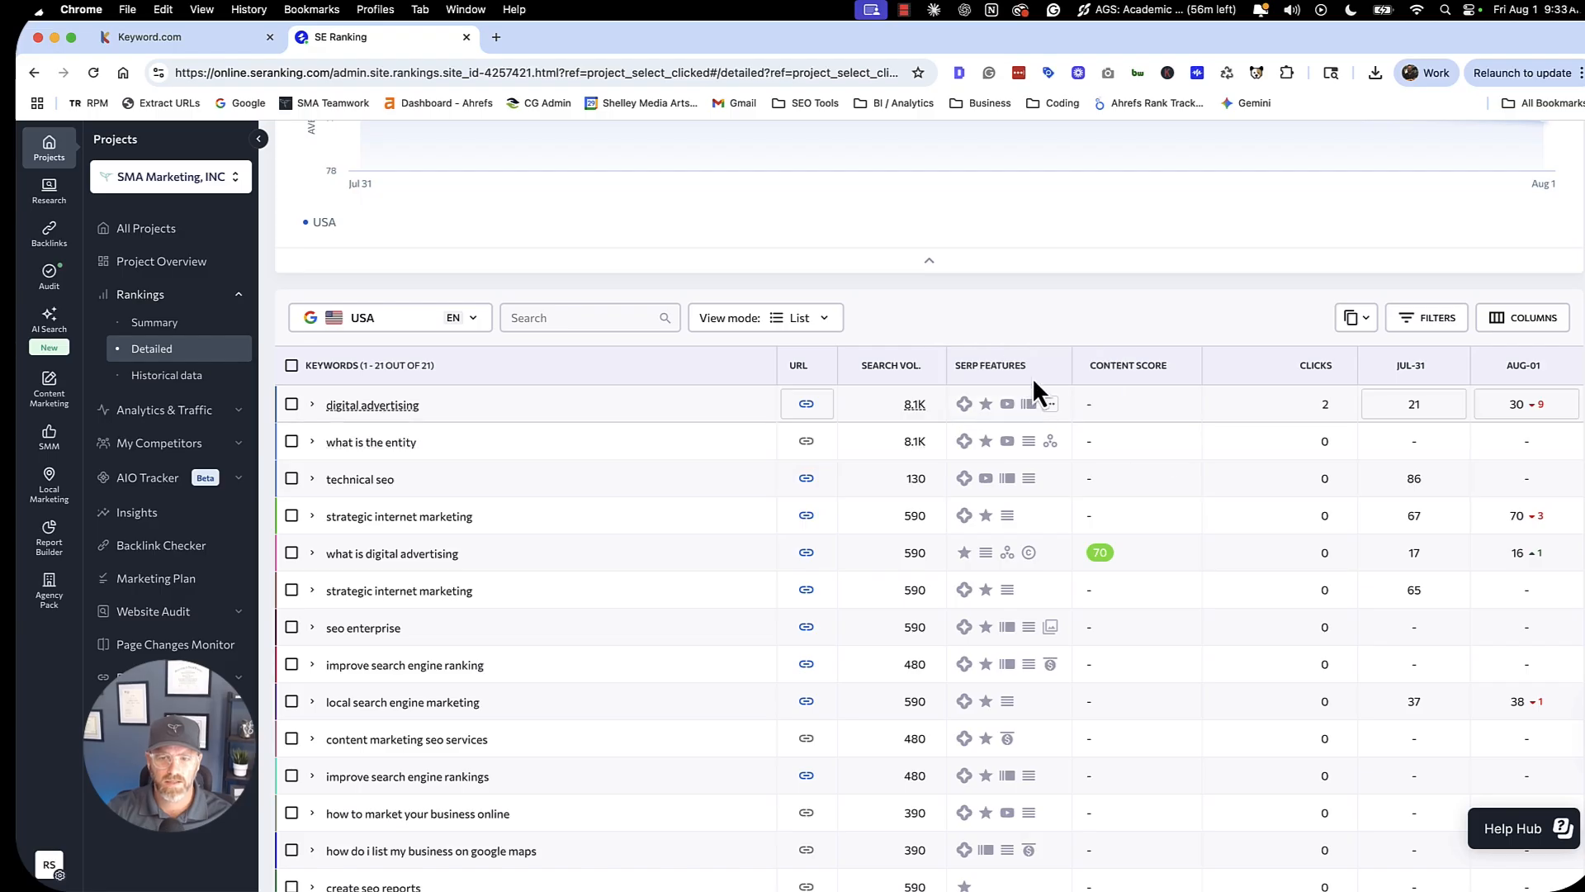
{"action": "mouse_move", "coordinate": [963, 441]}
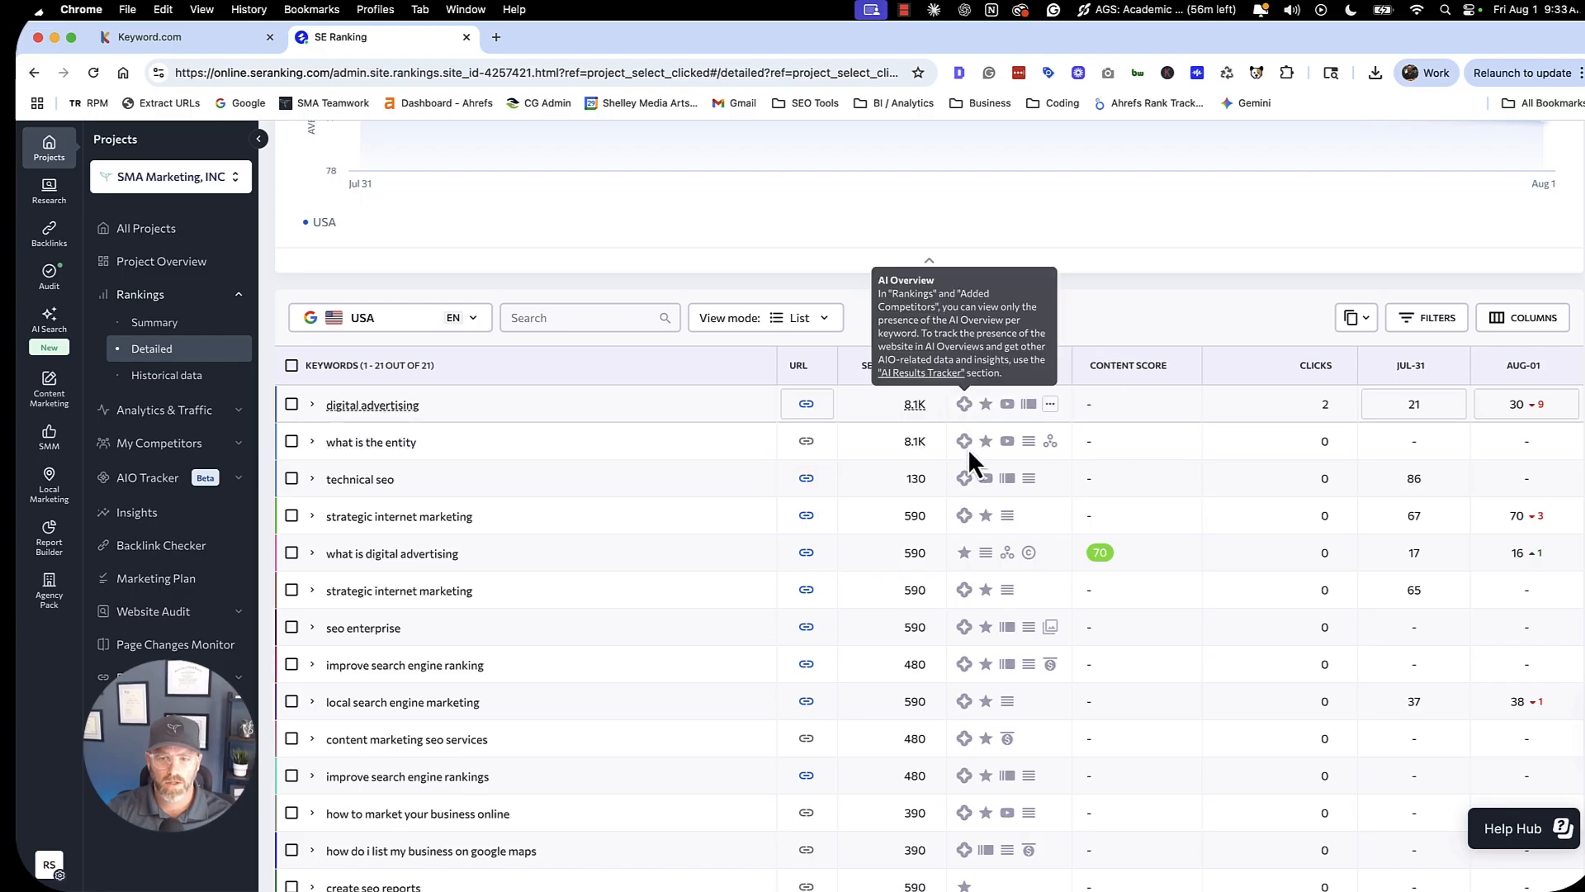
{"action": "mouse_move", "coordinate": [971, 534]}
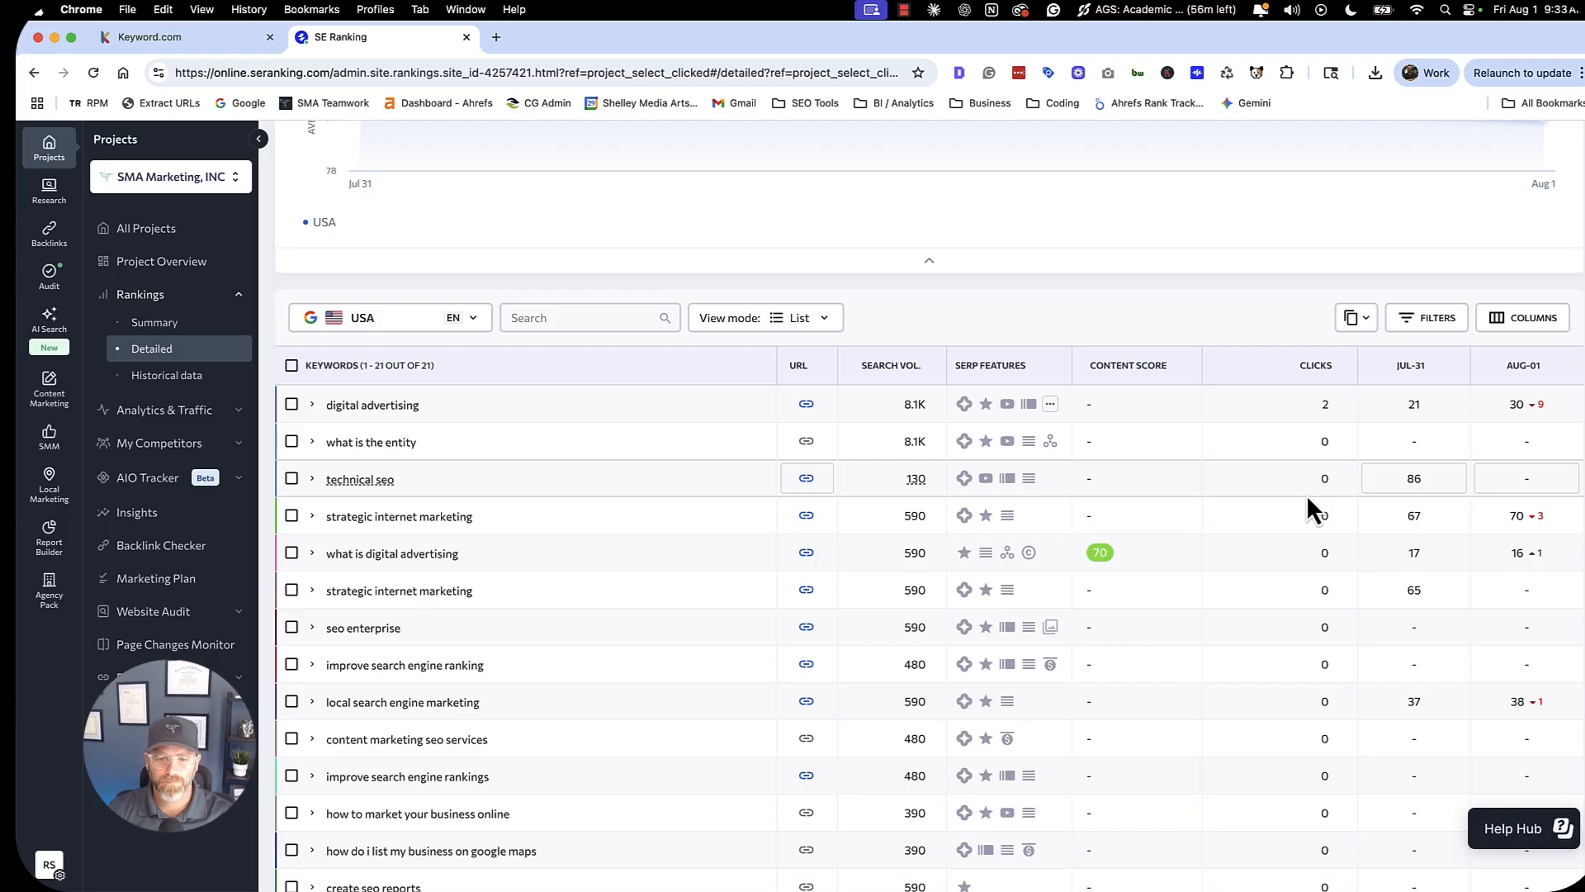
{"action": "mouse_move", "coordinate": [306, 237]}
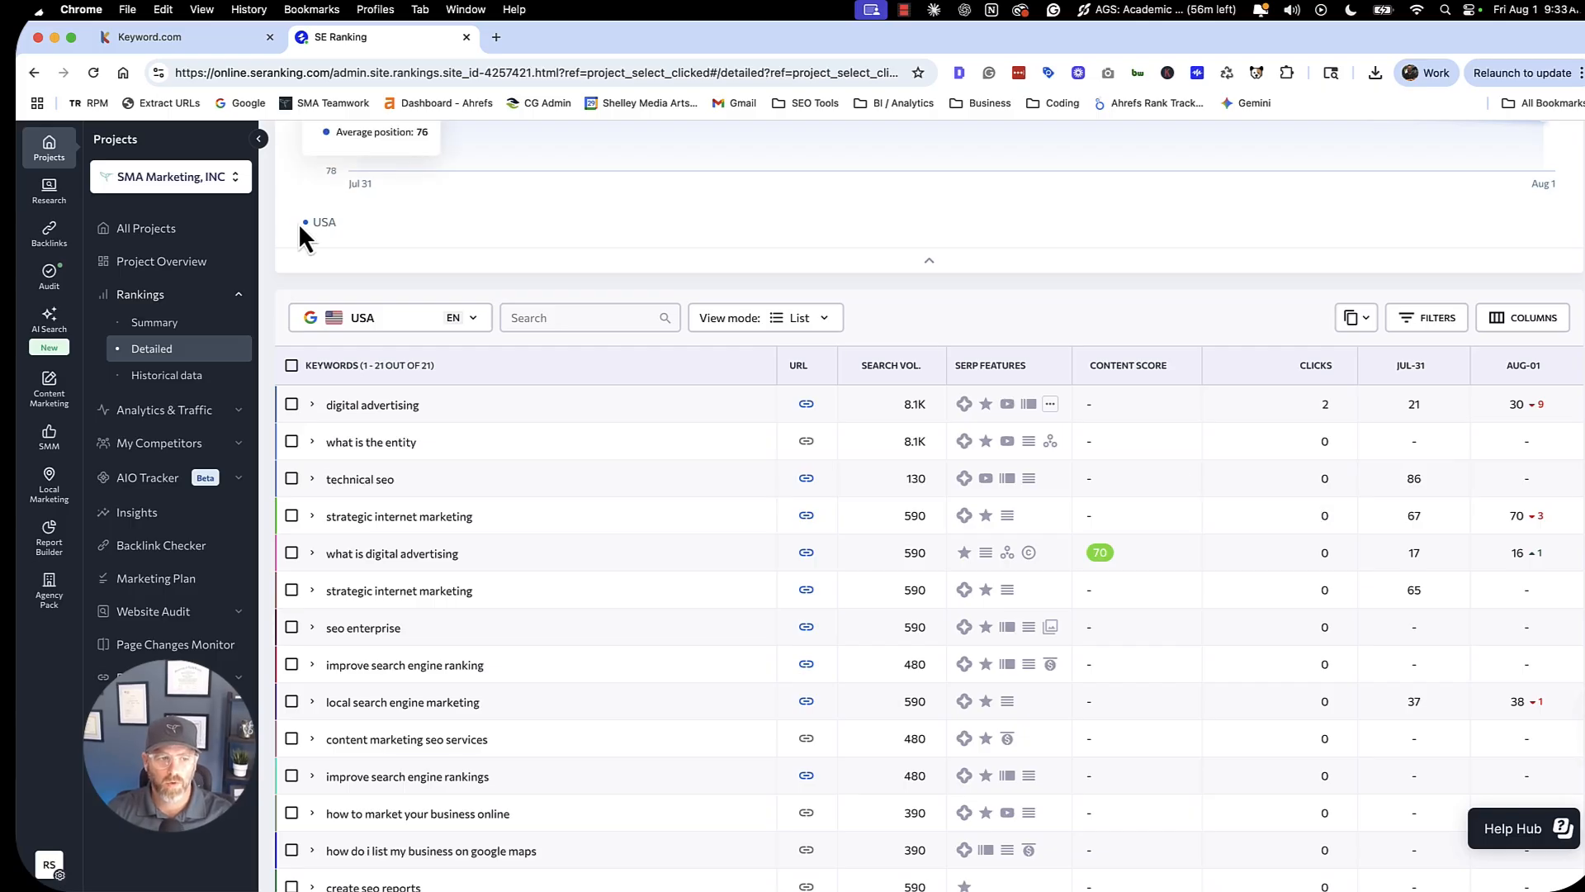
{"action": "mouse_move", "coordinate": [132, 487]}
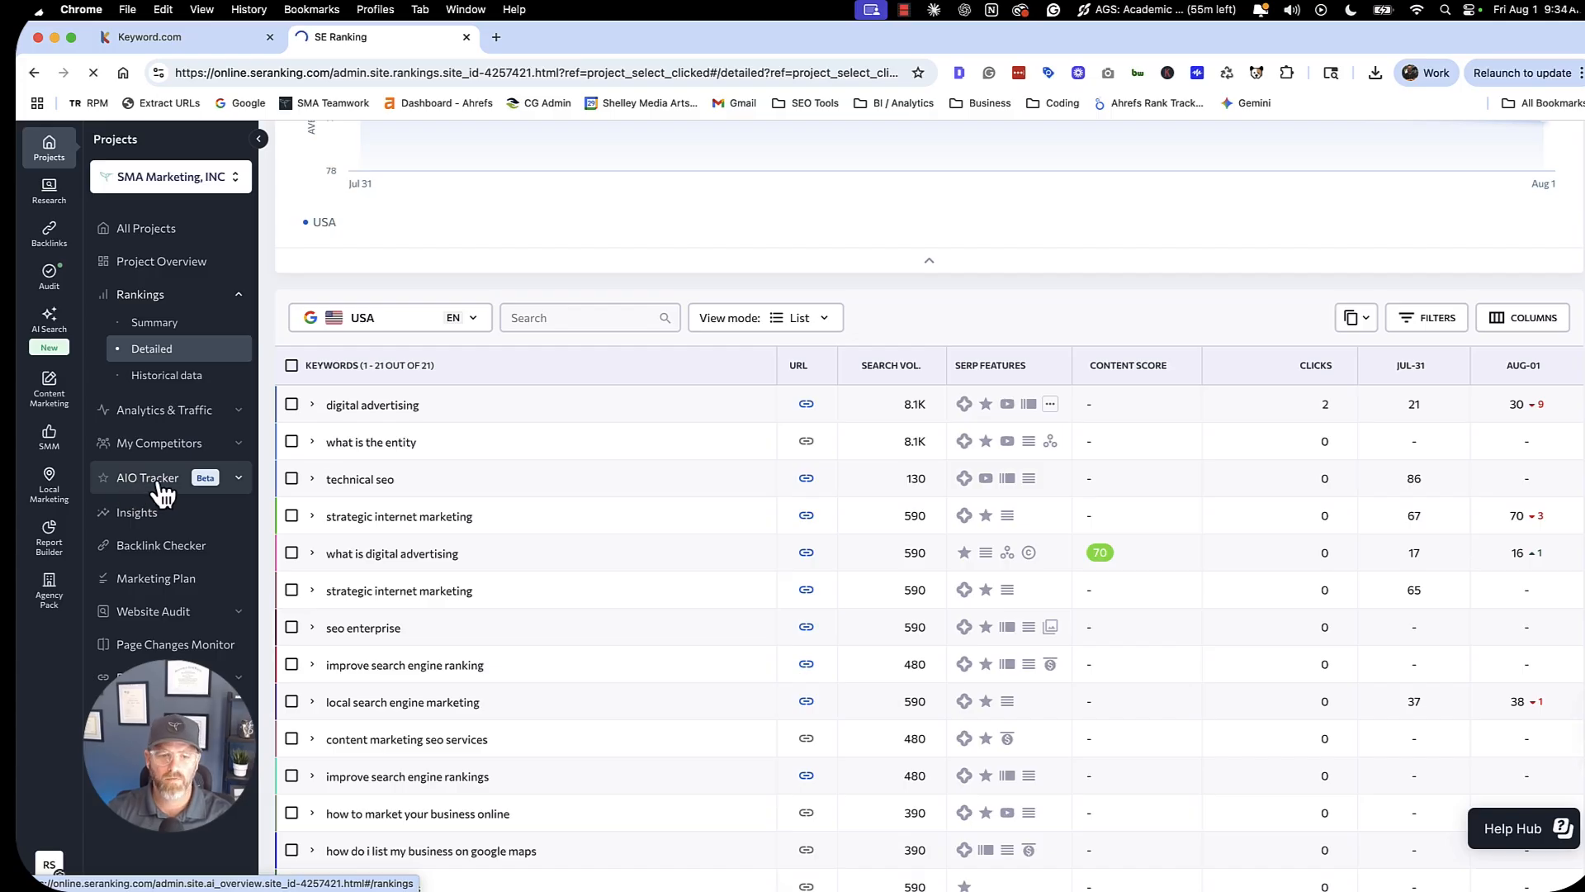
Switch to AIO Tracker and review the 13 keywords in Tracking Setup.
{"action": "left_click", "coordinate": [147, 477]}
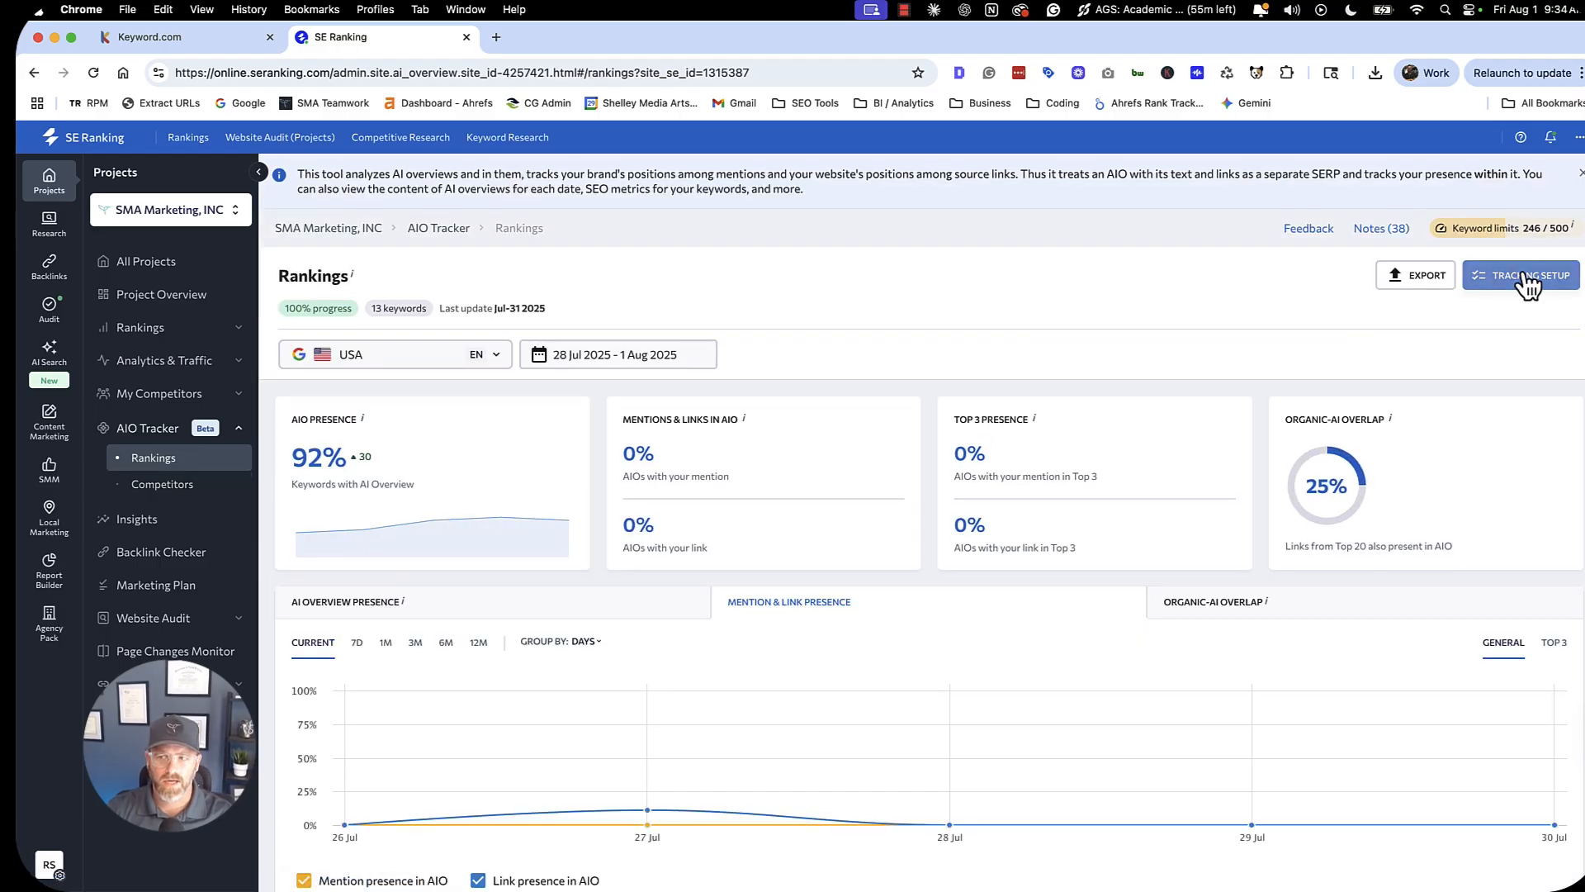
{"action": "left_click", "coordinate": [1521, 275]}
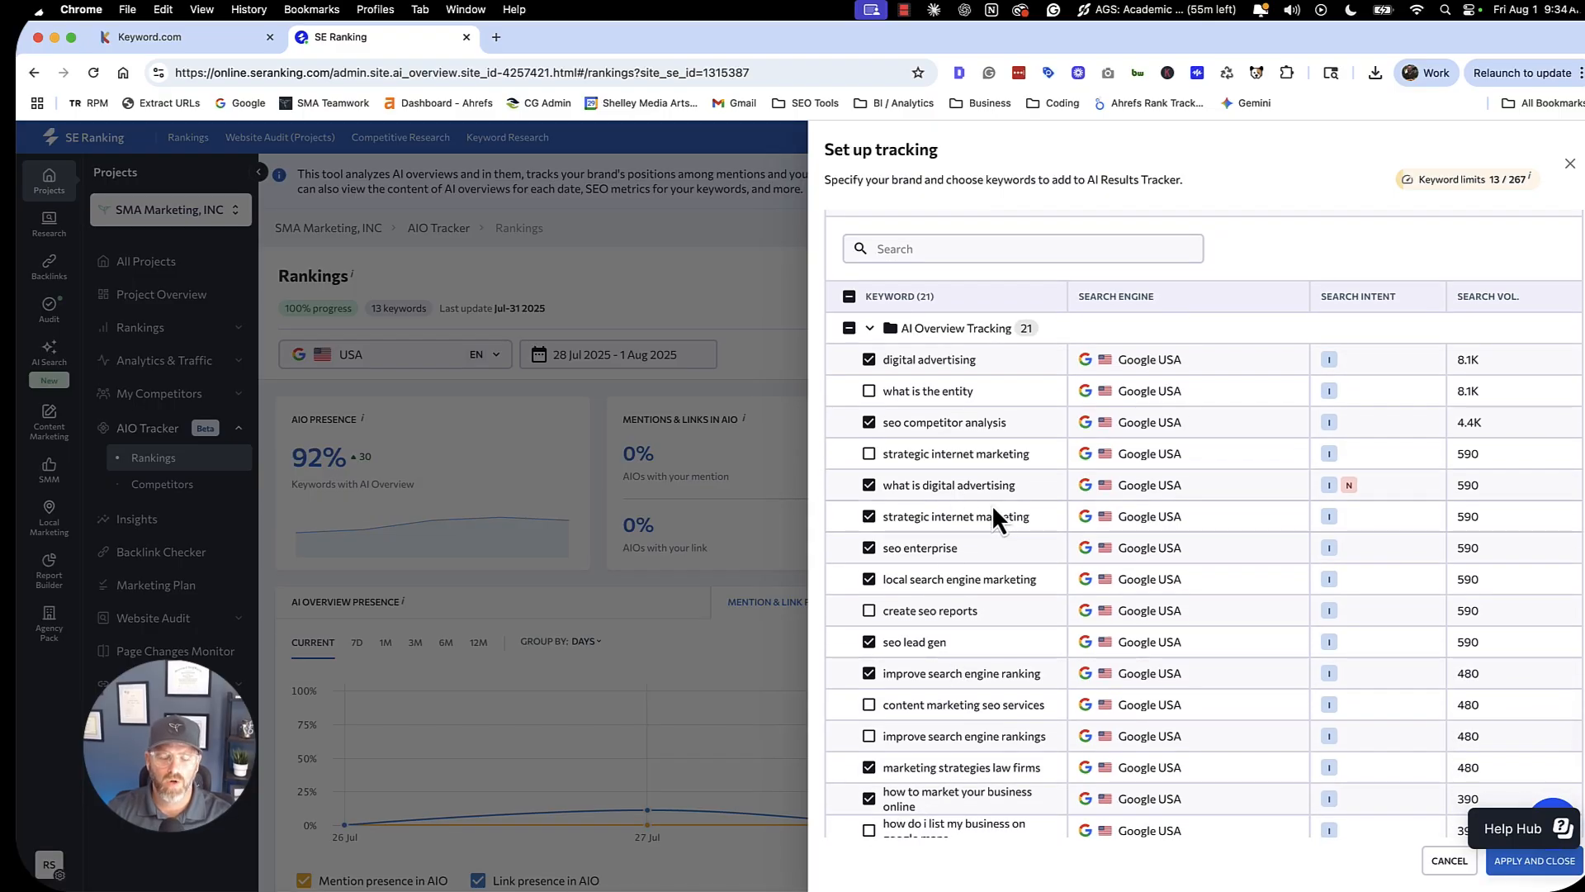
{"action": "scroll", "scroll_direction": "down", "scroll_amount": 3}
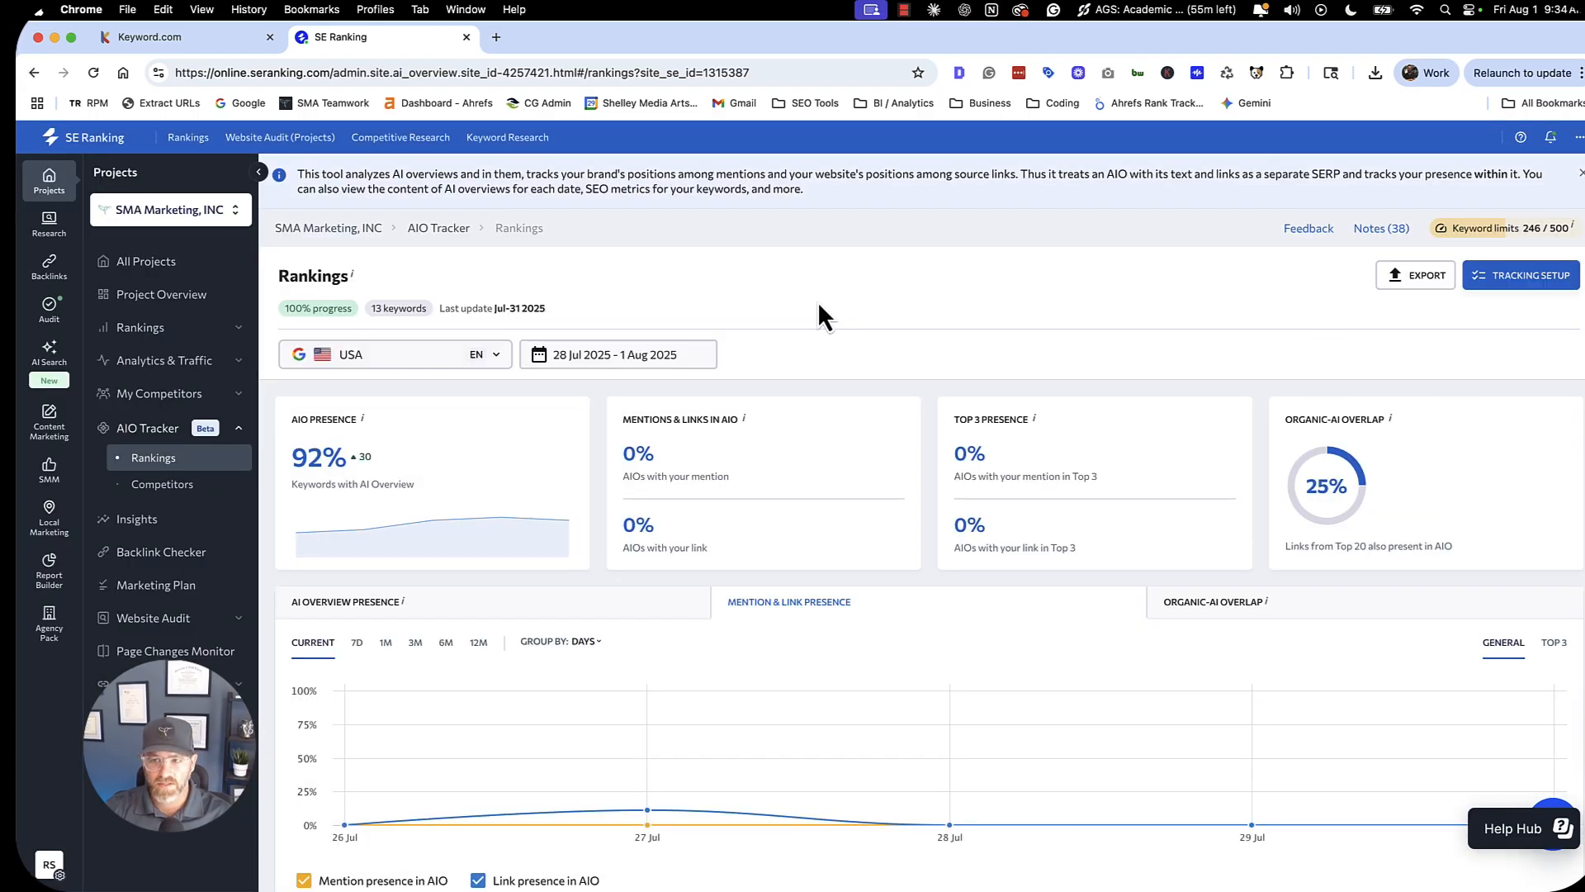
{"action": "mouse_move", "coordinate": [359, 448]}
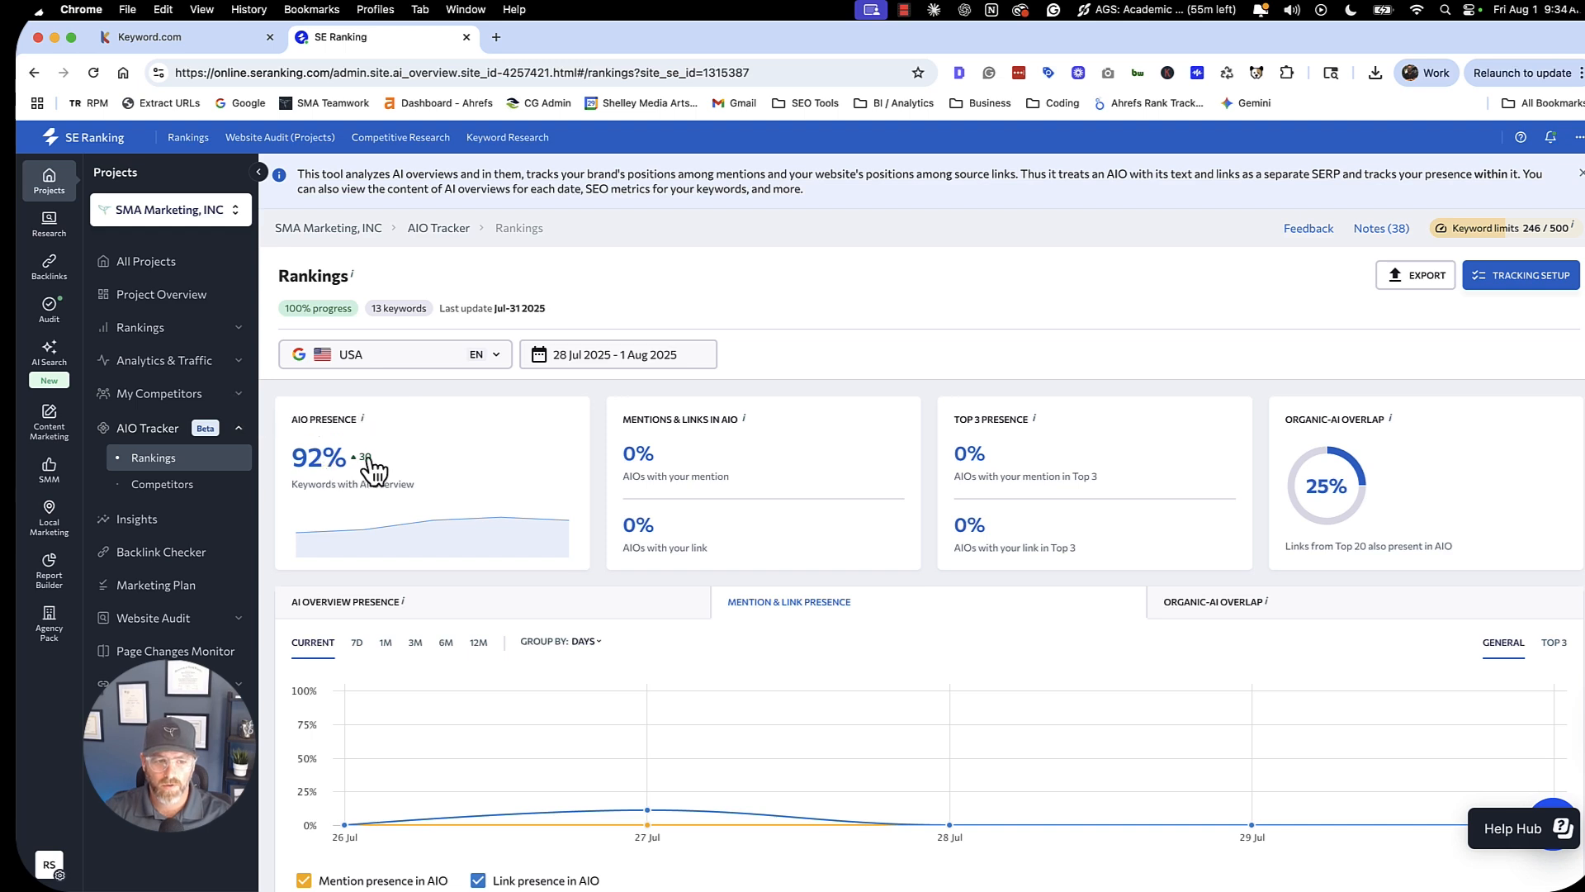
{"action": "mouse_move", "coordinate": [374, 480]}
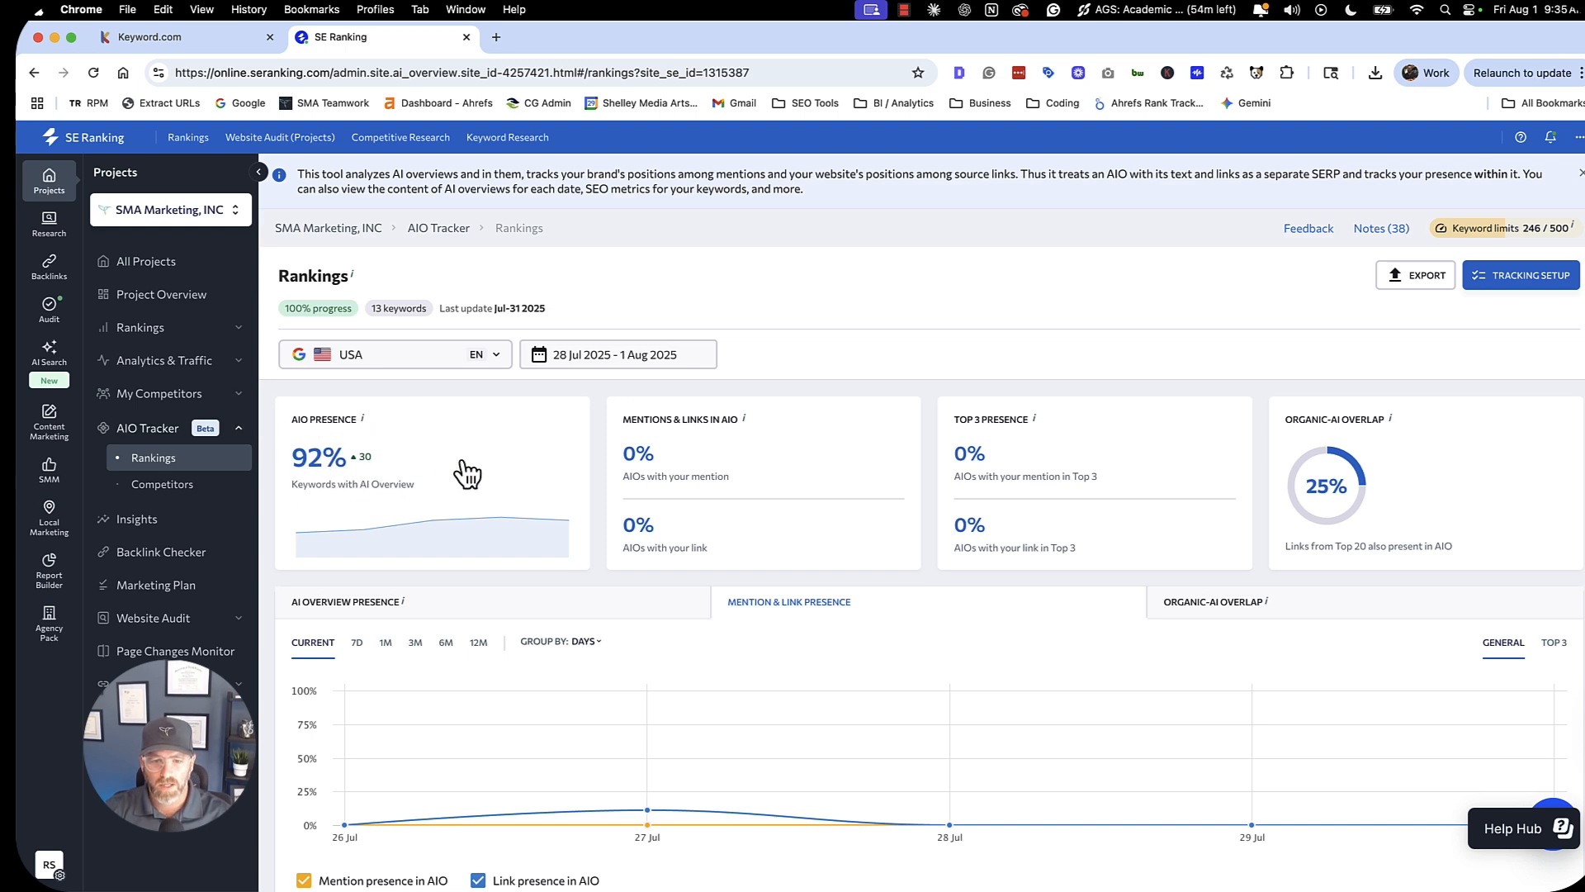
{"action": "mouse_move", "coordinate": [675, 455]}
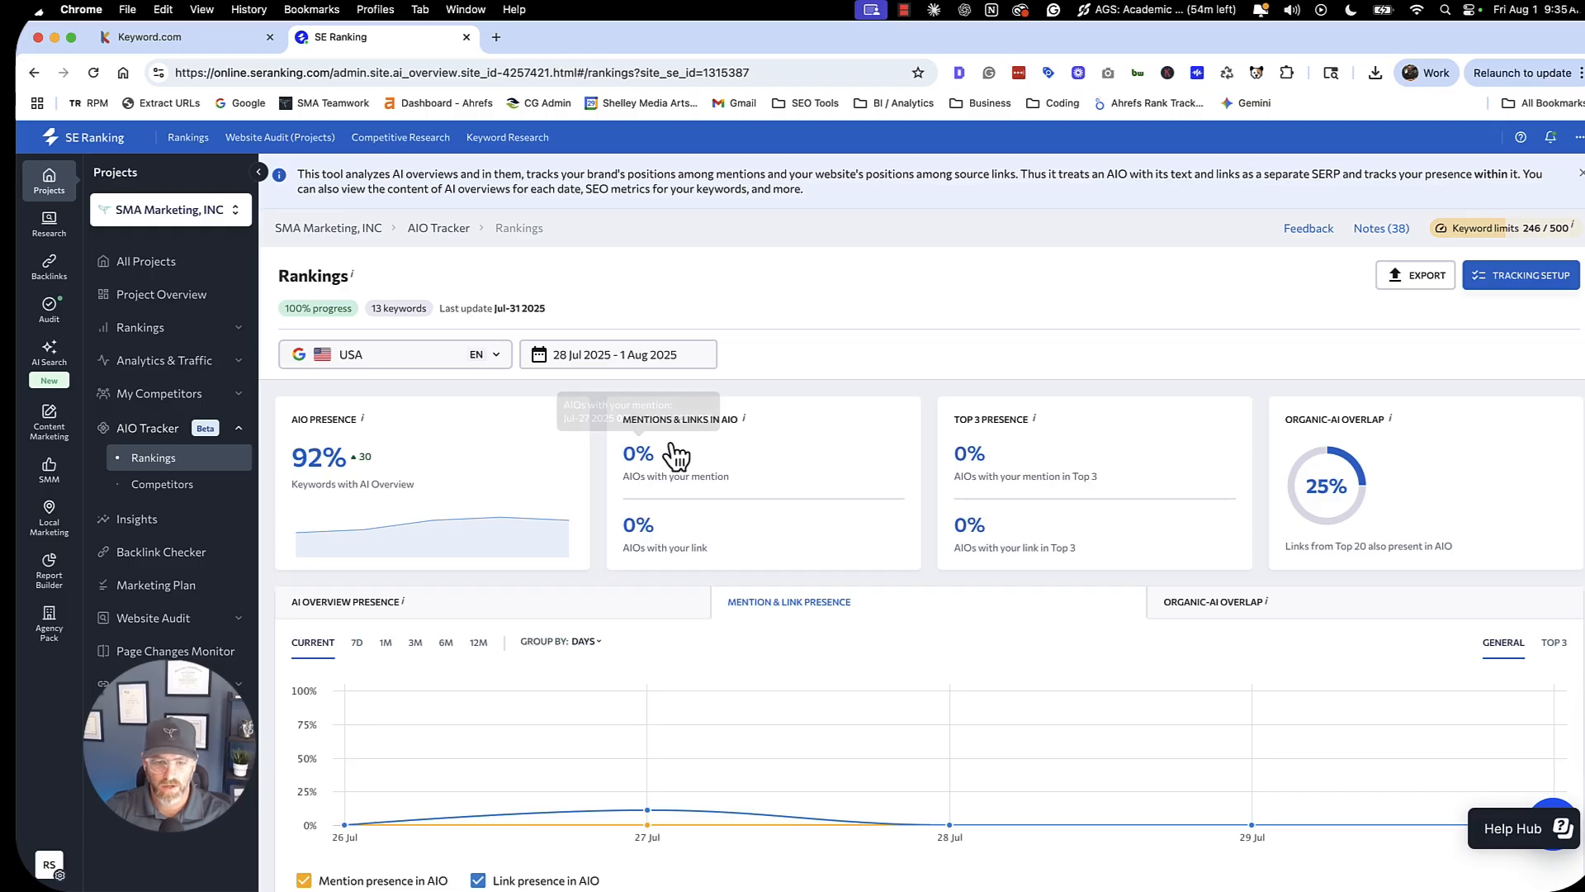
{"action": "mouse_move", "coordinate": [639, 528]}
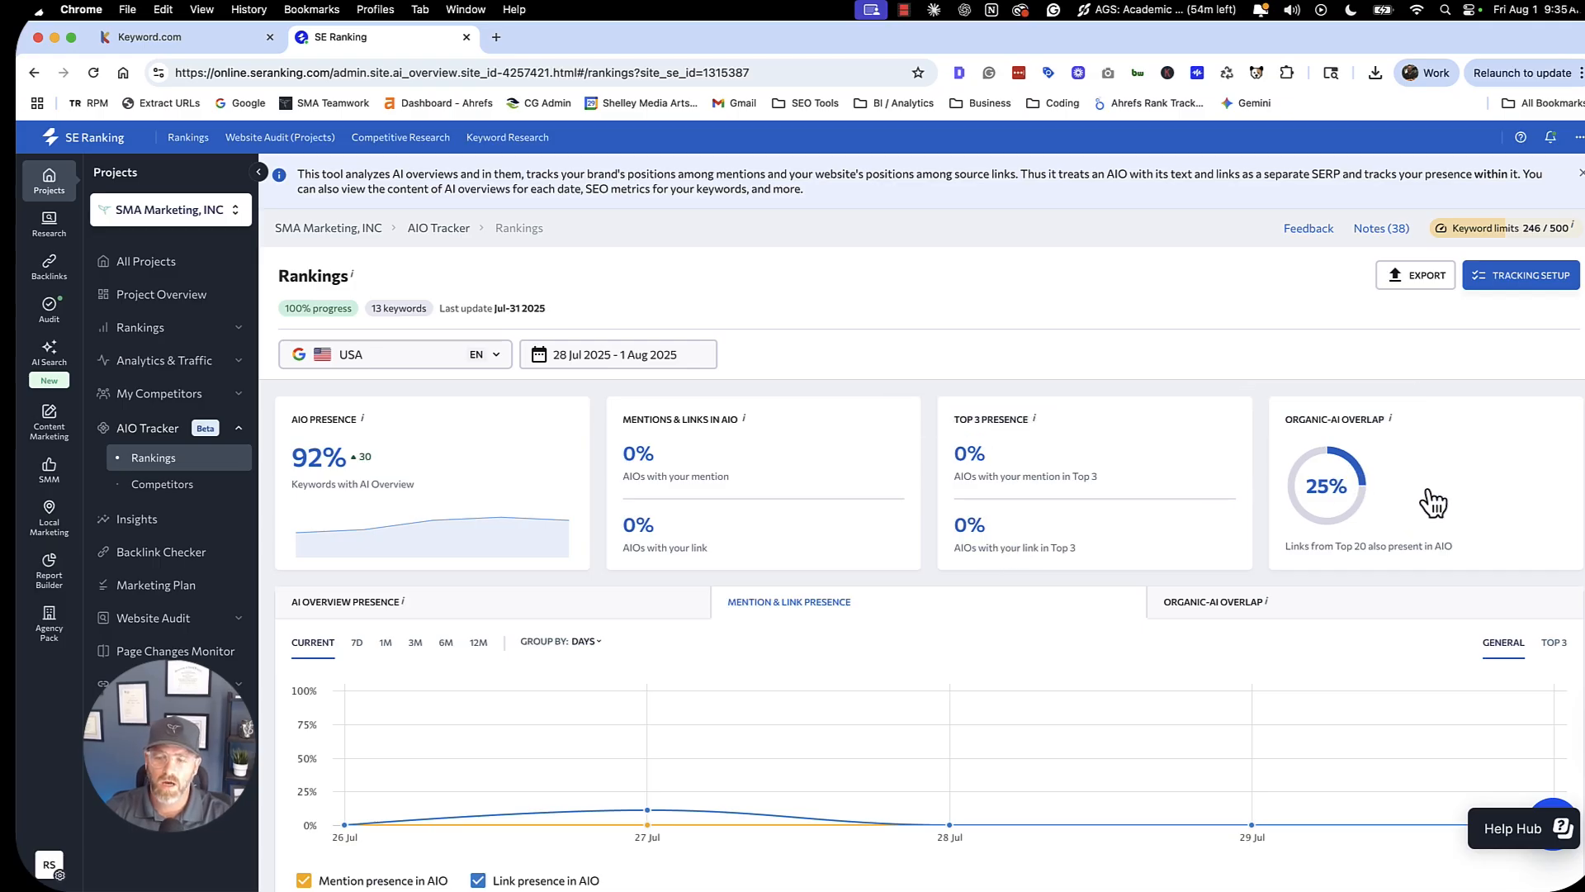
{"action": "mouse_move", "coordinate": [1456, 488]}
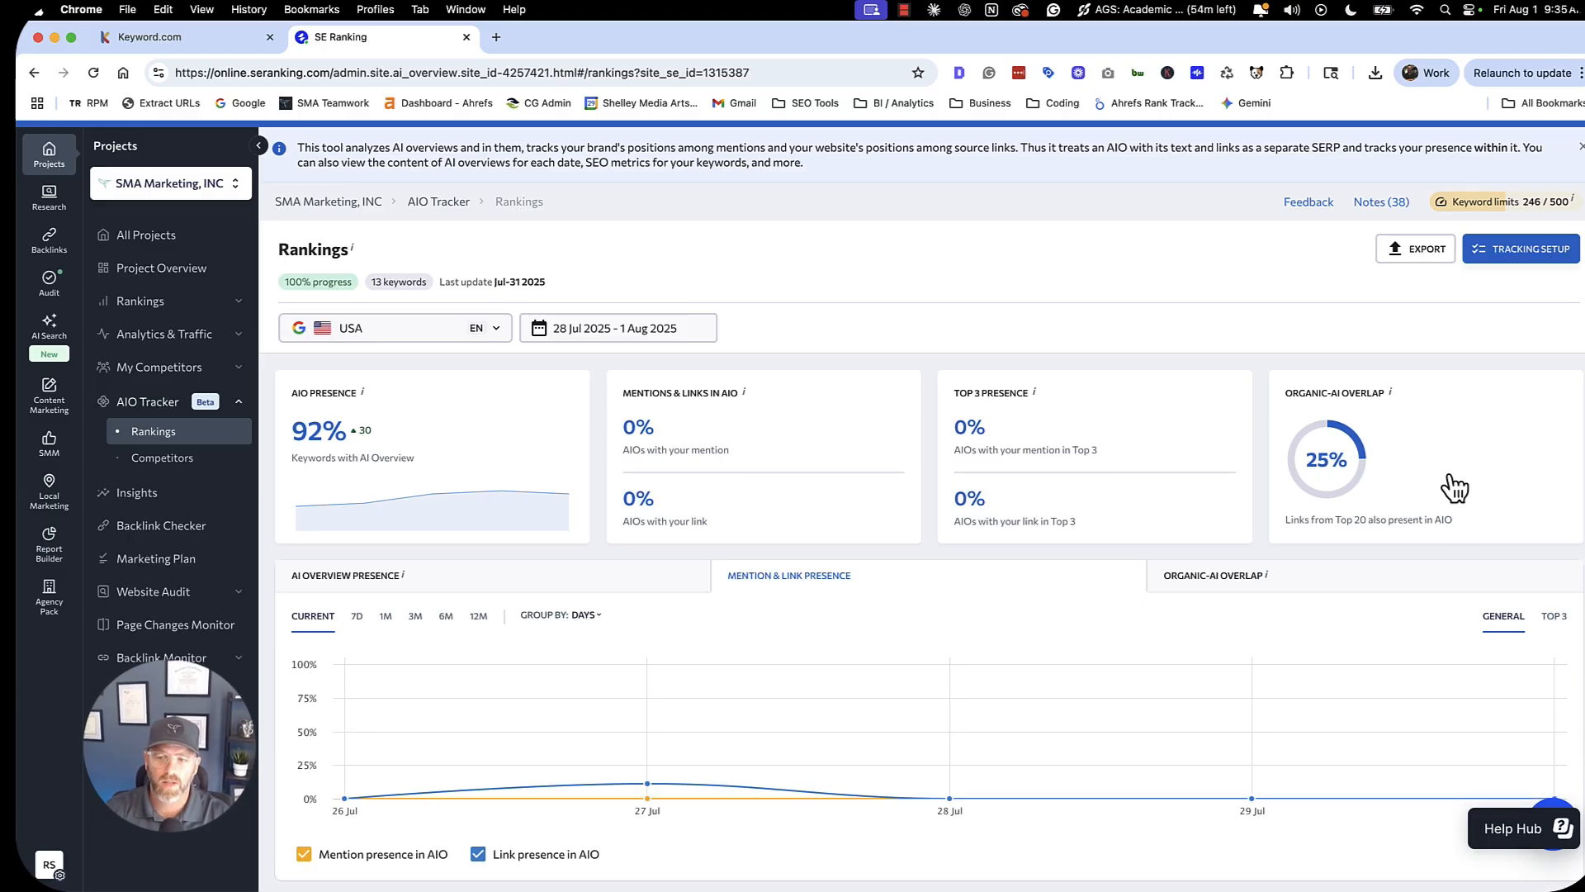
{"action": "mouse_move", "coordinate": [1350, 450]}
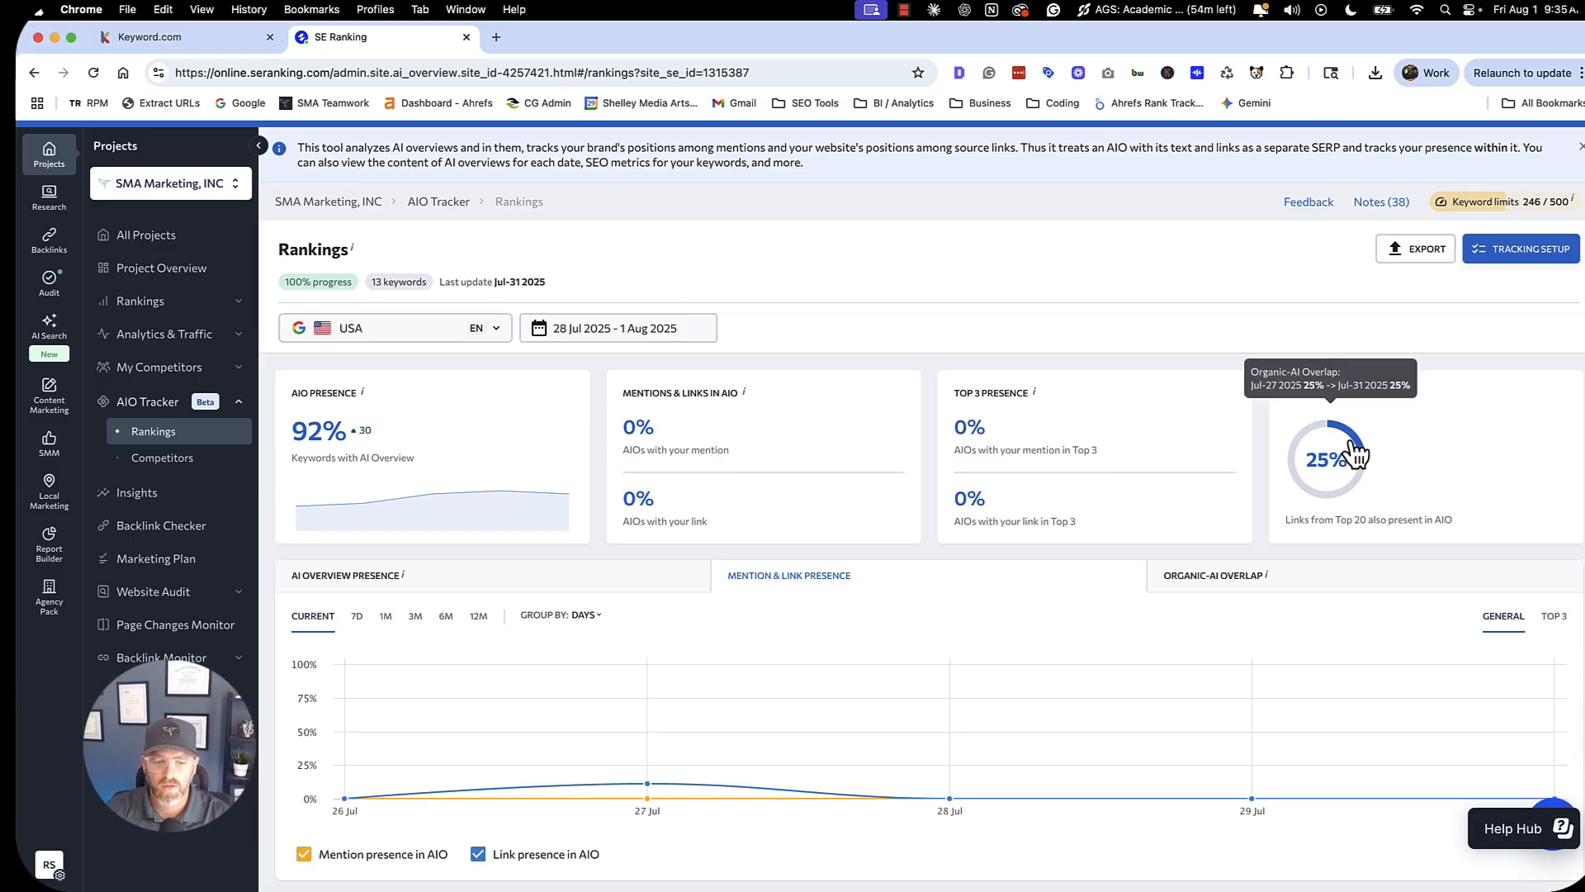
{"action": "mouse_move", "coordinate": [1417, 451]}
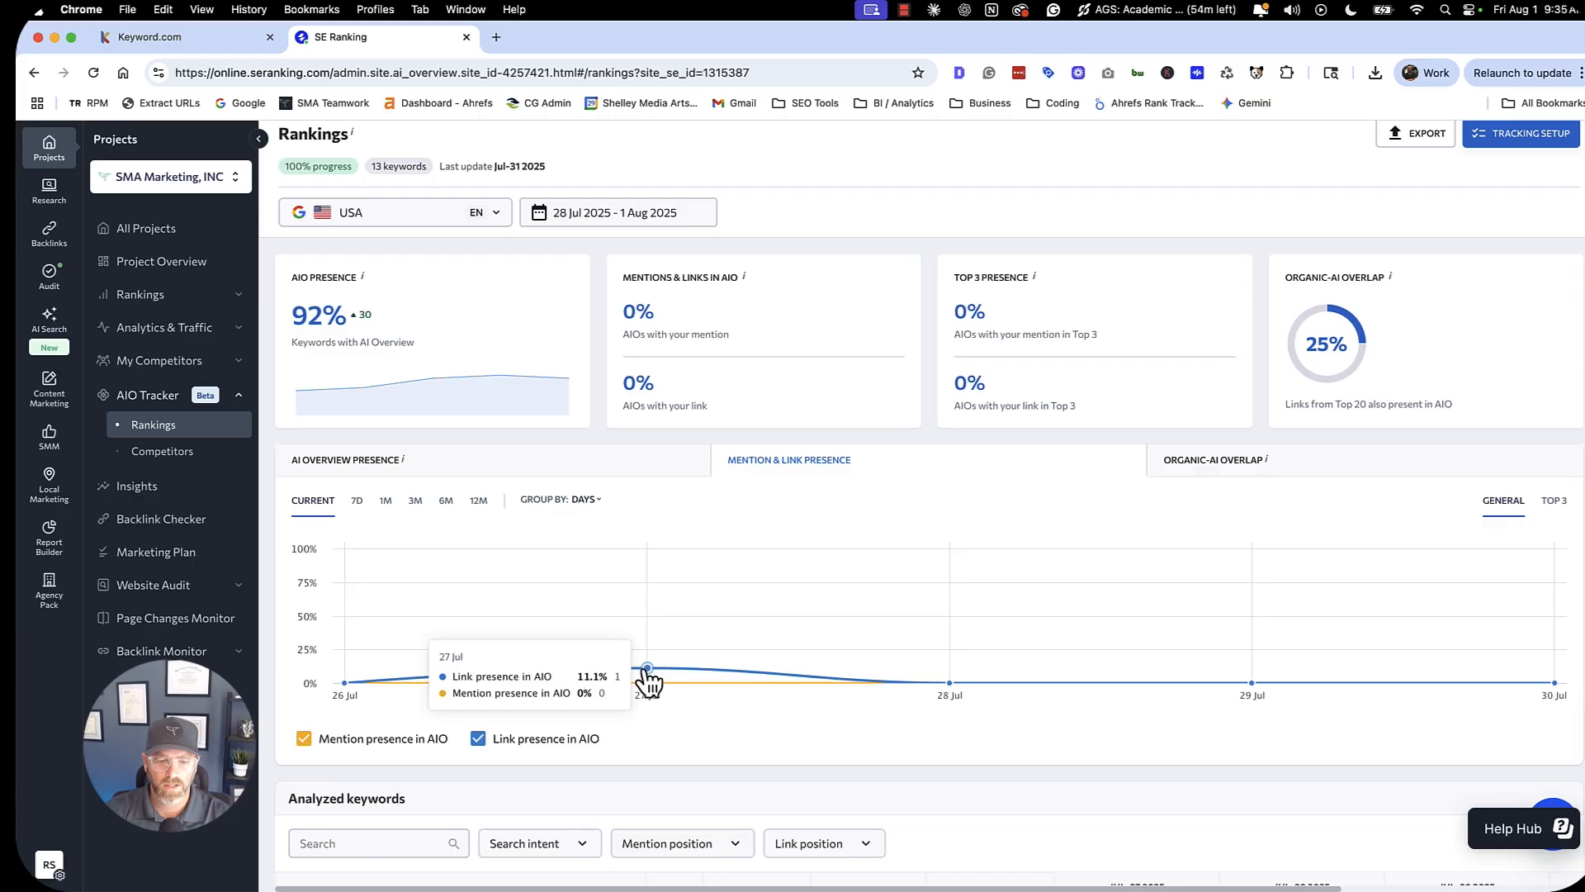
{"action": "mouse_move", "coordinate": [655, 672]}
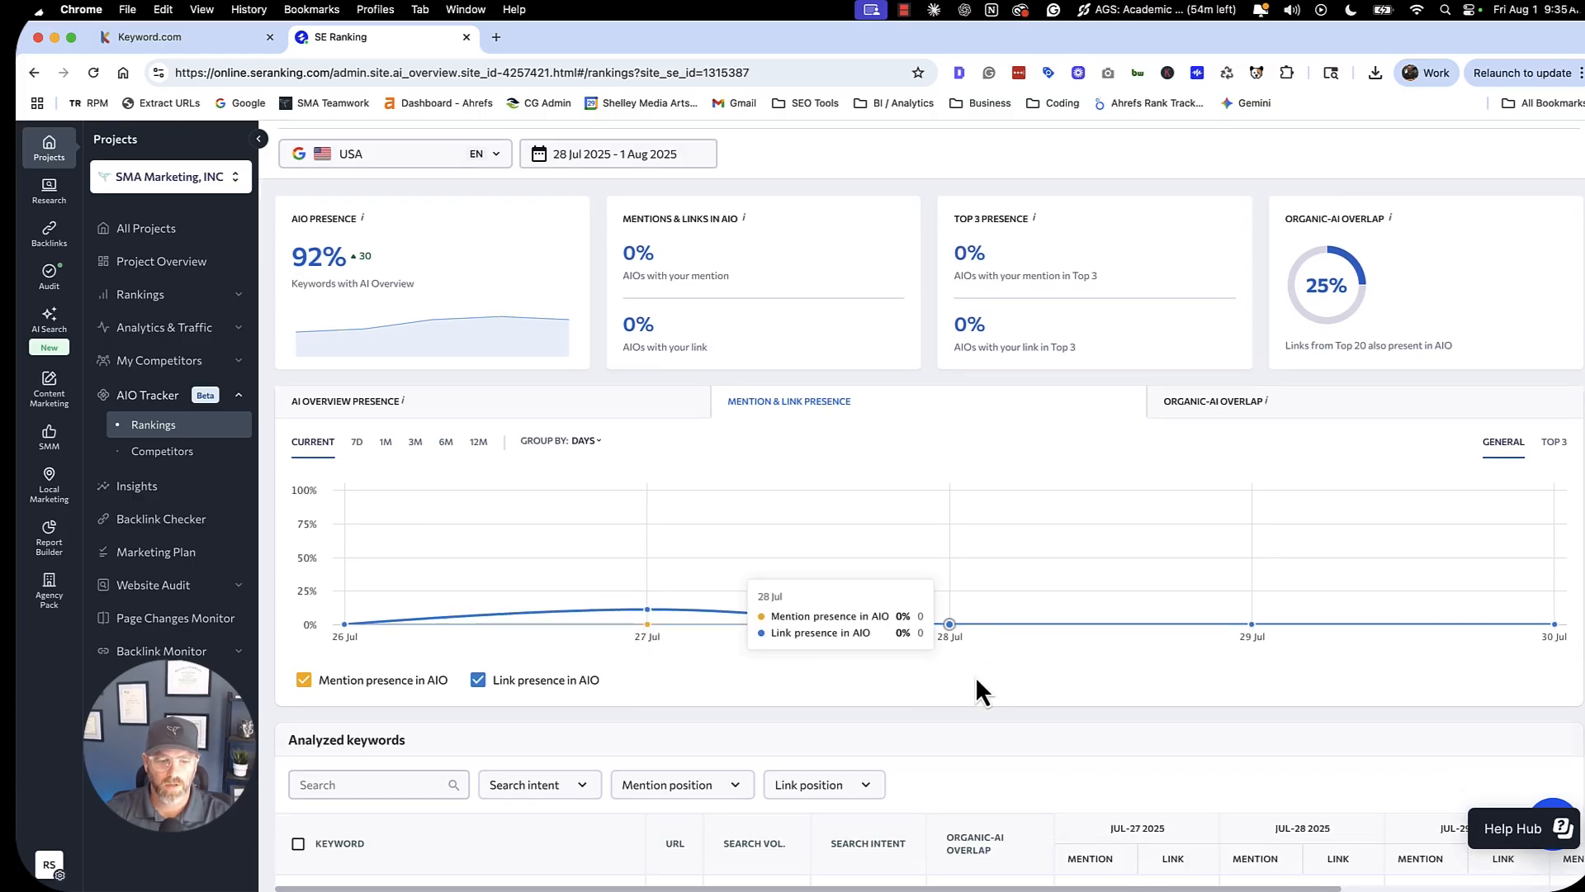
From Analyzed keywords, view the AI SERP competitors for 'technical seo'.
{"action": "scroll", "scroll_direction": "down", "scroll_amount": 3}
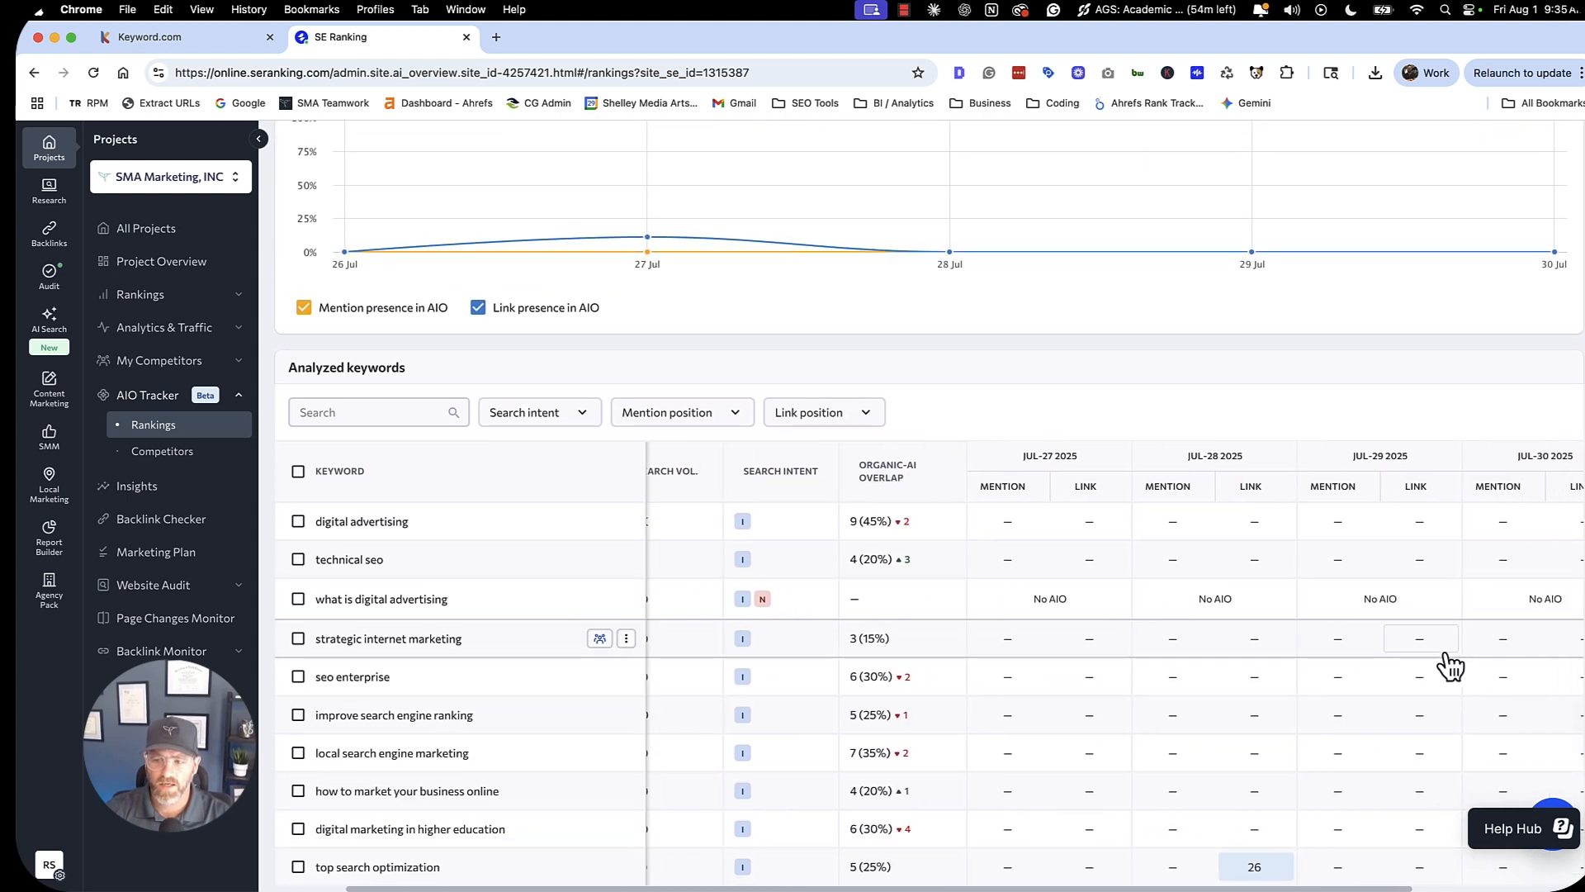
{"action": "scroll", "scroll_direction": "down", "scroll_amount": 3}
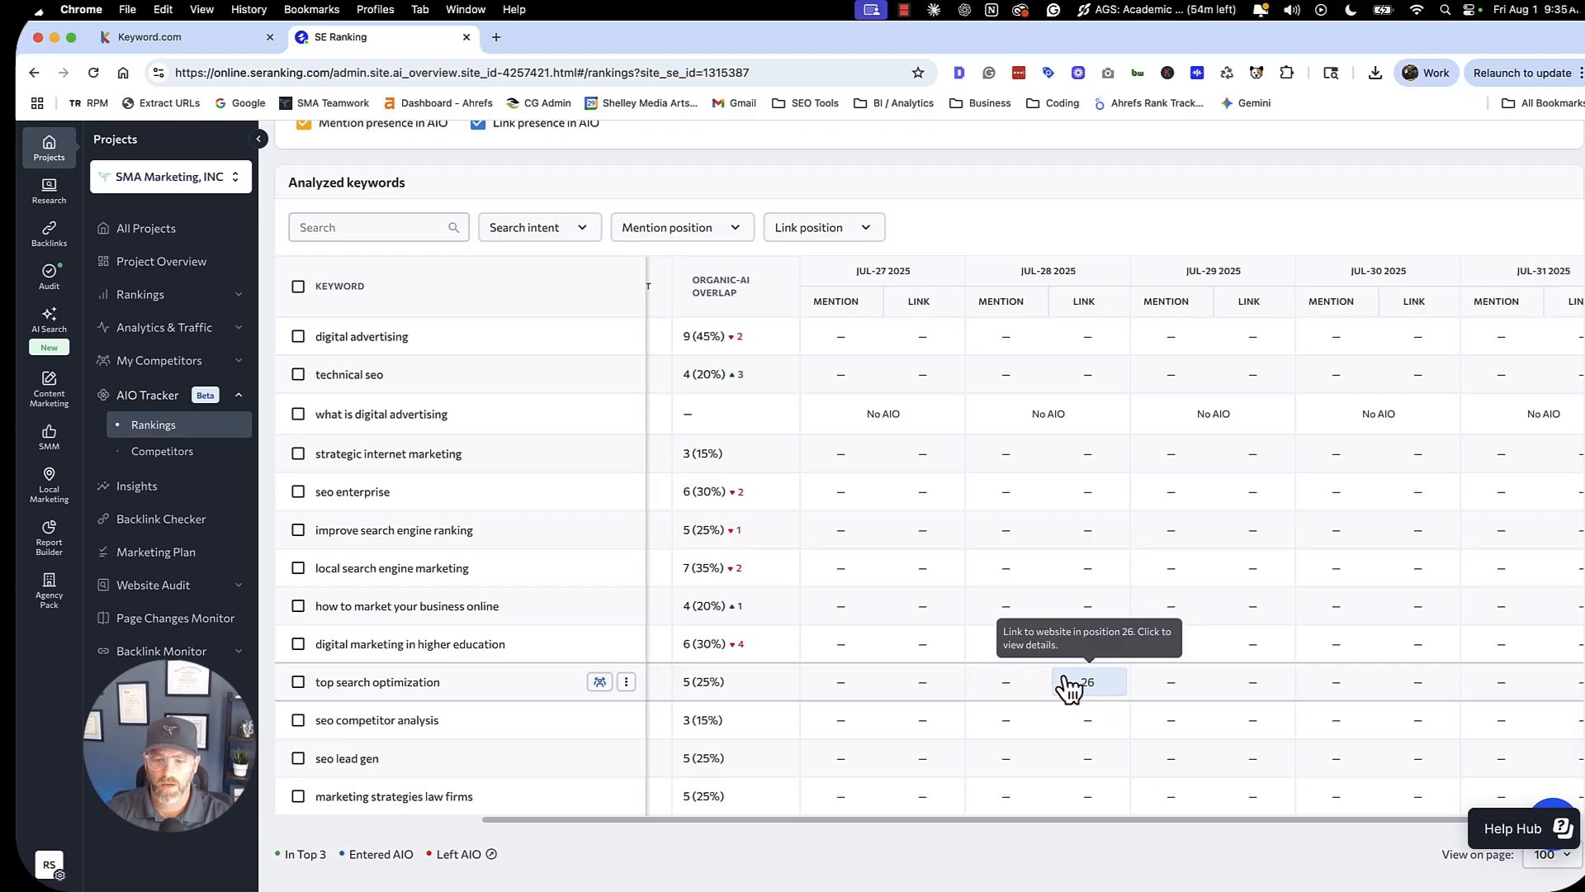
{"action": "scroll", "scroll_direction": "down", "scroll_amount": 3}
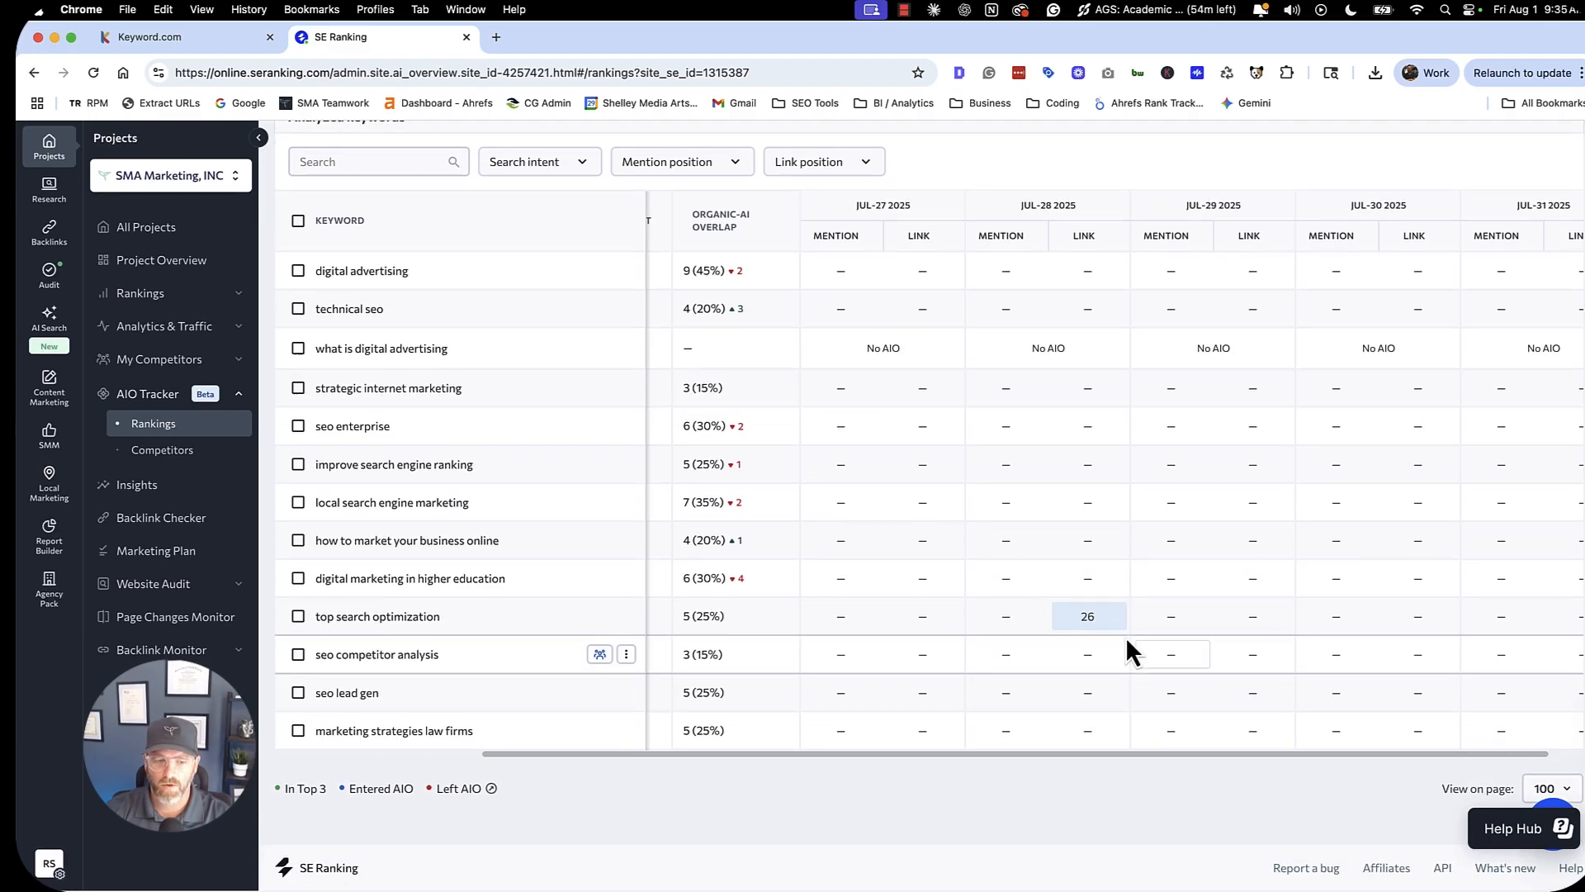
{"action": "mouse_move", "coordinate": [1140, 631]}
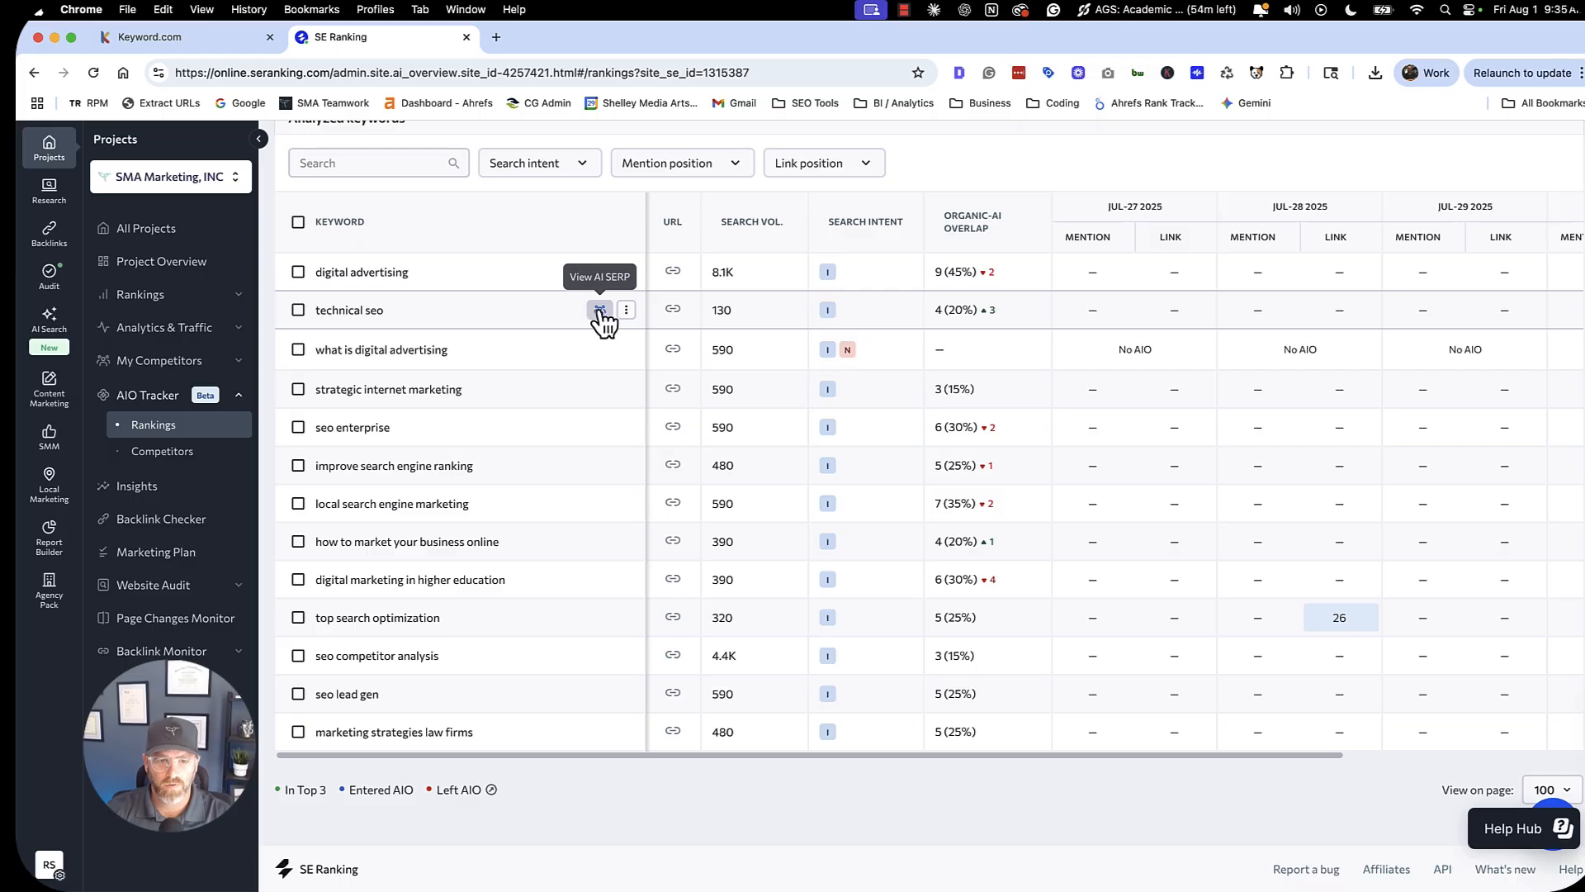
{"action": "left_click", "coordinate": [598, 309]}
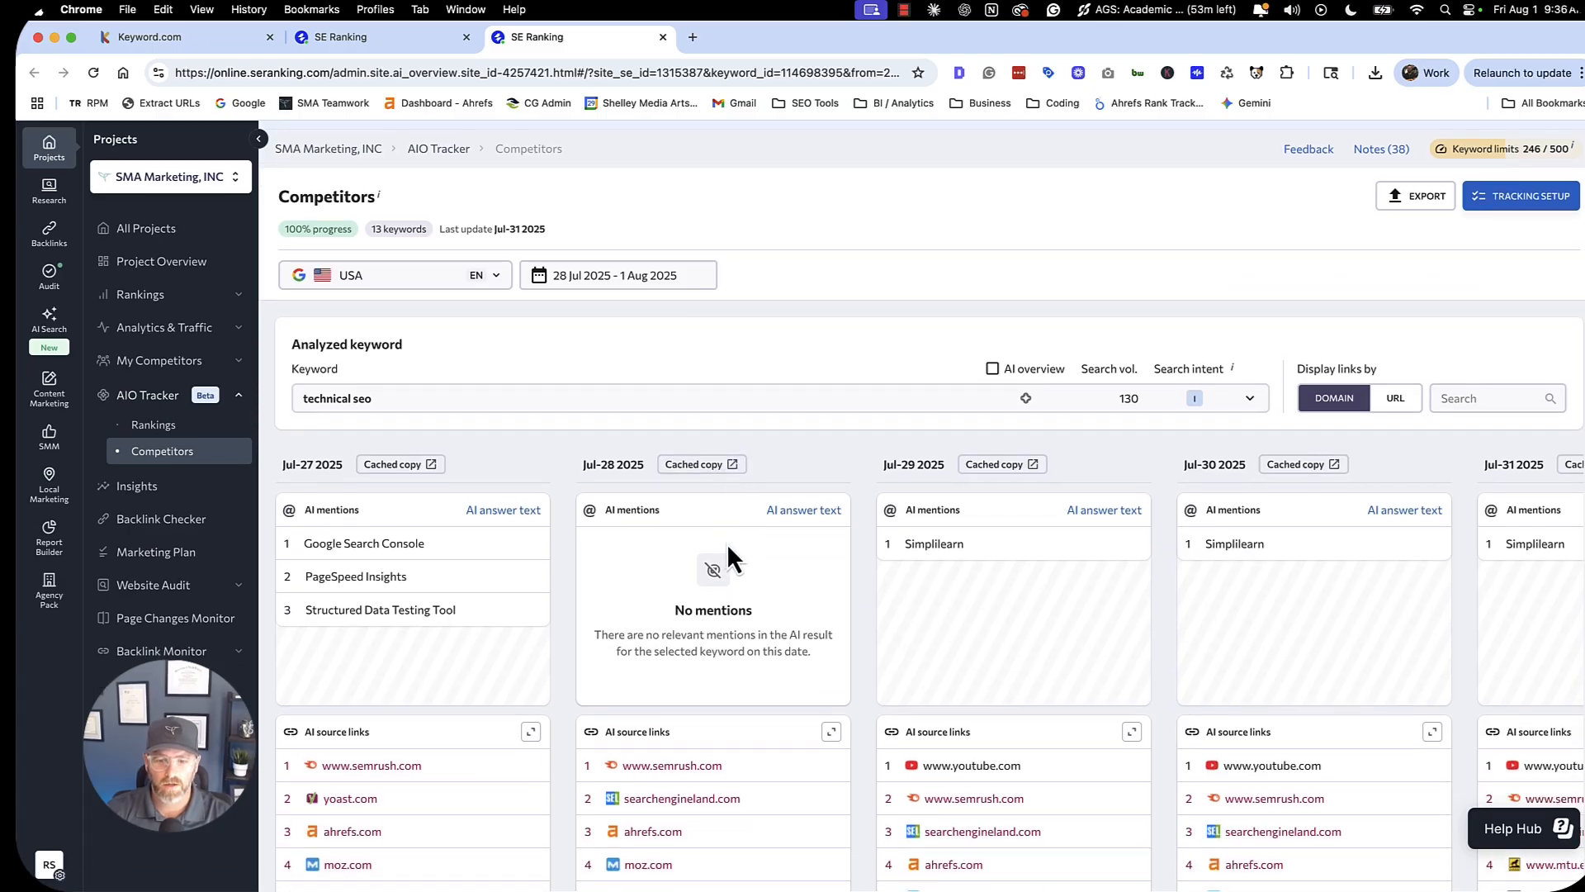
Compare the AI source links cited for 'technical seo' across the tracked dates.
{"action": "scroll", "scroll_direction": "down", "scroll_amount": 3}
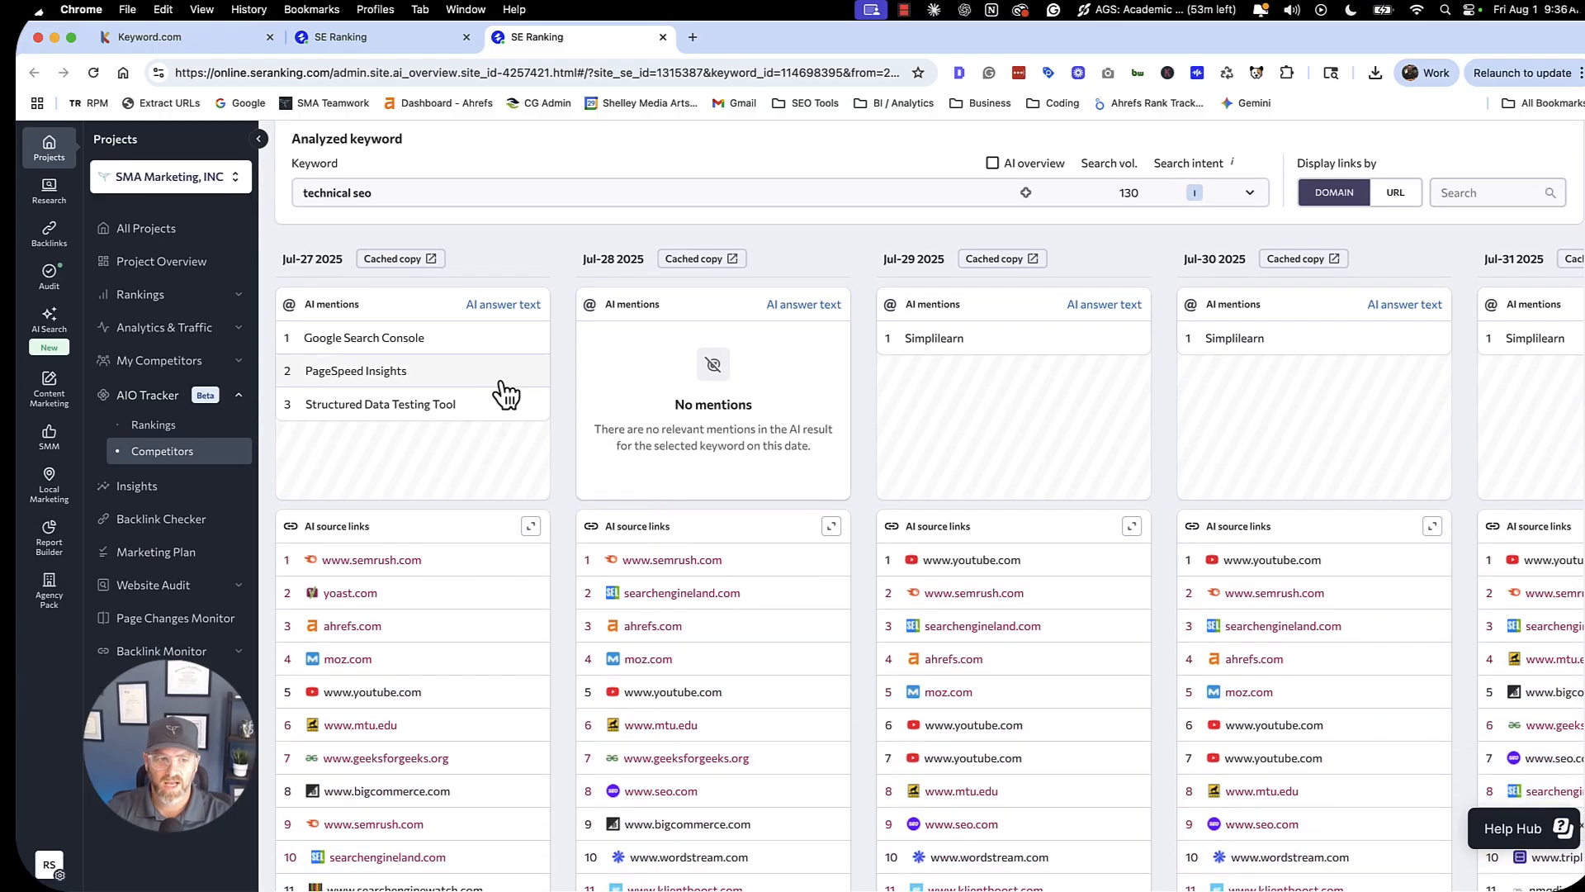
{"action": "scroll", "scroll_direction": "down", "scroll_amount": 3}
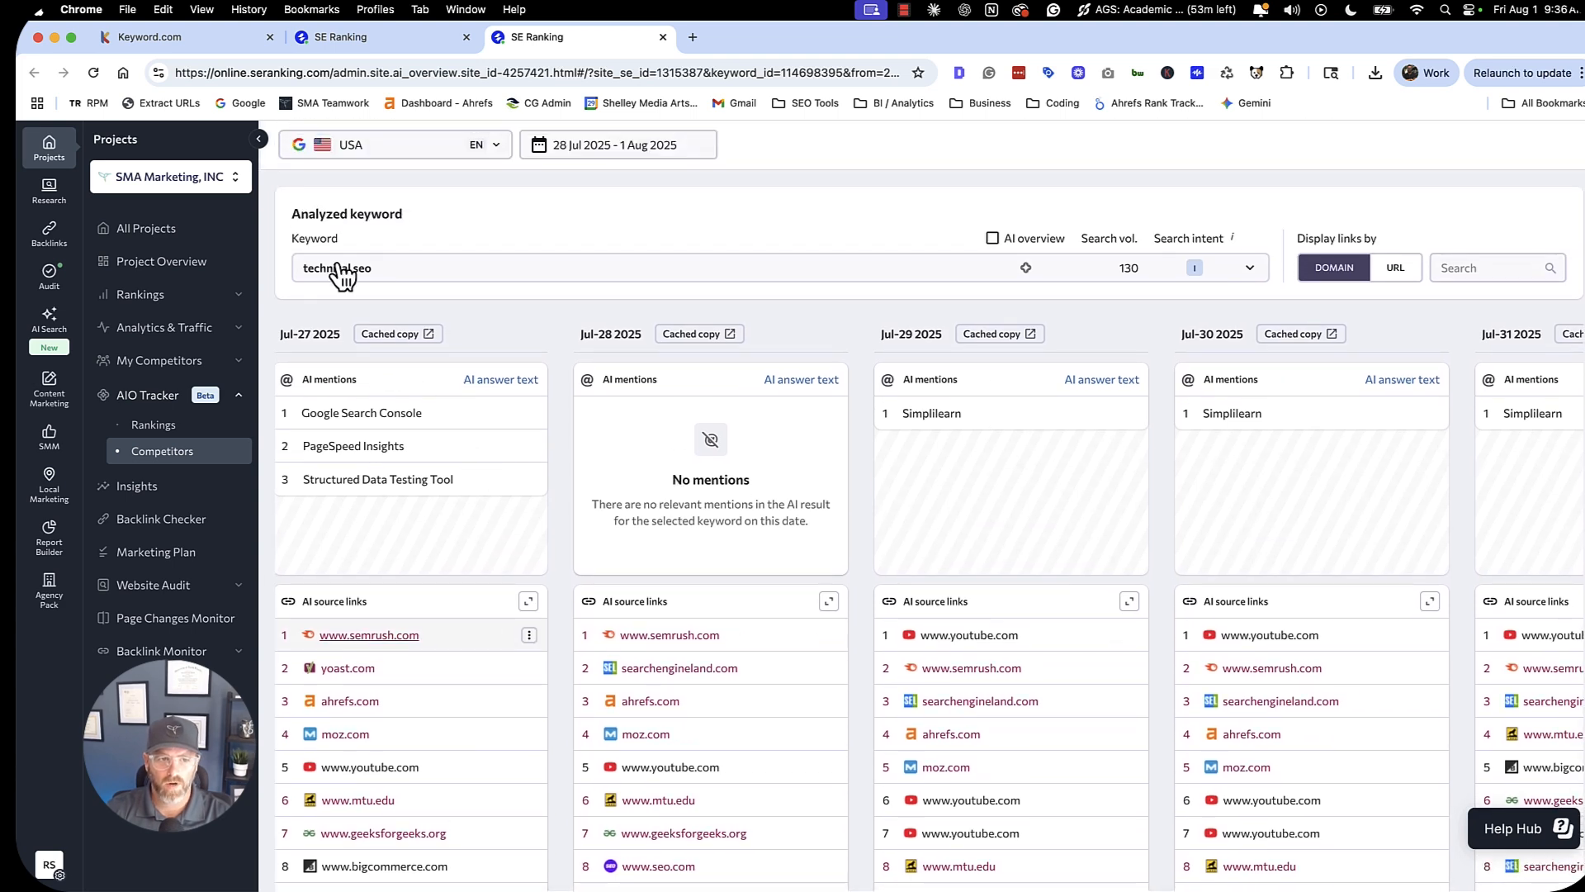
{"action": "scroll", "scroll_direction": "down", "scroll_amount": 3}
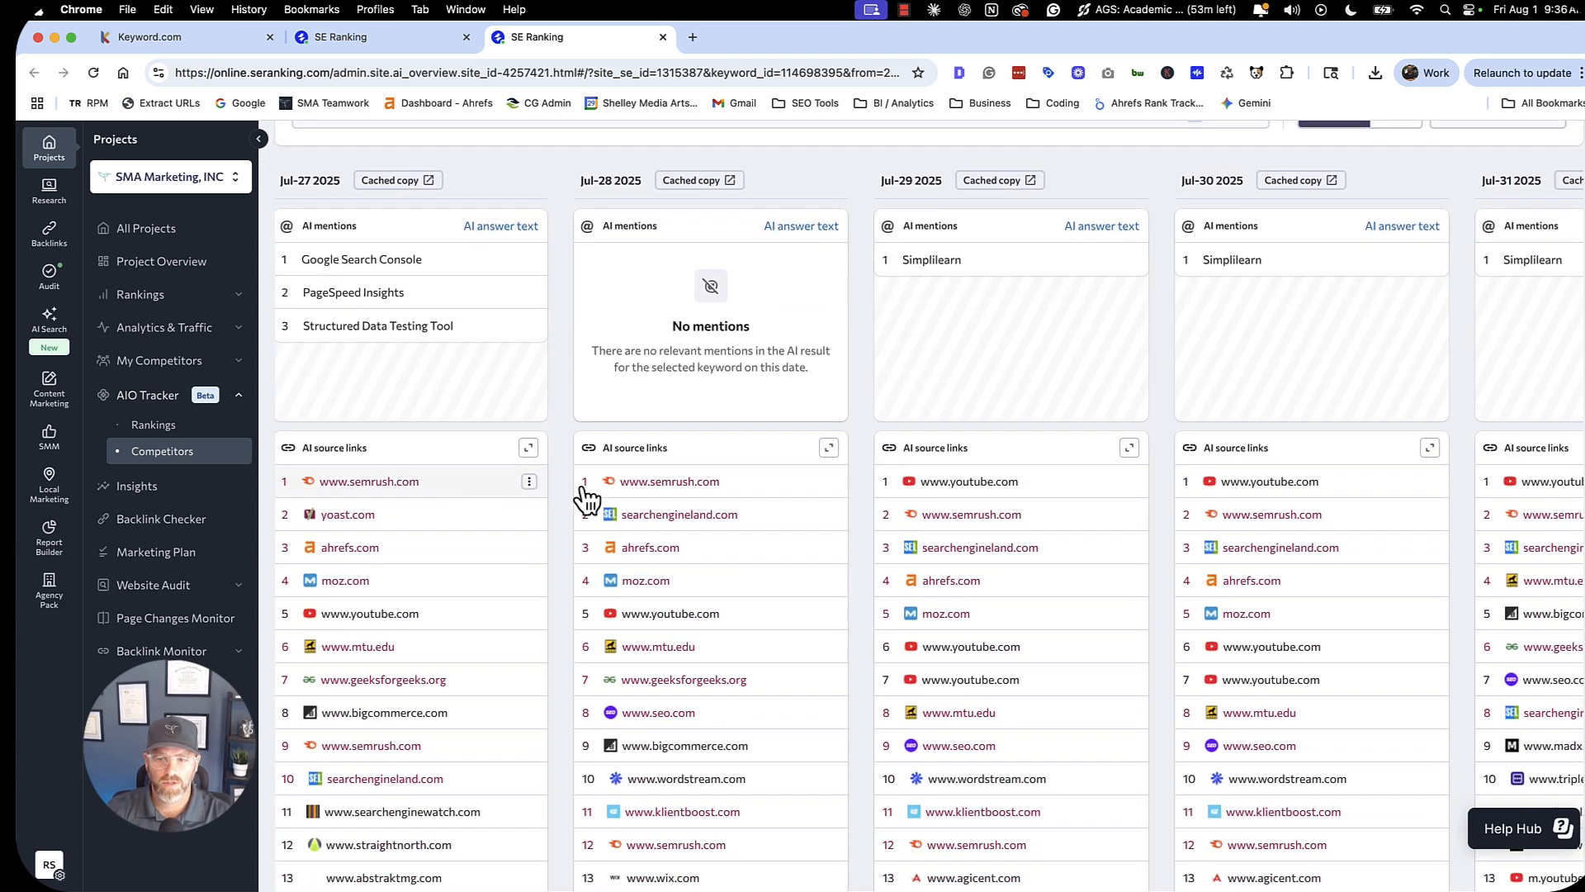
{"action": "scroll", "scroll_direction": "right", "scroll_amount": 3}
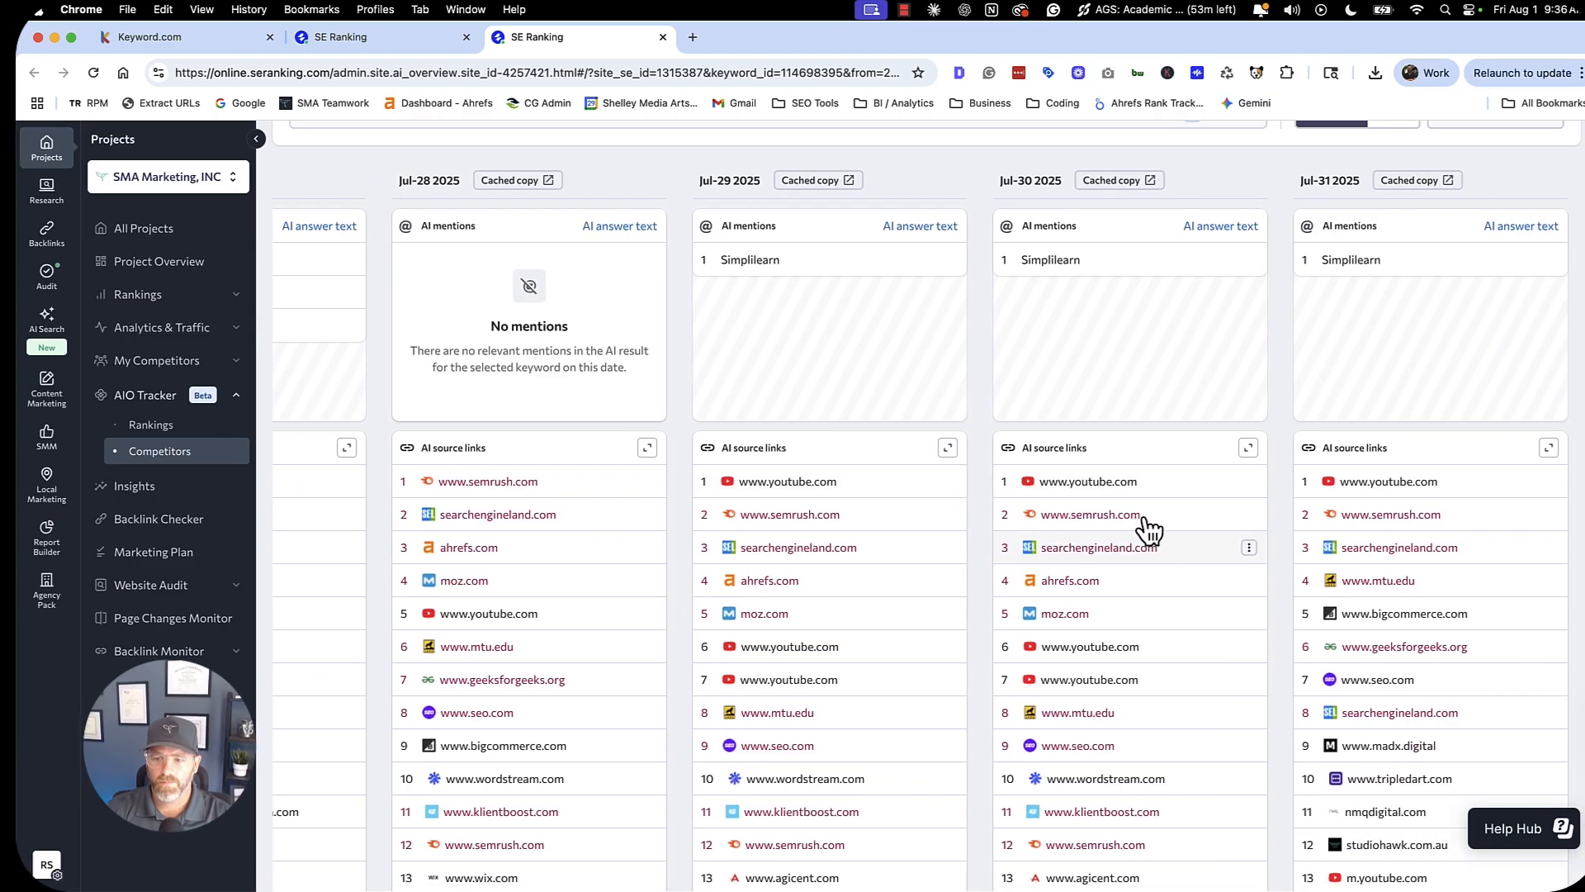
{"action": "scroll", "scroll_direction": "left", "scroll_amount": 3}
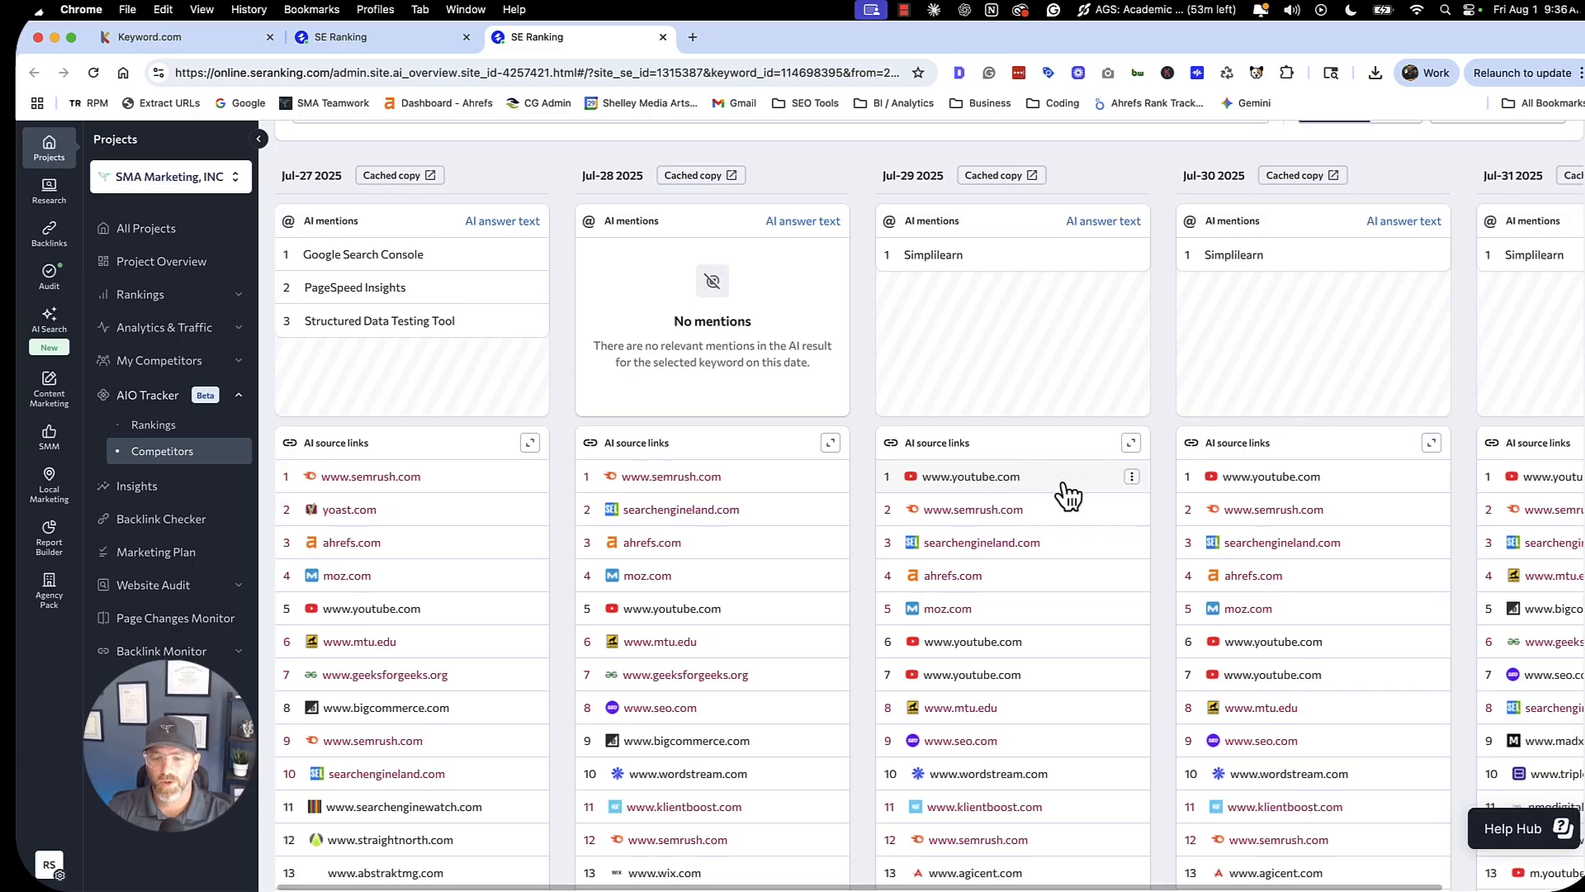
{"action": "mouse_move", "coordinate": [976, 687]}
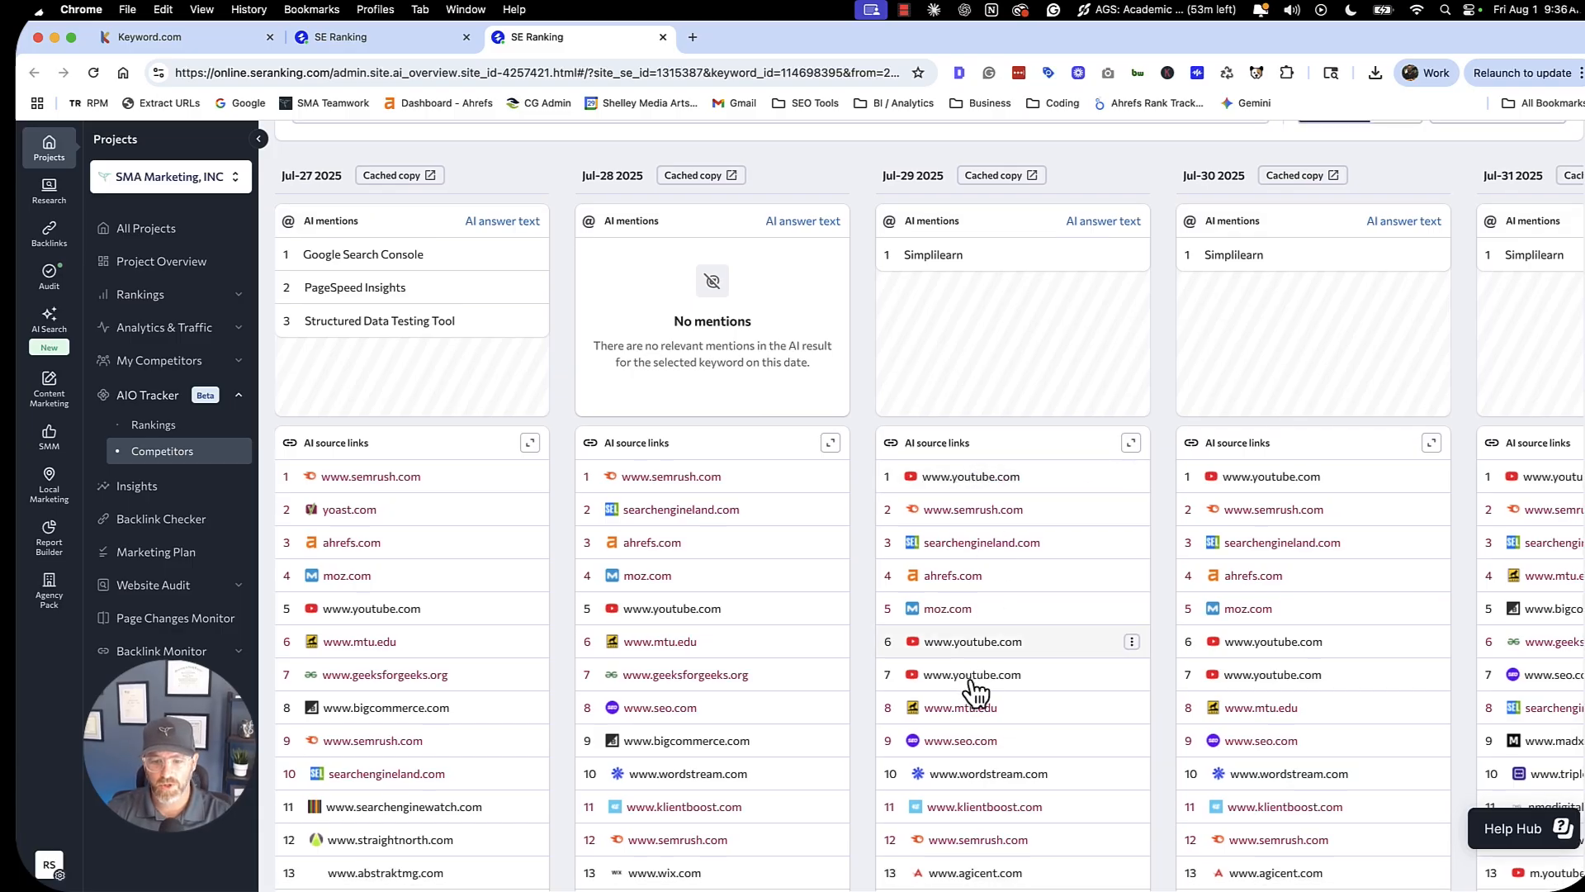
{"action": "scroll", "scroll_direction": "down", "scroll_amount": 3}
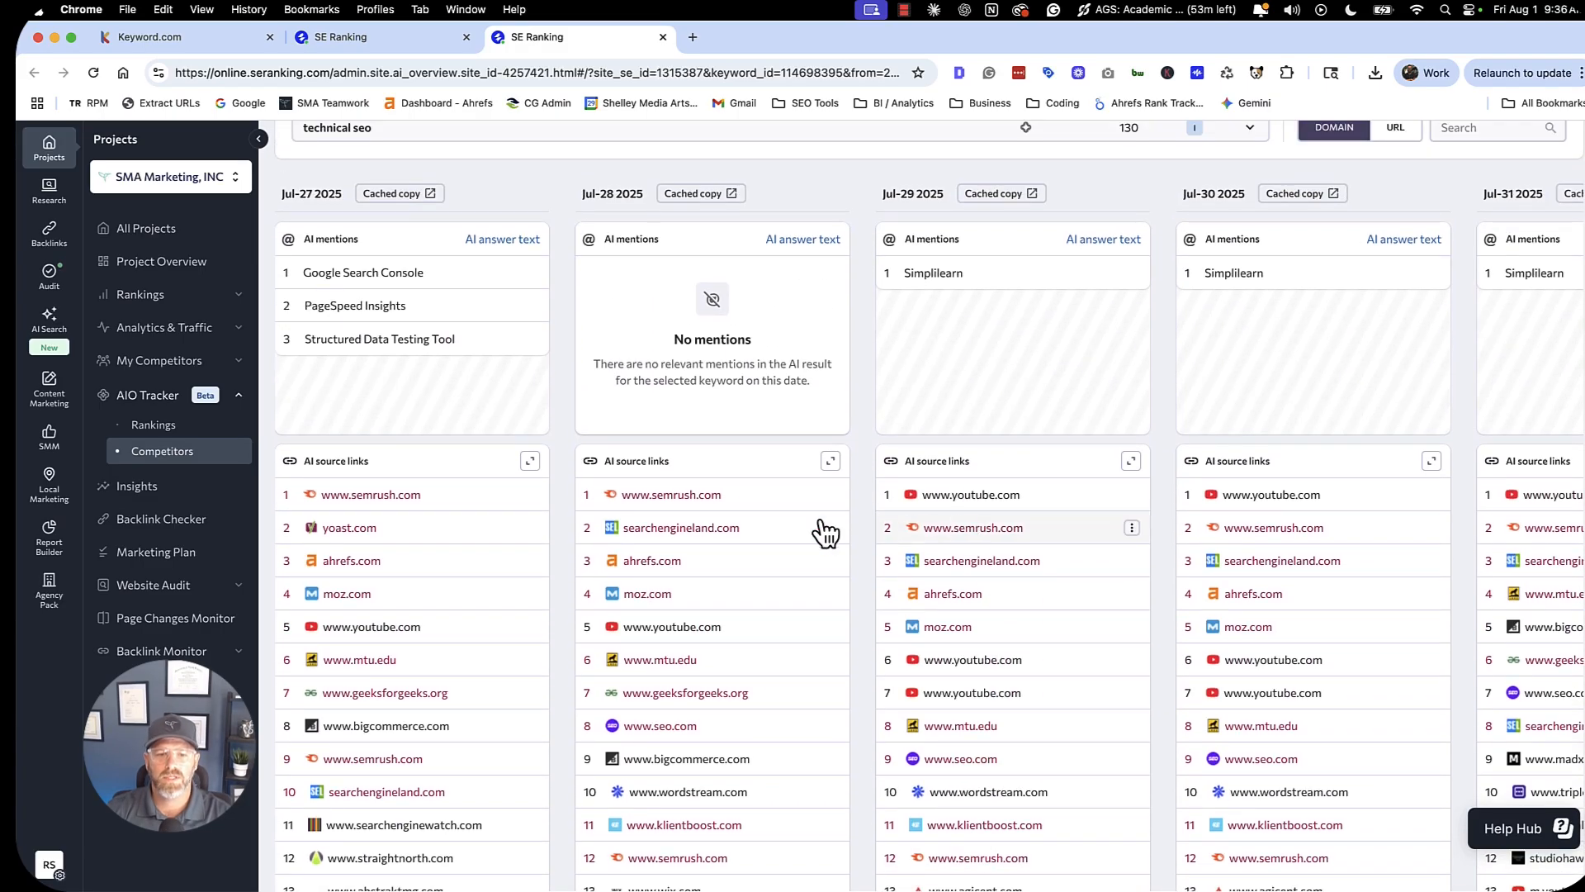
{"action": "mouse_move", "coordinate": [1051, 527]}
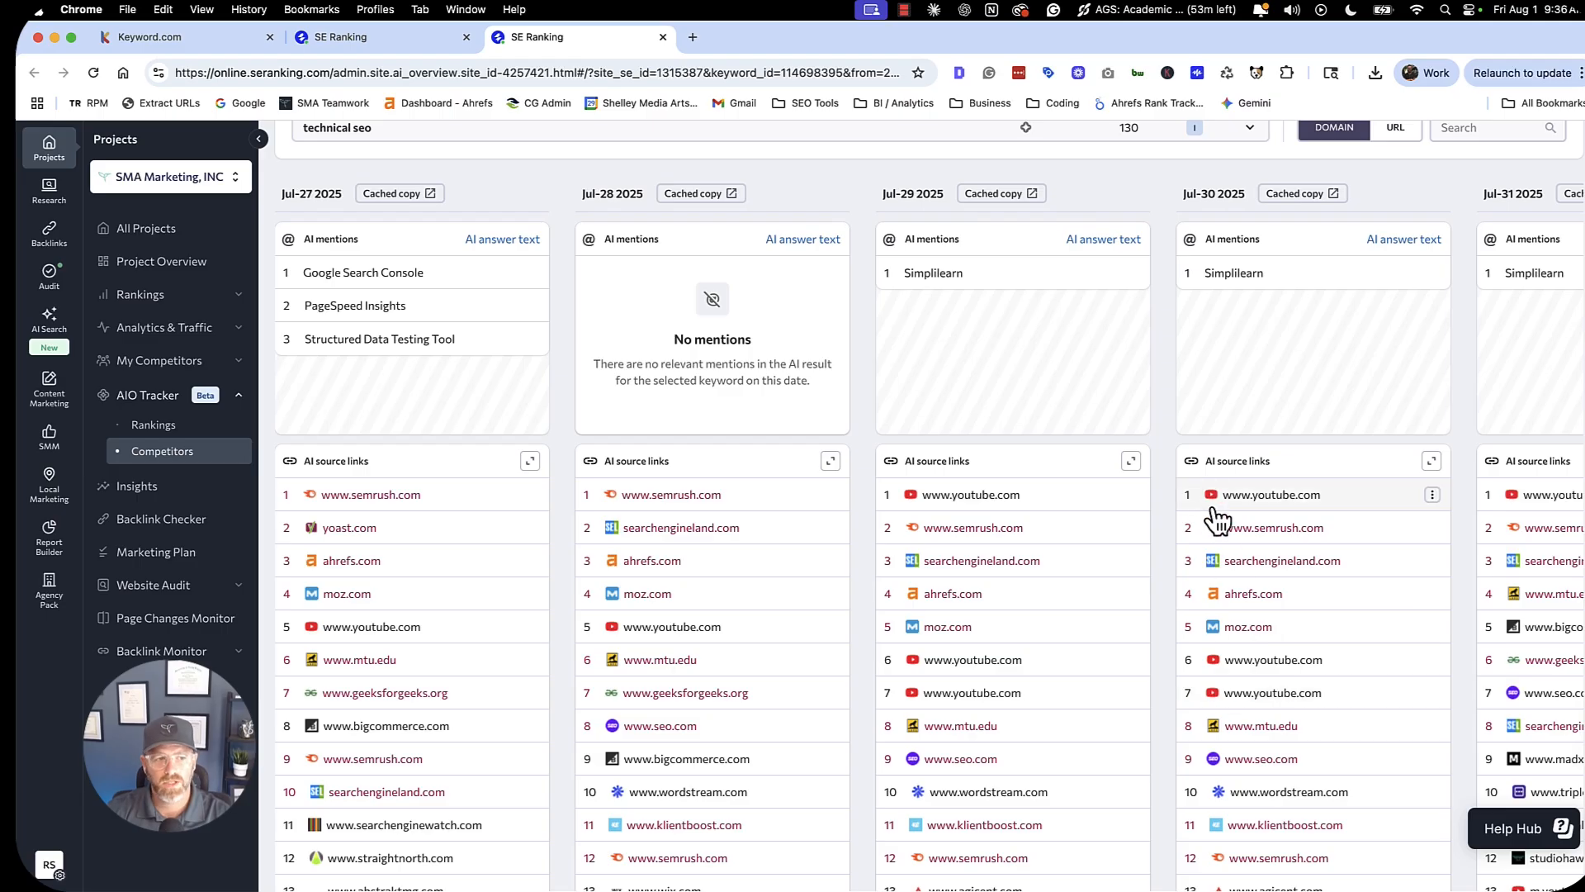
{"action": "mouse_move", "coordinate": [918, 502]}
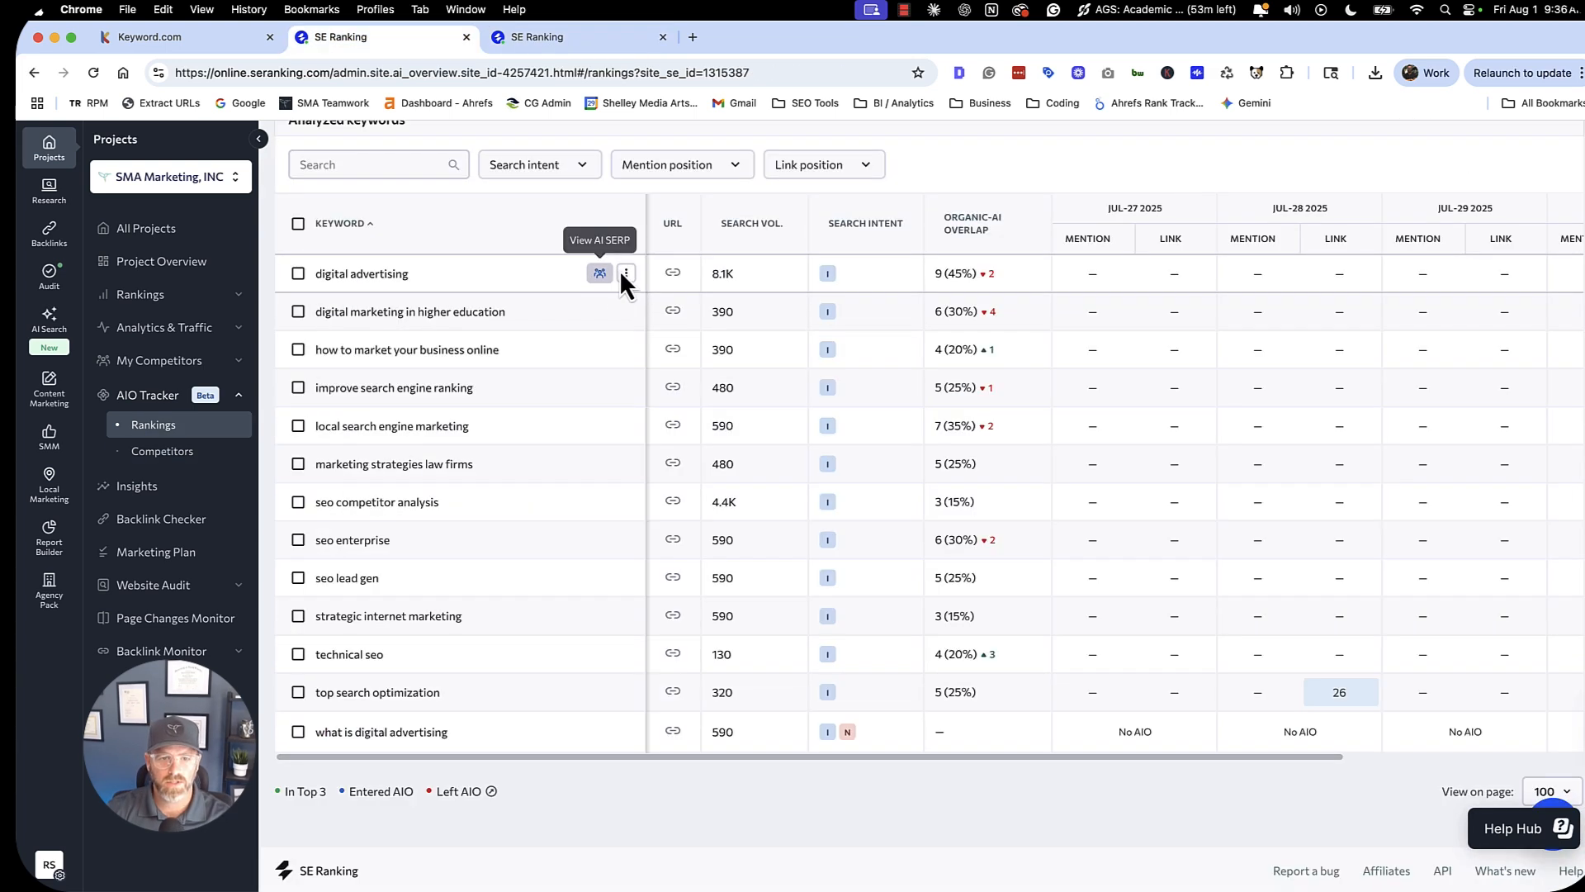
From Rankings, view AI SERP competitors and the saved AI Overview for 'digital advertising'.
{"action": "left_click", "coordinate": [626, 273]}
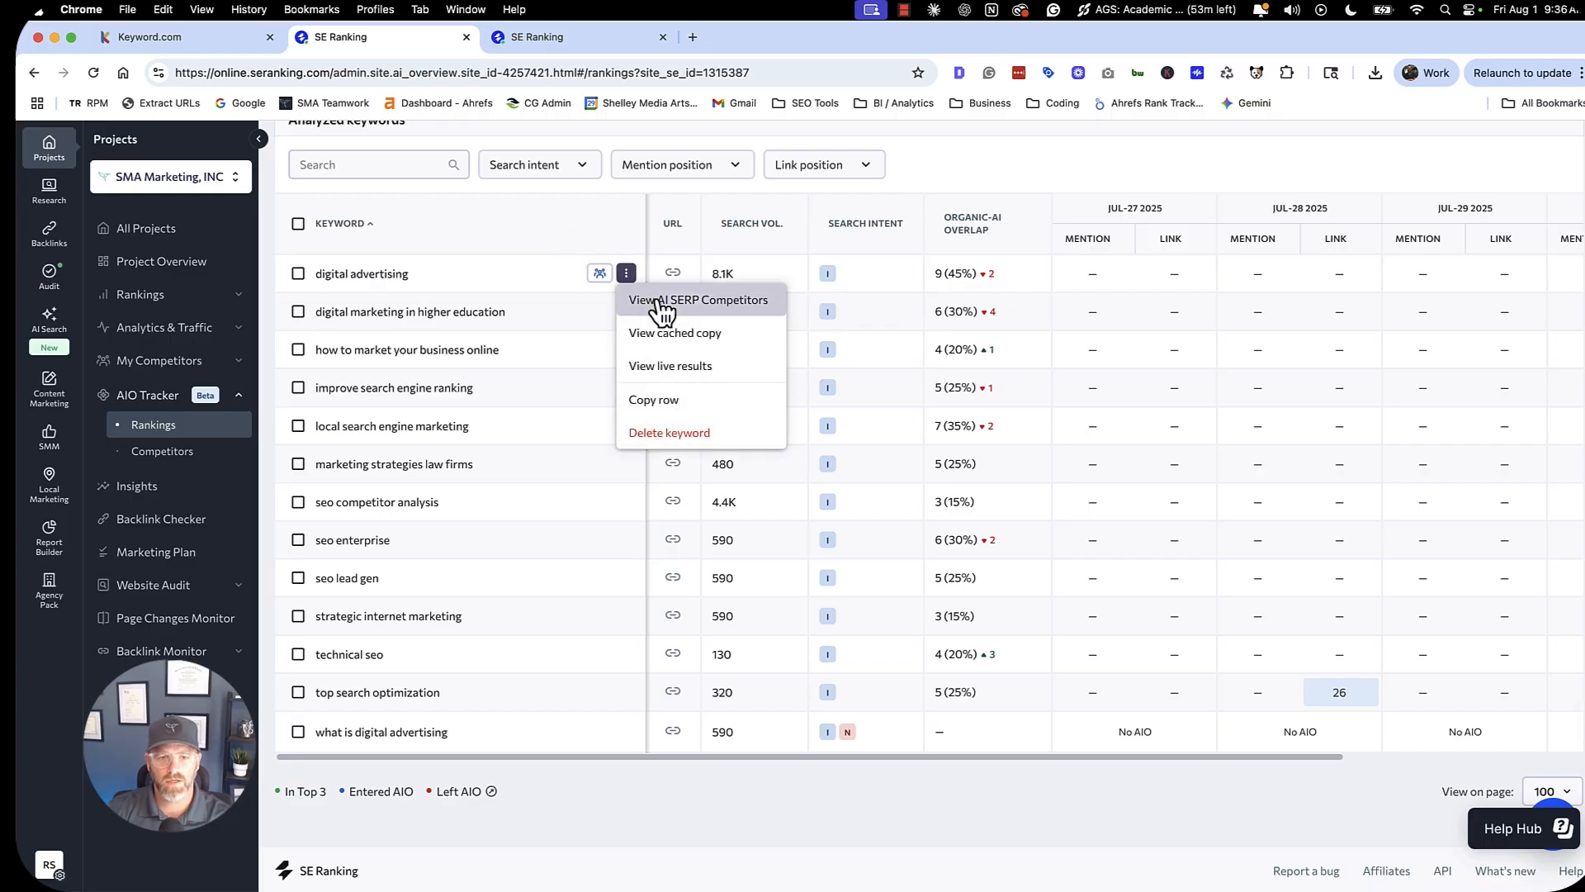
{"action": "left_click", "coordinate": [698, 299]}
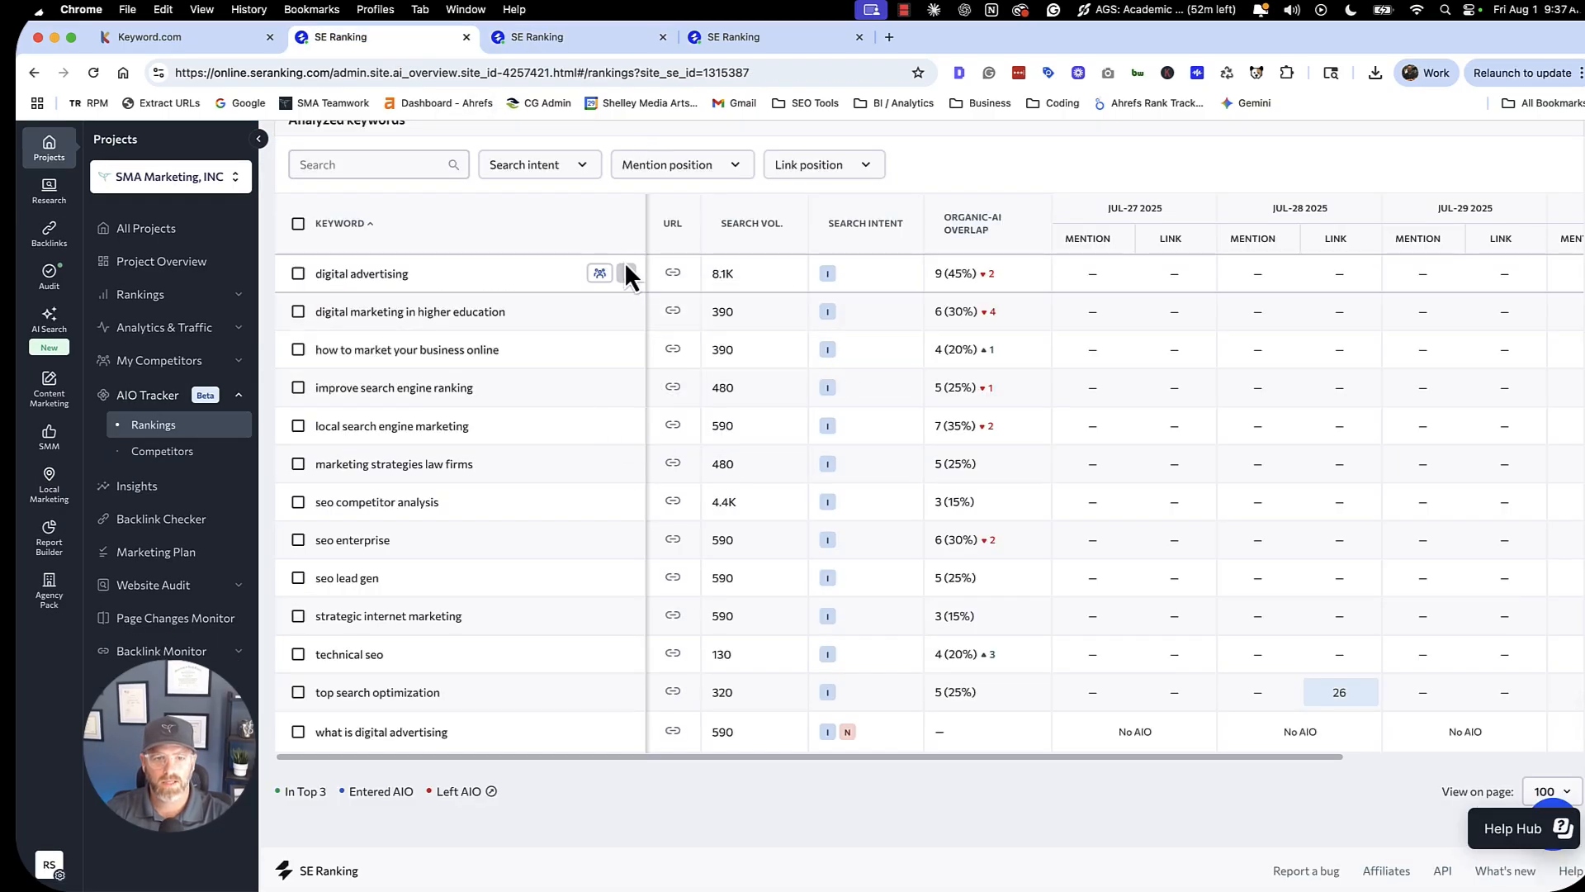
{"action": "left_click", "coordinate": [599, 273]}
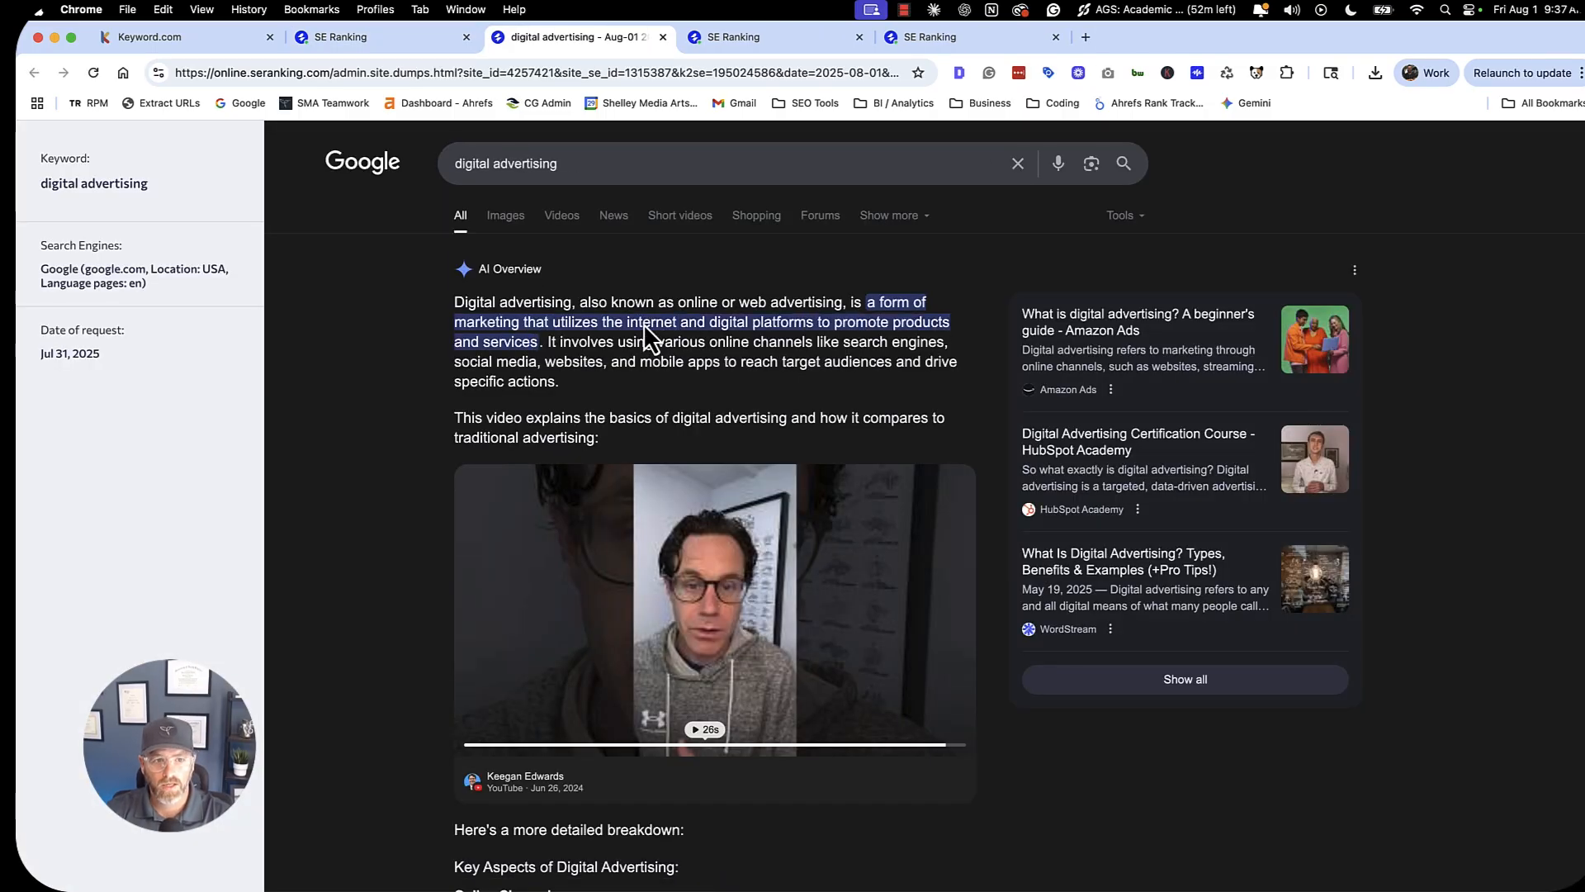
{"action": "mouse_move", "coordinate": [872, 418]}
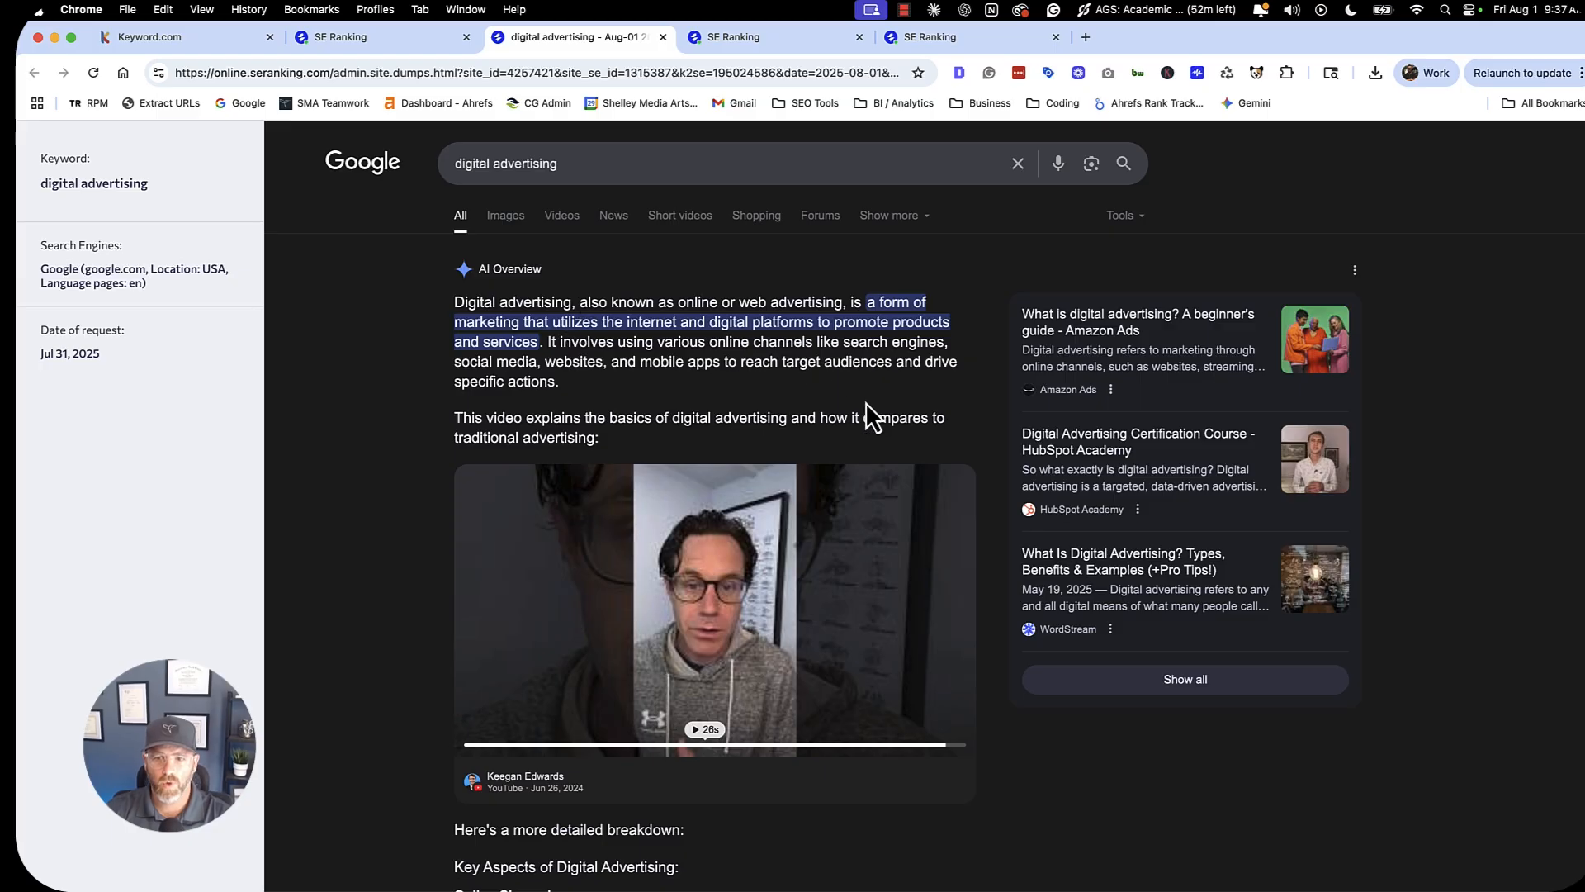
Read the cached Jul 31, 2025 AI Overview for 'digital advertising', then return to the Rankings tab.
{"action": "scroll", "scroll_direction": "down", "scroll_amount": 3}
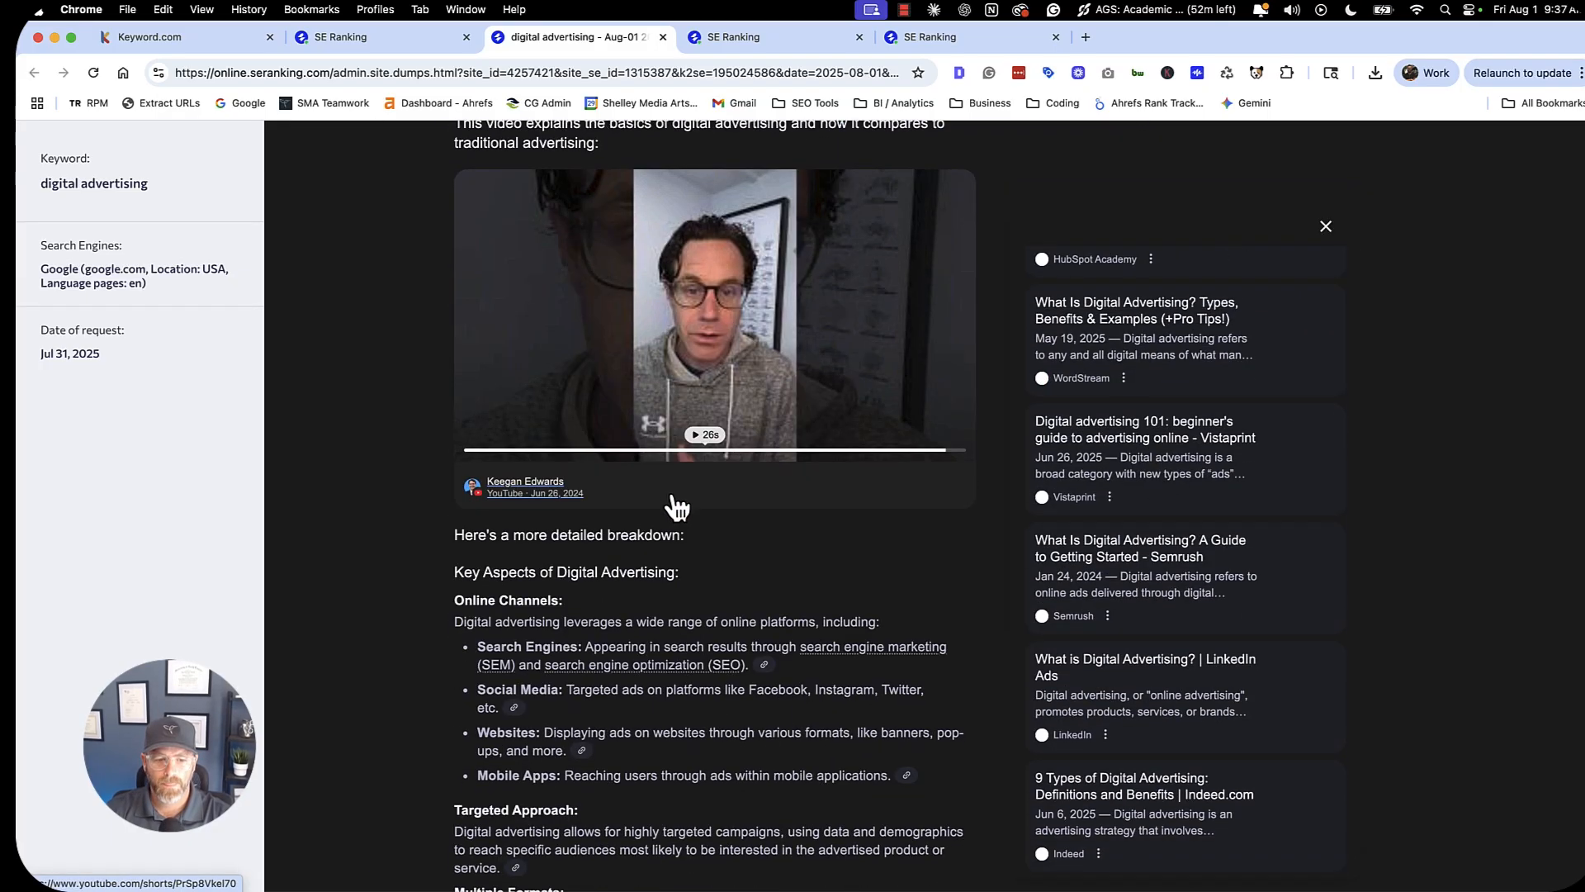
{"action": "scroll", "scroll_direction": "down", "scroll_amount": 3}
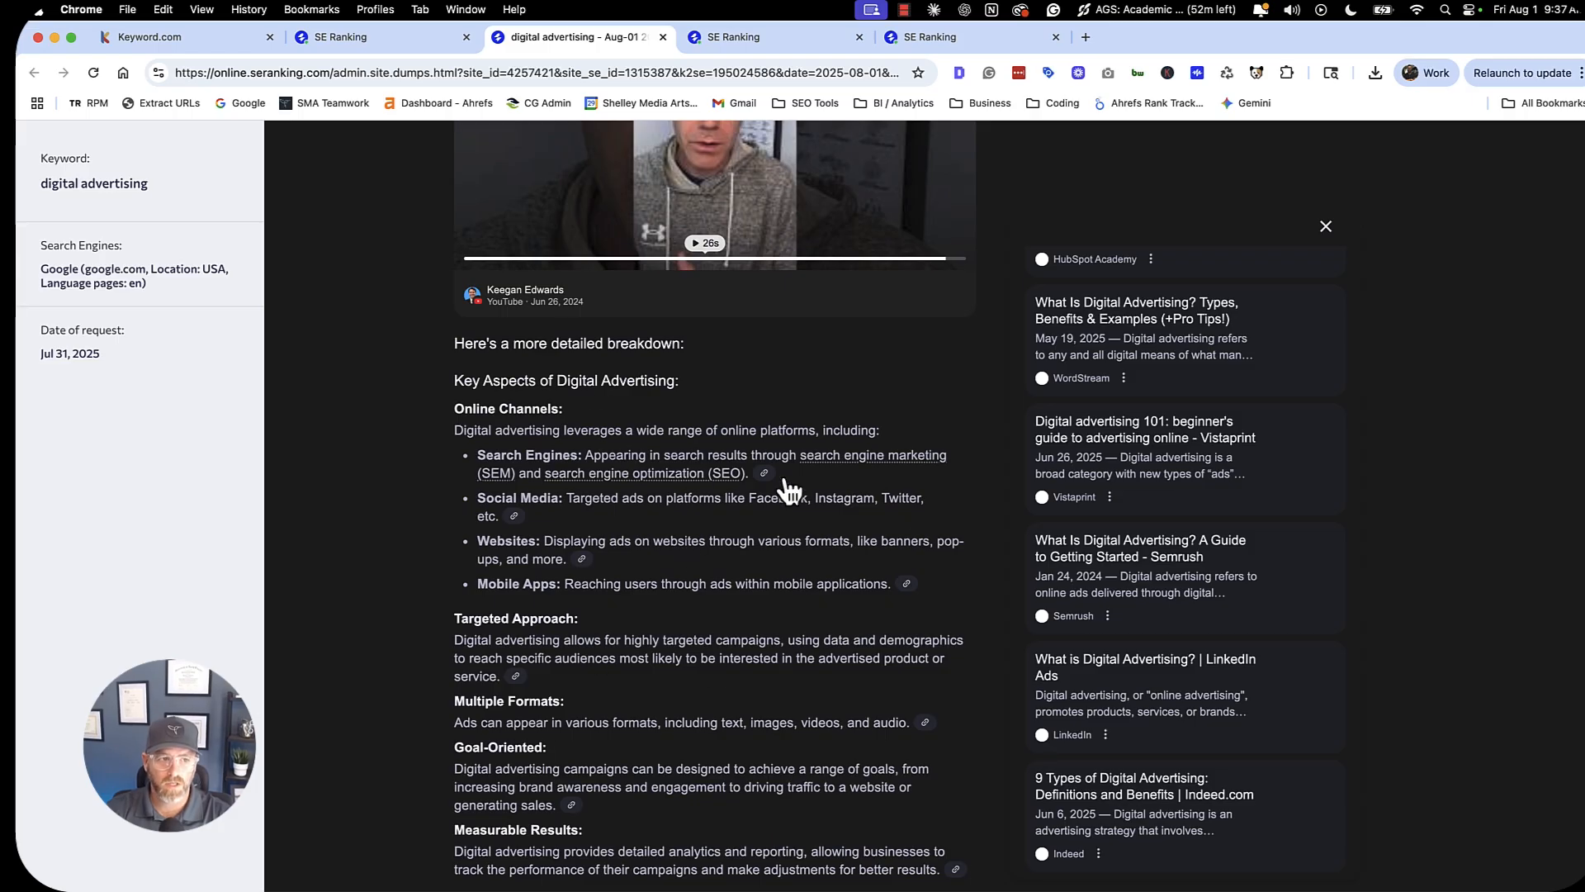
{"action": "mouse_move", "coordinate": [631, 419]}
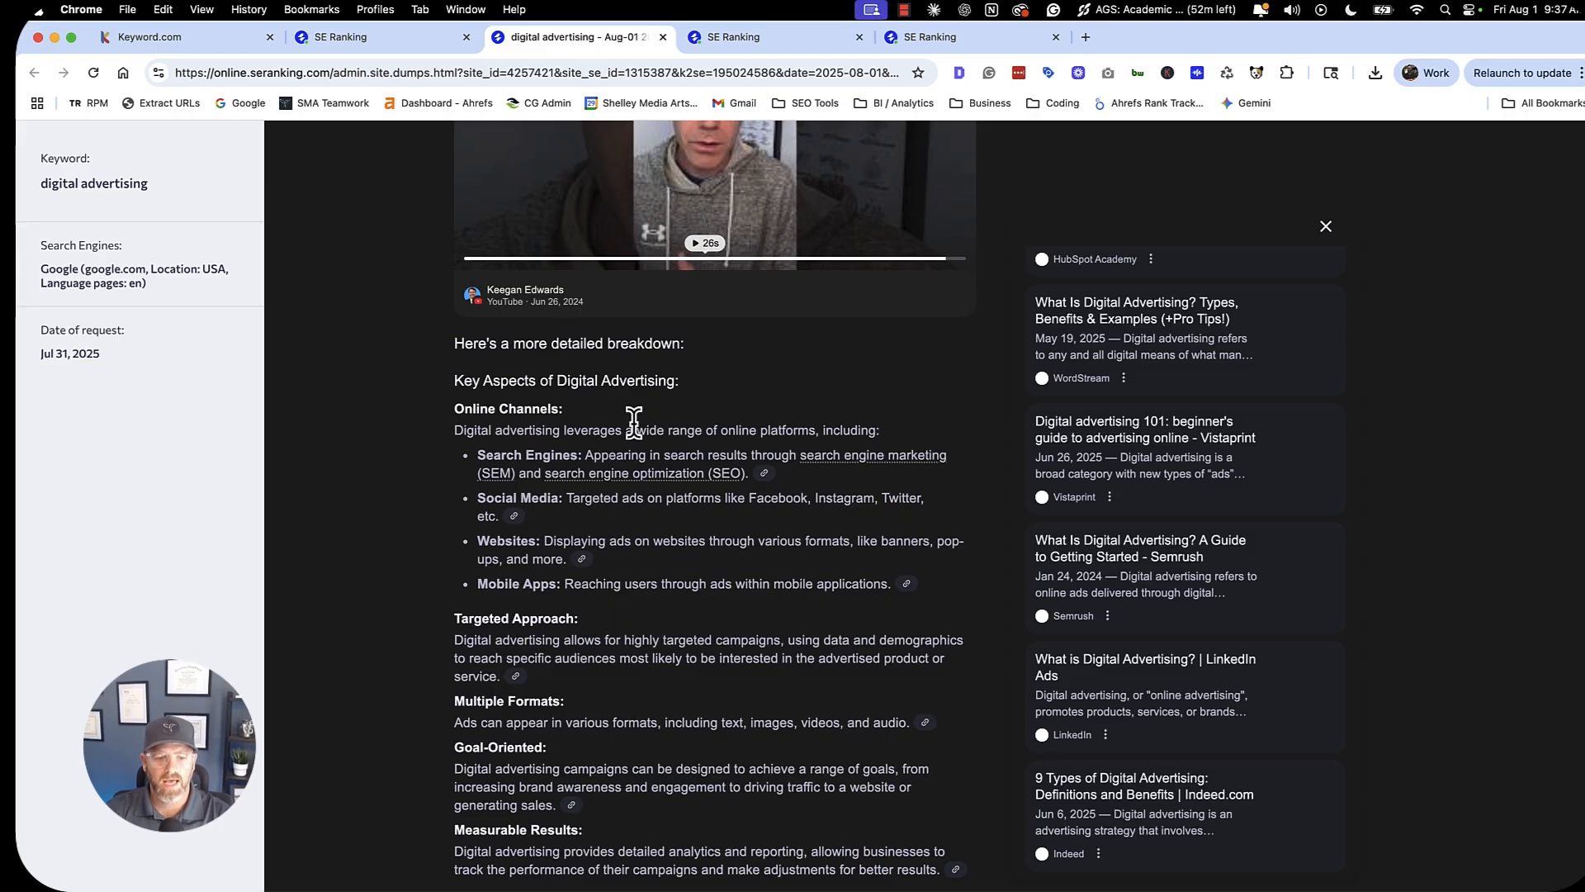
{"action": "scroll", "scroll_direction": "down", "scroll_amount": 3}
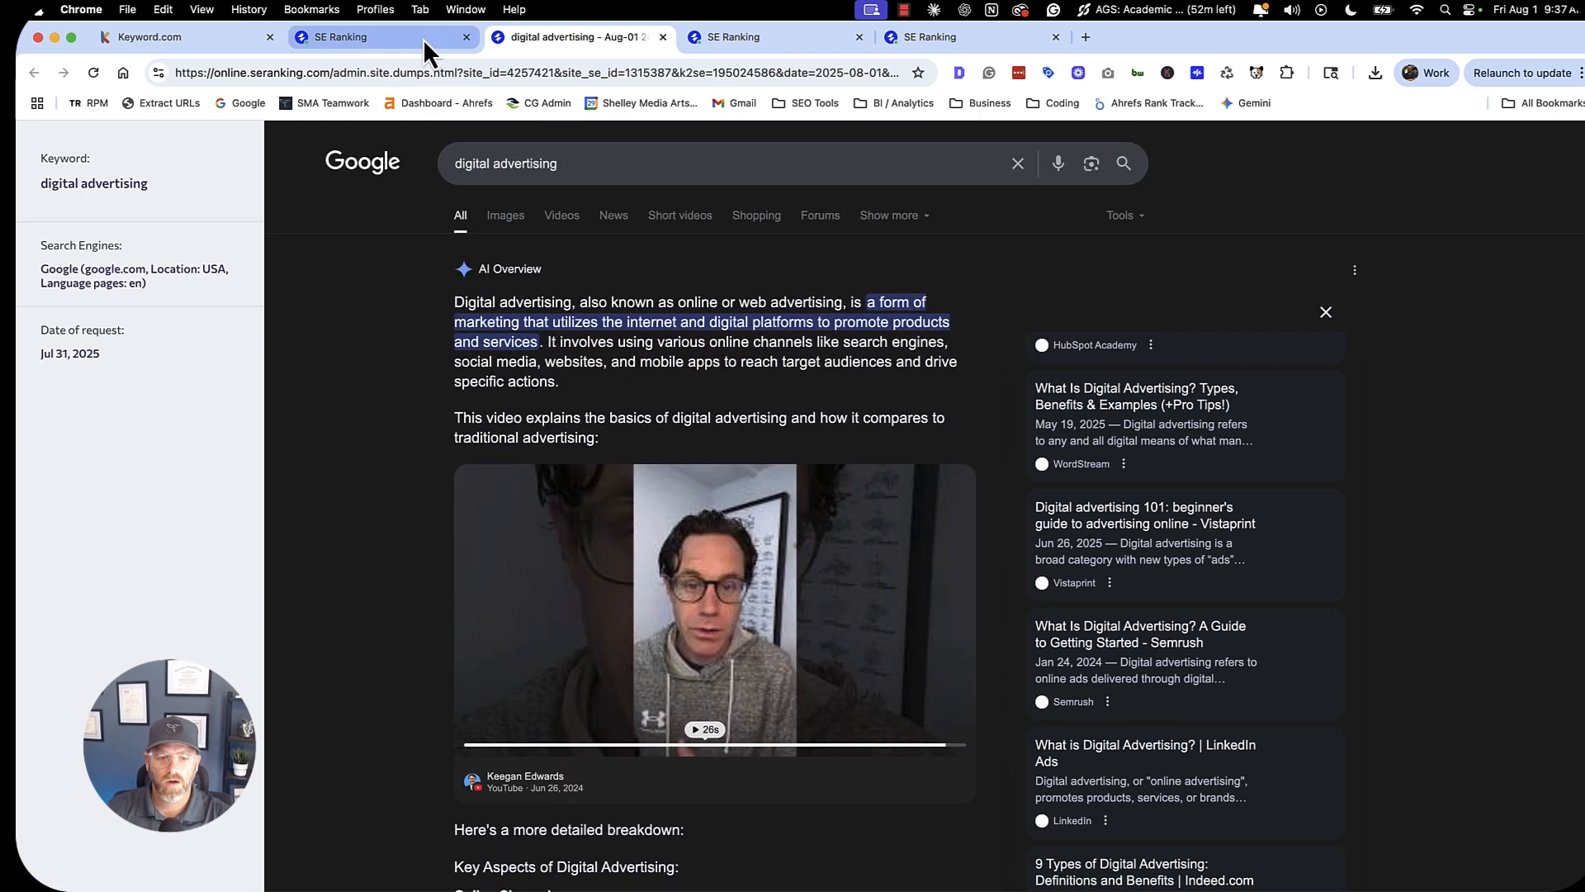
{"action": "left_click", "coordinate": [364, 37]}
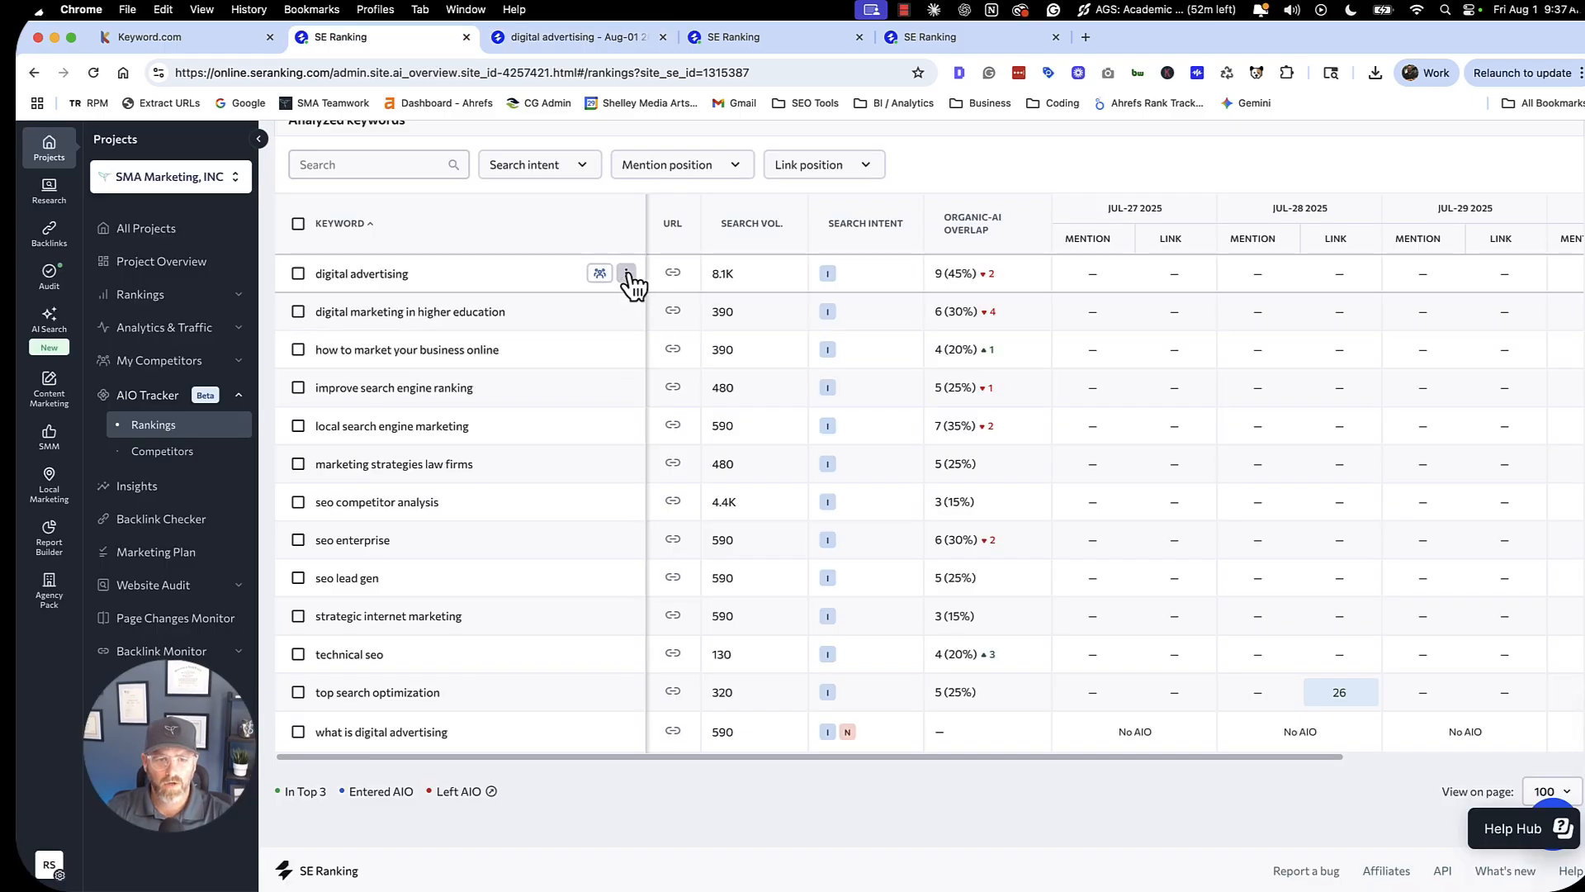
{"action": "left_click", "coordinate": [627, 273]}
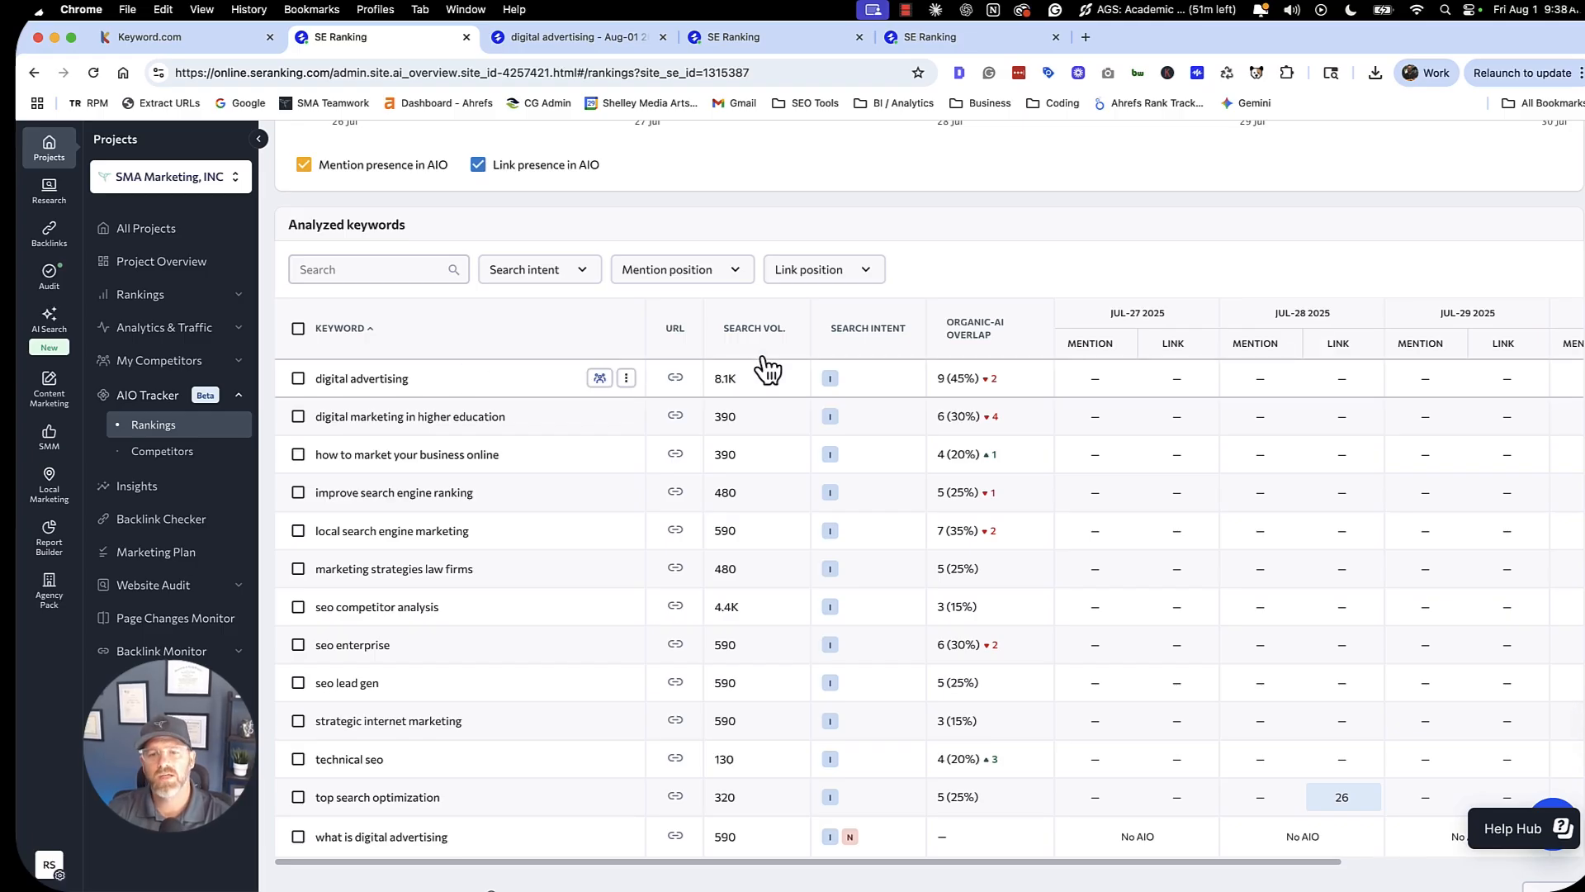
{"action": "mouse_move", "coordinate": [675, 310]}
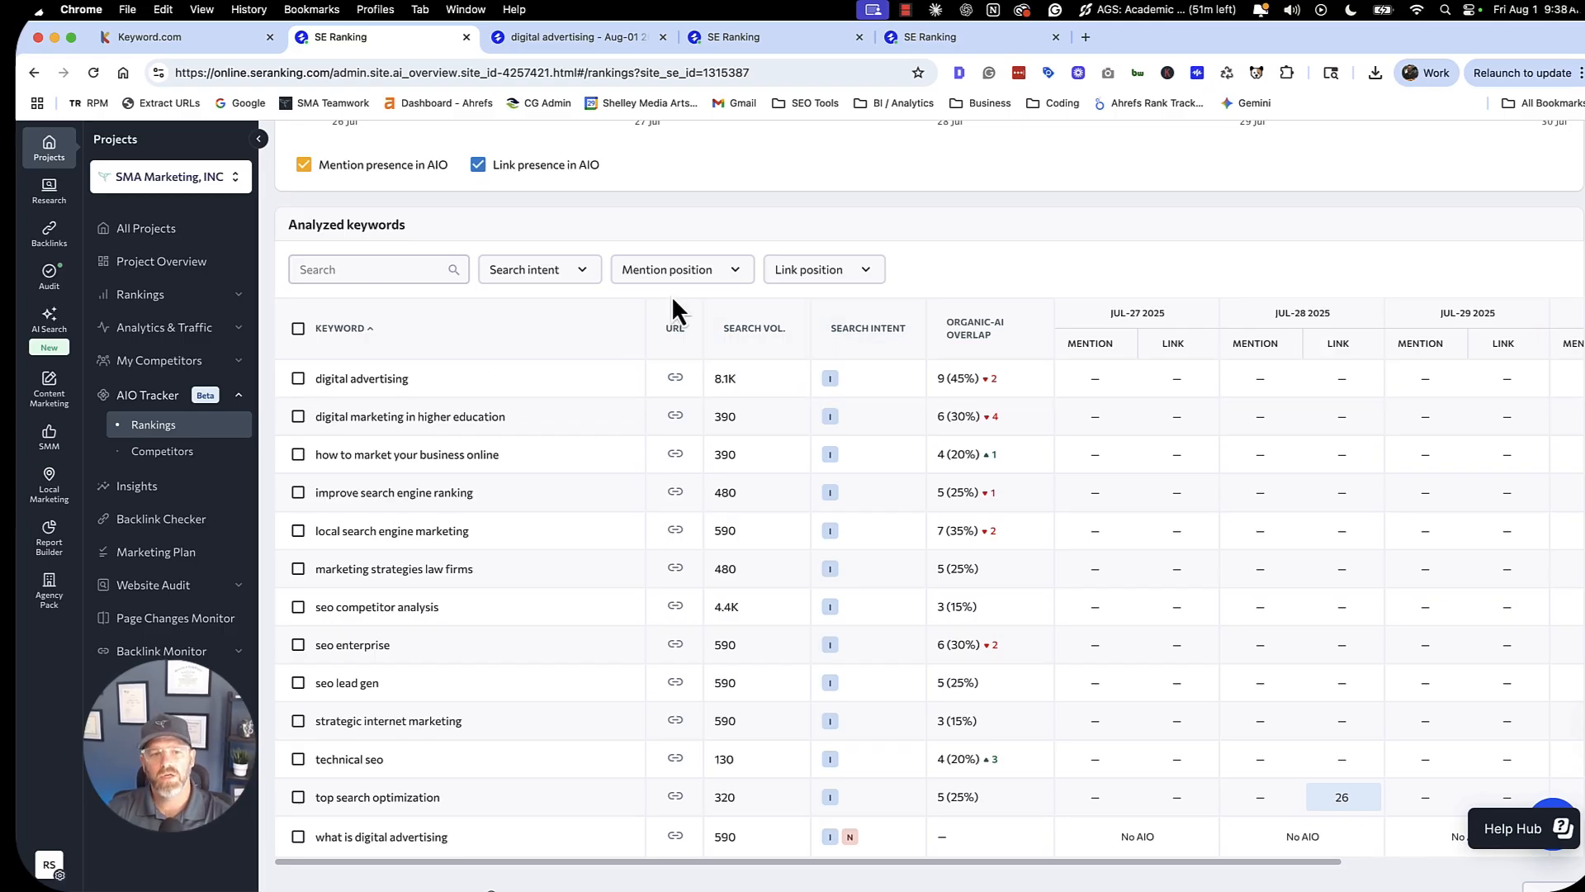
{"action": "mouse_move", "coordinate": [543, 354]}
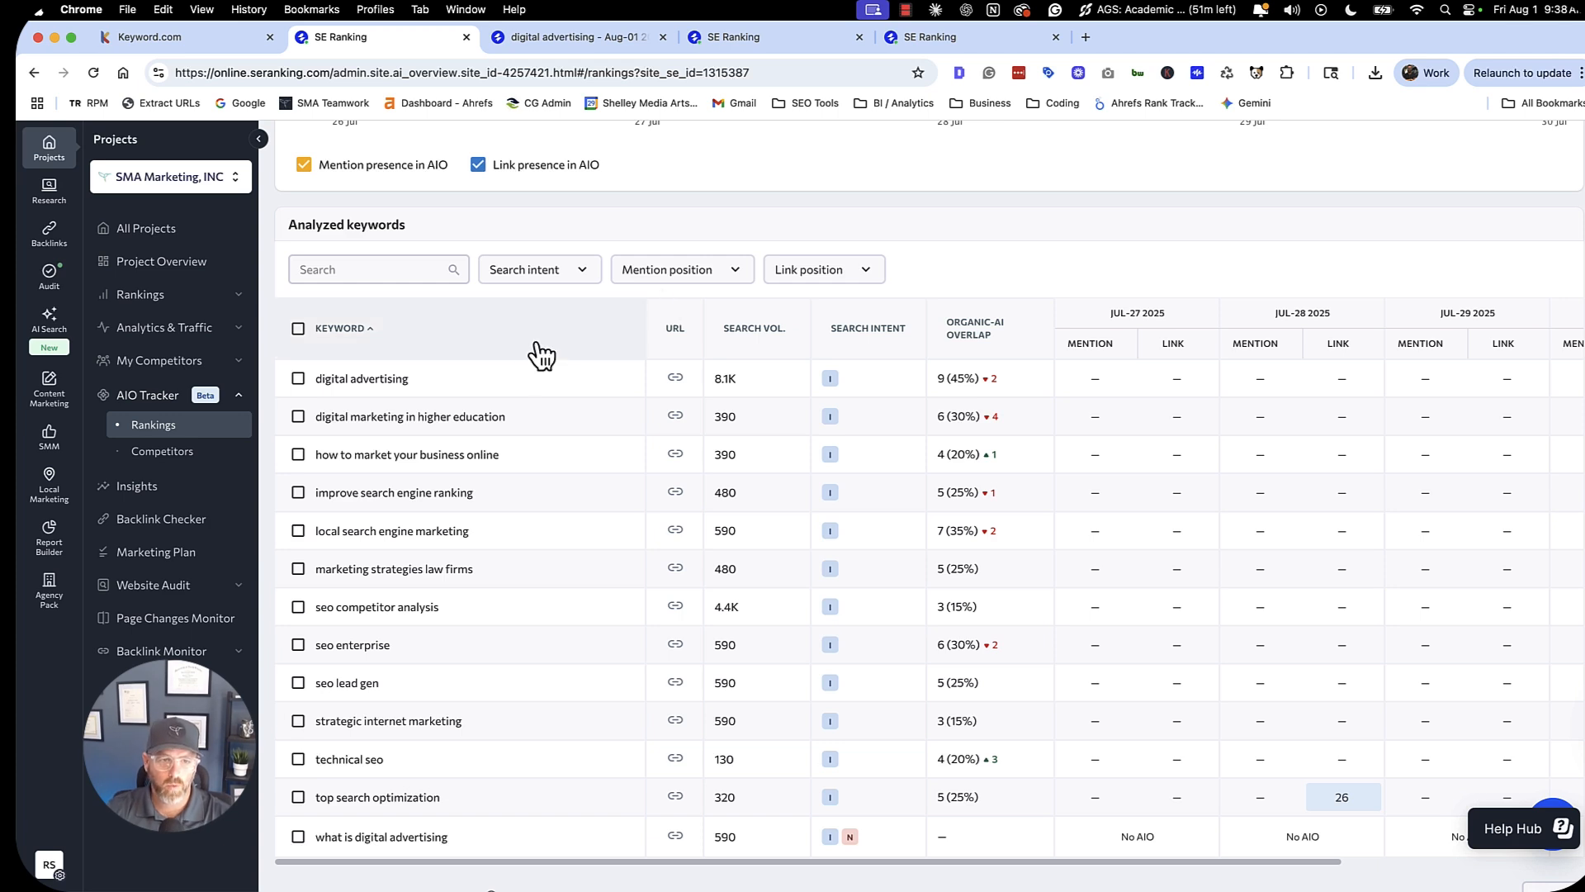
{"action": "mouse_move", "coordinate": [554, 359]}
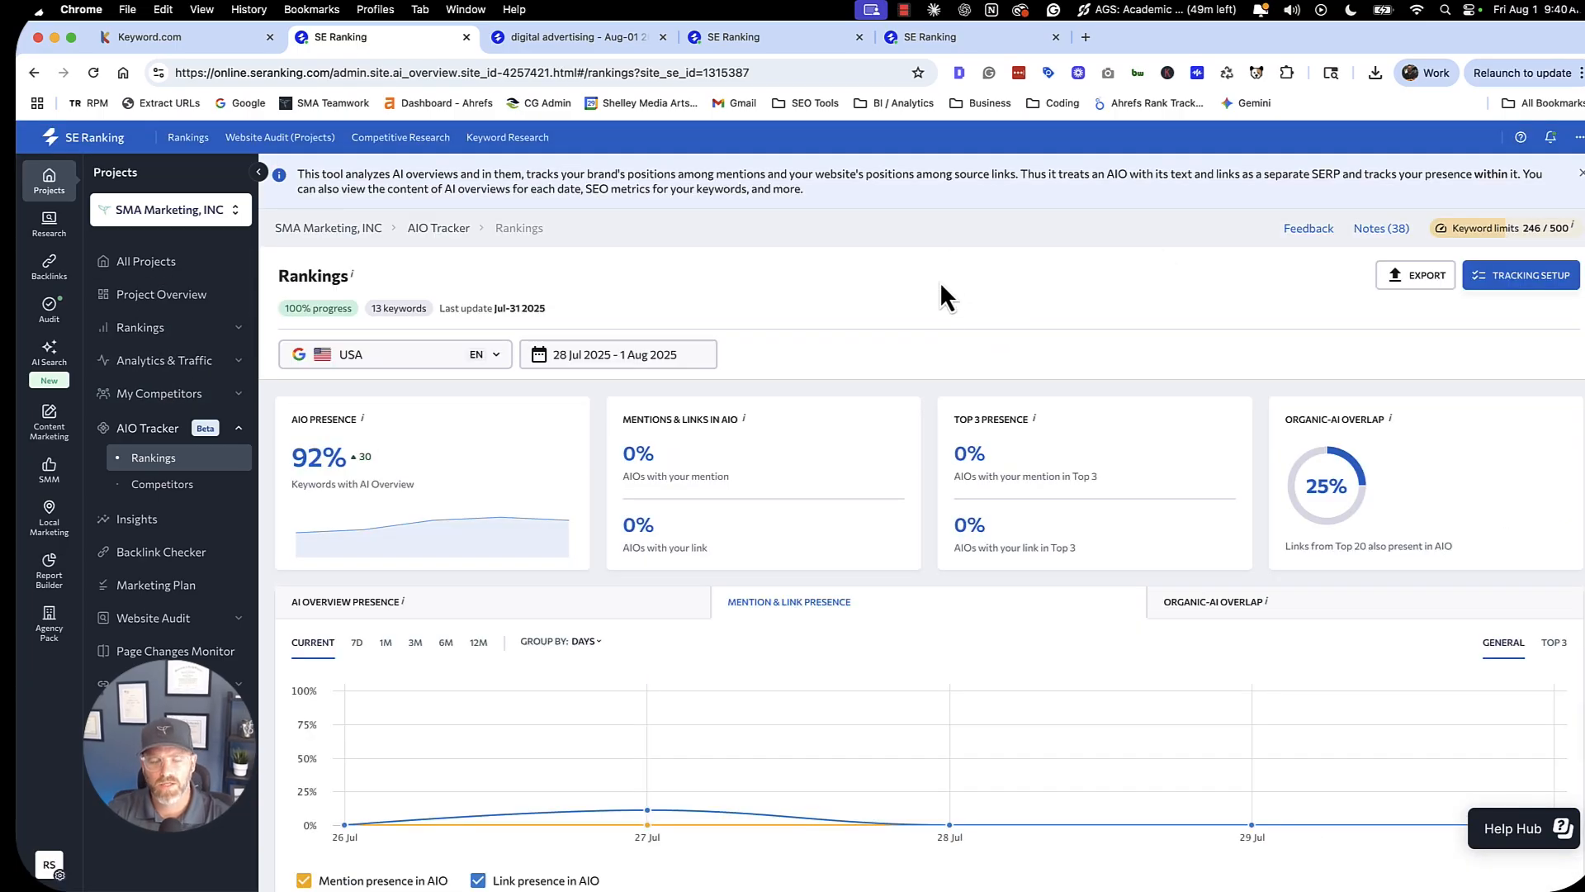
{"action": "mouse_move", "coordinate": [938, 308]}
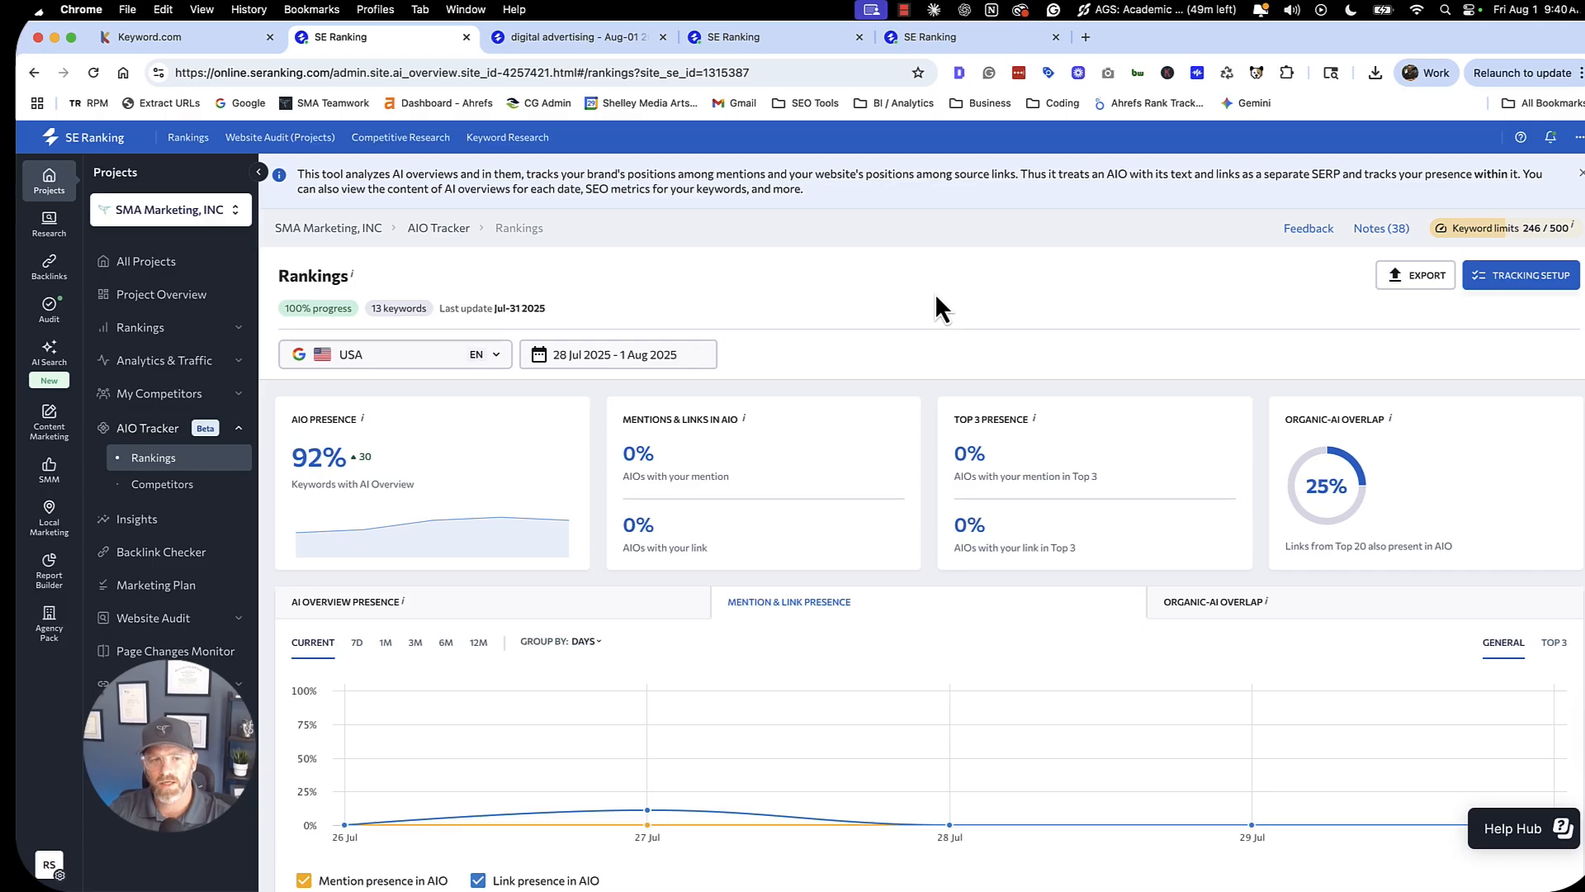
{"action": "mouse_move", "coordinate": [930, 315]}
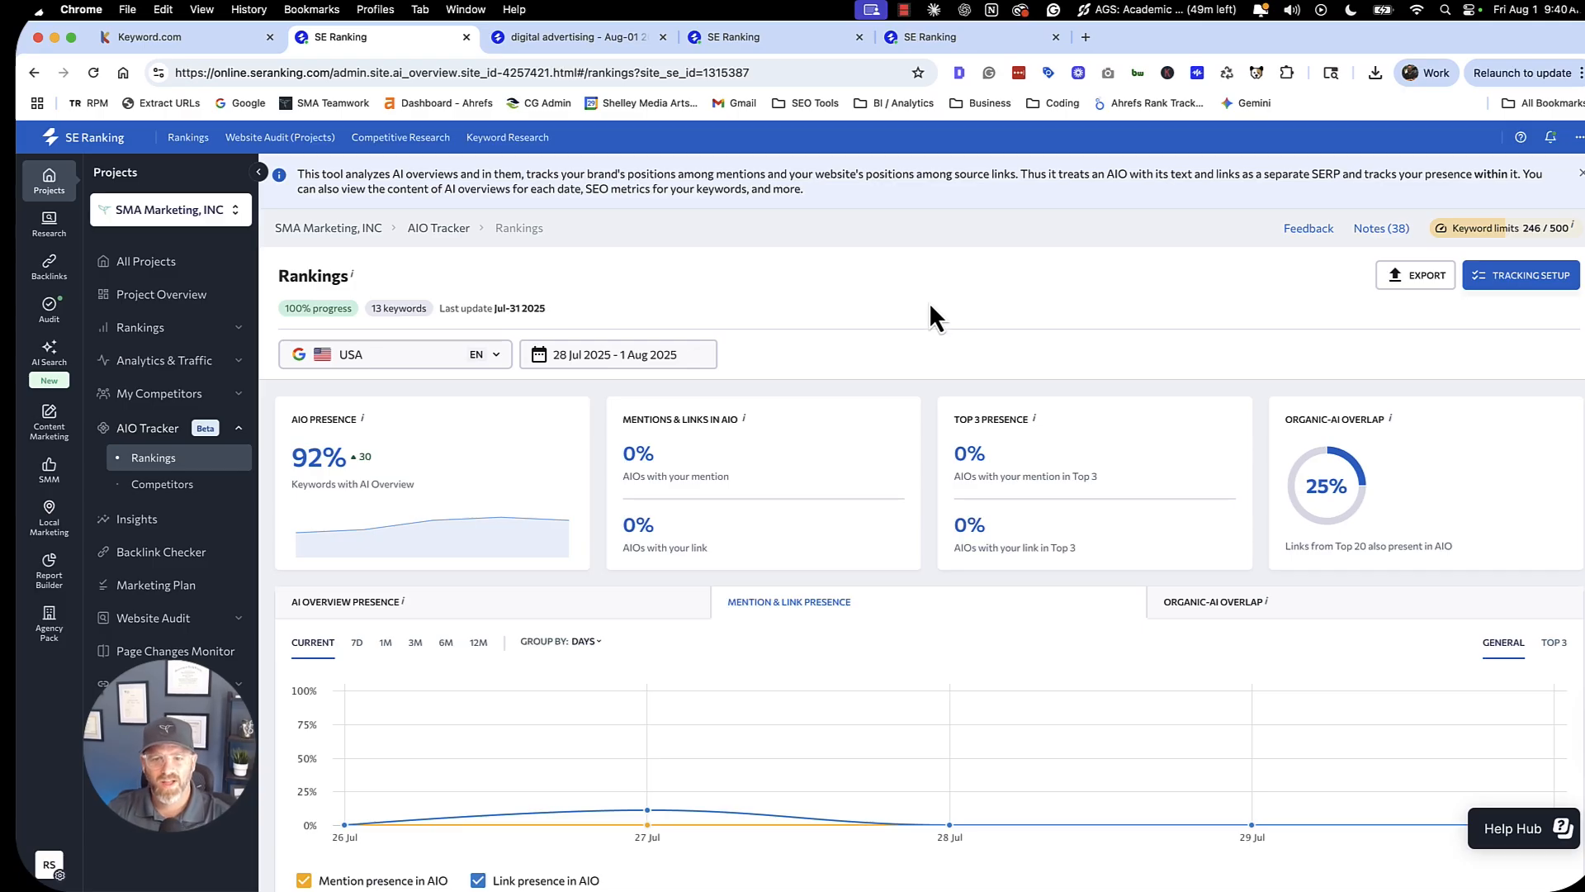
{"action": "mouse_move", "coordinate": [874, 314]}
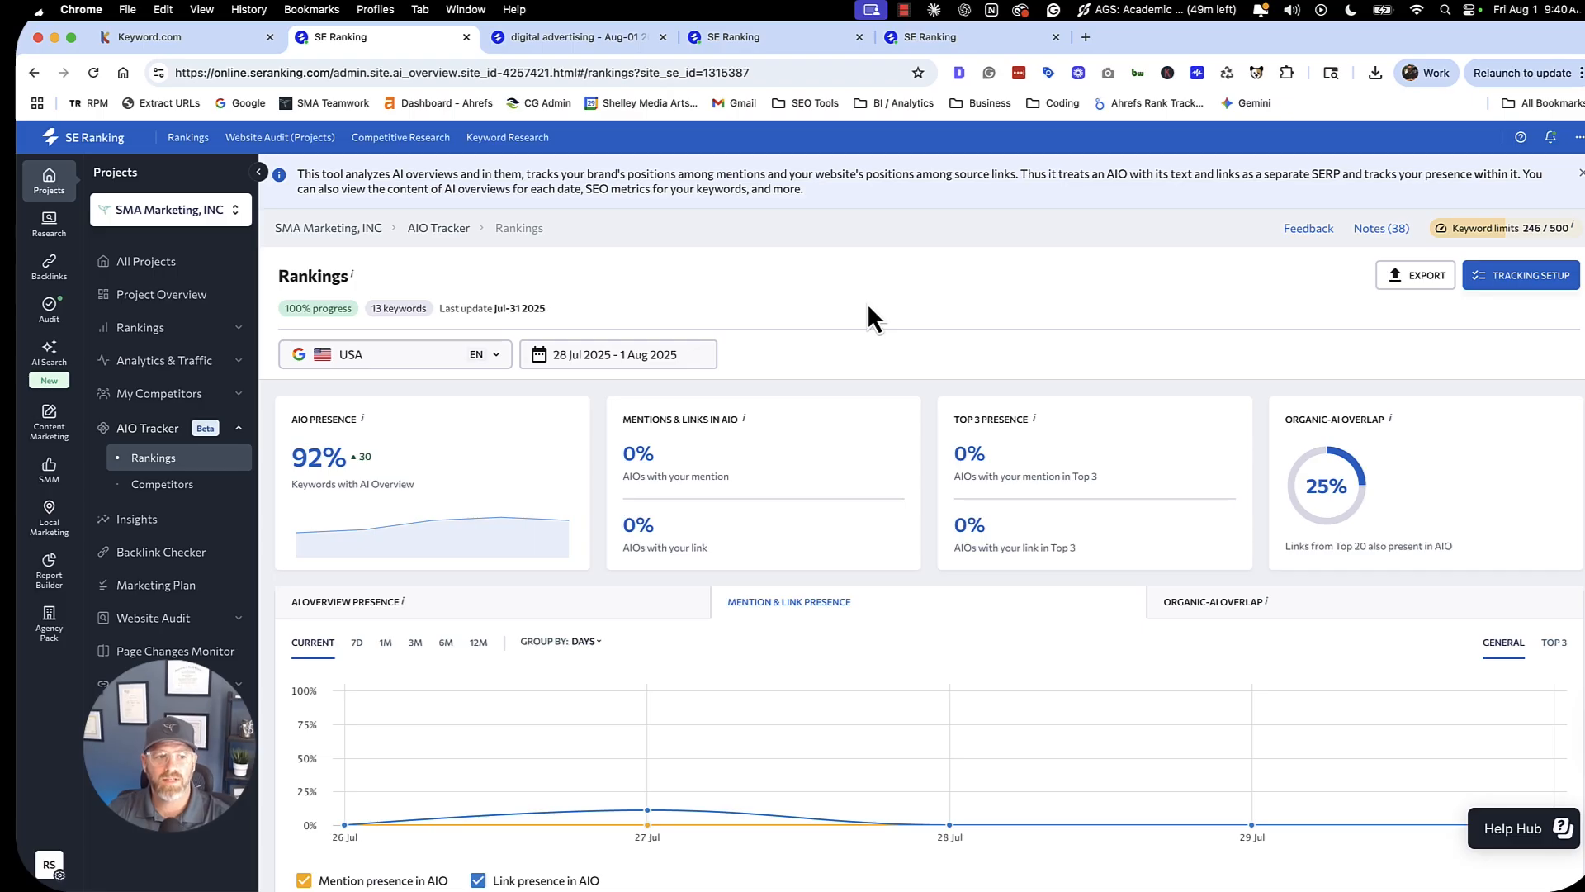
{"action": "mouse_move", "coordinate": [832, 313]}
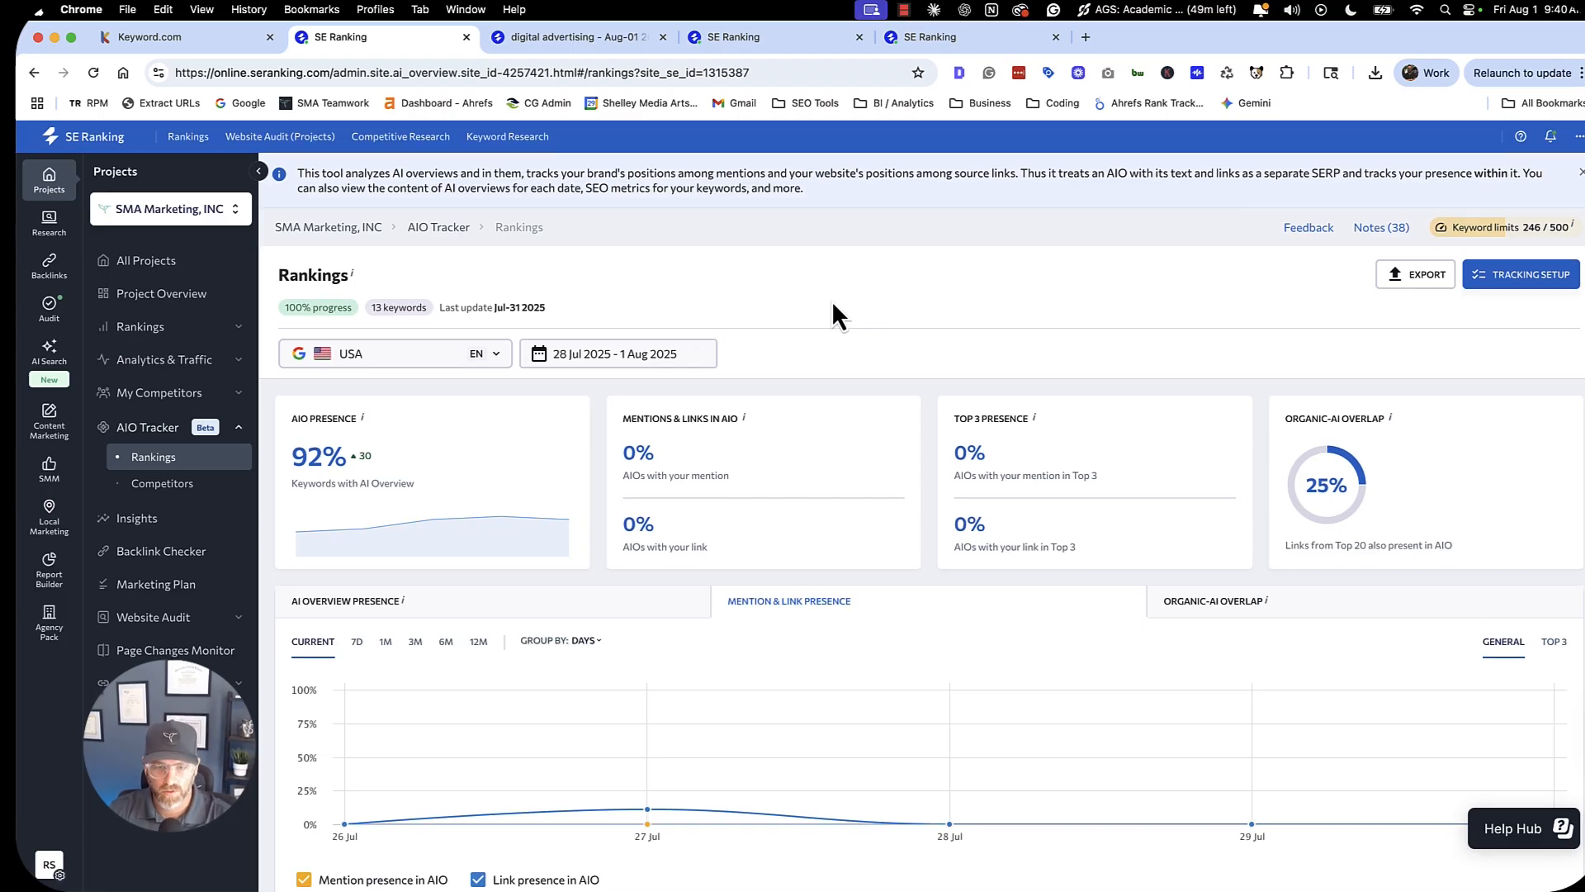
{"action": "mouse_move", "coordinate": [654, 300]}
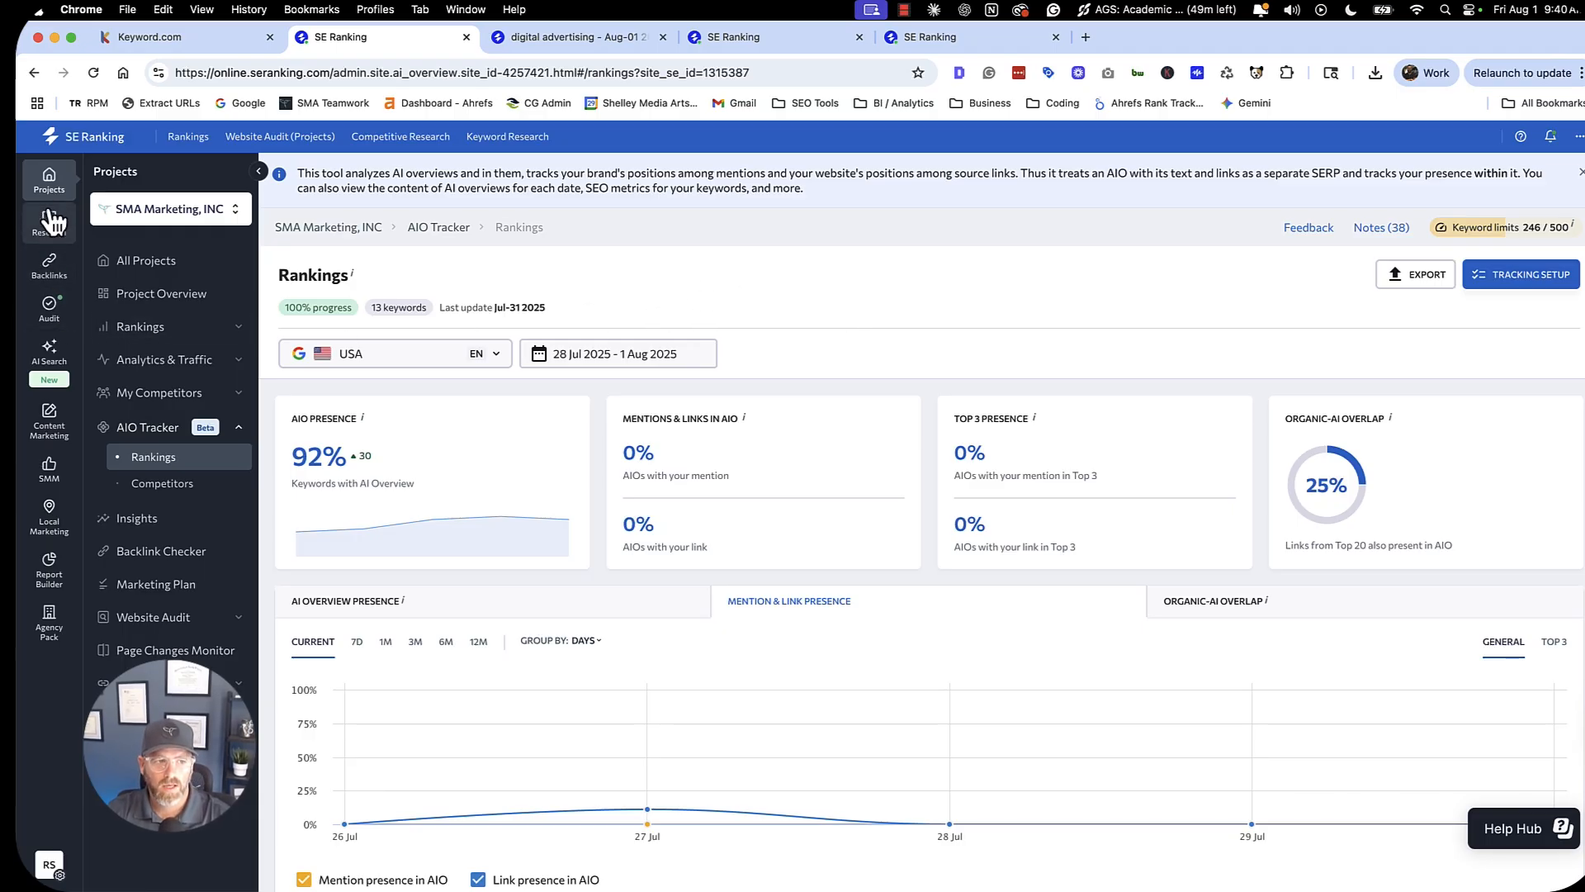
Launch Competitive Research from the Research tools and analyze smamarketing.net.
{"action": "left_click", "coordinate": [48, 222]}
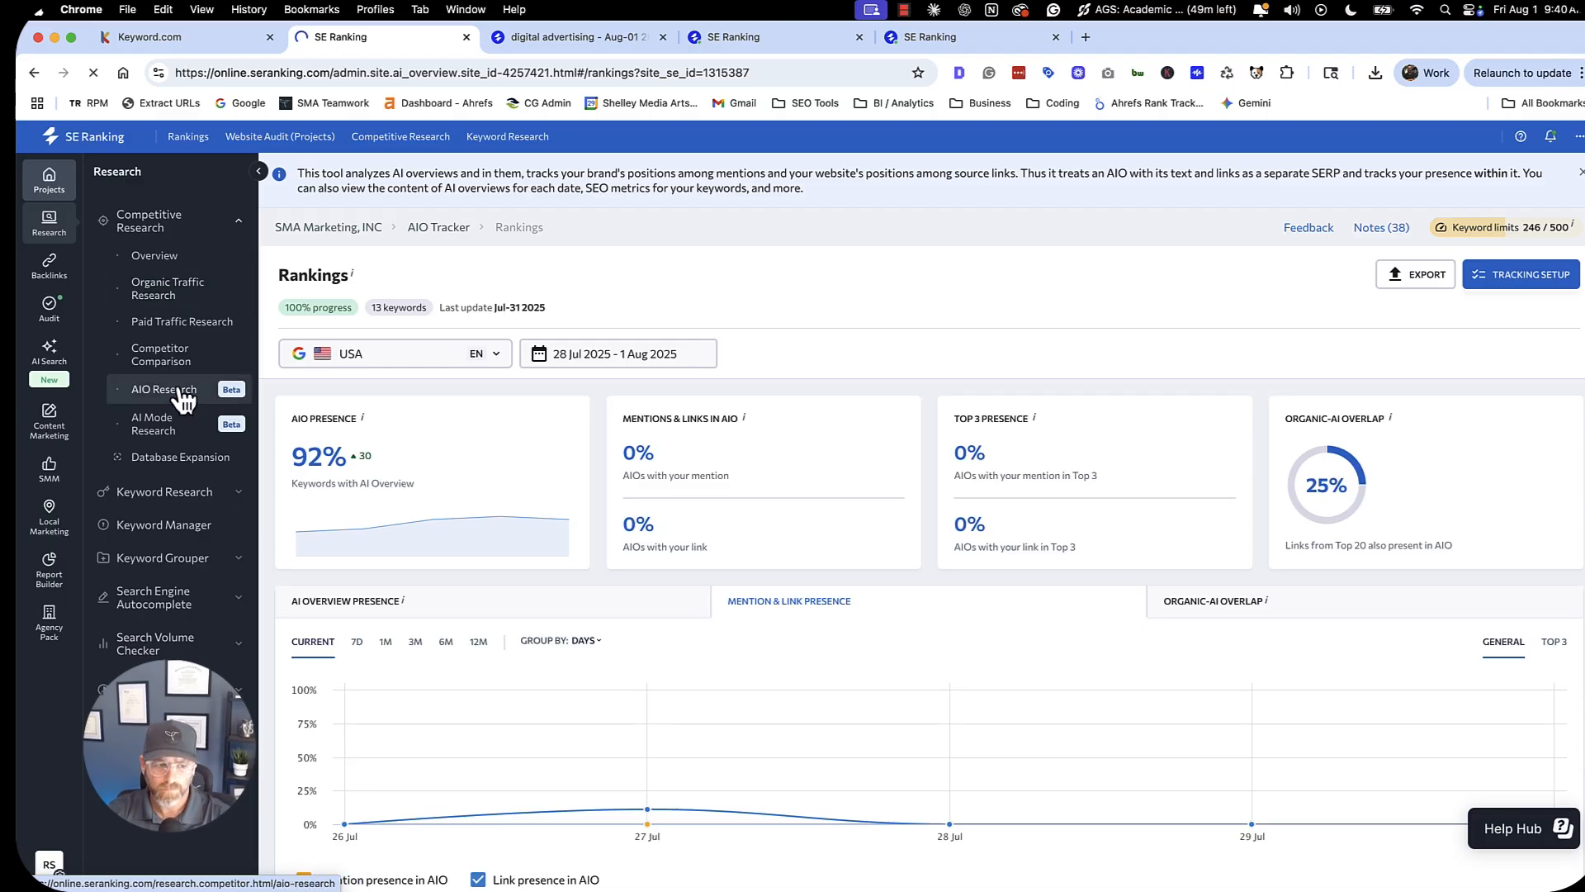
{"action": "left_click", "coordinate": [400, 137]}
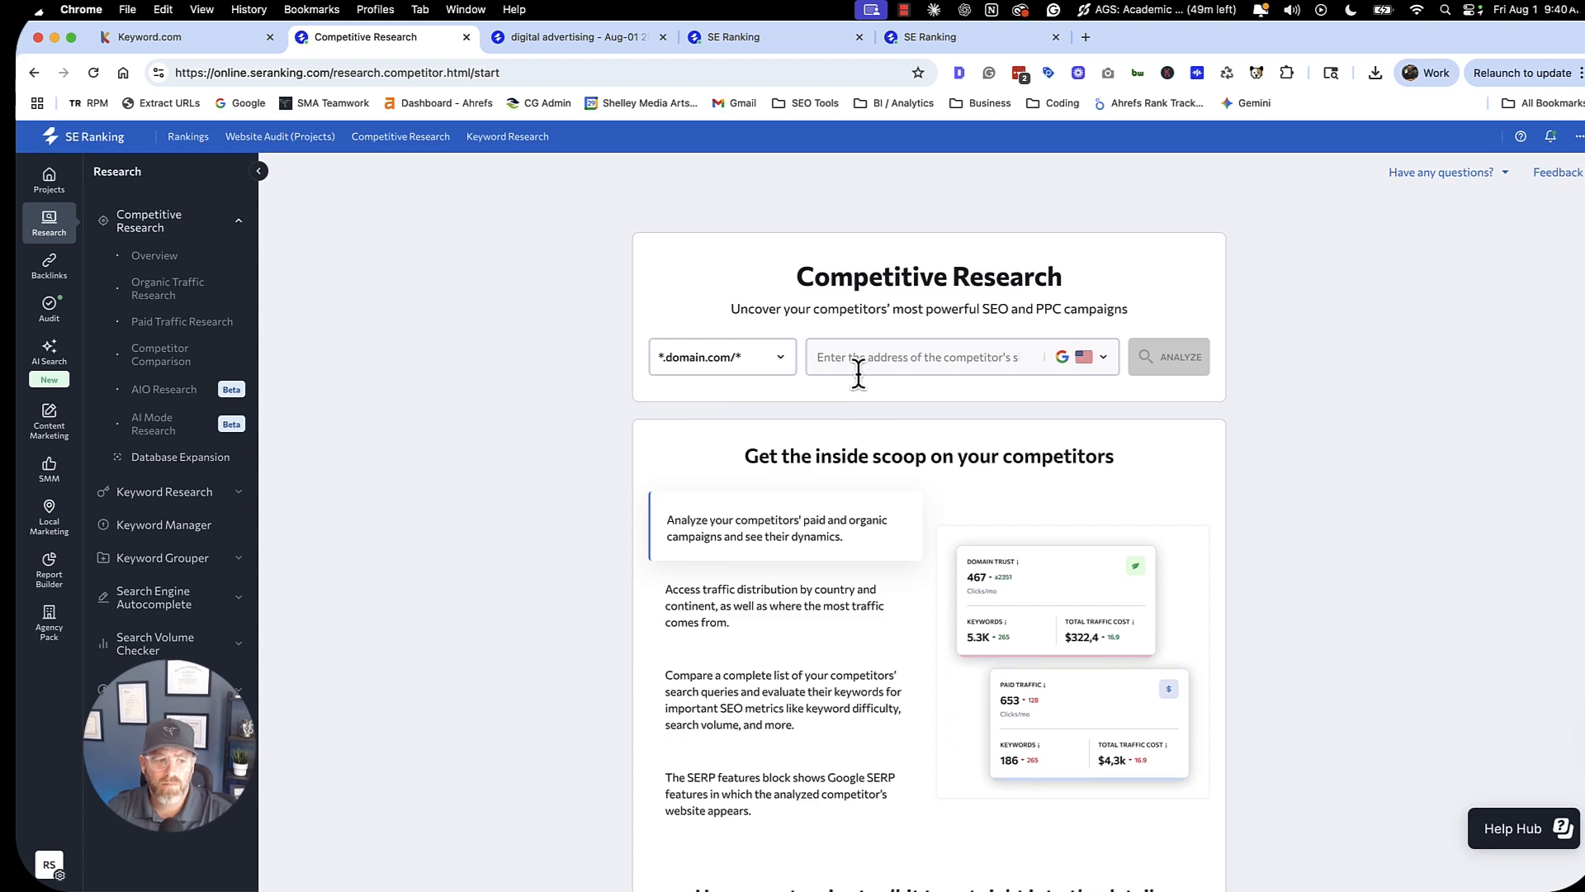
{"action": "left_click", "coordinate": [915, 356]}
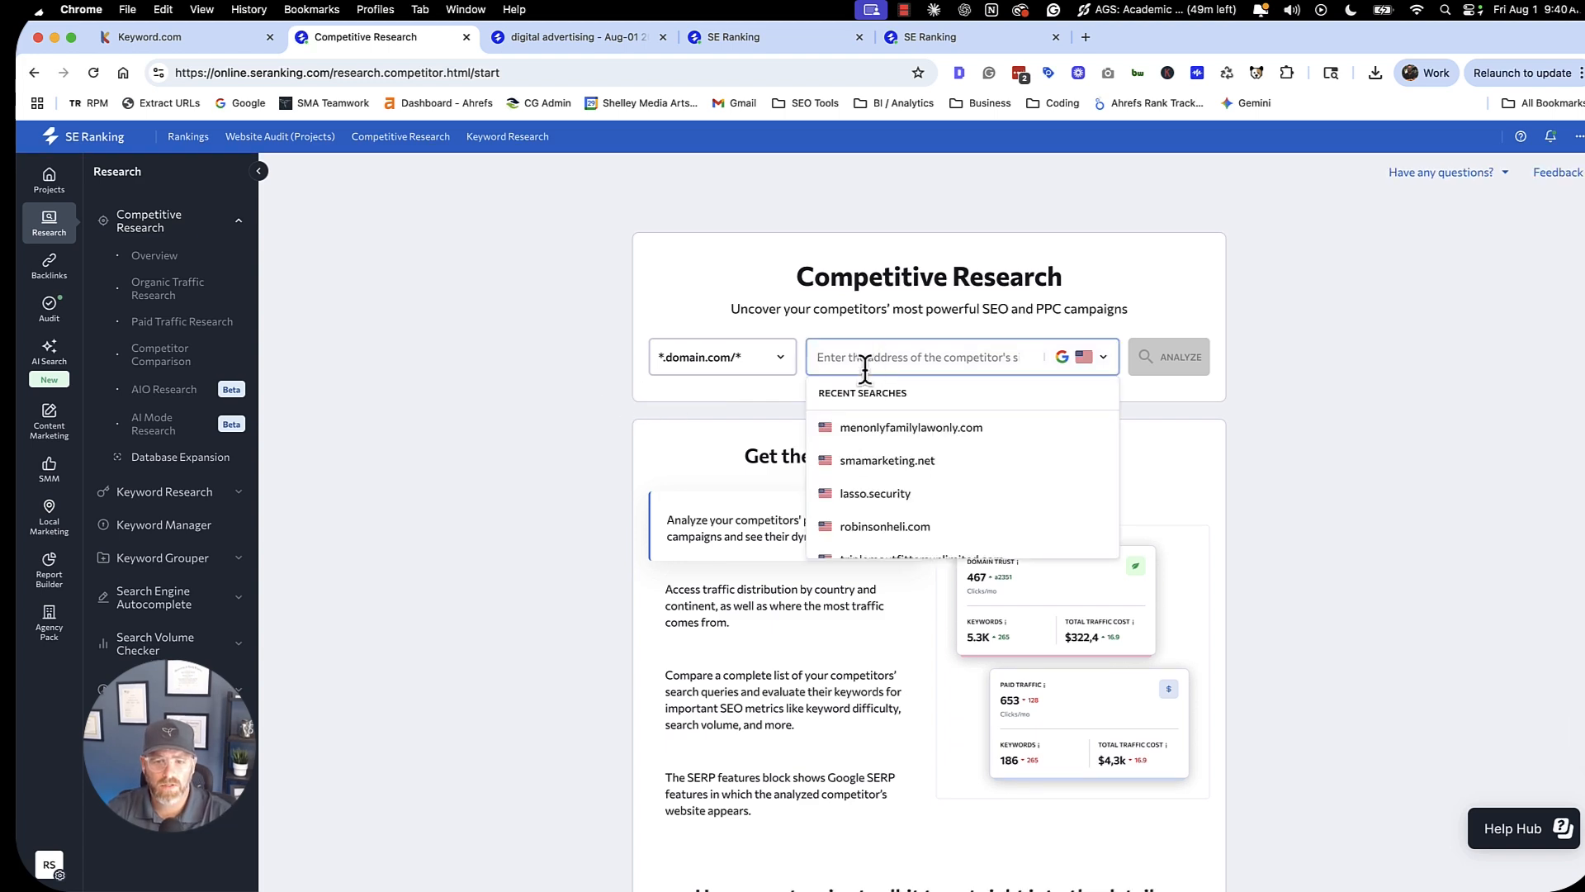
{"action": "left_click", "coordinate": [856, 448]}
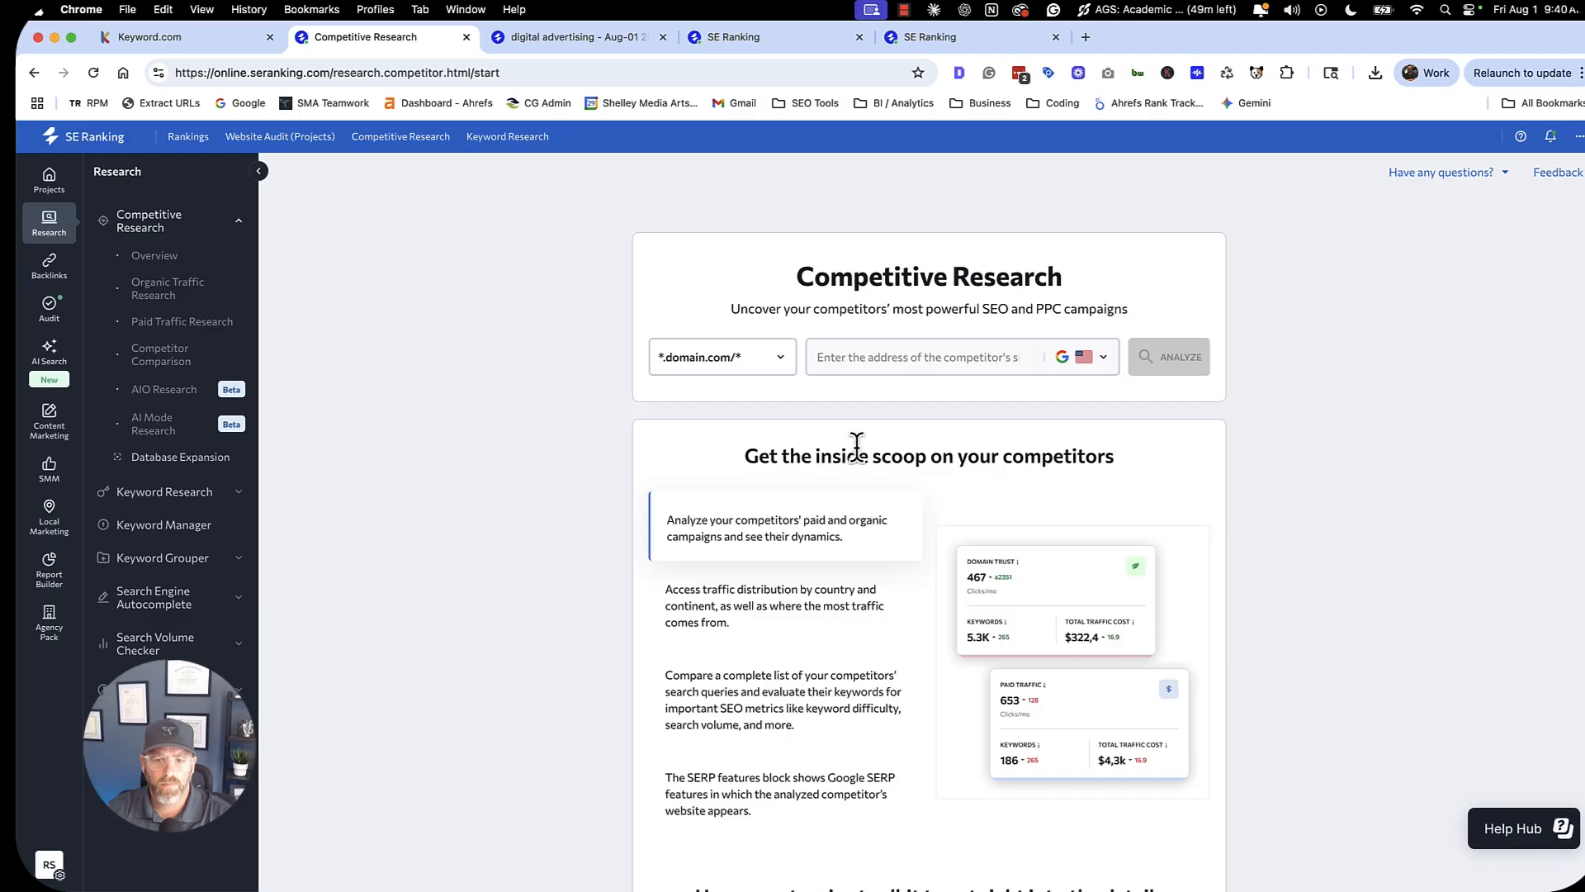
{"action": "left_click", "coordinate": [1167, 356]}
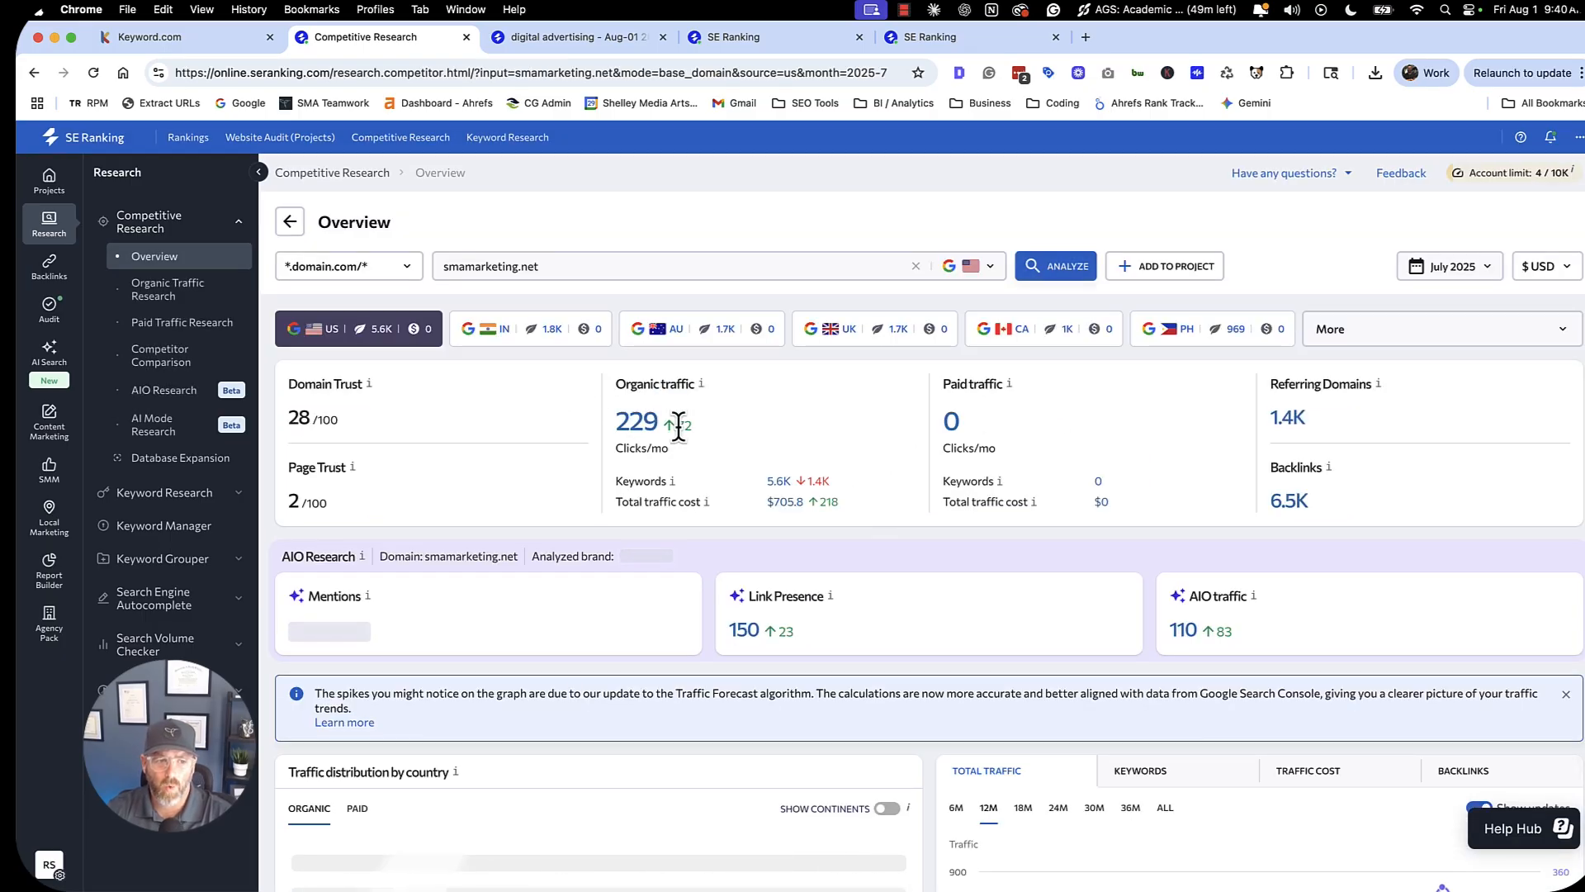
Scroll the smamarketing.net overview to the AIO Research metrics: 21 mentions, 150 link presence, 110 AIO traffic.
{"action": "scroll", "scroll_direction": "down", "scroll_amount": 3}
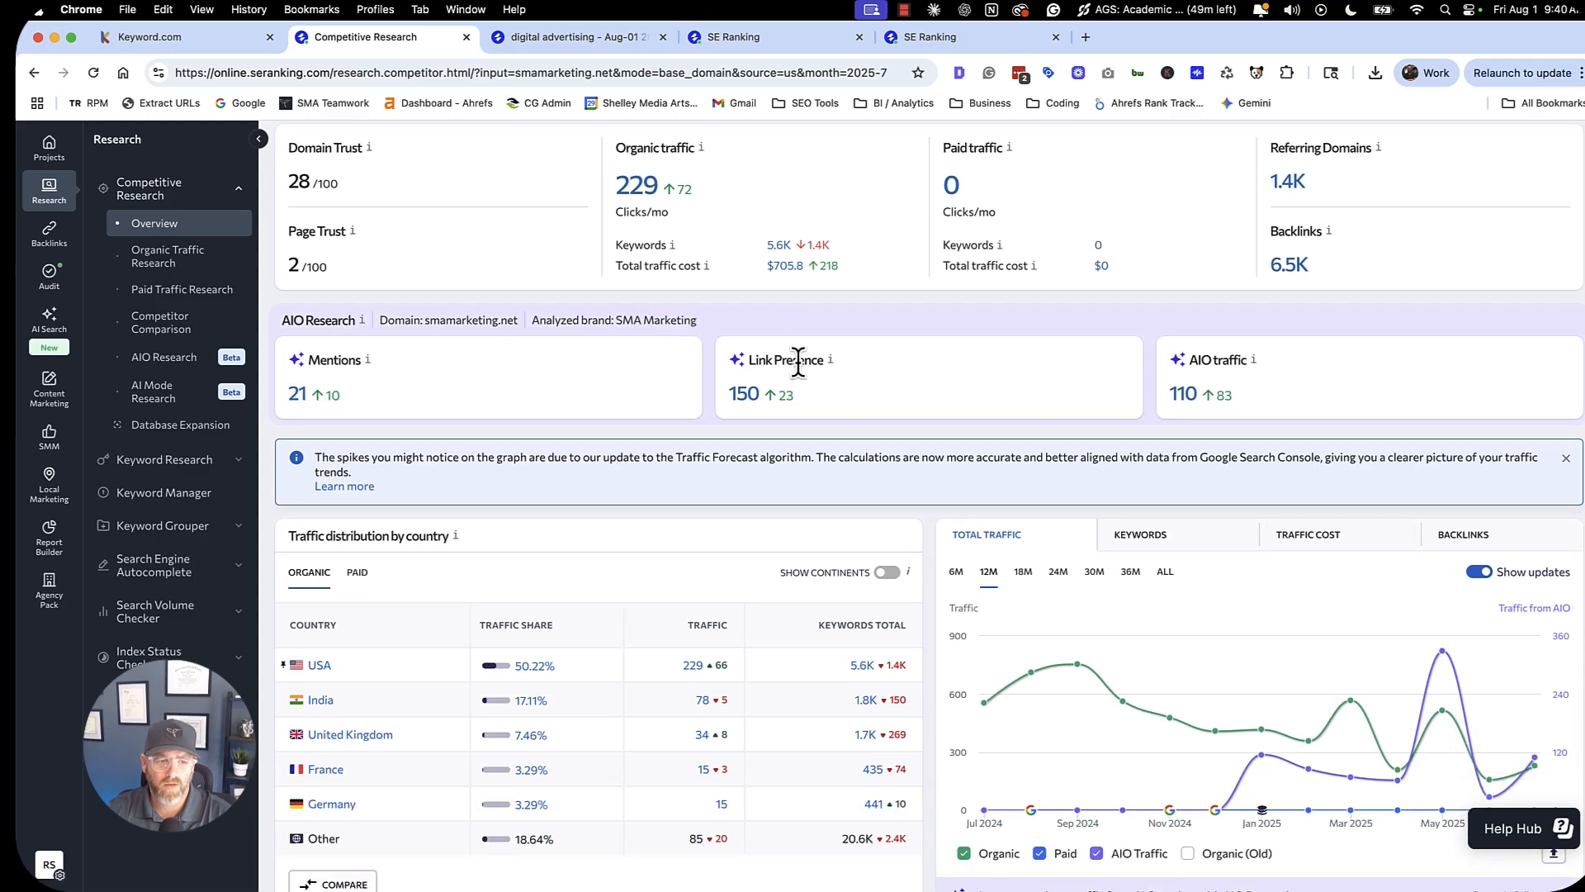
{"action": "mouse_move", "coordinate": [347, 382]}
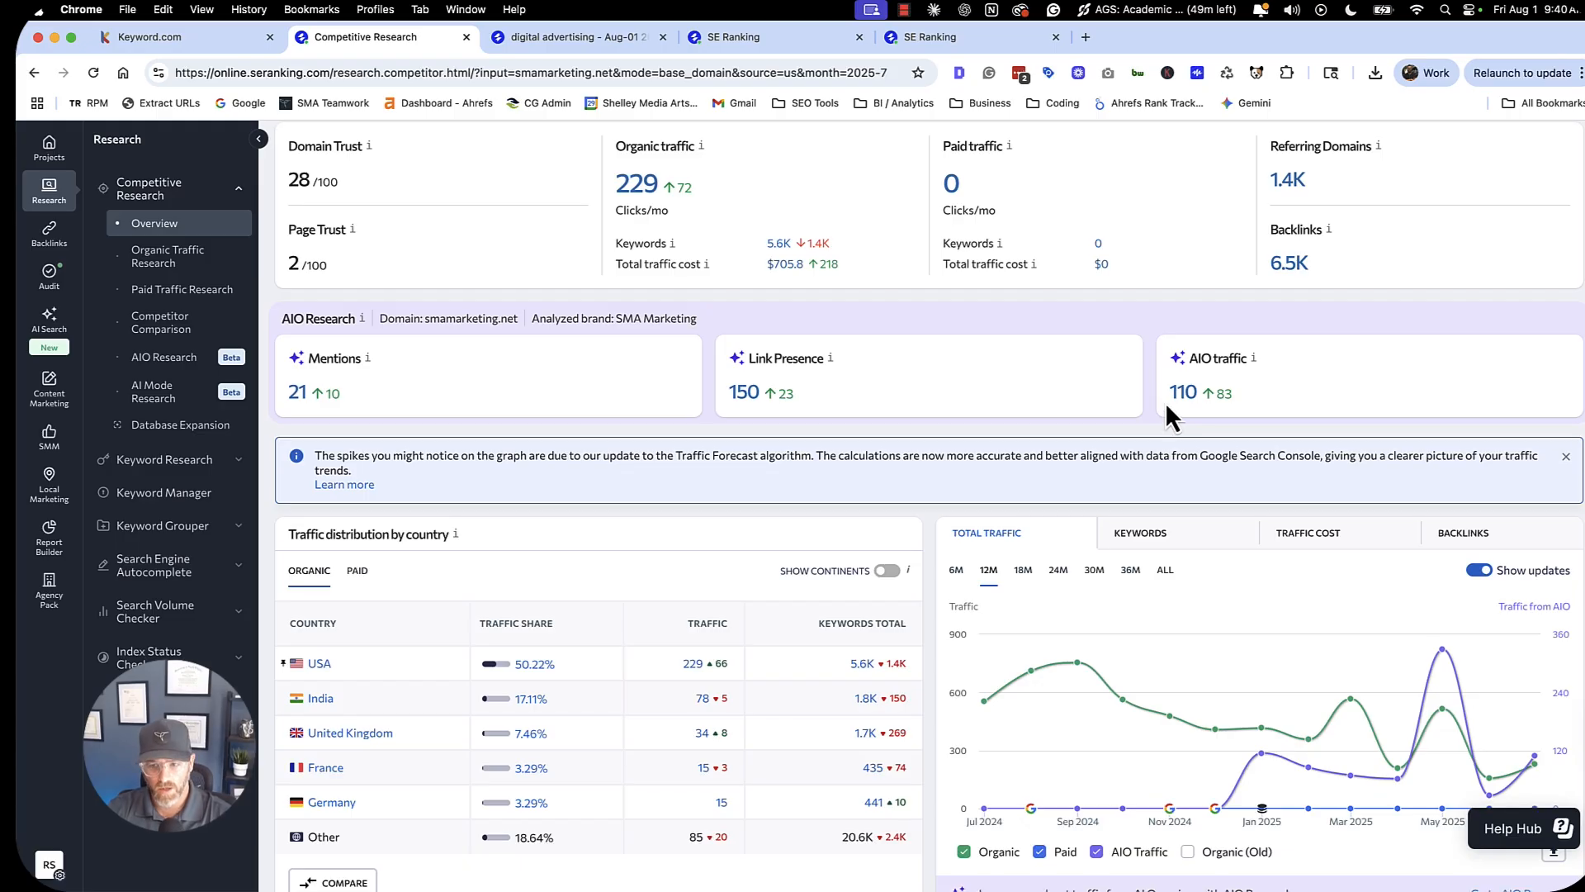
{"action": "mouse_move", "coordinate": [220, 424]}
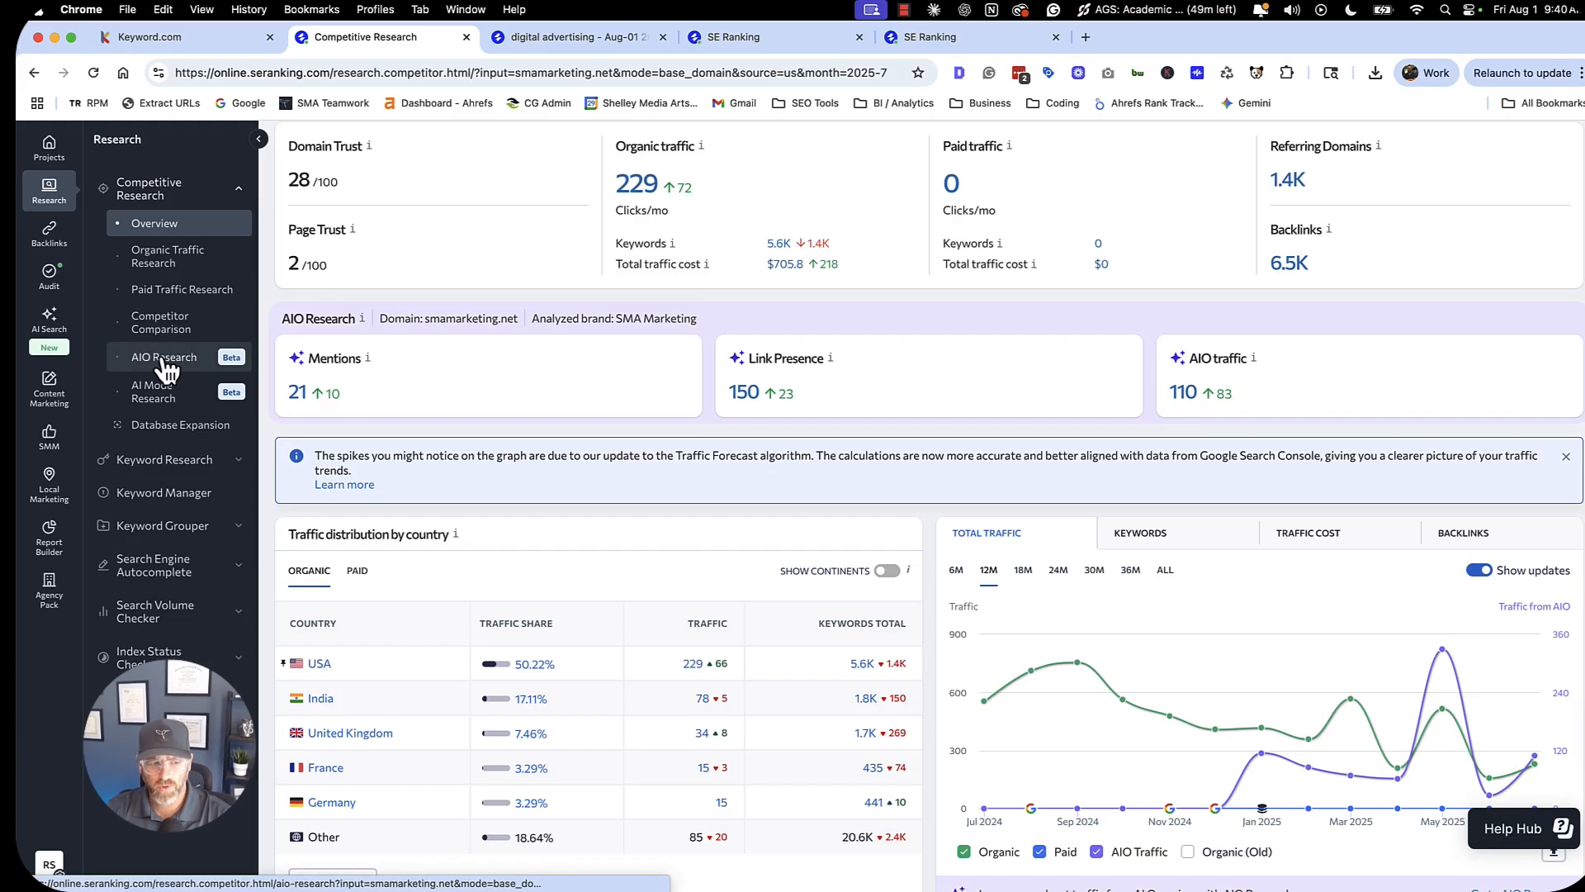
View AIO Research for smamarketing.net and scroll its 166 keywords with snippets, Link/Mention type and citations.
{"action": "left_click", "coordinate": [164, 360]}
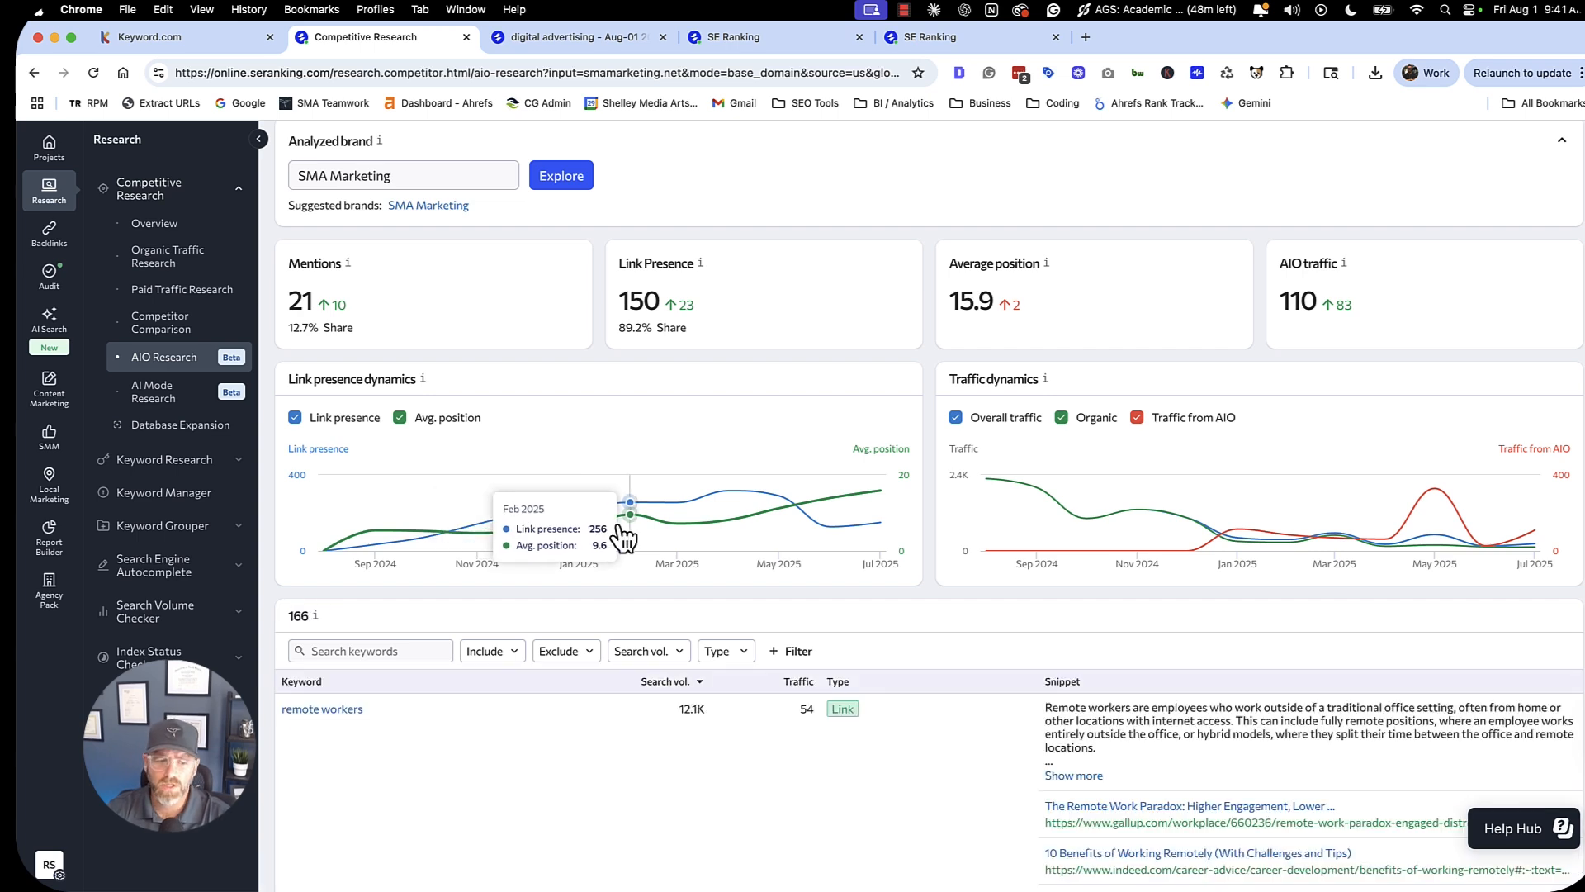
{"action": "mouse_move", "coordinate": [982, 515]}
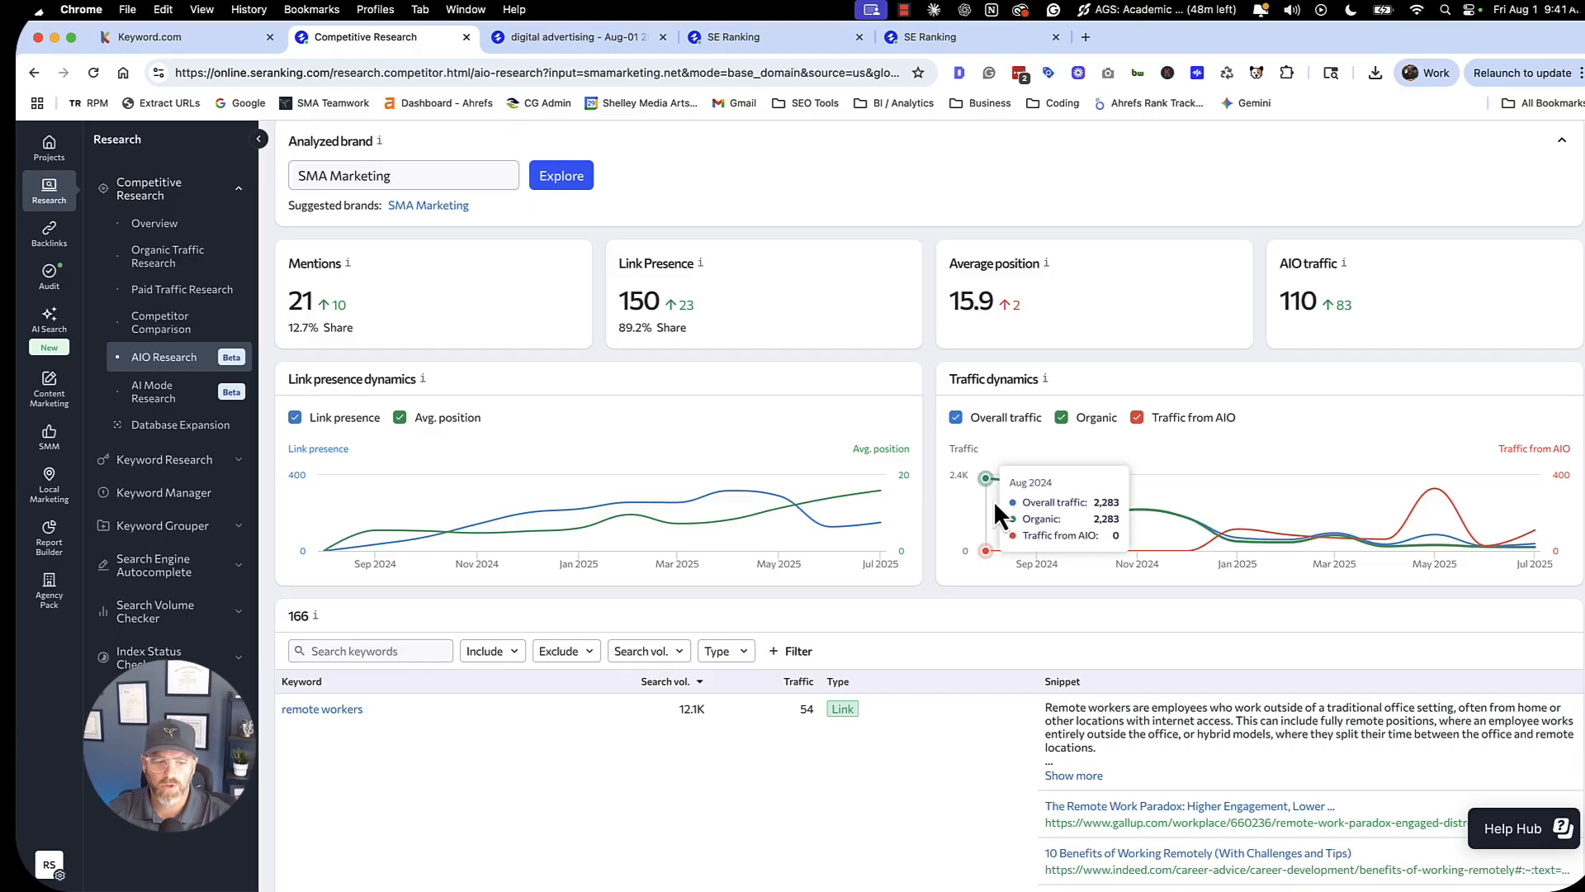
{"action": "scroll", "scroll_direction": "down", "scroll_amount": 3}
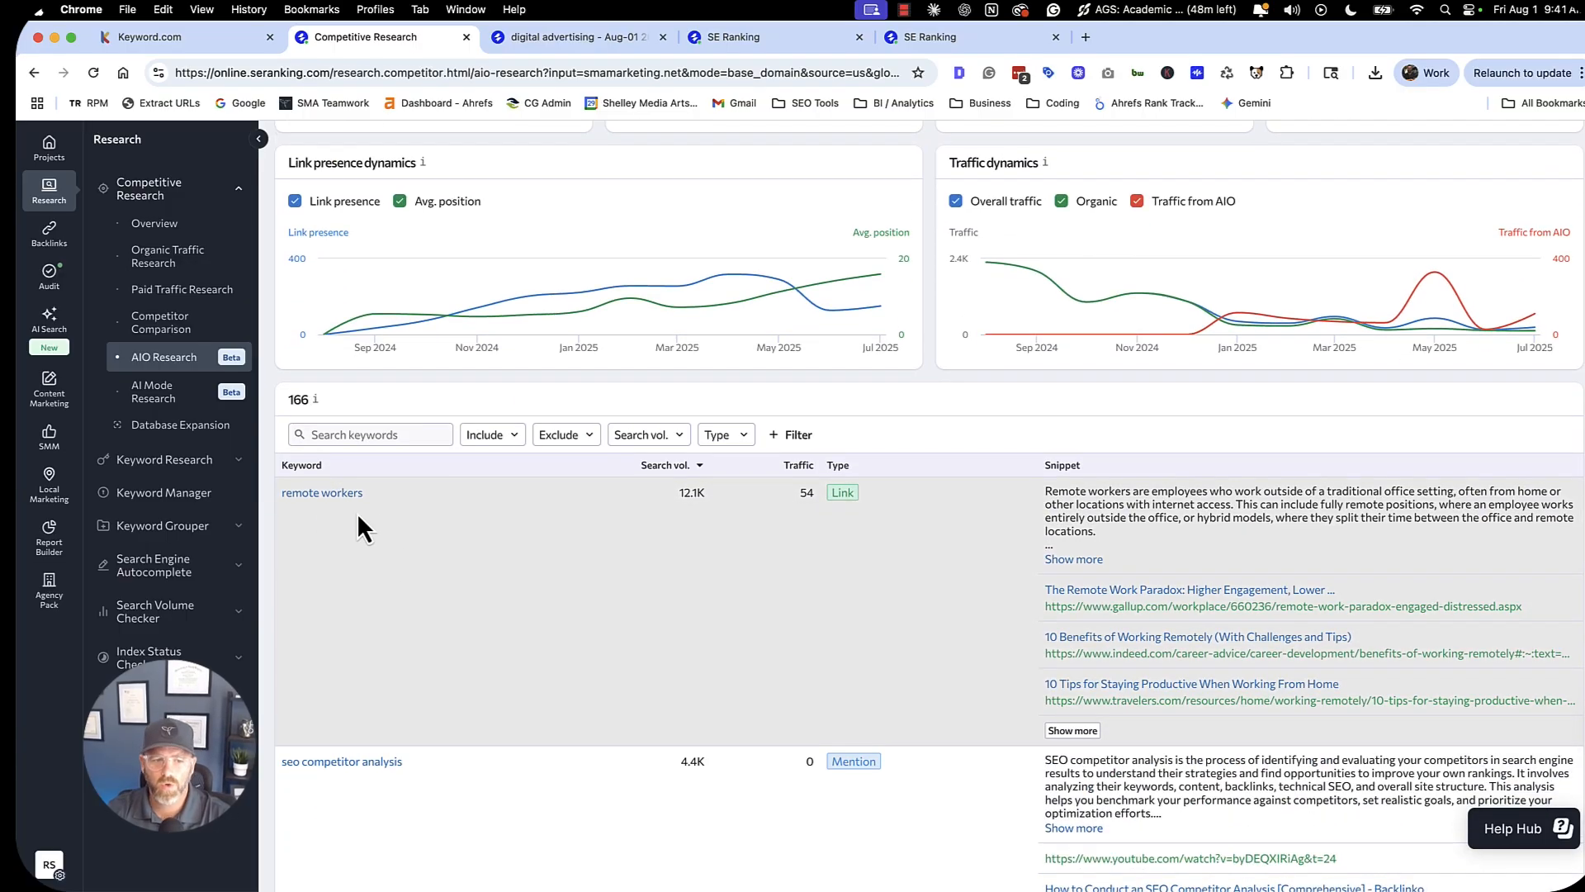
{"action": "scroll", "scroll_direction": "down", "scroll_amount": 3}
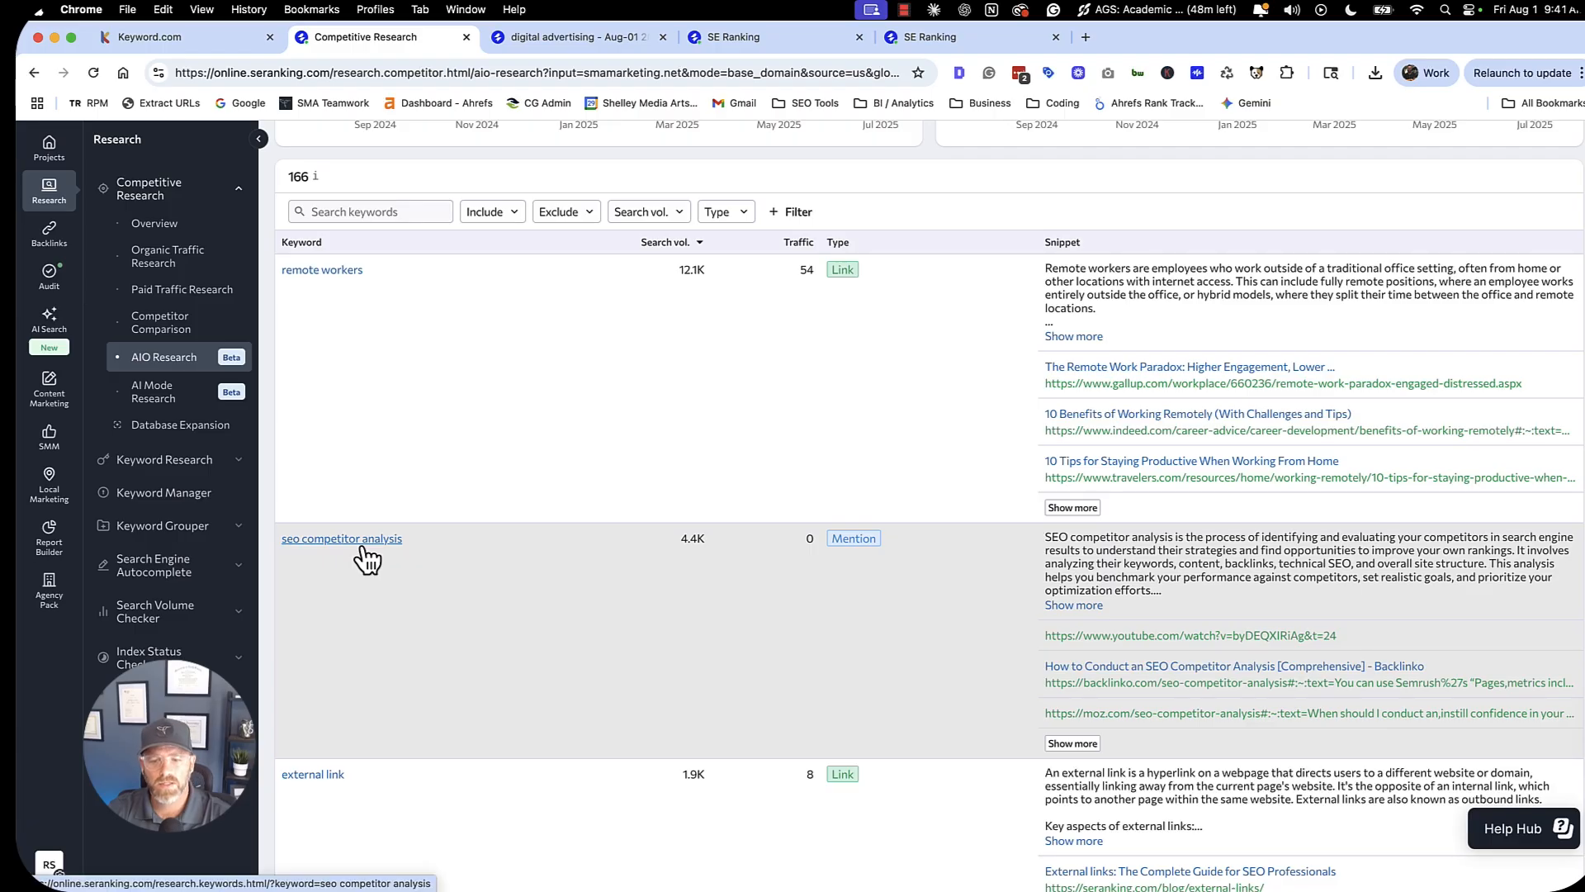
{"action": "scroll", "scroll_direction": "down", "scroll_amount": 3}
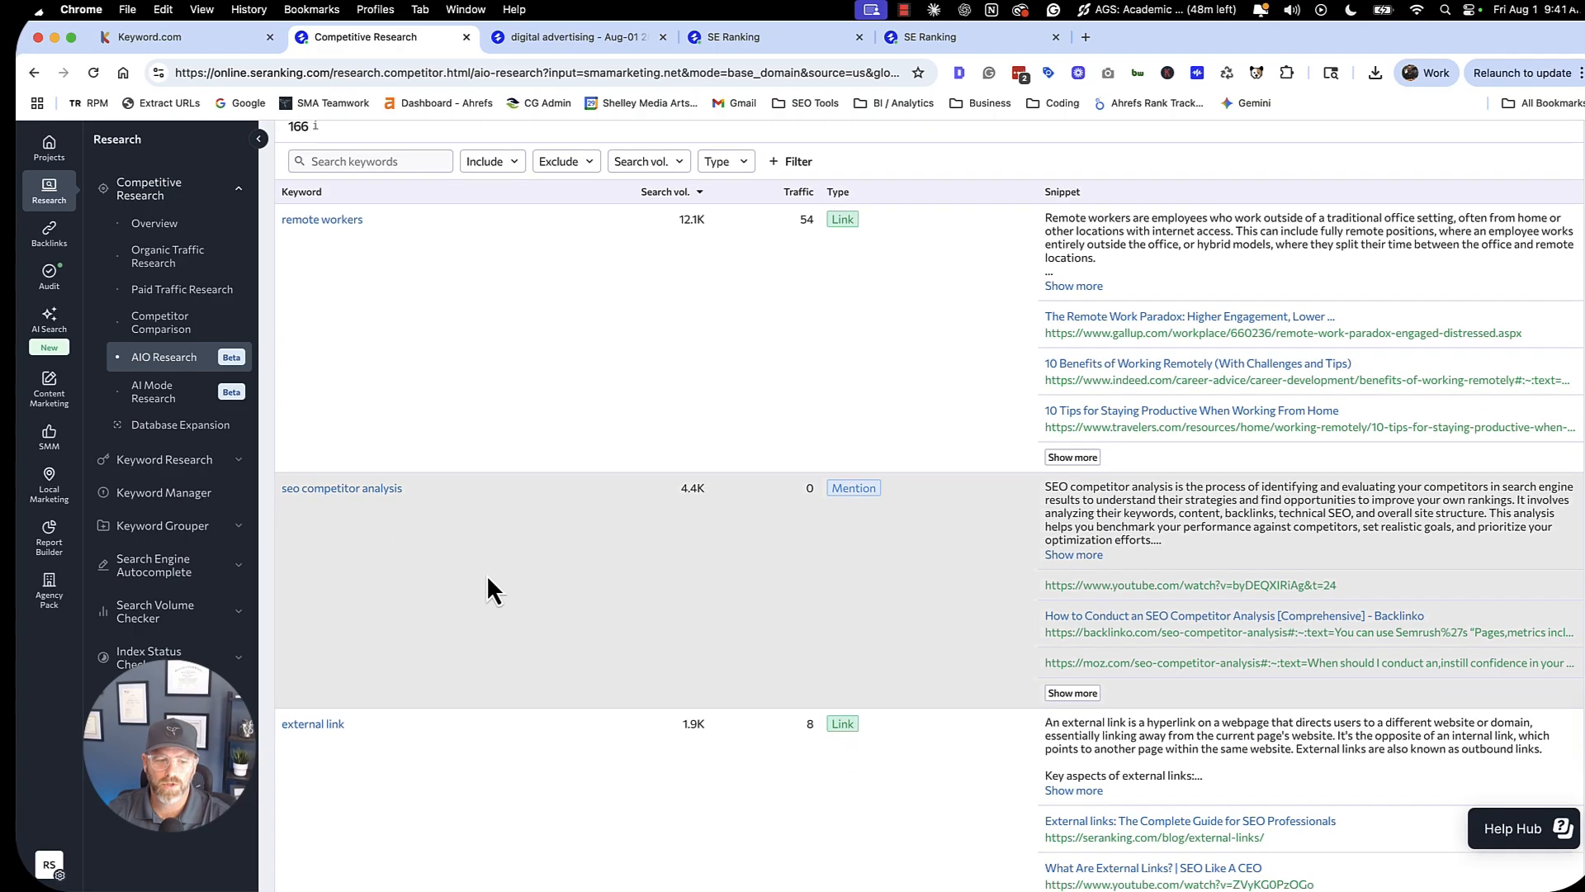
{"action": "scroll", "scroll_direction": "down", "scroll_amount": 3}
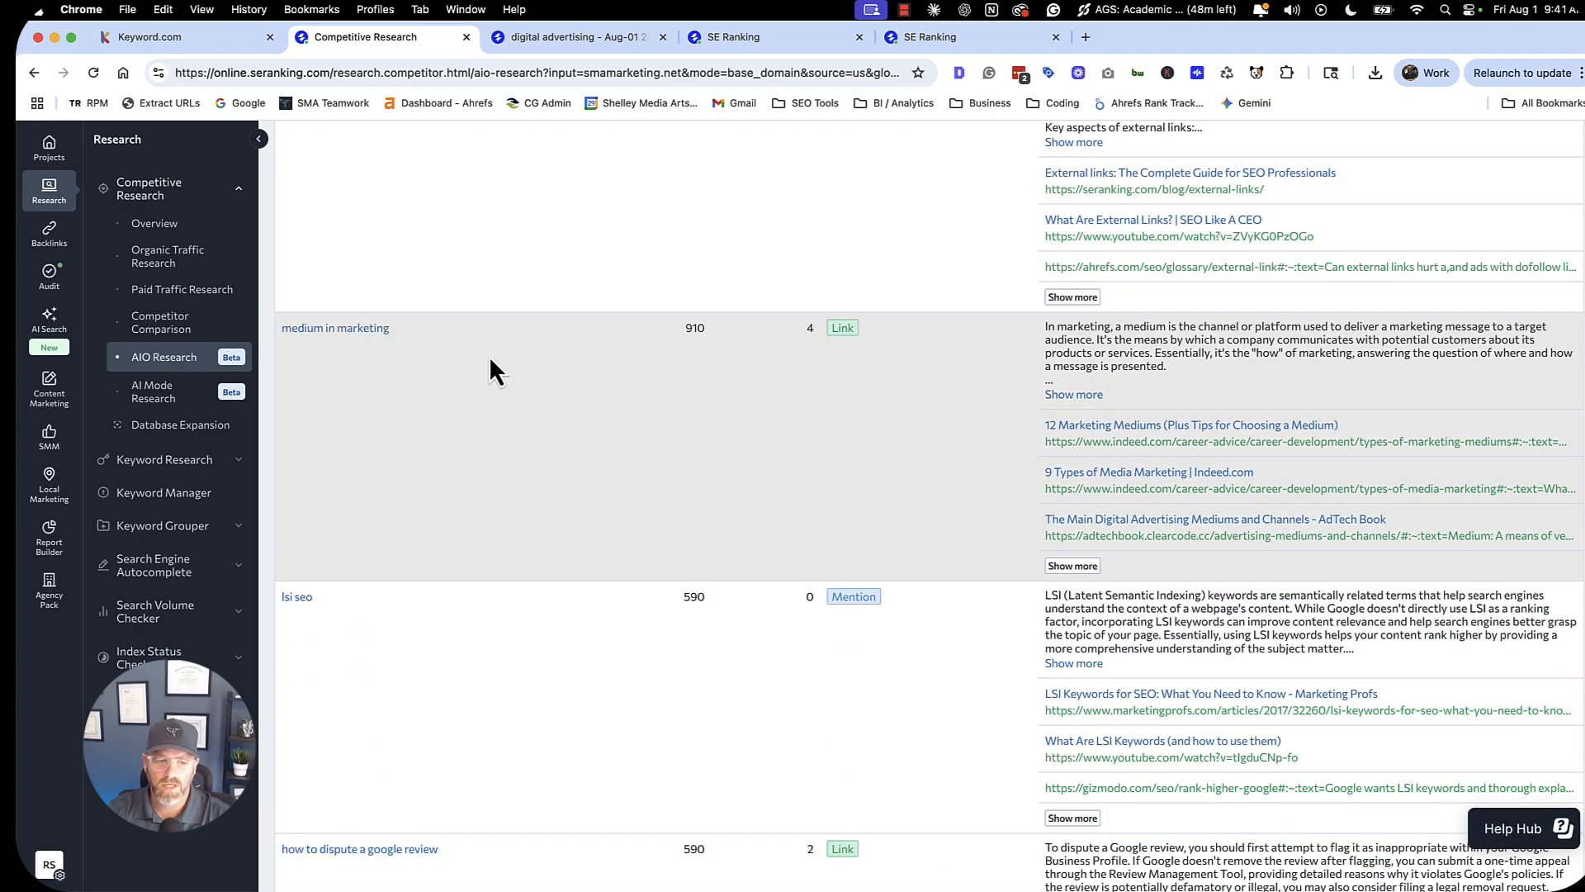
{"action": "scroll", "scroll_direction": "down", "scroll_amount": 3}
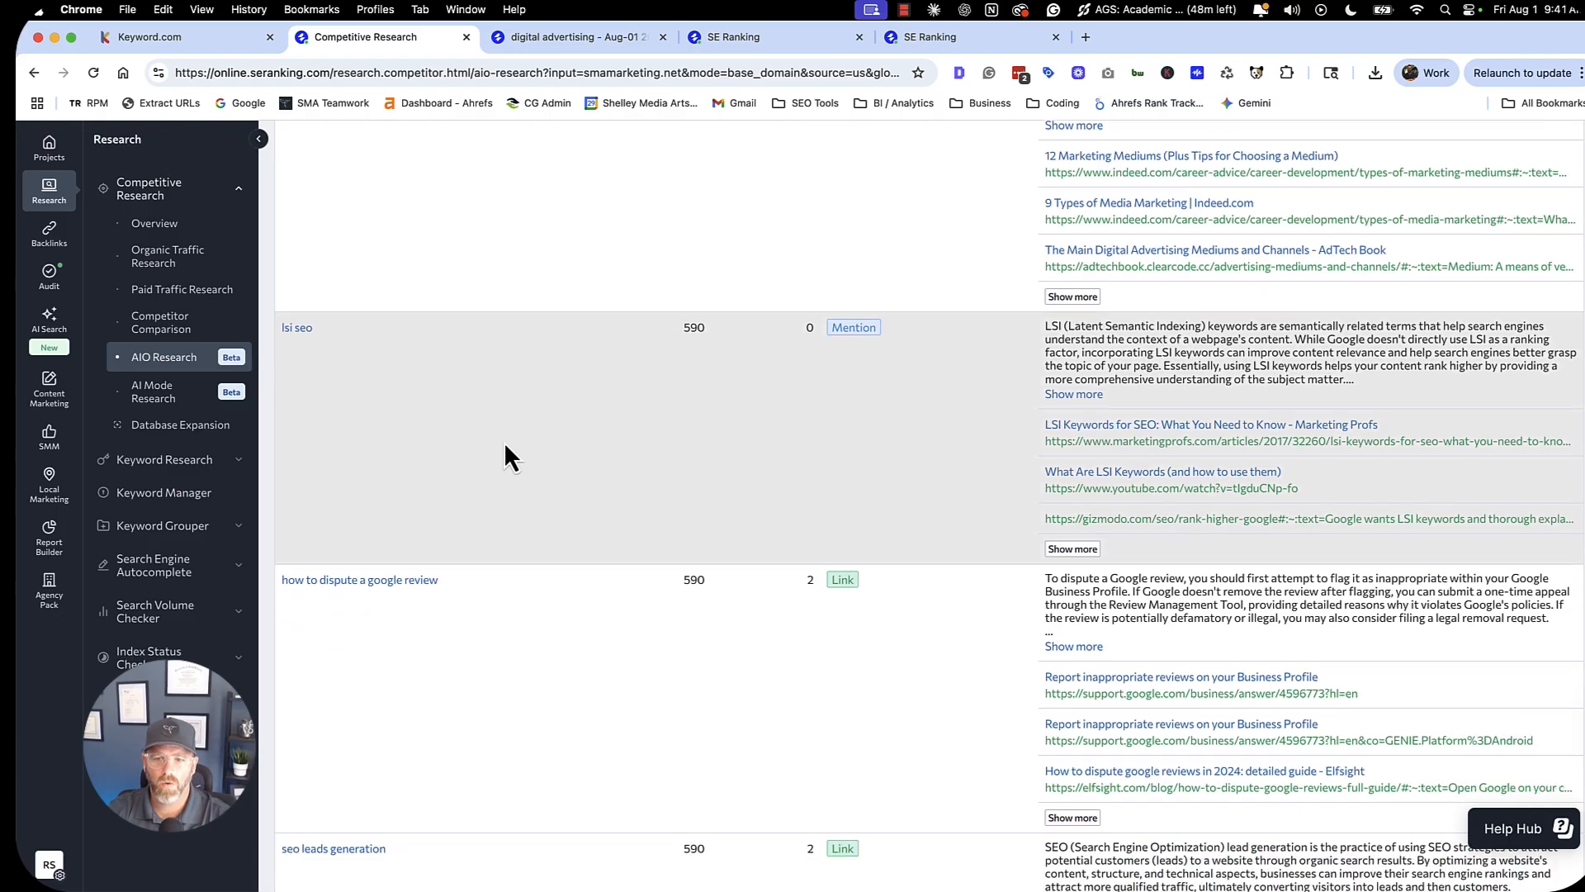
{"action": "scroll", "scroll_direction": "down", "scroll_amount": 3}
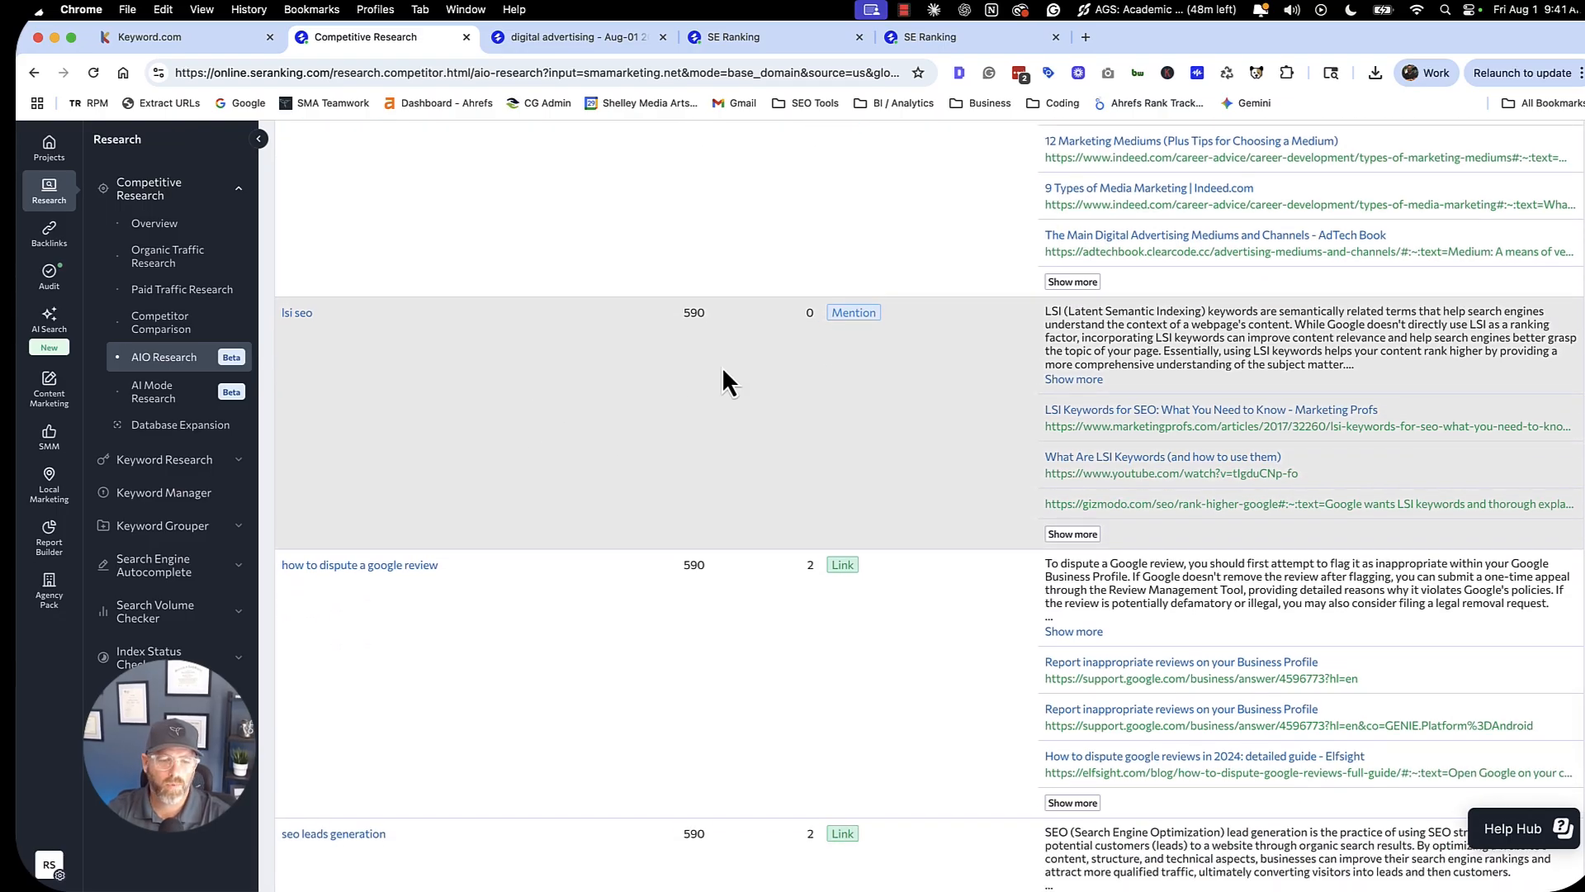
{"action": "mouse_move", "coordinate": [801, 370]}
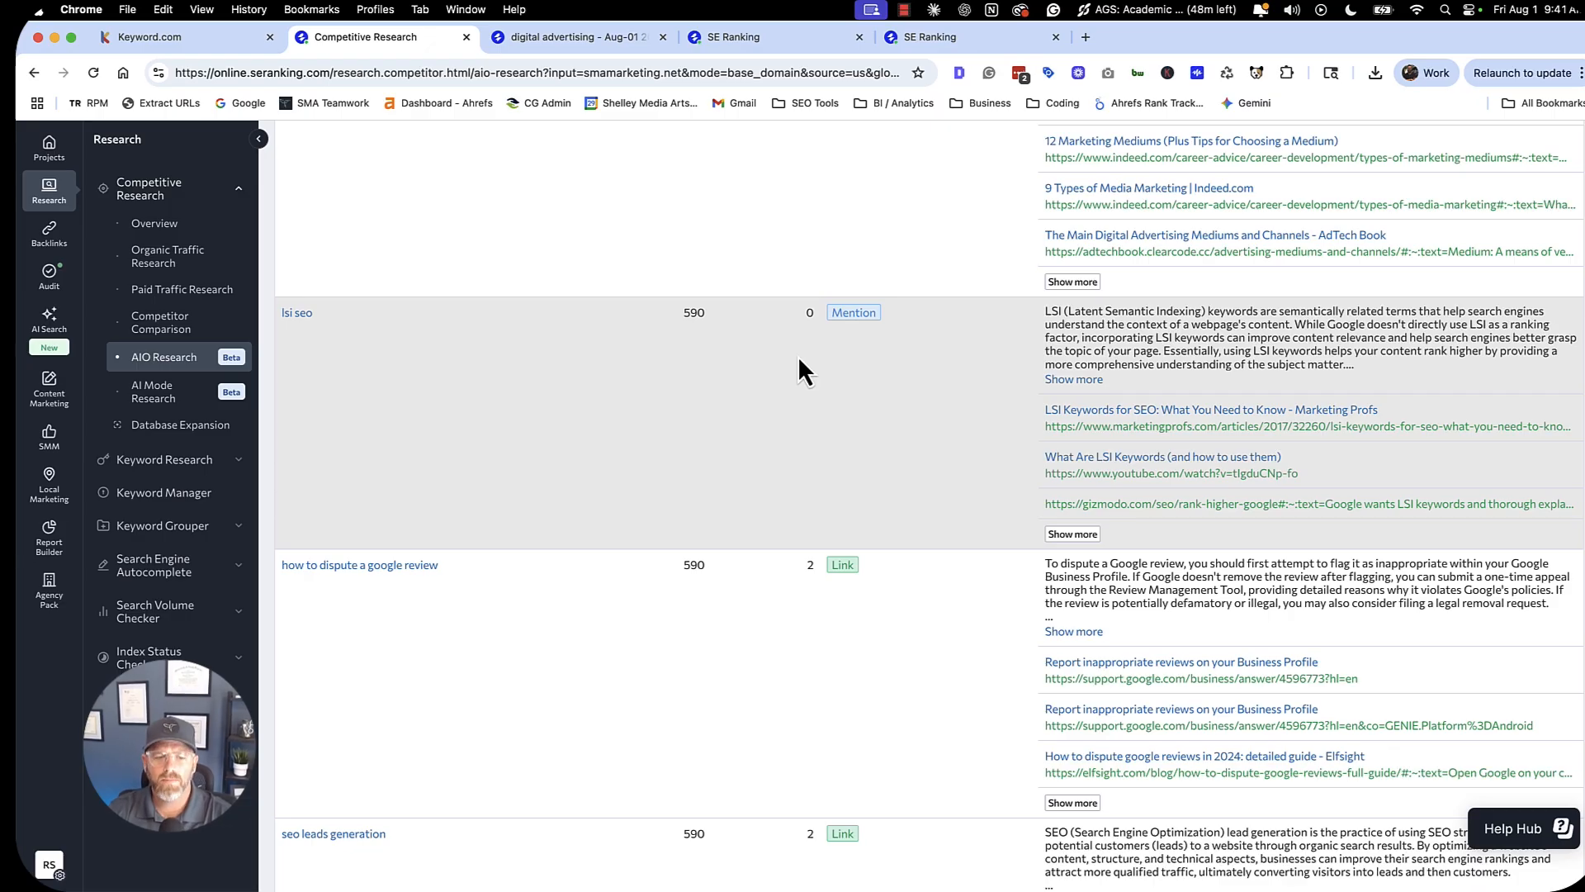
{"action": "scroll", "scroll_direction": "down", "scroll_amount": 3}
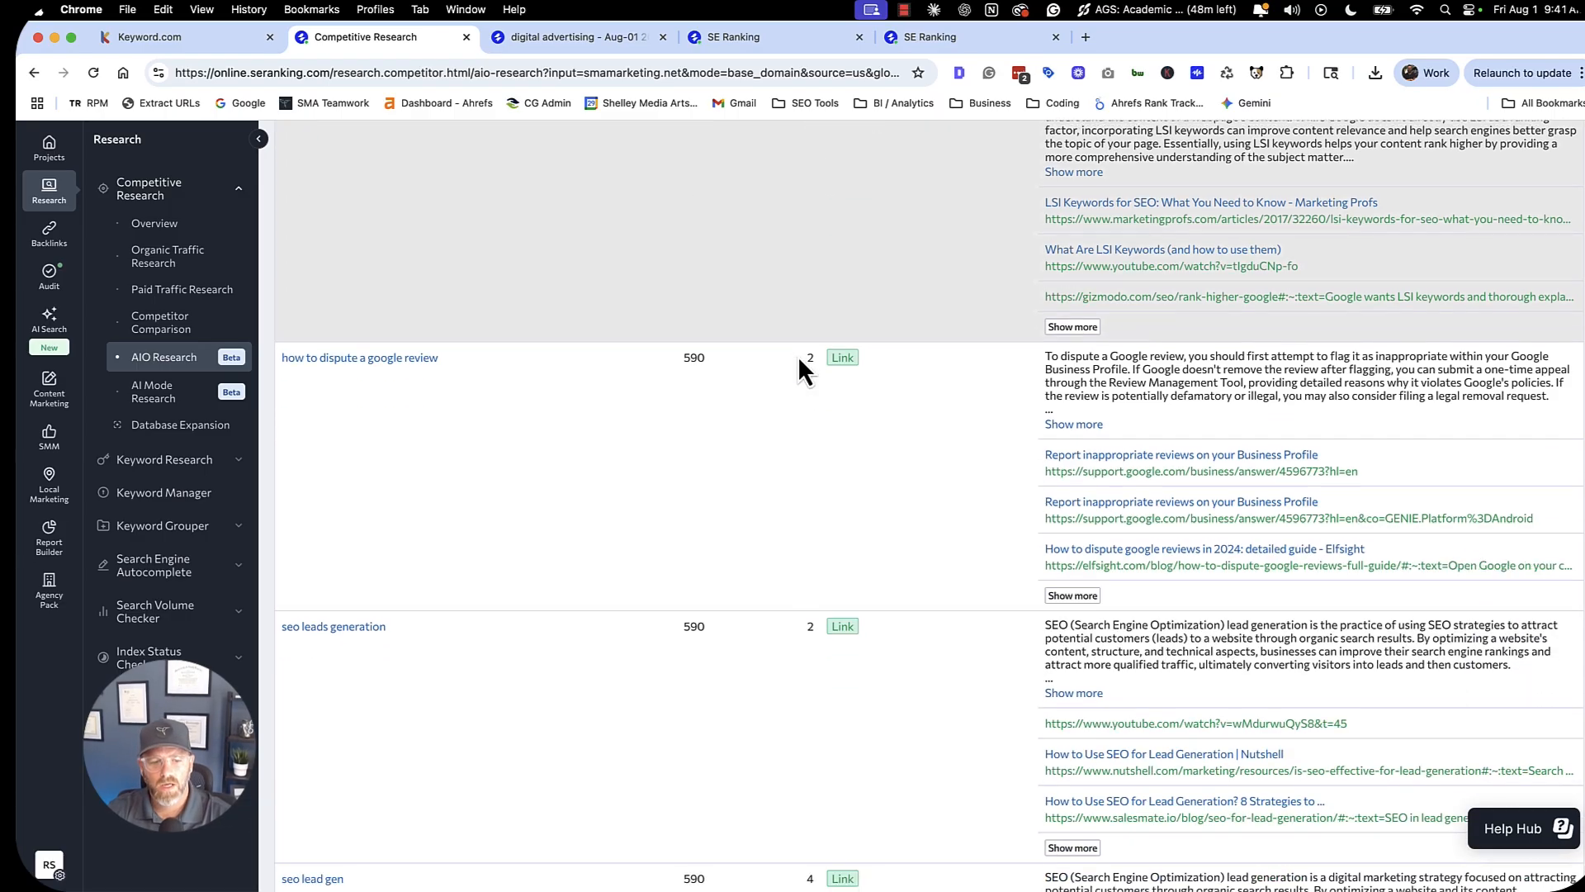
{"action": "scroll", "scroll_direction": "down", "scroll_amount": 3}
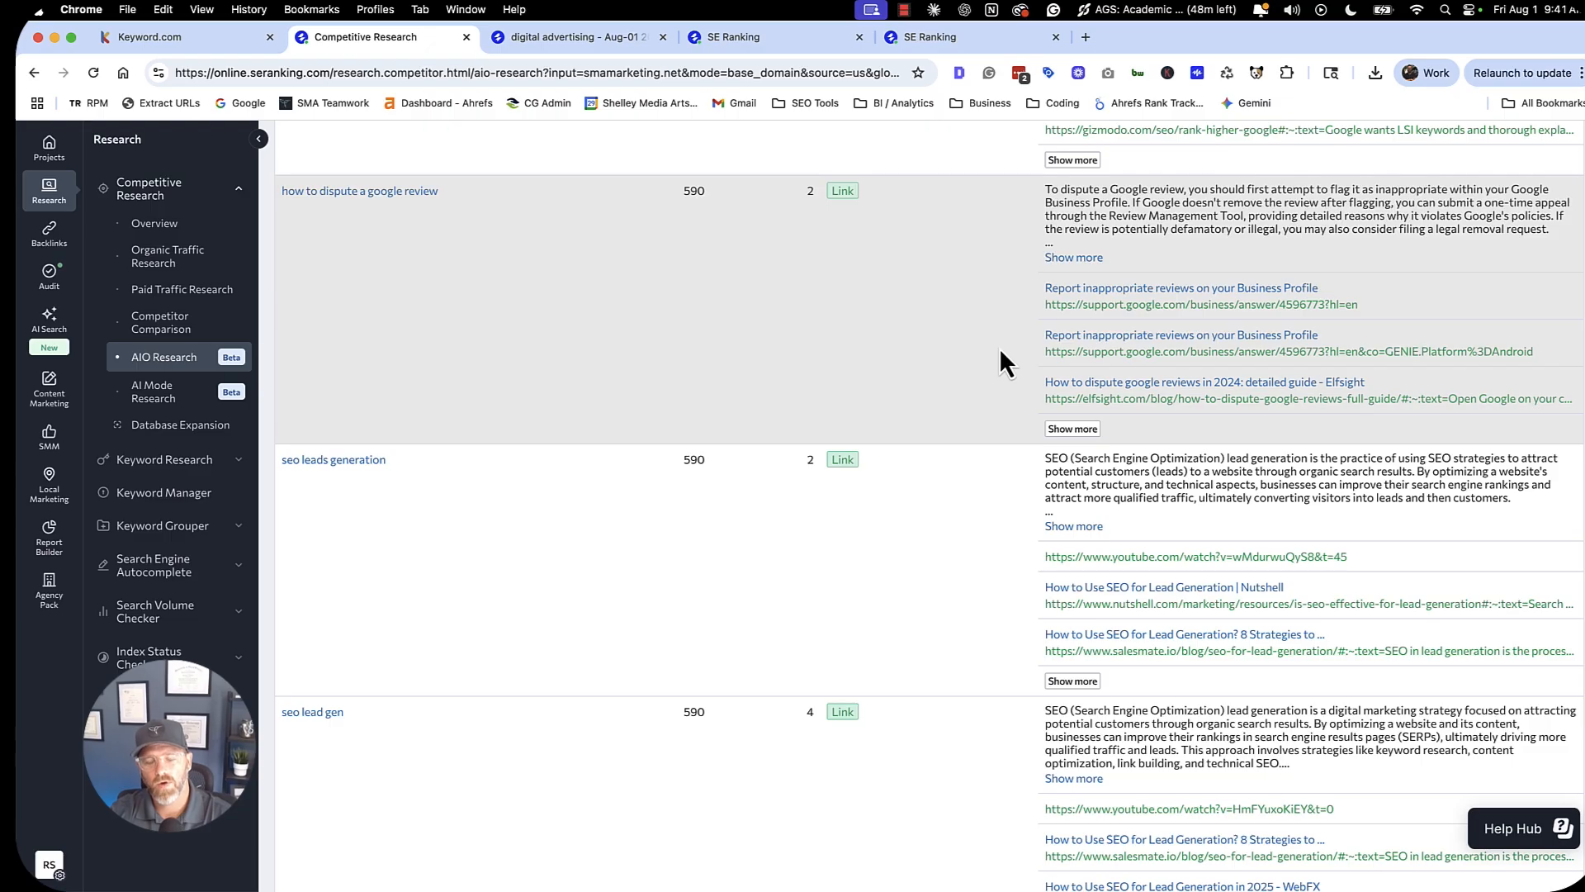
{"action": "mouse_move", "coordinate": [930, 393]}
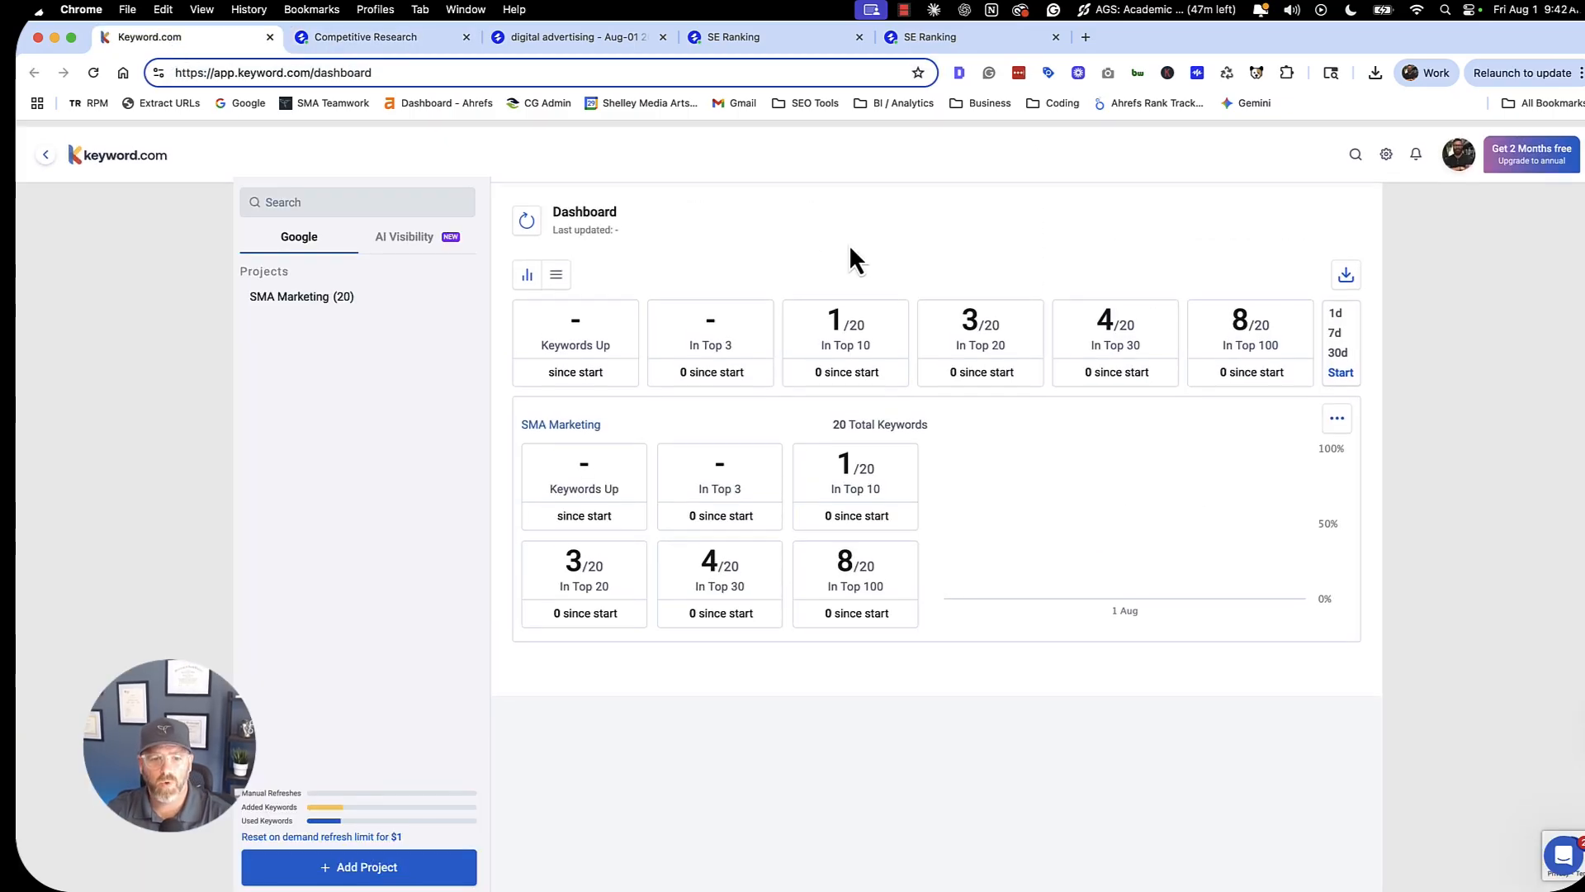
Reload the Keyword.com dashboard and enter the SMA Marketing project for smamarketing.net.
{"action": "left_click", "coordinate": [93, 72]}
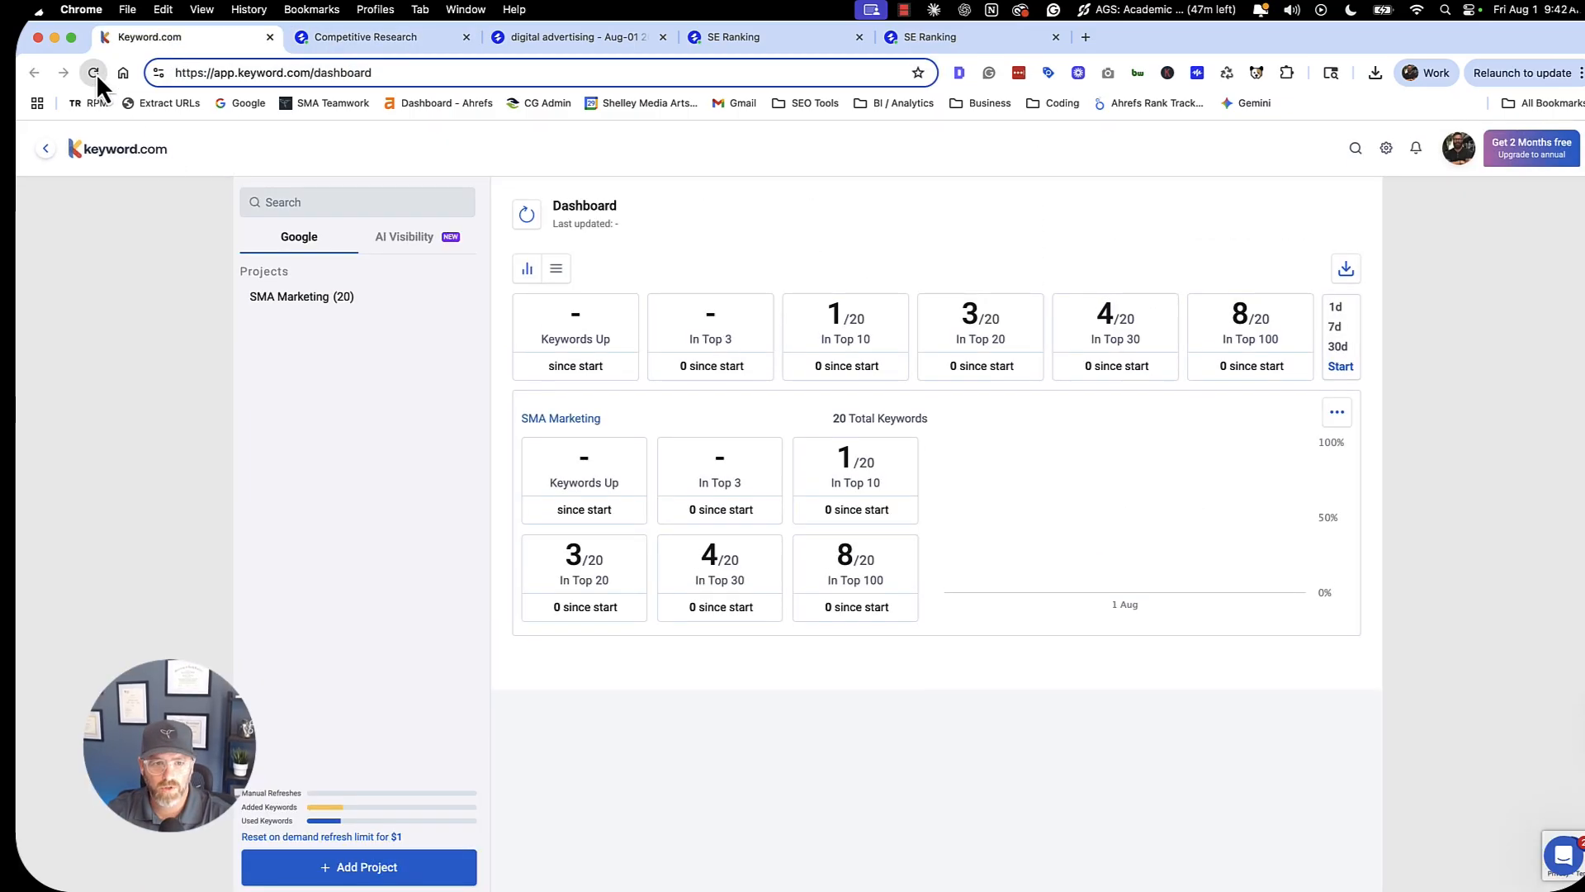
{"action": "left_click", "coordinate": [93, 73]}
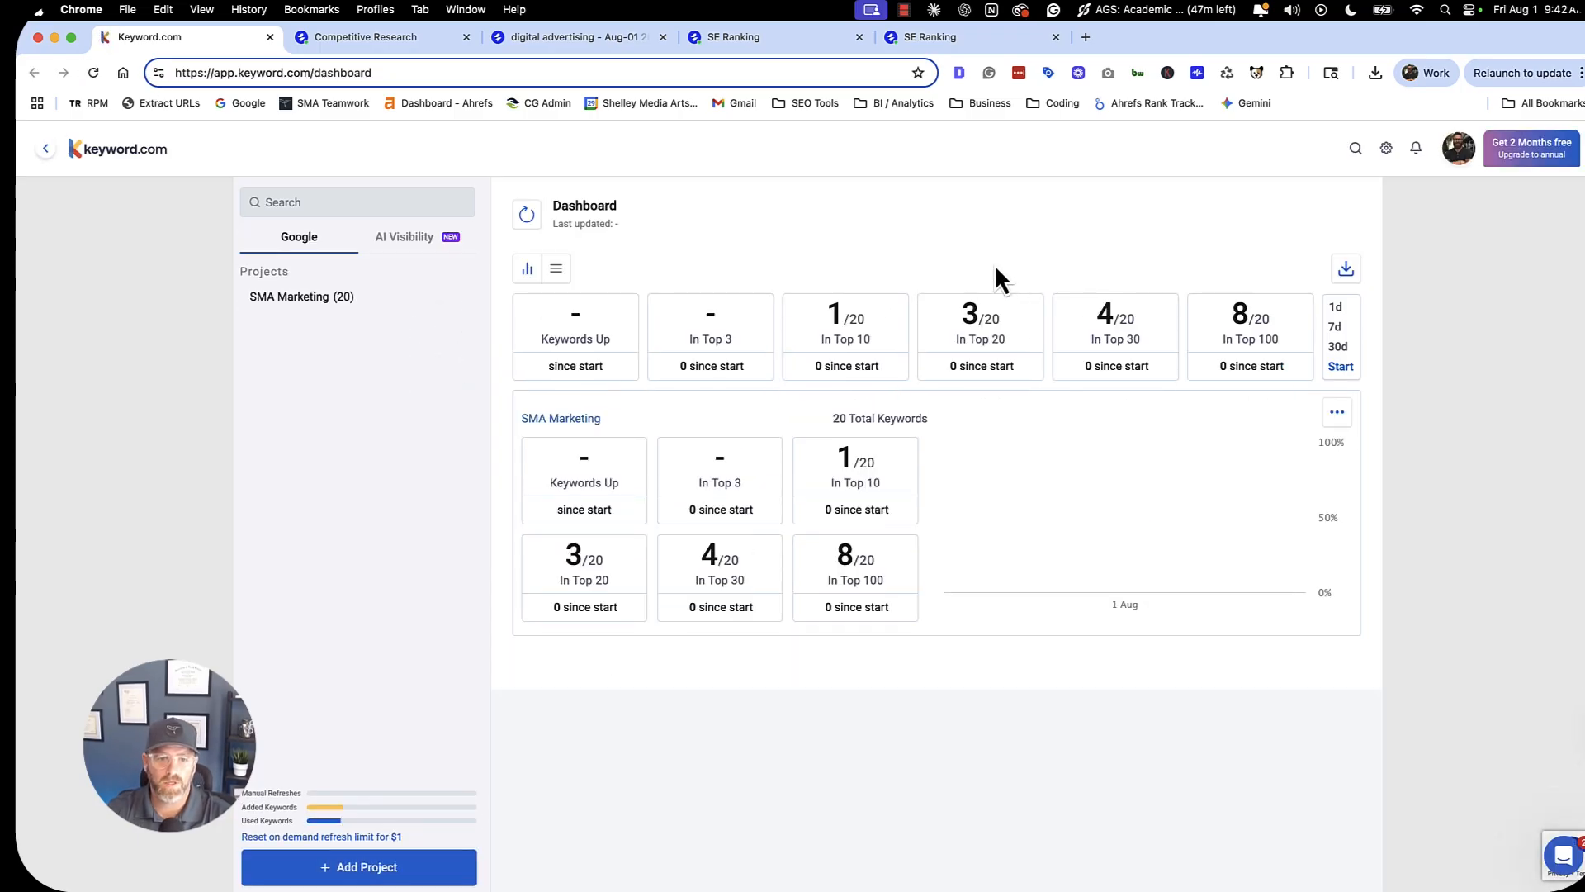
{"action": "mouse_move", "coordinate": [849, 303]}
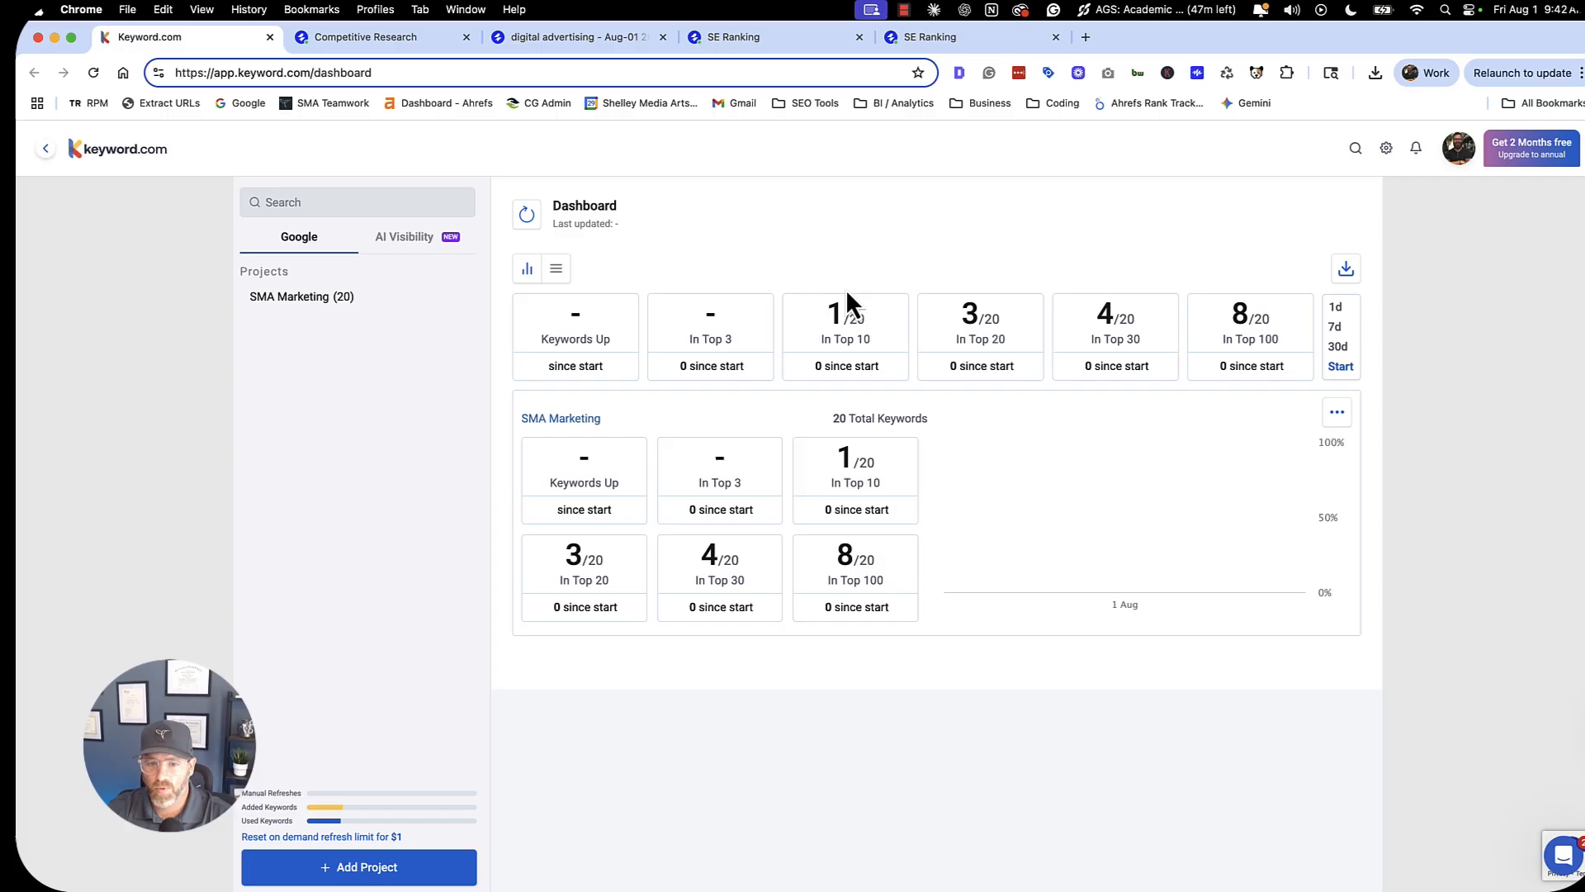
{"action": "mouse_move", "coordinate": [1067, 338]}
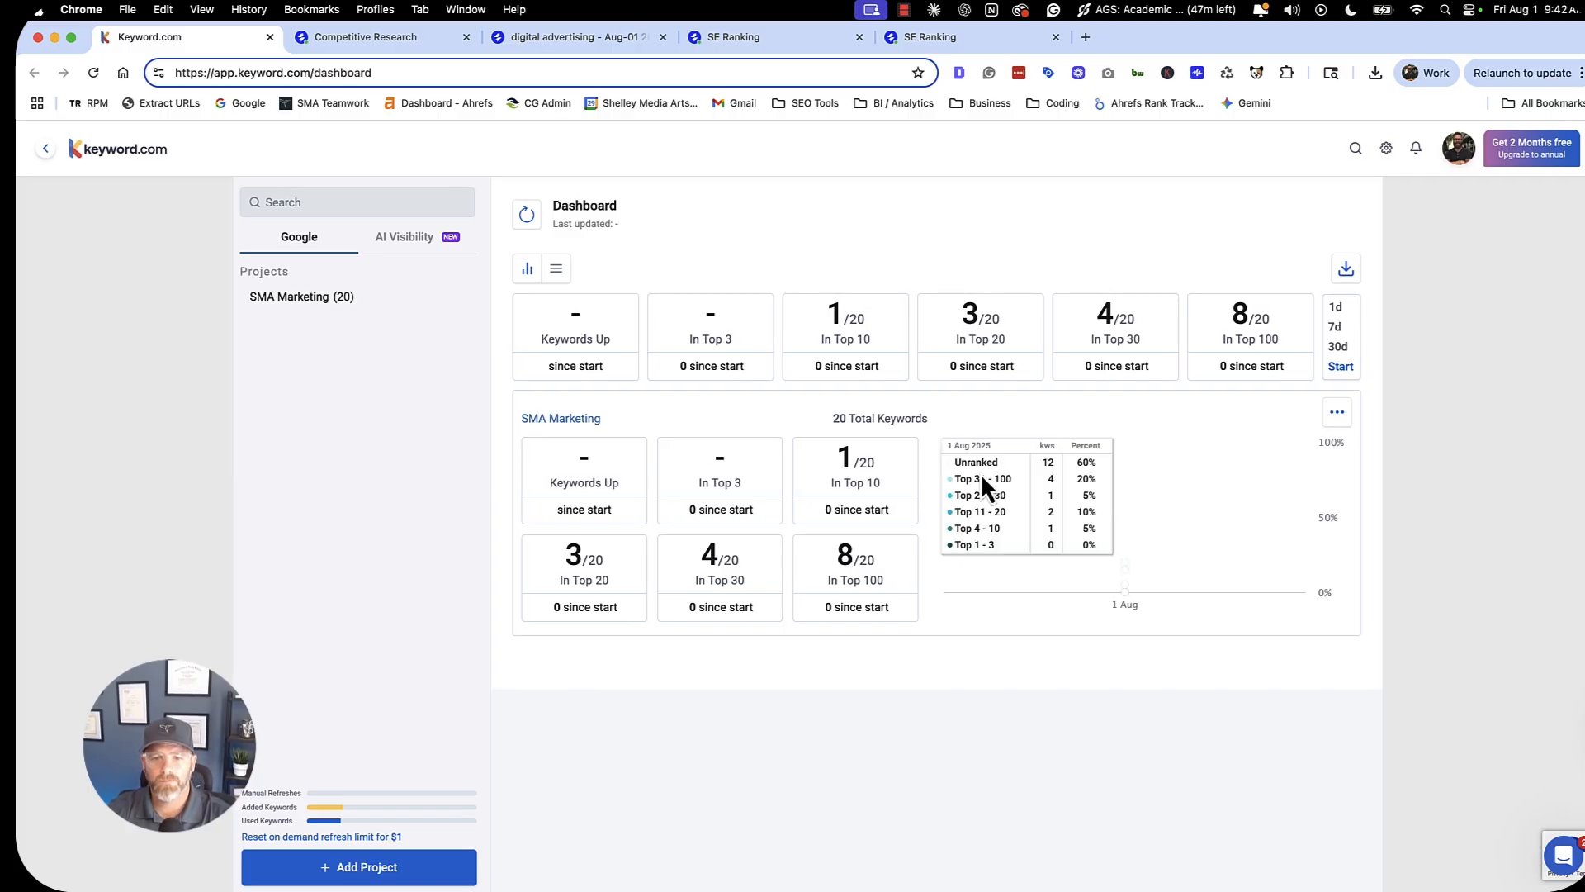
{"action": "mouse_move", "coordinate": [860, 457]}
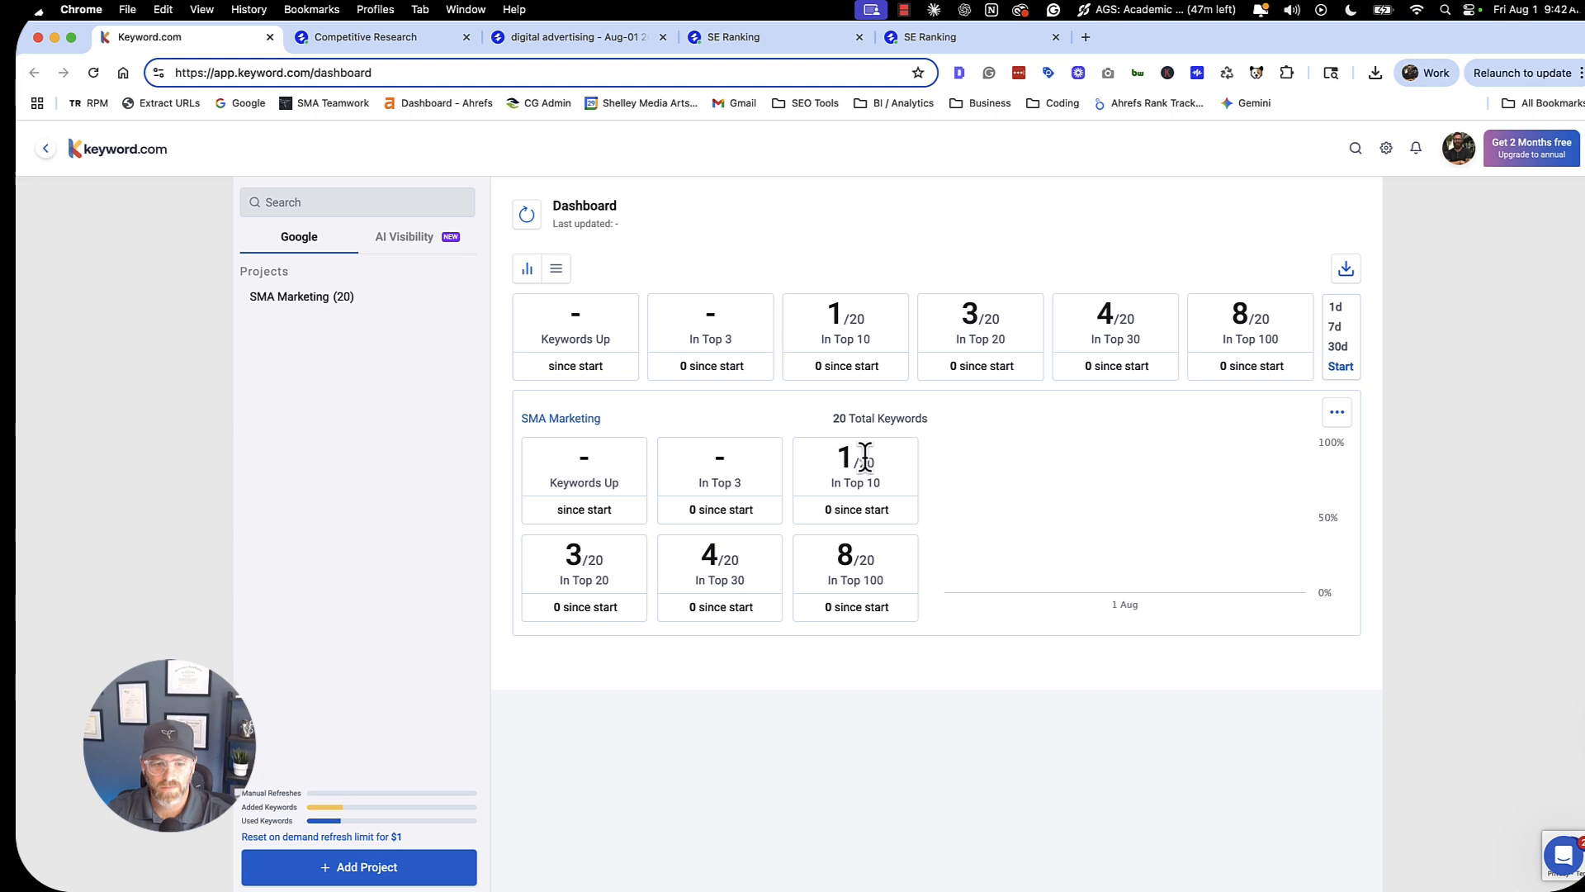
{"action": "mouse_move", "coordinate": [745, 563]}
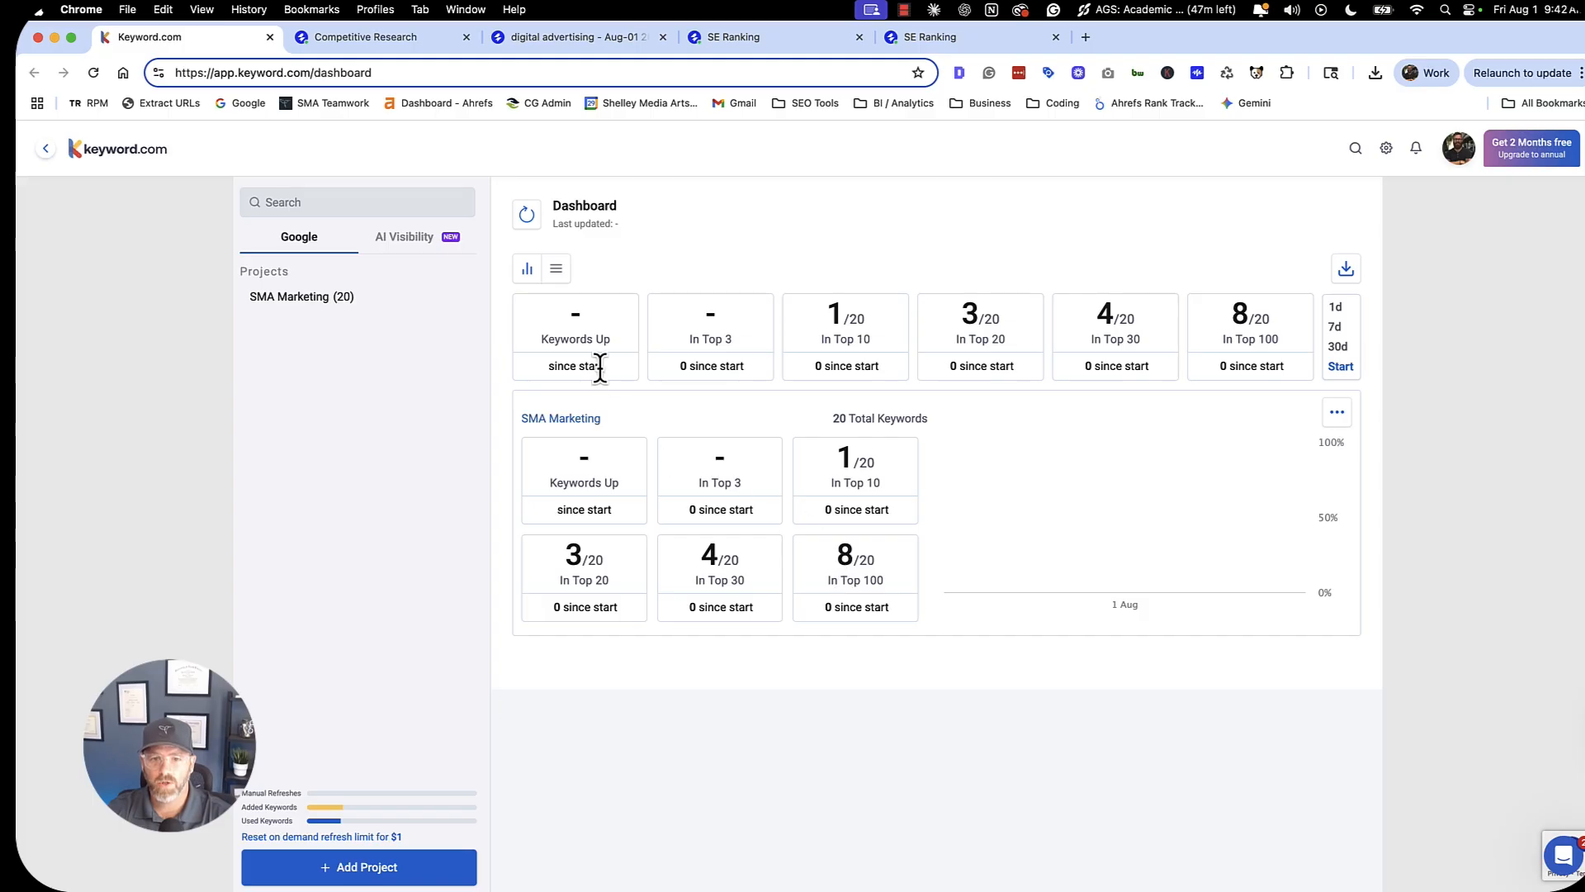
{"action": "mouse_move", "coordinate": [300, 296]}
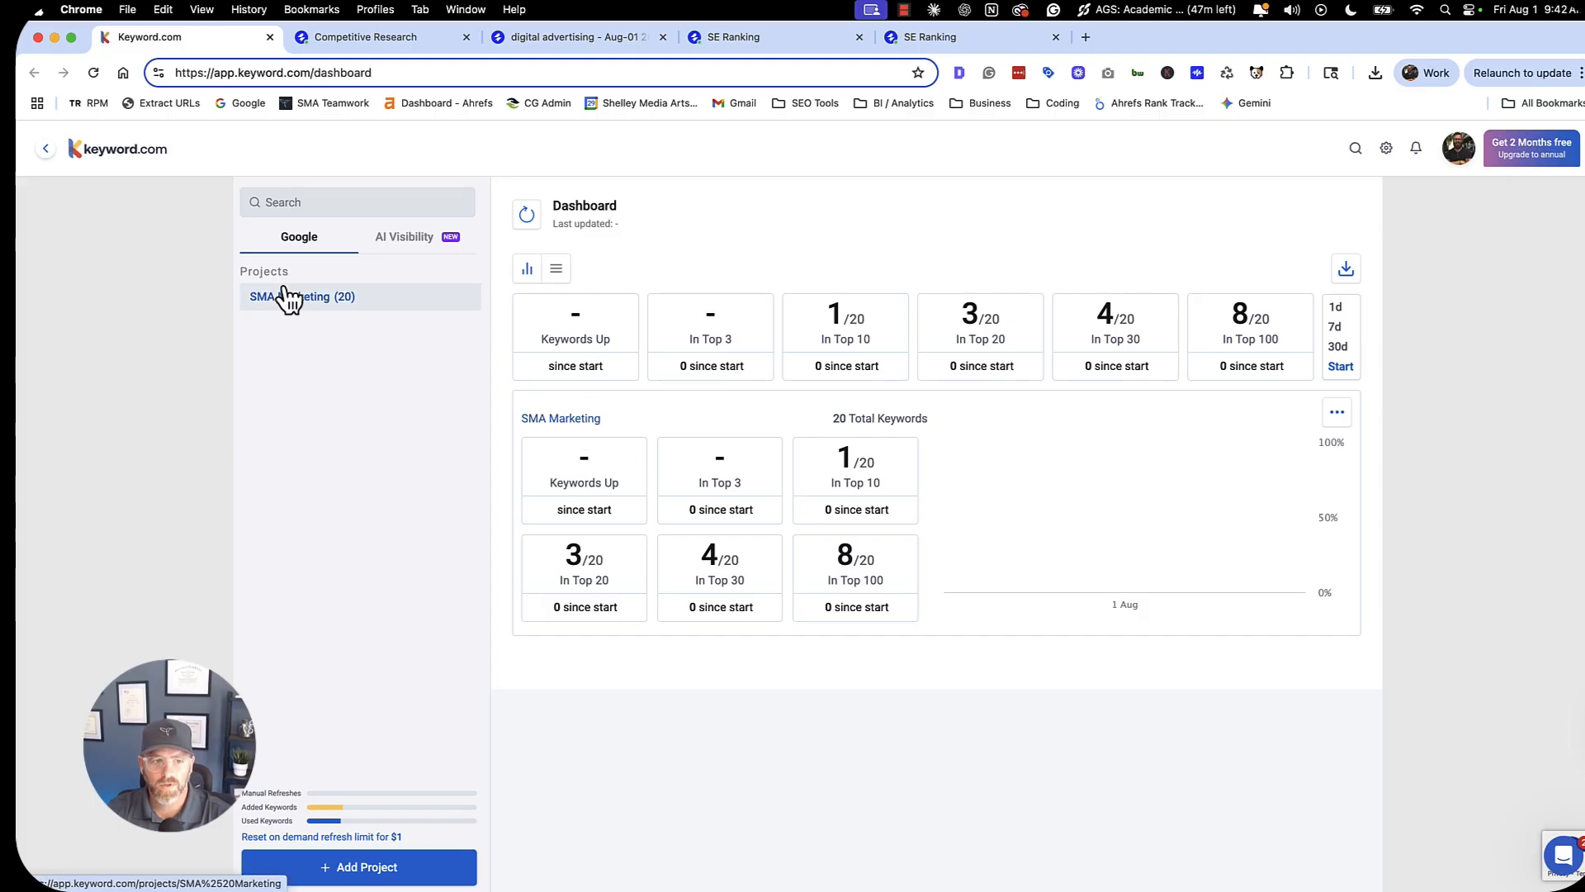
{"action": "left_click", "coordinate": [301, 296]}
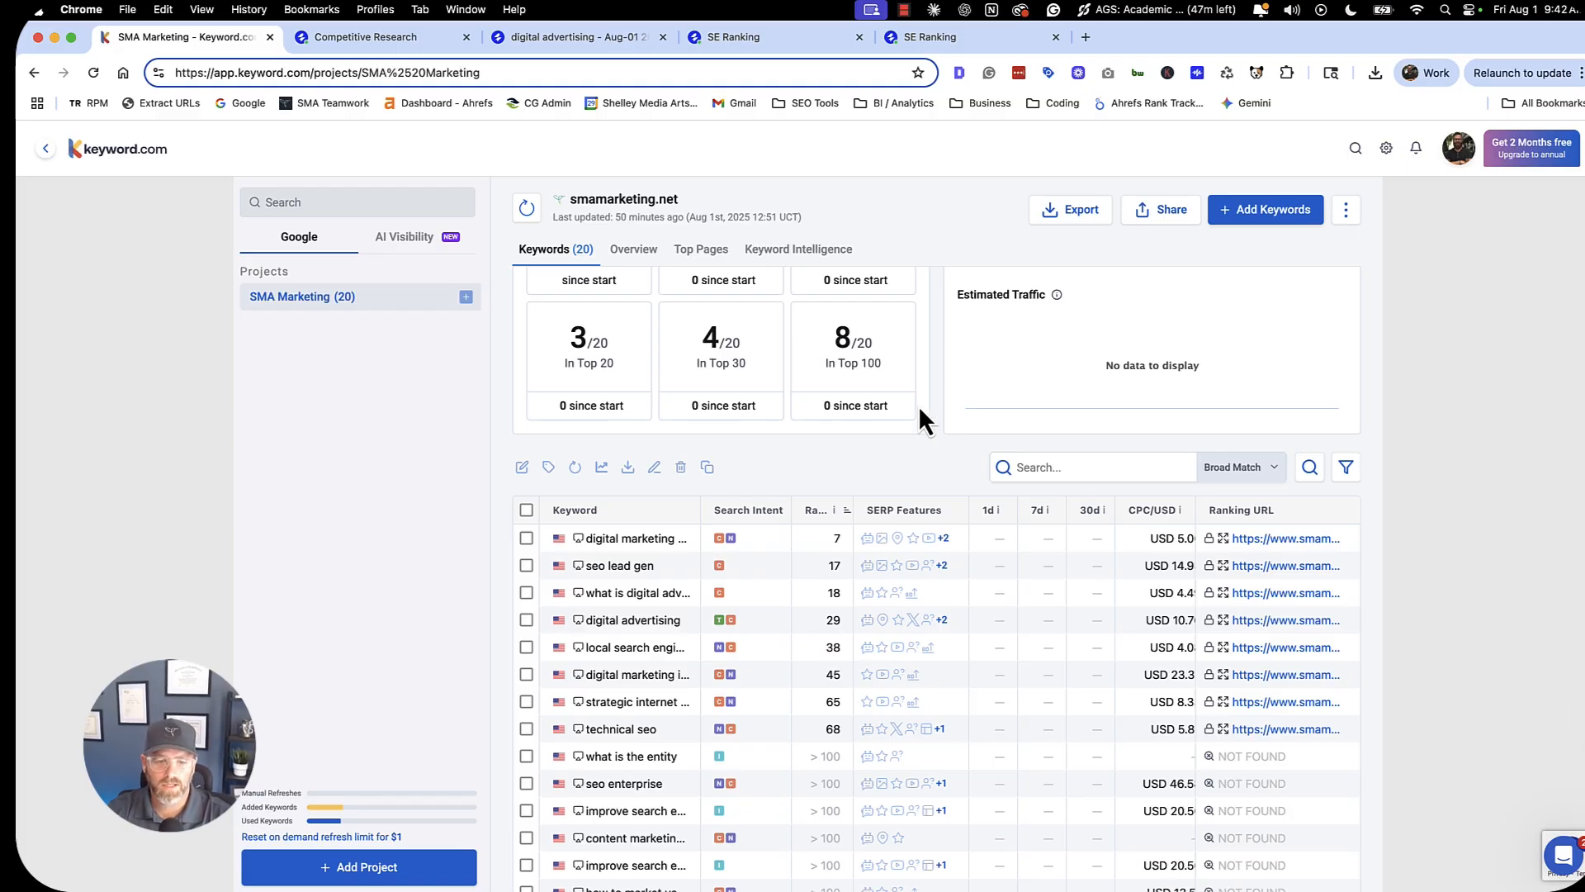
{"action": "mouse_move", "coordinate": [894, 537]}
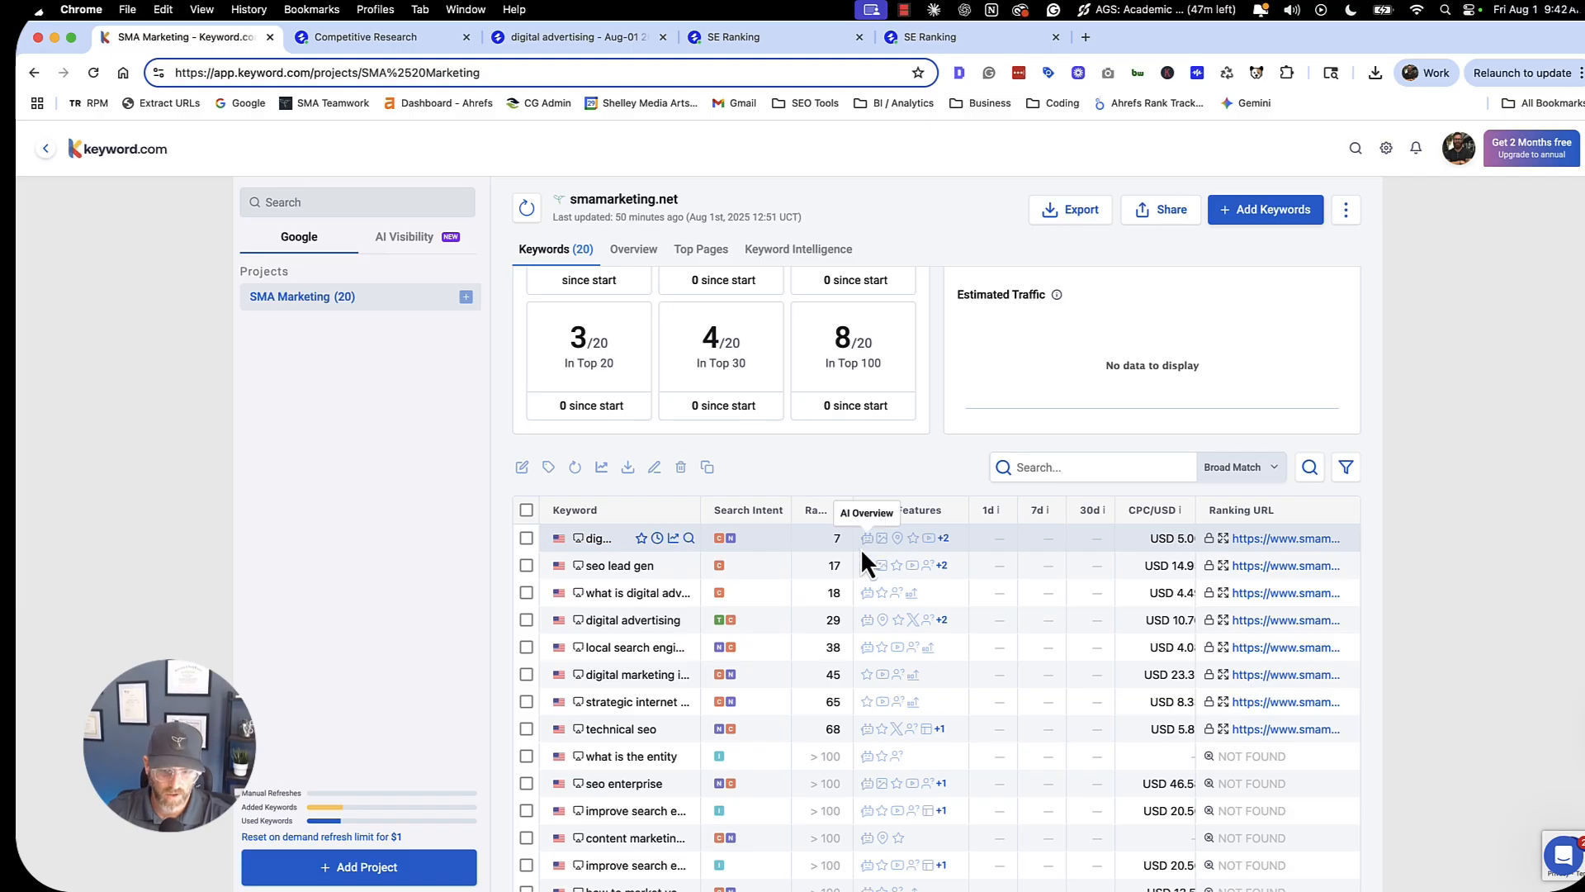
{"action": "mouse_move", "coordinate": [873, 556]}
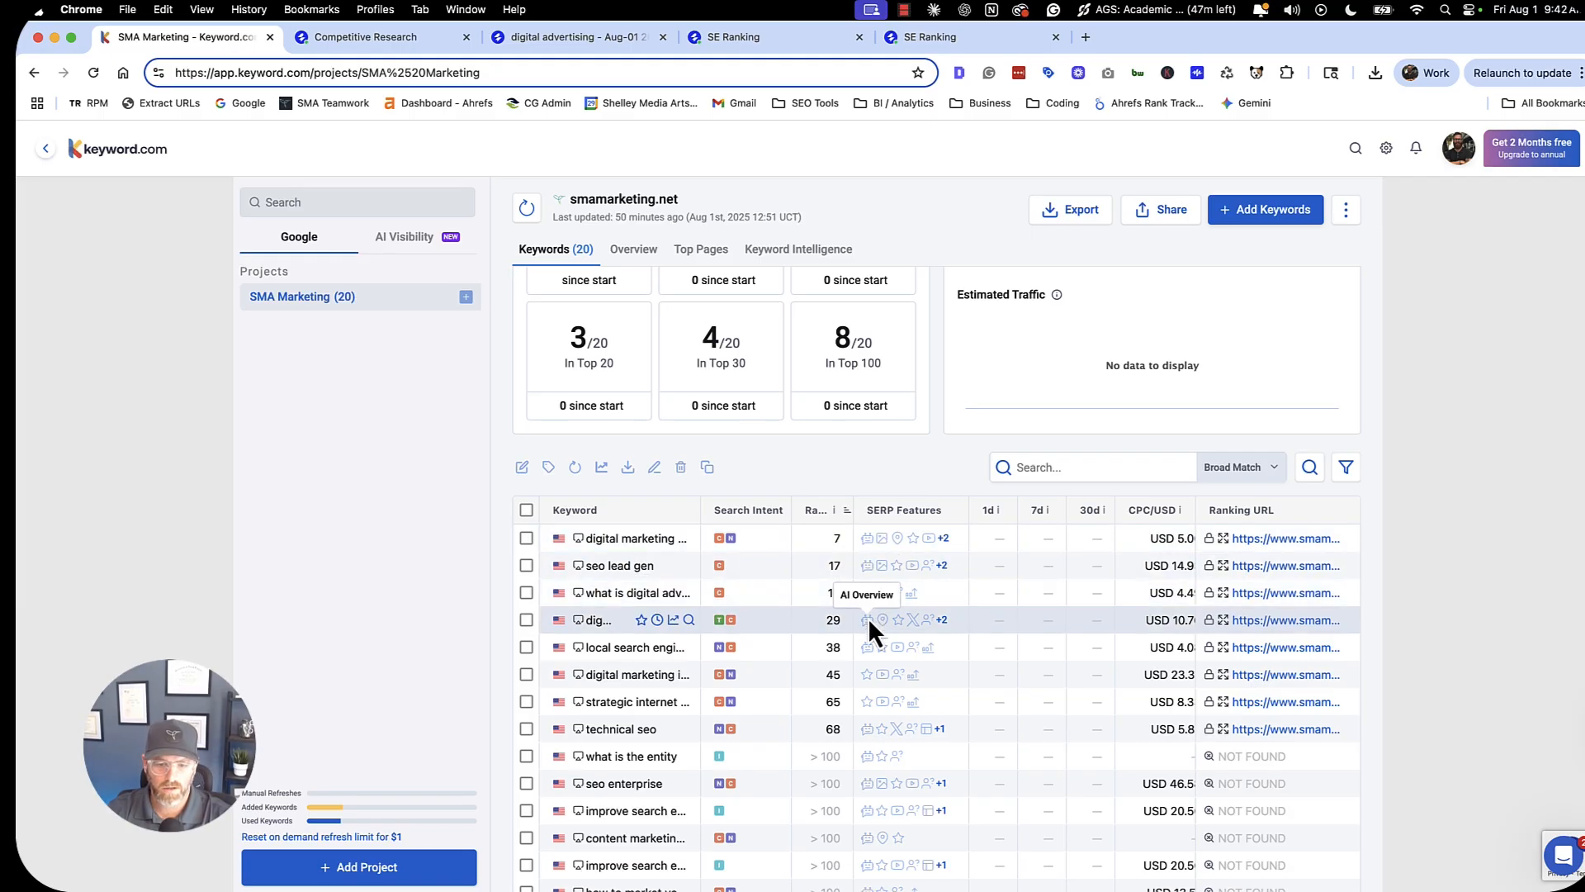
Scroll the 20 tracked keywords with SERP features, then switch to the project's Overview tab.
{"action": "scroll", "scroll_direction": "down", "scroll_amount": 3}
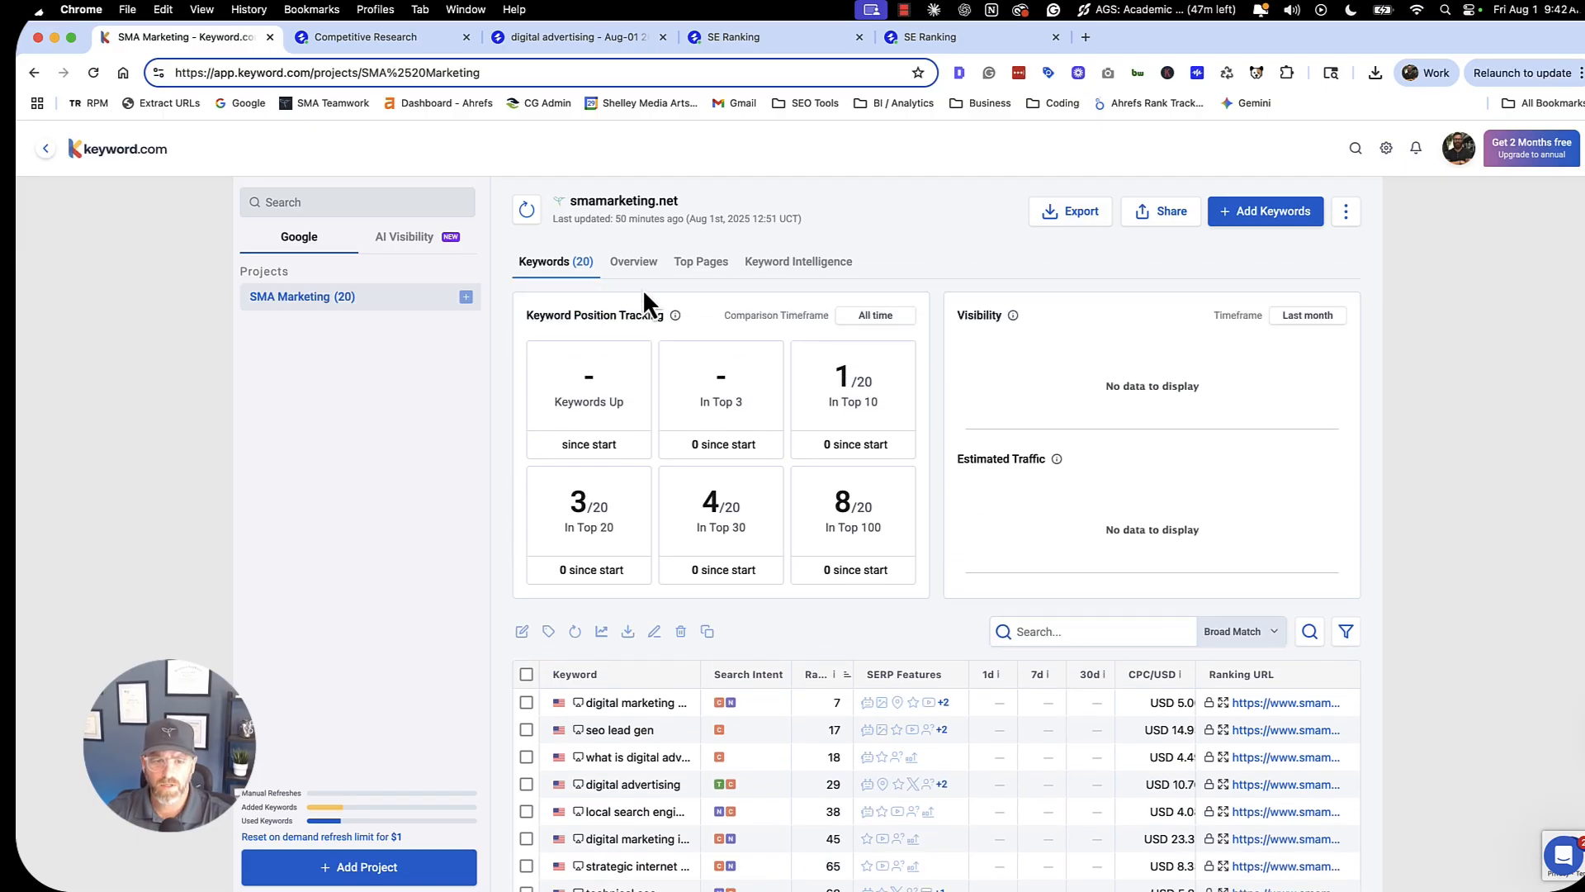
{"action": "left_click", "coordinate": [633, 261]}
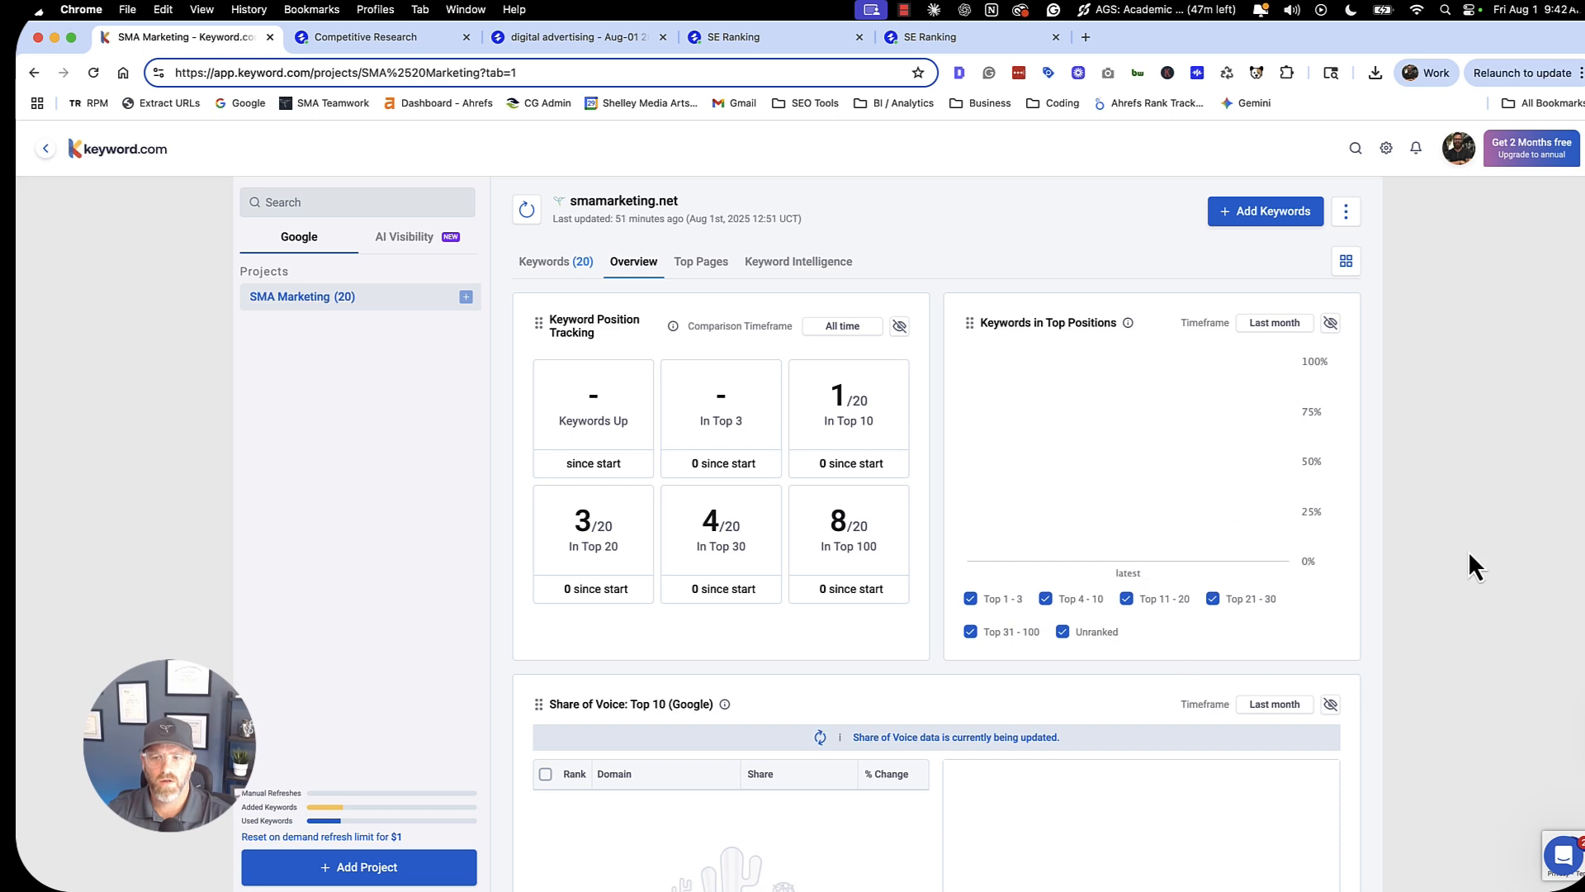
{"action": "mouse_move", "coordinate": [699, 261]}
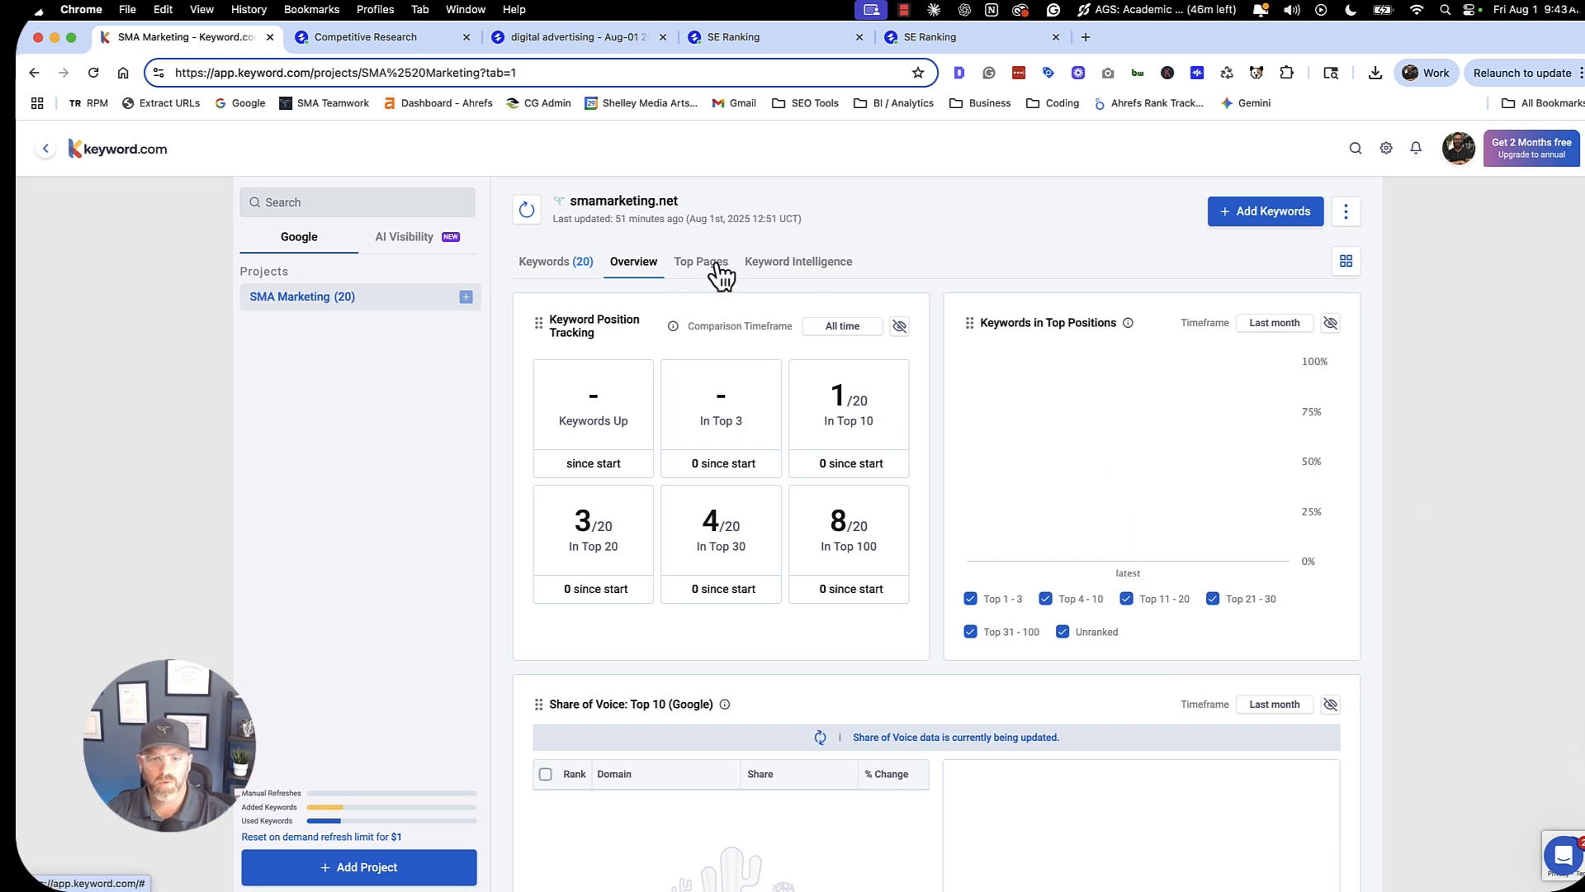
View the project's top pages and keyword intelligence suggestions, then the AI Visibility search terms for smamarketing.net.
{"action": "left_click", "coordinate": [701, 262]}
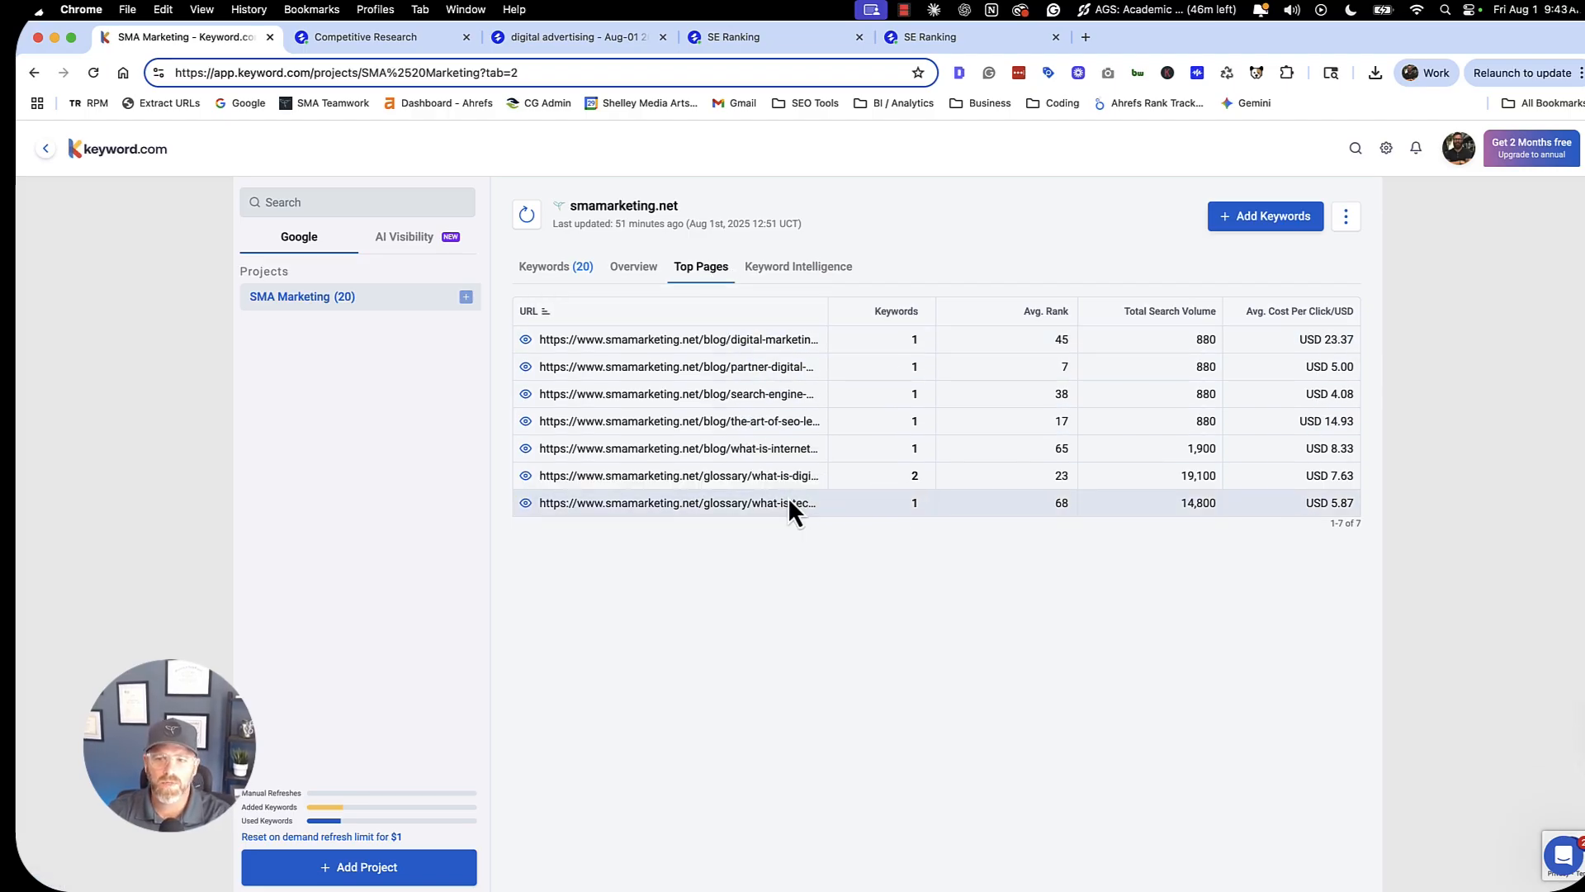
{"action": "left_click", "coordinate": [797, 266]}
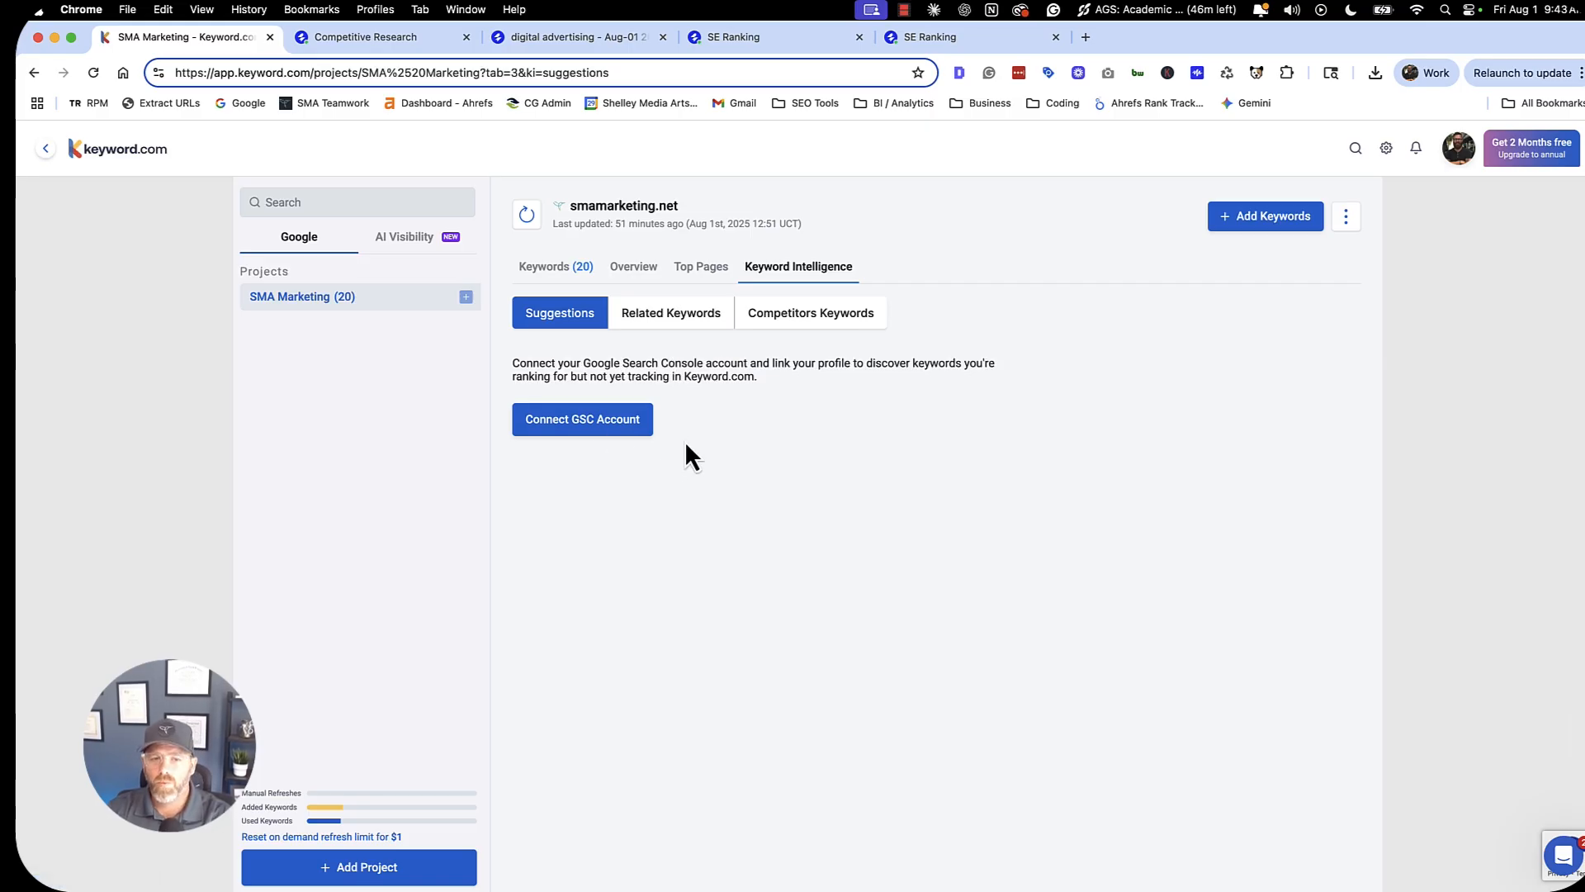
{"action": "mouse_move", "coordinate": [666, 445]}
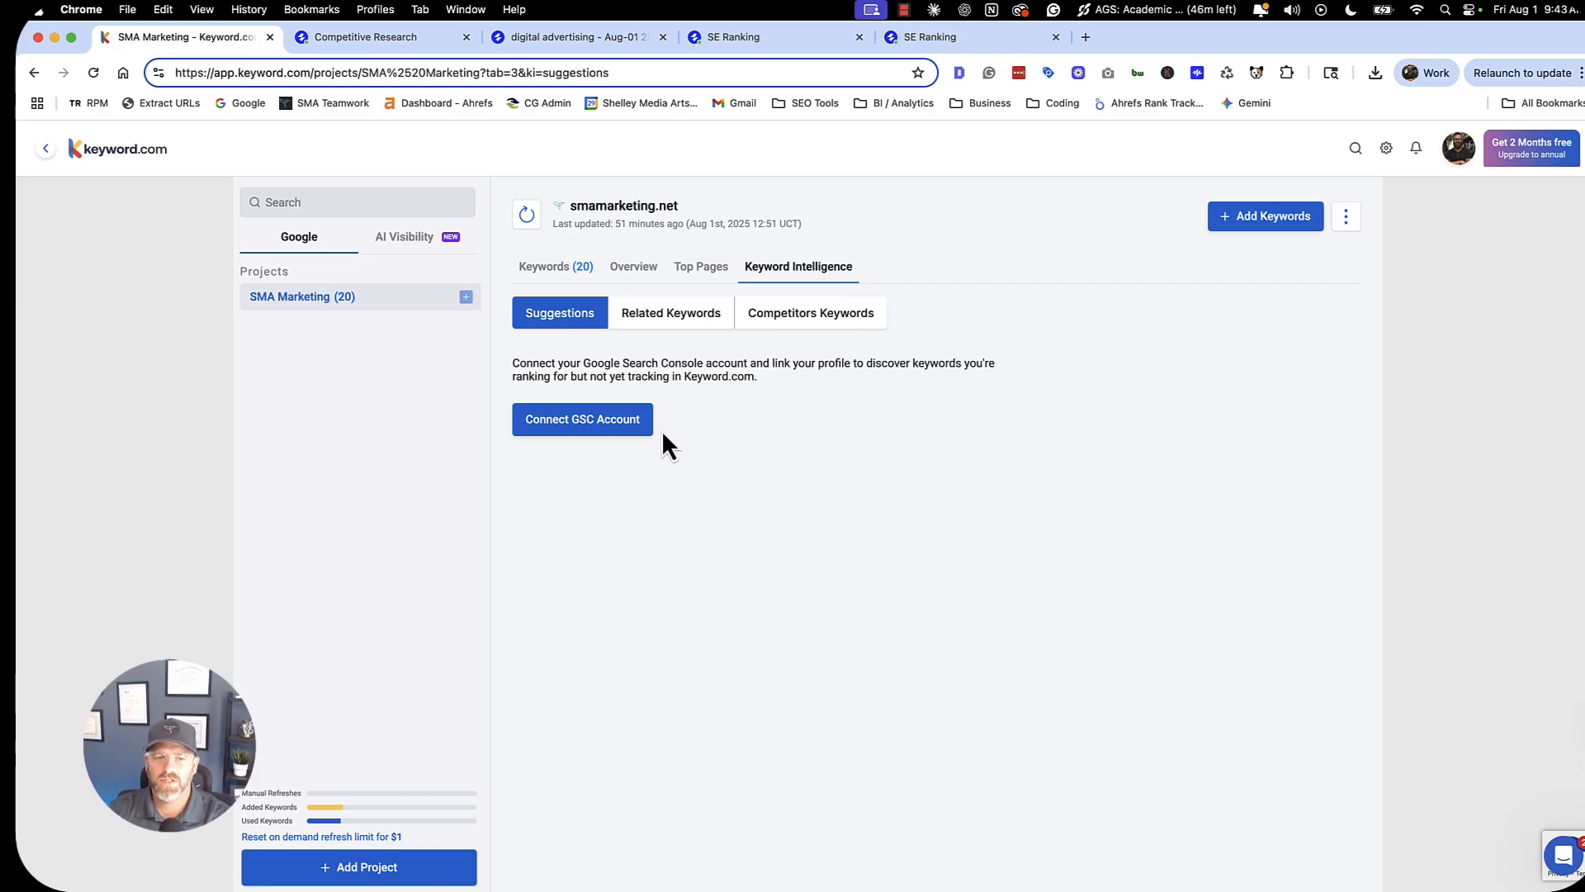
{"action": "left_click", "coordinate": [404, 237]}
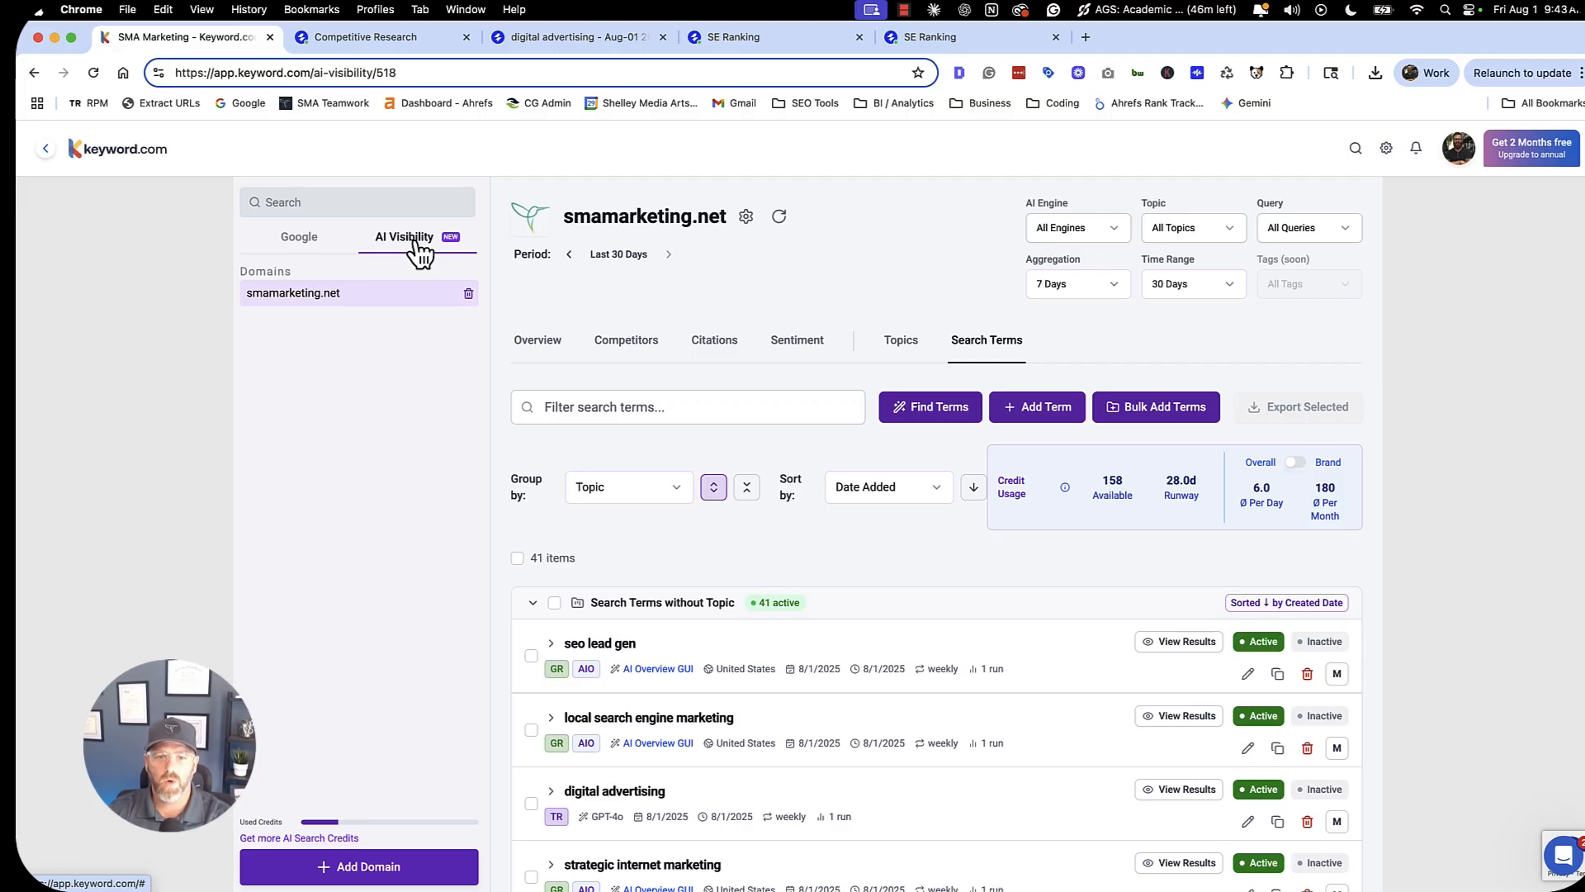
{"action": "mouse_move", "coordinate": [1068, 248]}
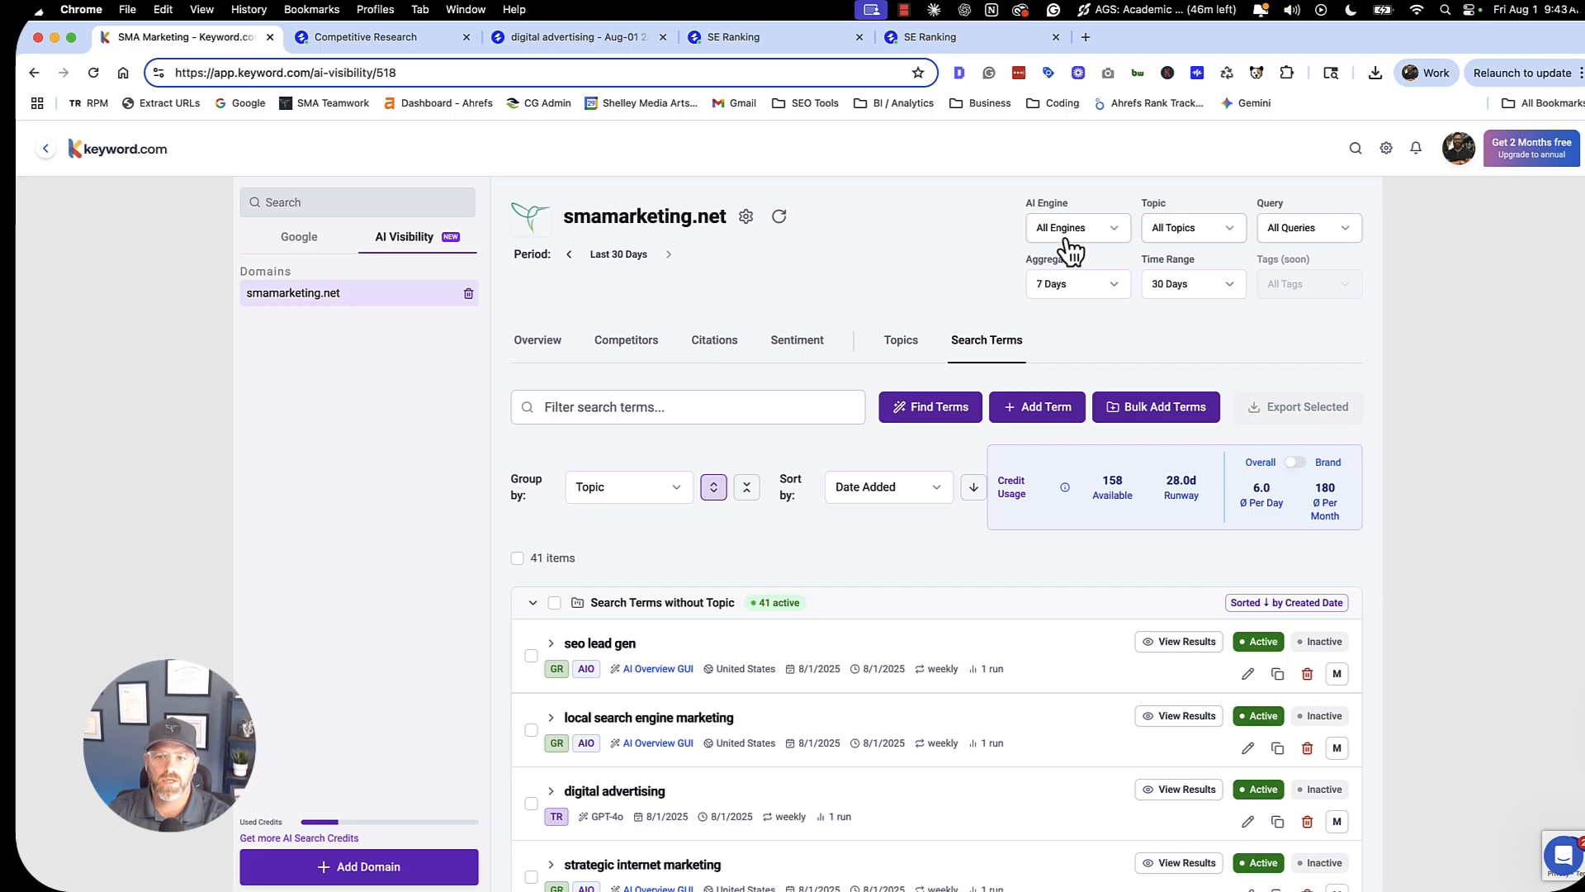
Reveal the AI Engine filter choices (AI Overview, GPT-4o, P Sonar, Claude 3.5H) and the Topic filter choices.
{"action": "left_click", "coordinate": [1076, 227]}
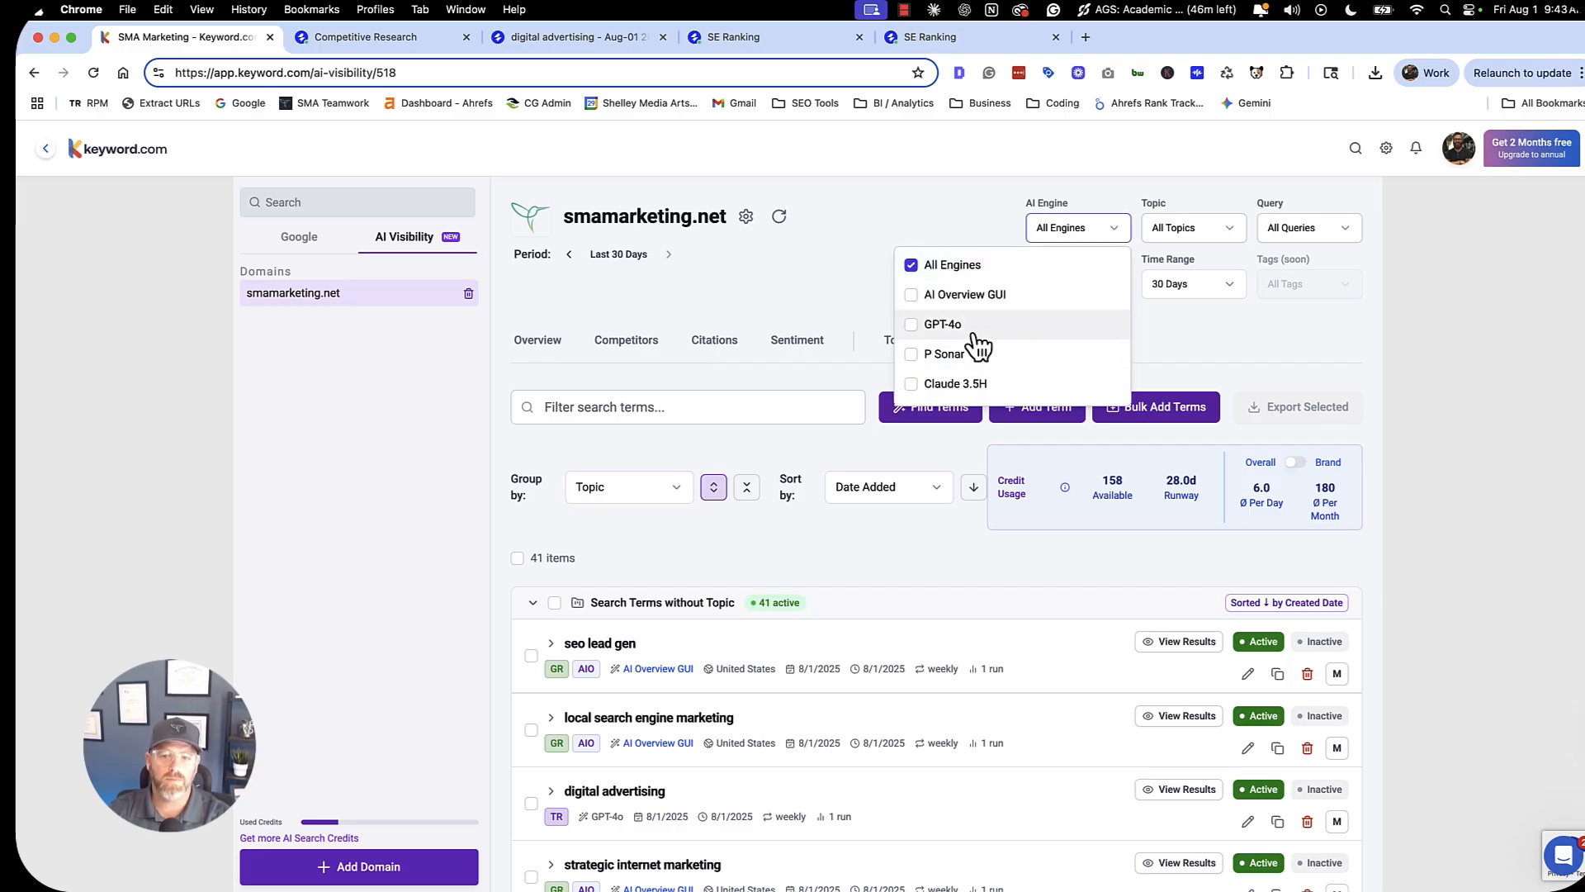
{"action": "mouse_move", "coordinate": [1000, 364]}
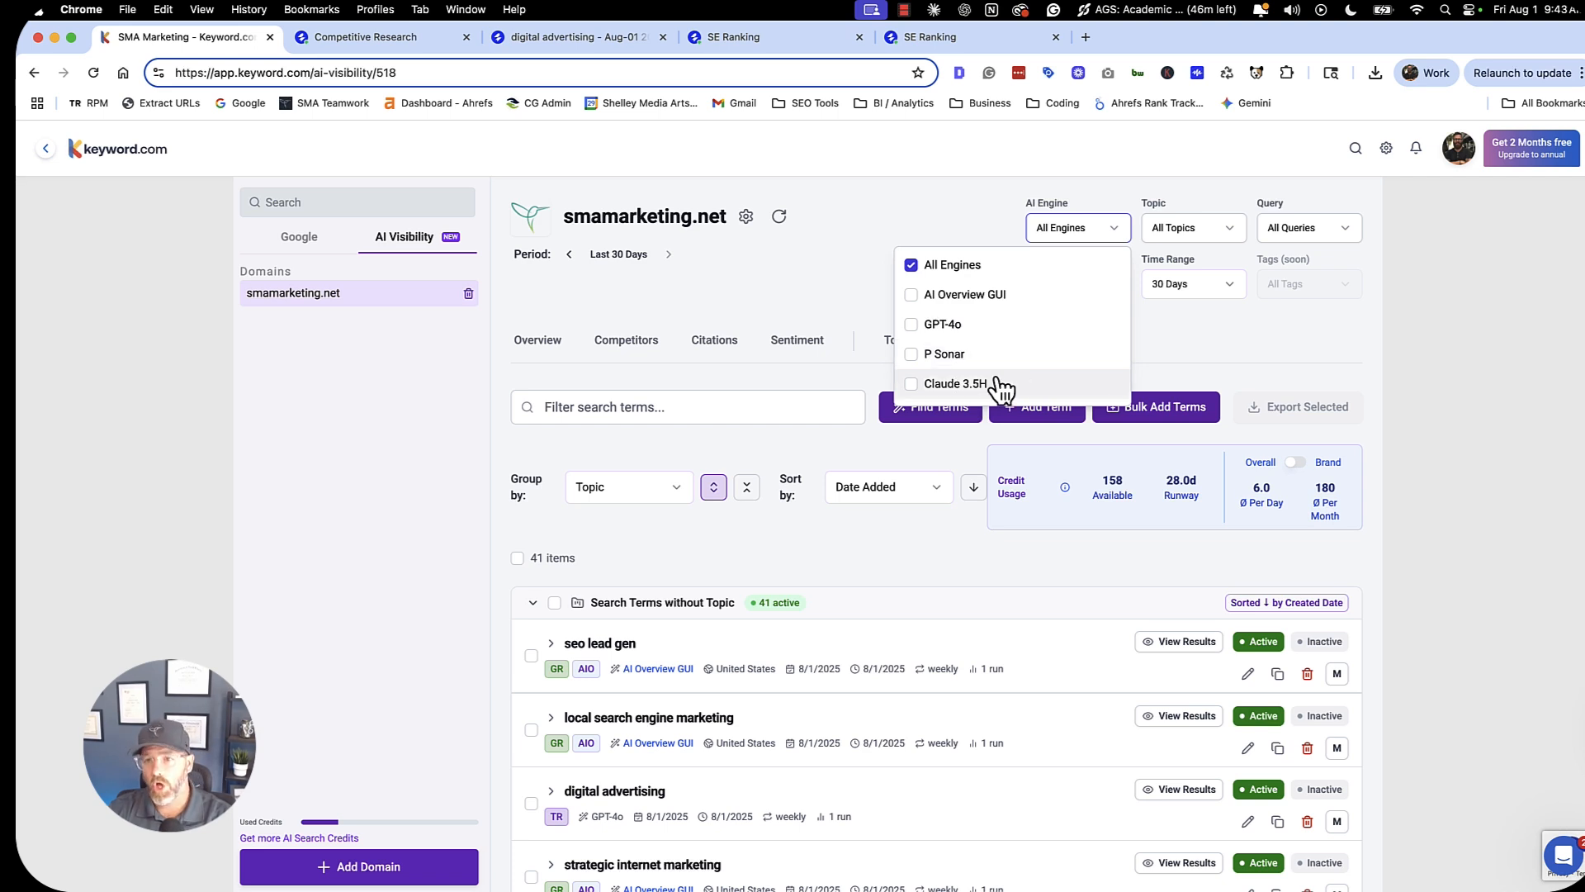
{"action": "left_click", "coordinate": [1191, 228]}
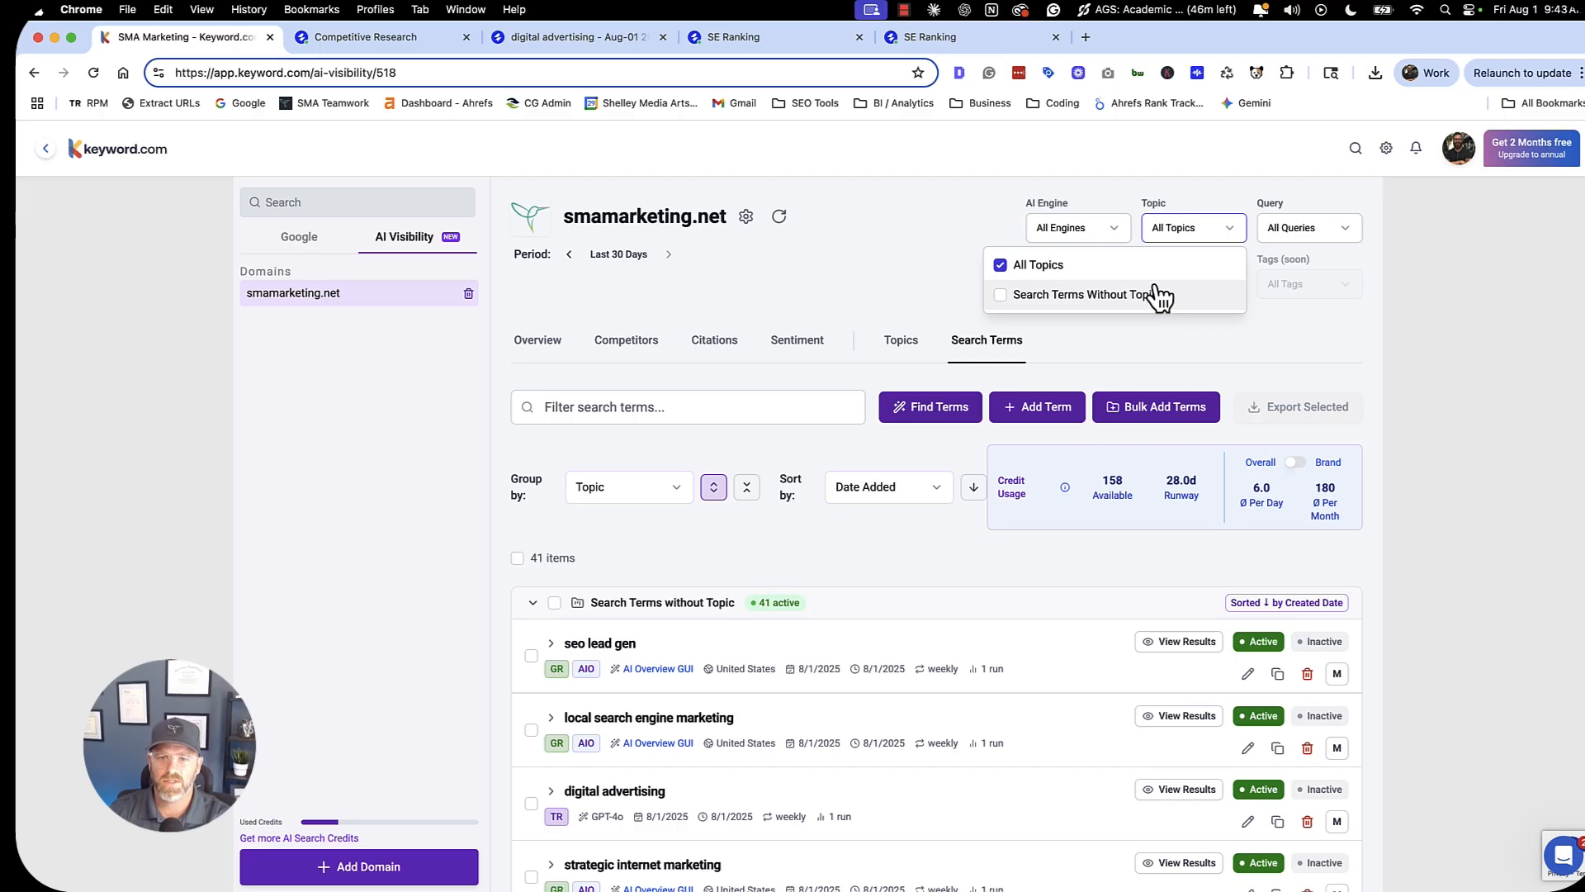
{"action": "mouse_move", "coordinate": [1463, 321]}
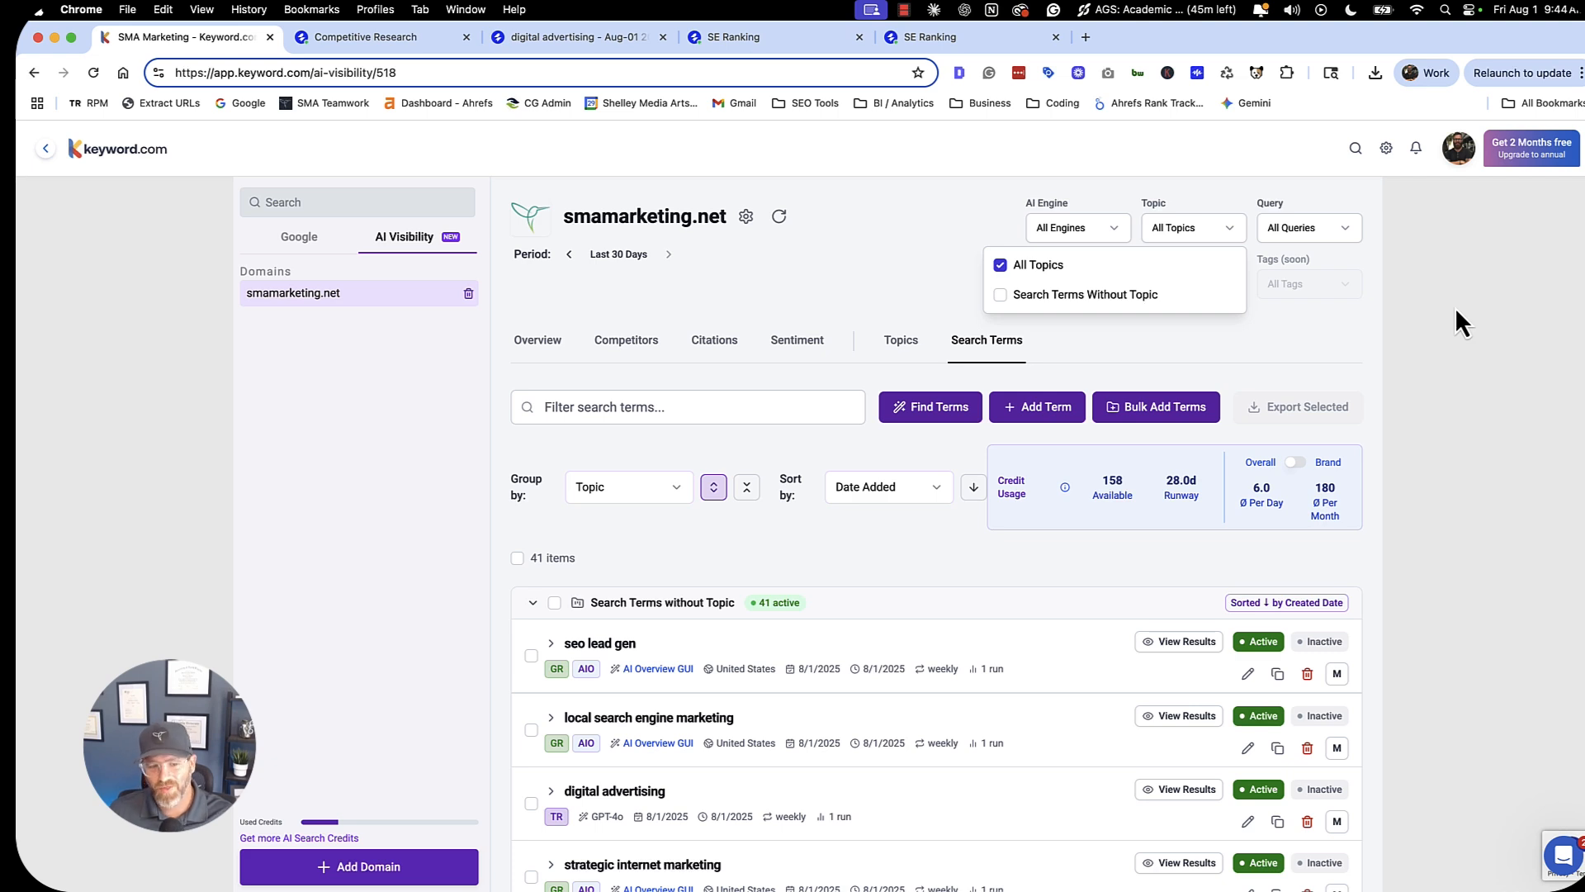
Expand 'seo lead gen' and 'local search engine marketing' in the Search Terms list, showing no metrics yet.
{"action": "scroll", "scroll_direction": "down", "scroll_amount": 3}
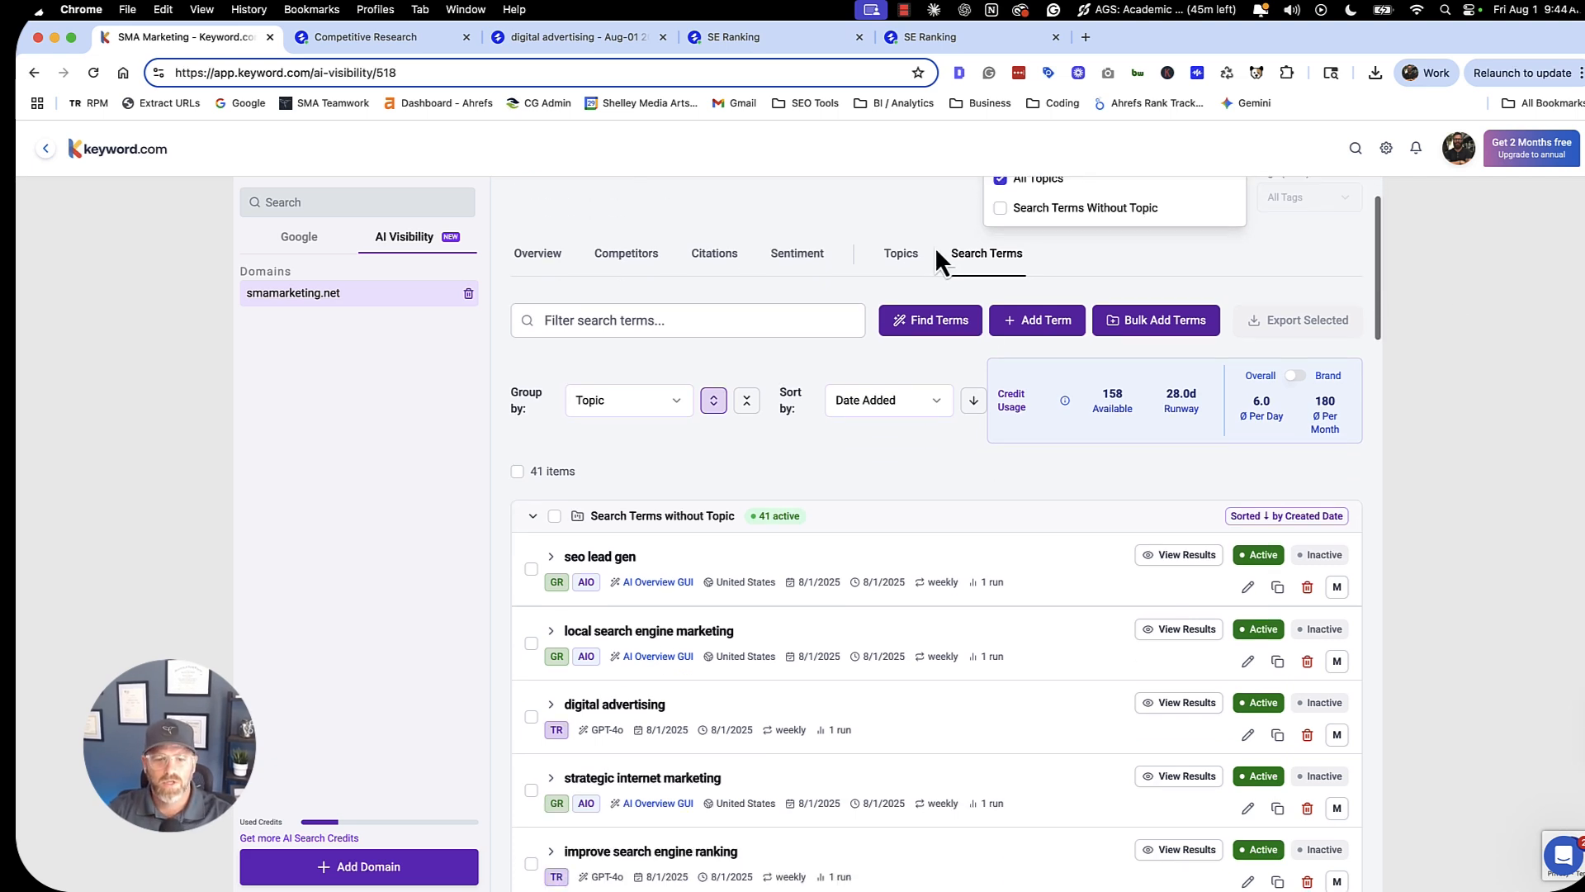
{"action": "scroll", "scroll_direction": "down", "scroll_amount": 3}
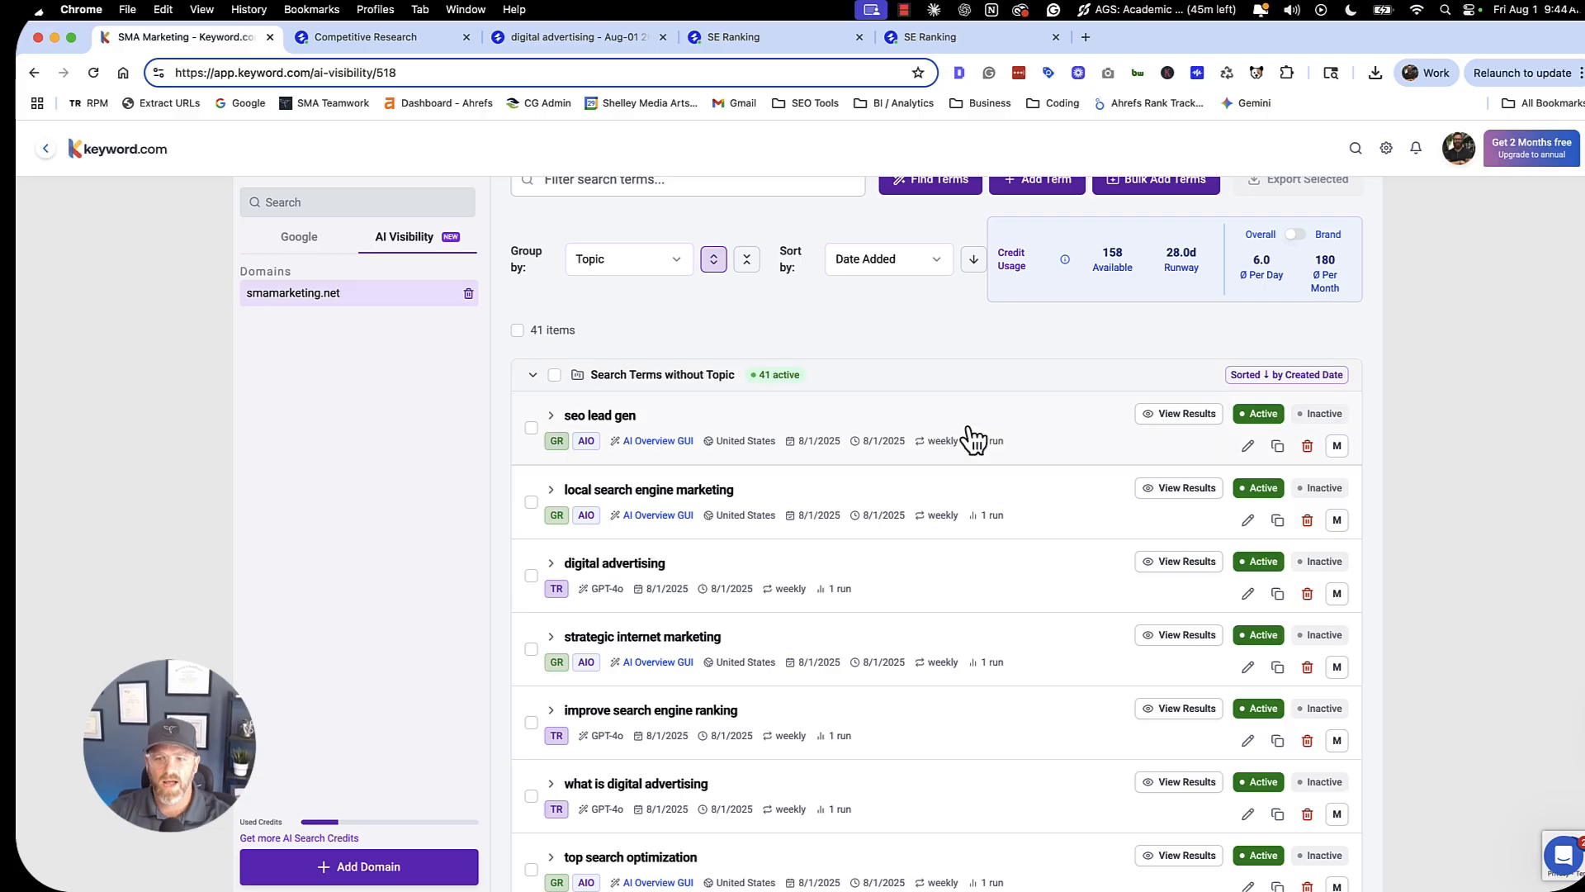
{"action": "scroll", "scroll_direction": "down", "scroll_amount": 3}
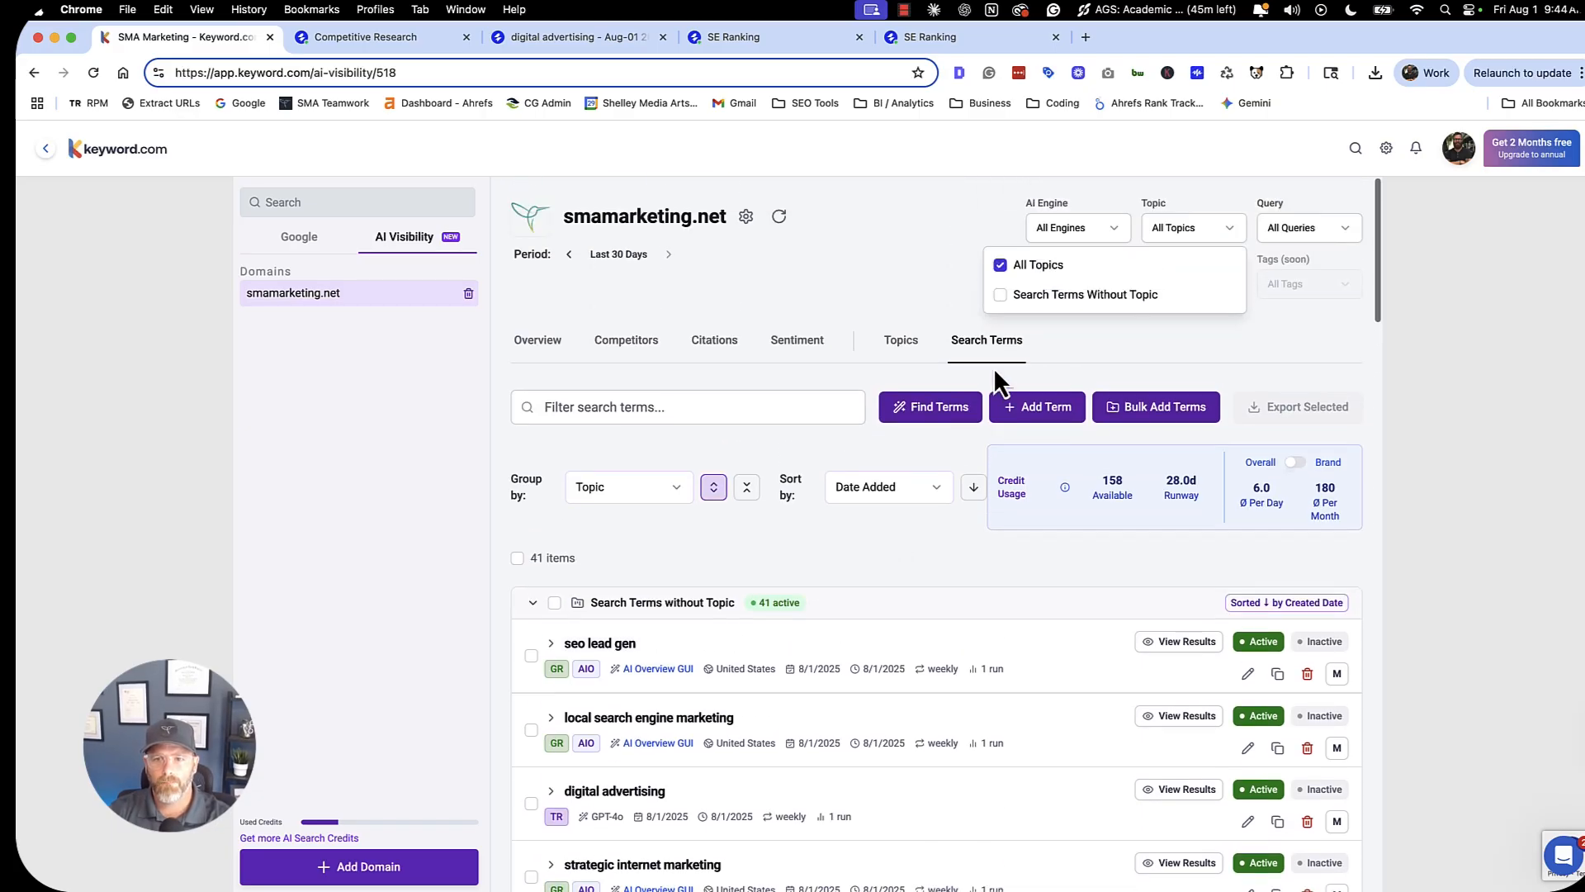
{"action": "scroll", "scroll_direction": "down", "scroll_amount": 3}
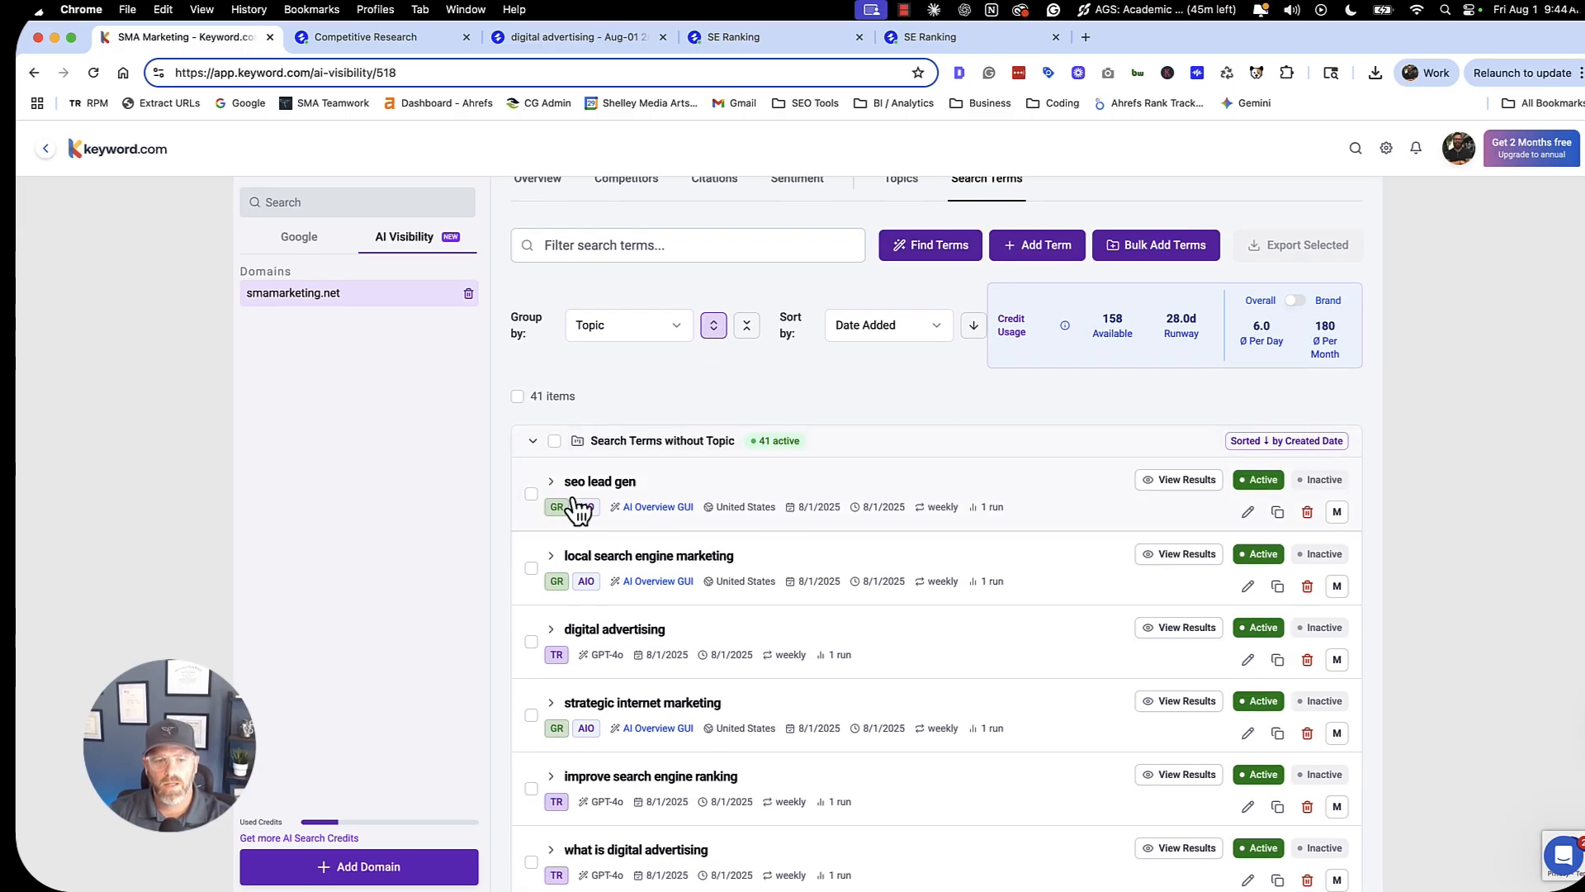
{"action": "left_click", "coordinate": [551, 480]}
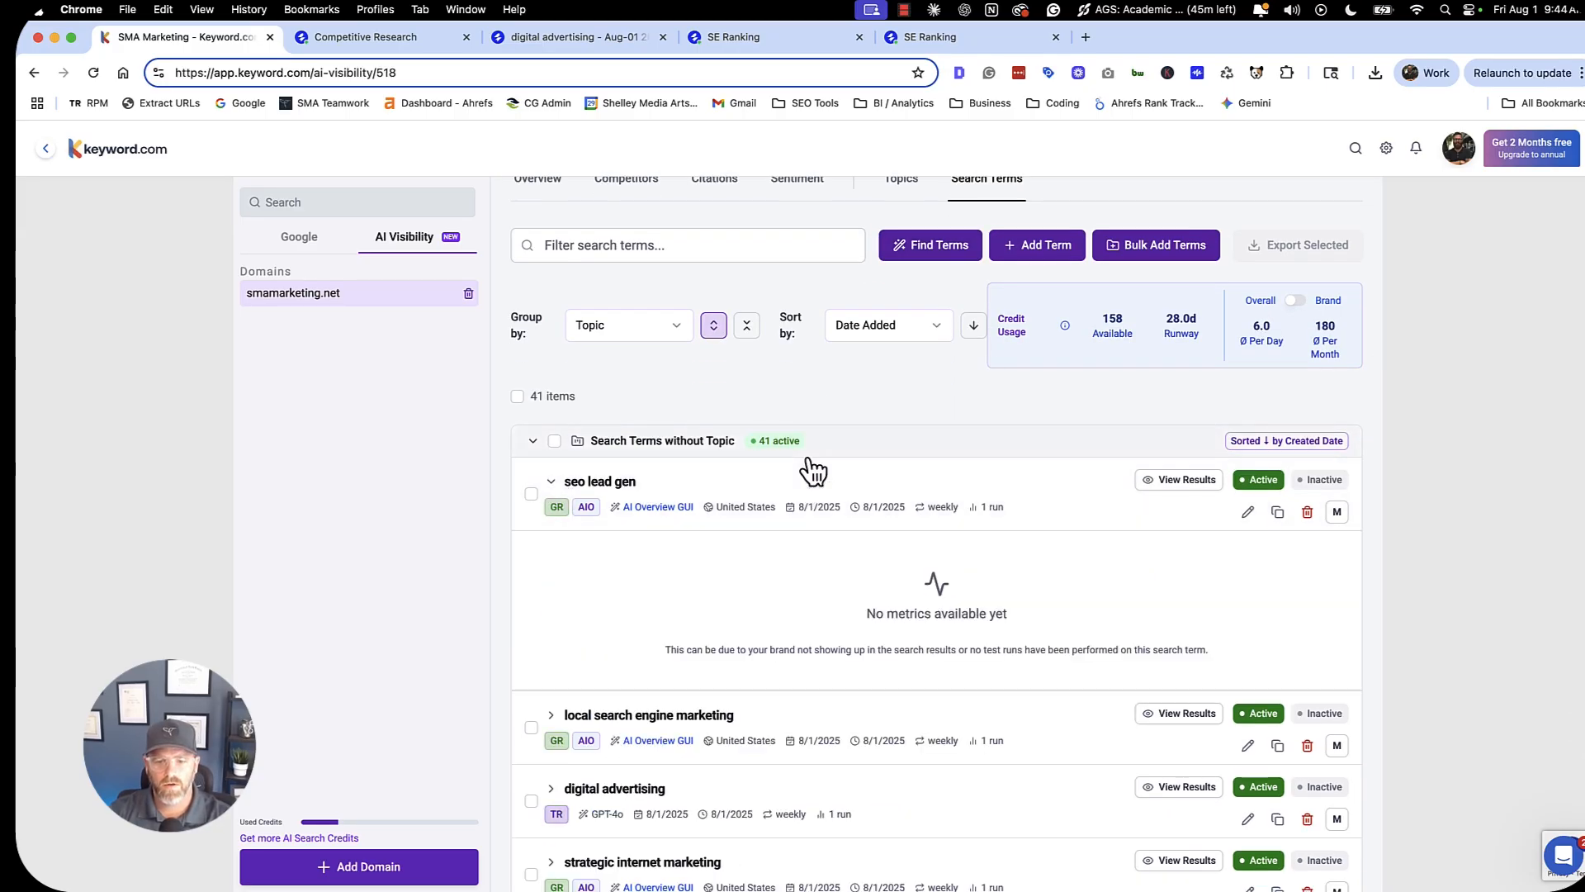
{"action": "mouse_move", "coordinate": [798, 595]}
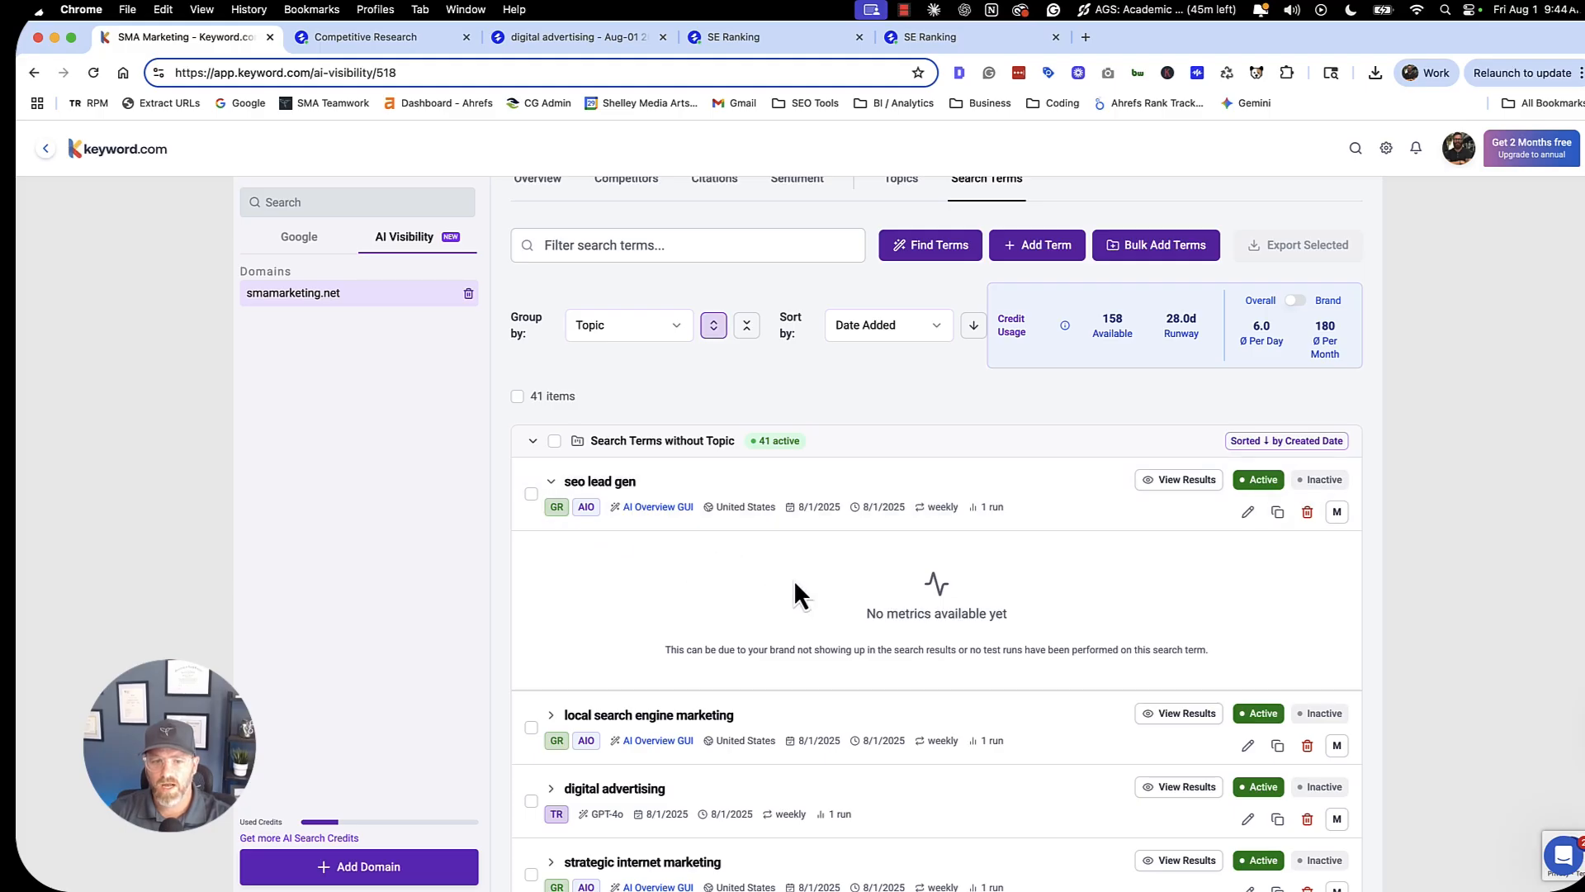
{"action": "scroll", "scroll_direction": "down", "scroll_amount": 3}
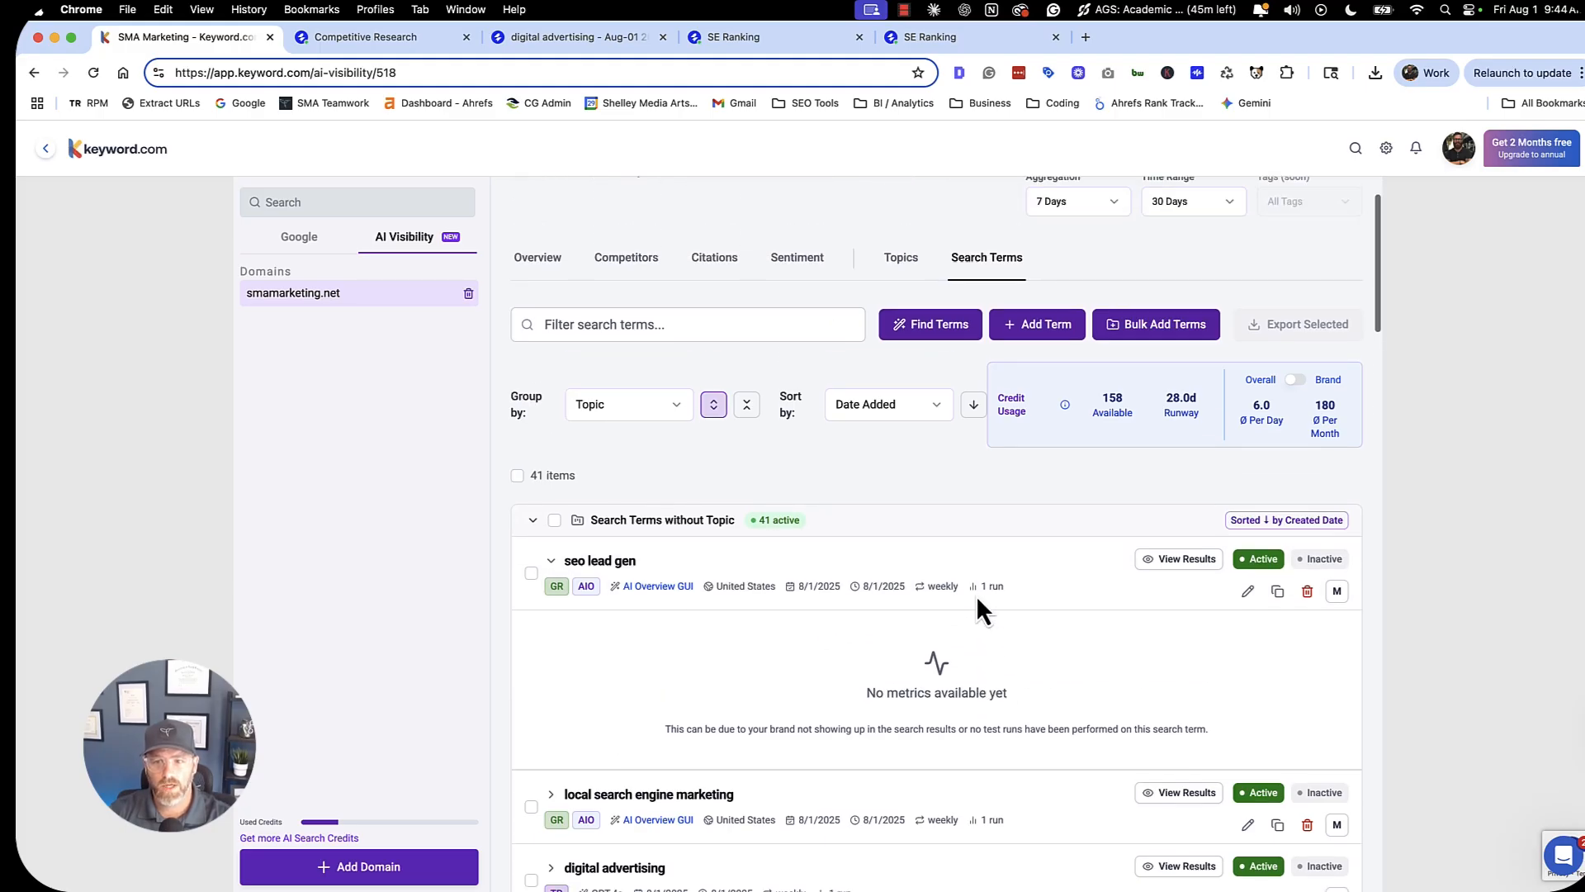
{"action": "scroll", "scroll_direction": "down", "scroll_amount": 3}
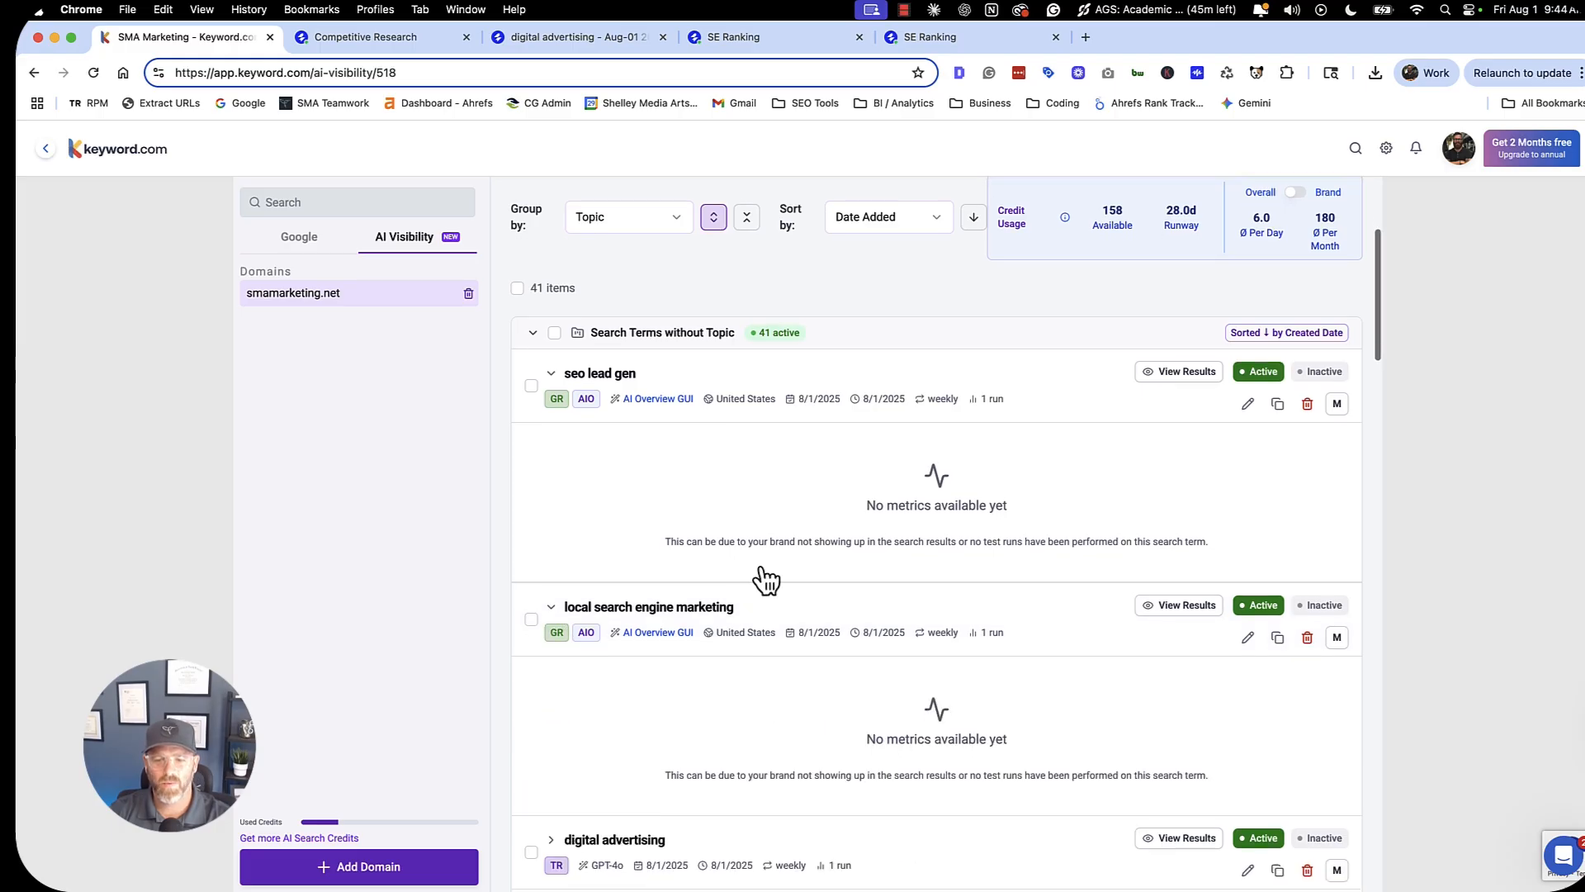
{"action": "scroll", "scroll_direction": "down", "scroll_amount": 3}
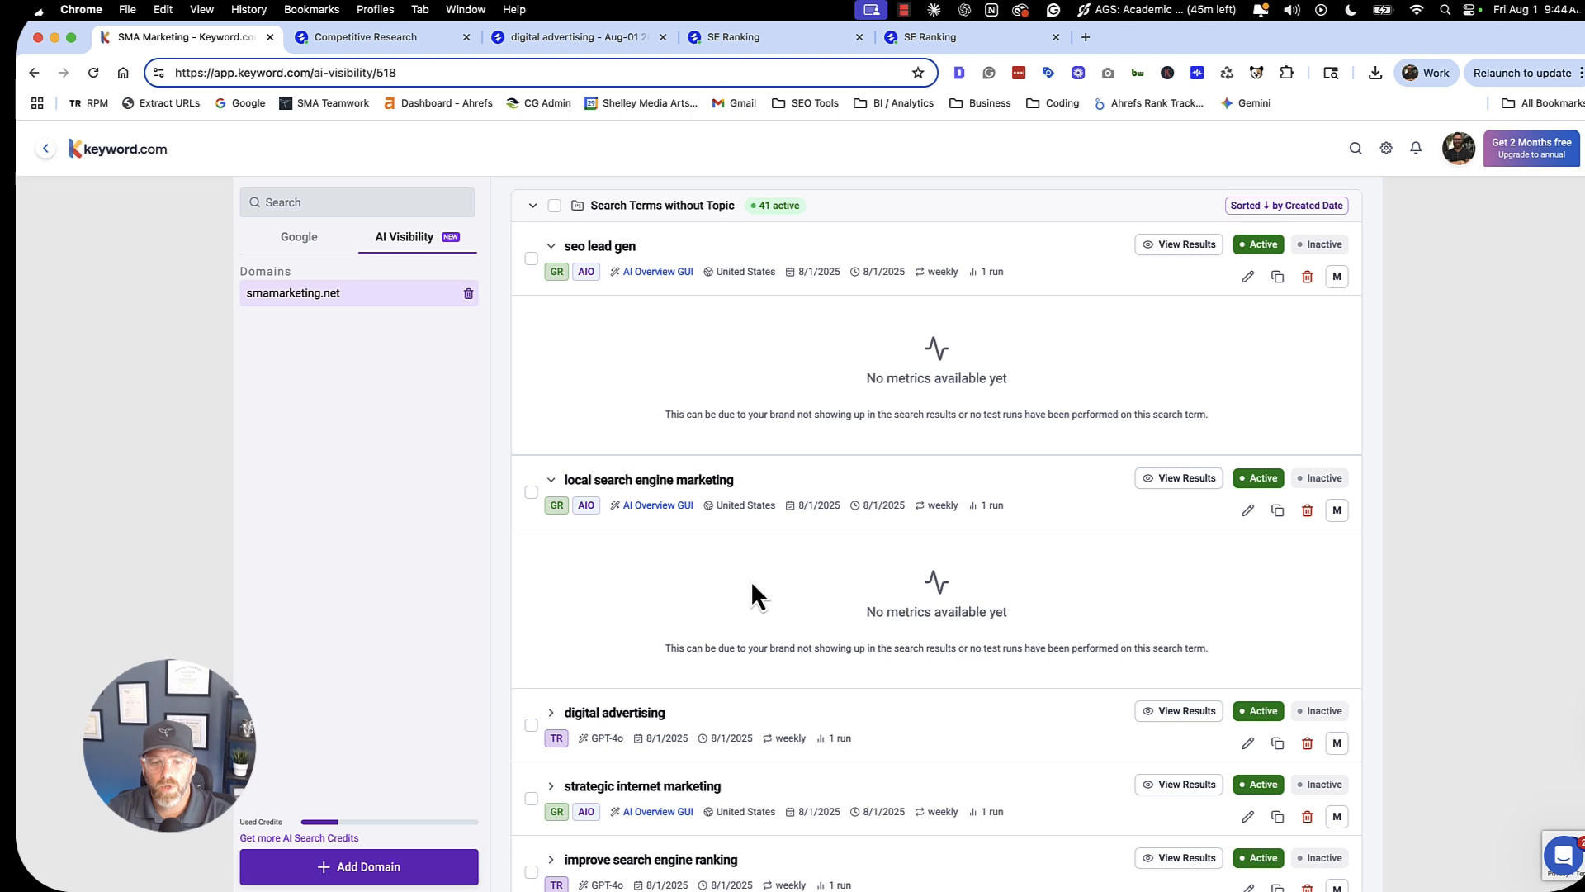
{"action": "mouse_move", "coordinate": [689, 327]}
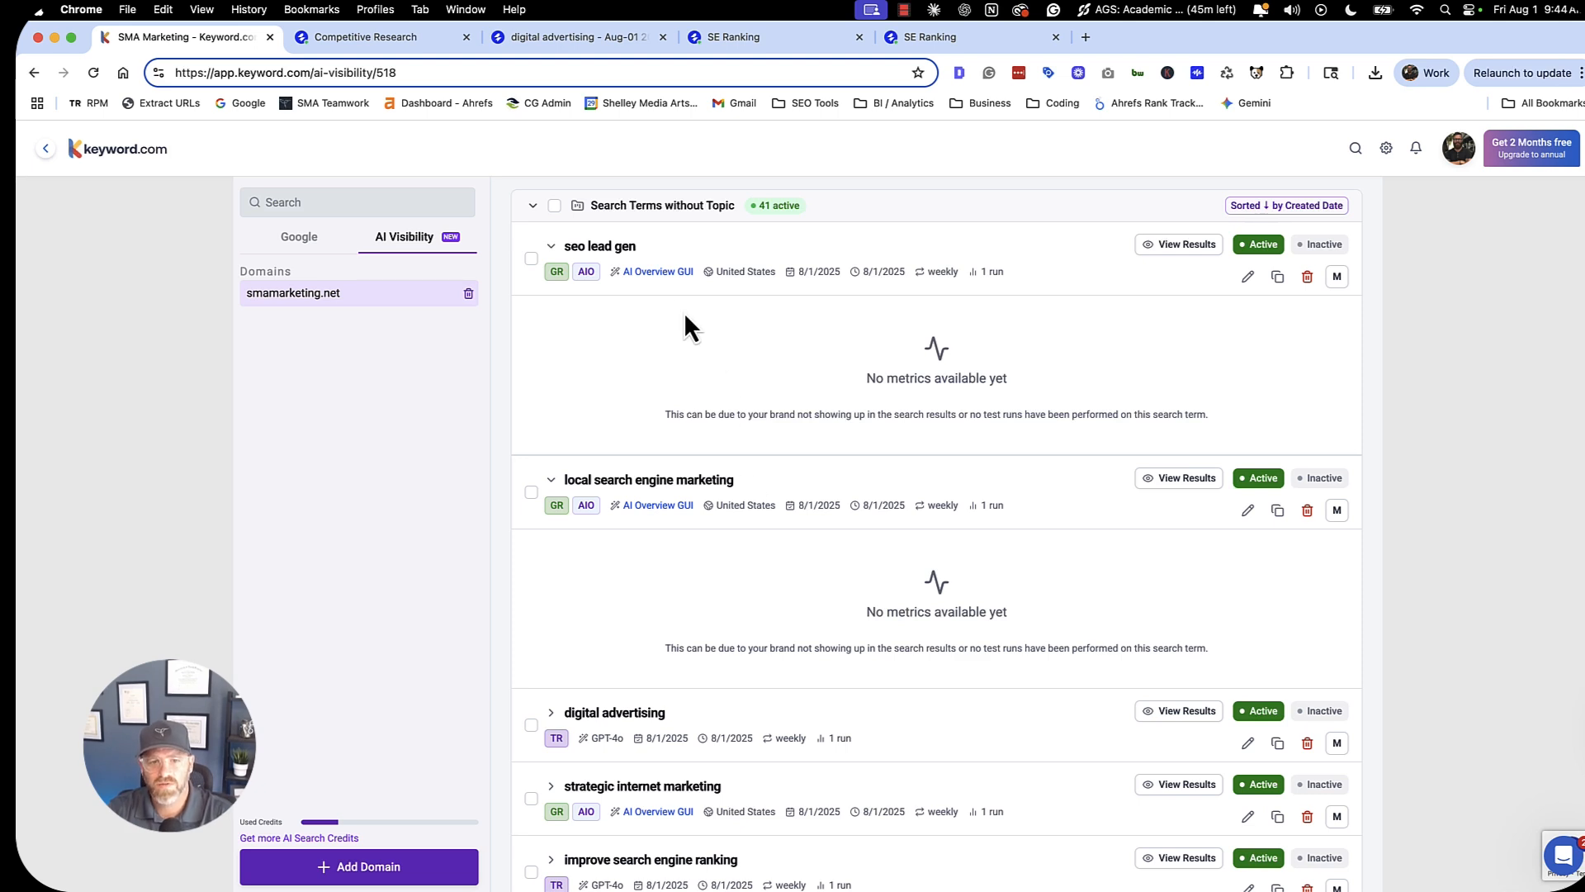
{"action": "mouse_move", "coordinate": [643, 495]}
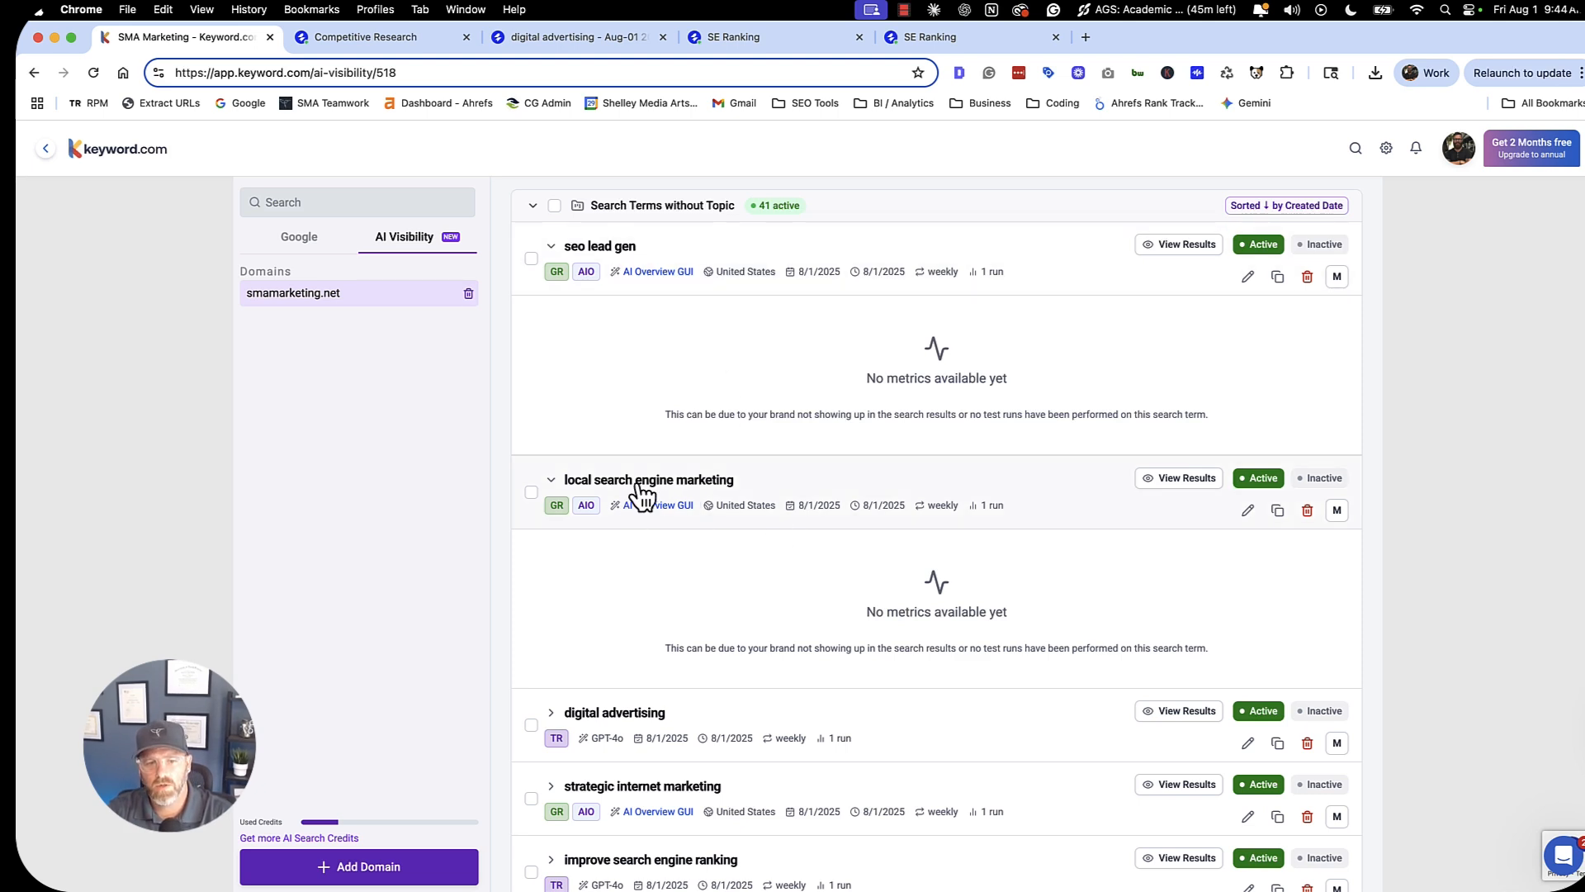
Open the full results page for 'local search engine marketing' and reach Mentioned Brand Analysis.
{"action": "left_click", "coordinate": [552, 479]}
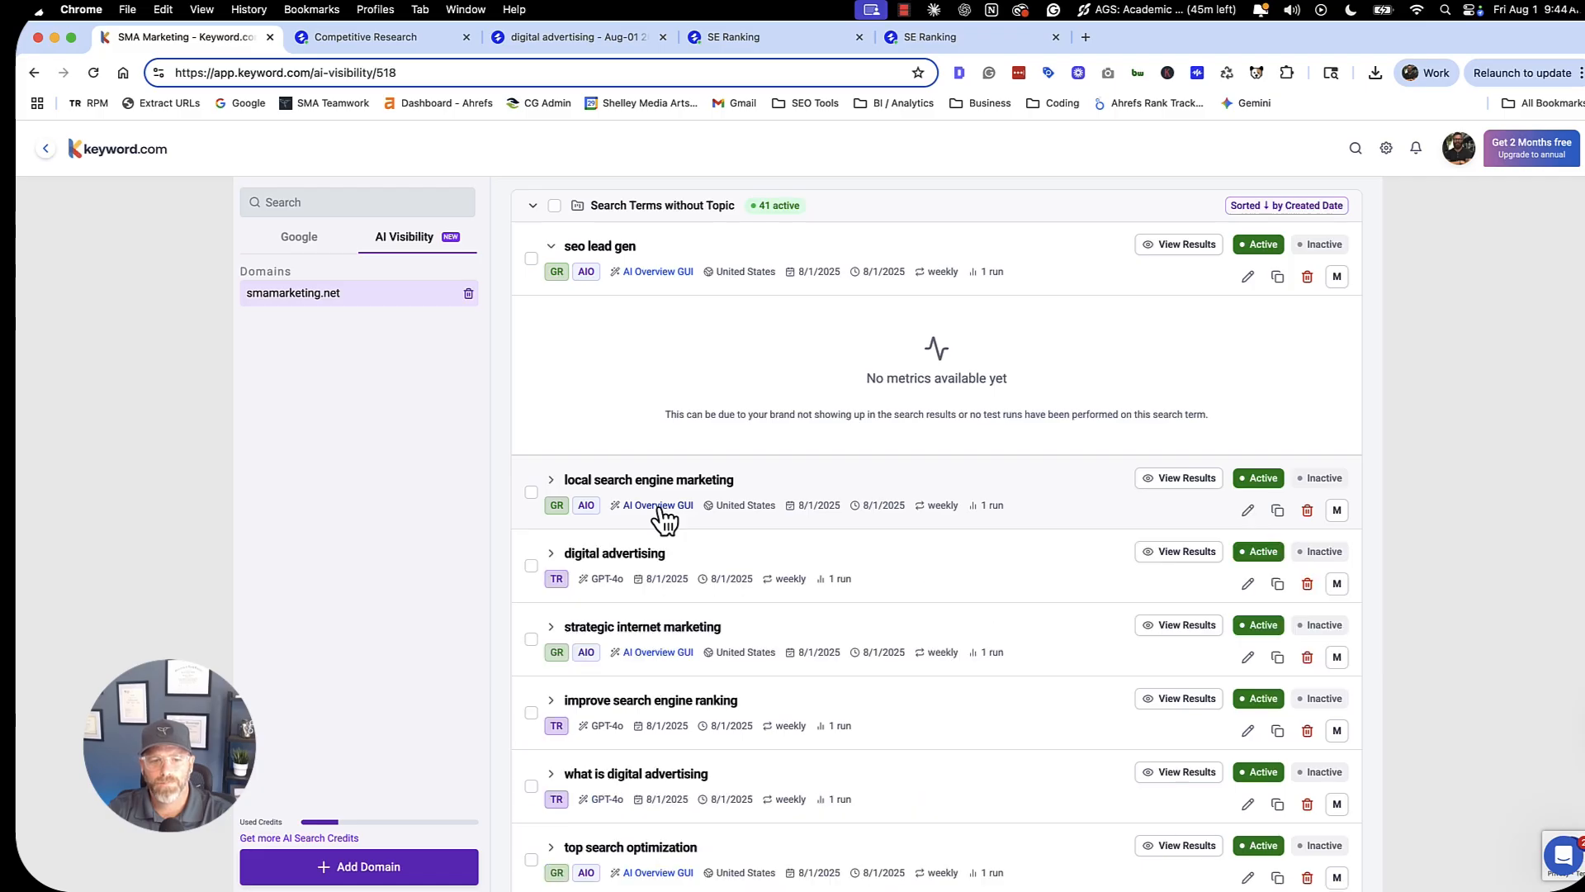
{"action": "left_click", "coordinate": [550, 478]}
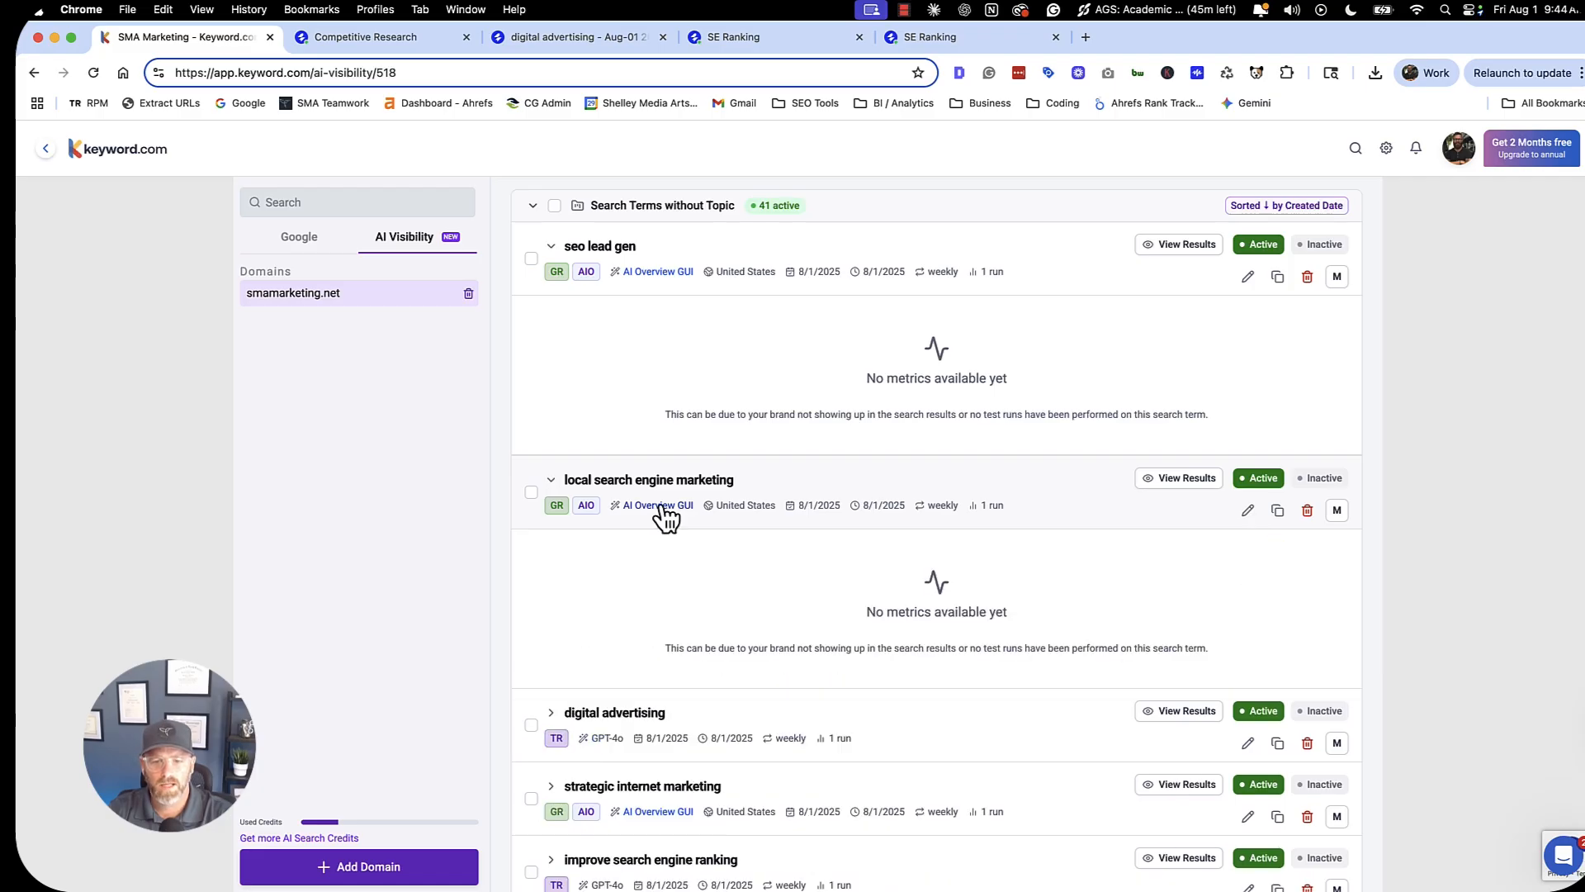
{"action": "mouse_move", "coordinate": [631, 495]}
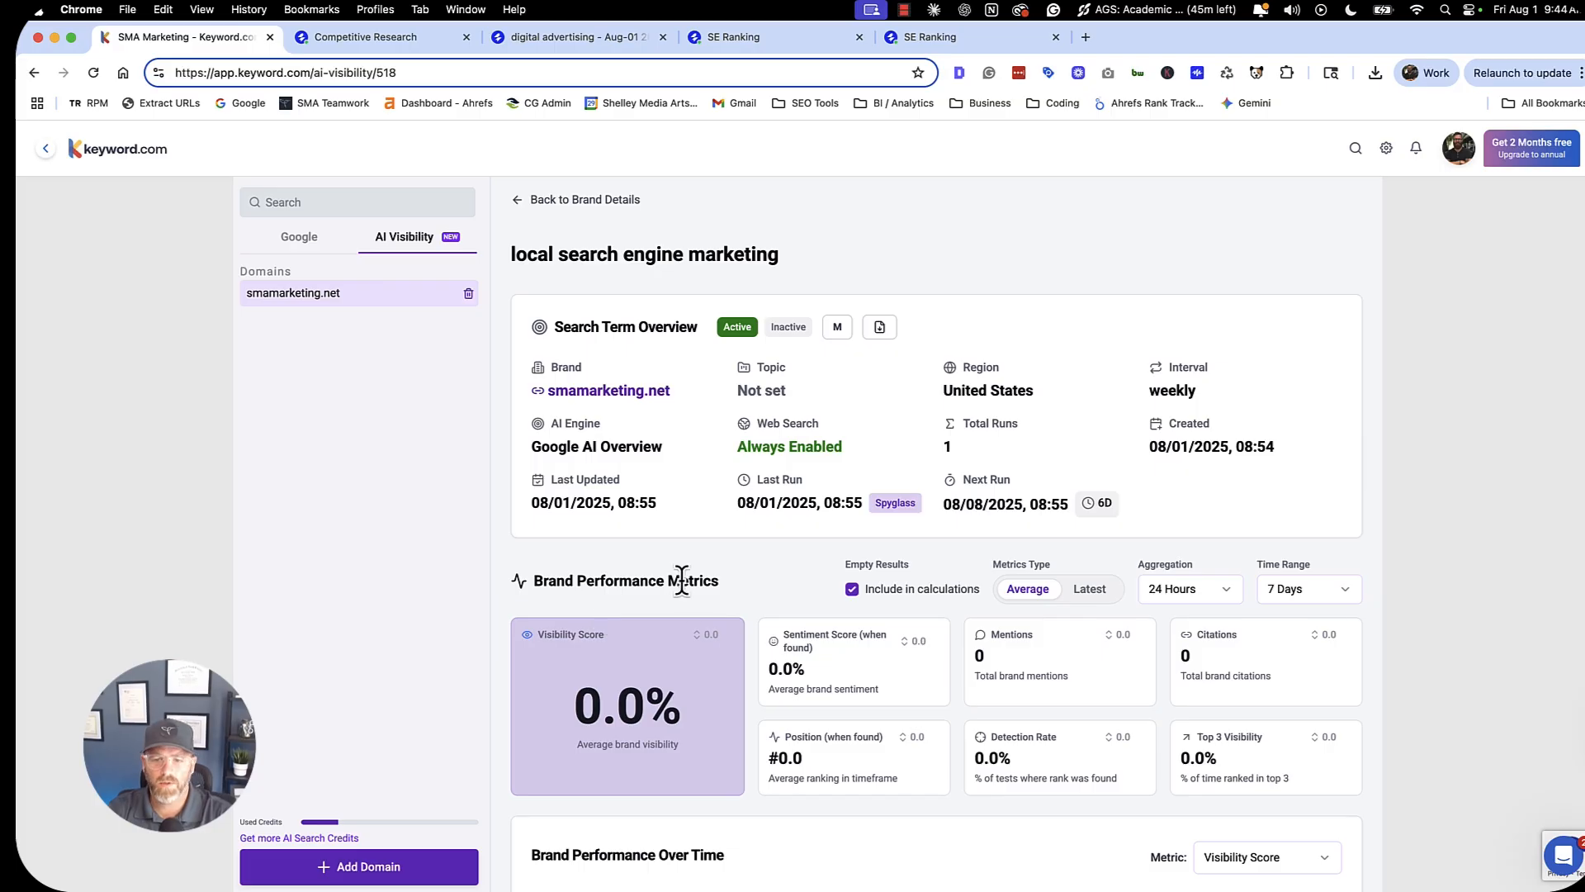
{"action": "mouse_move", "coordinate": [763, 586]}
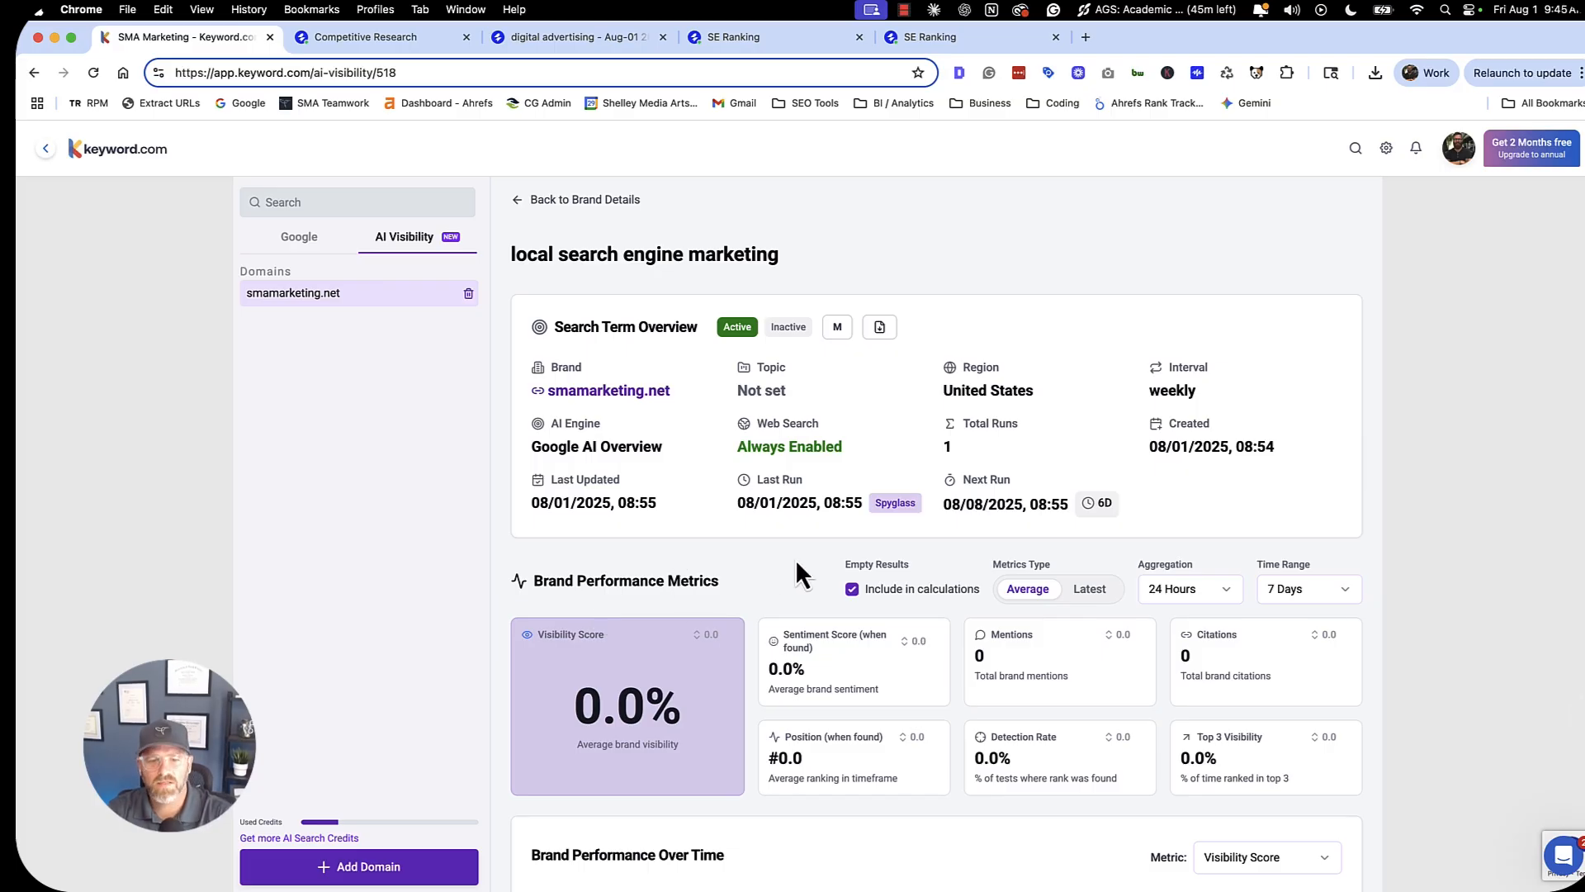
{"action": "scroll", "scroll_direction": "down", "scroll_amount": 3}
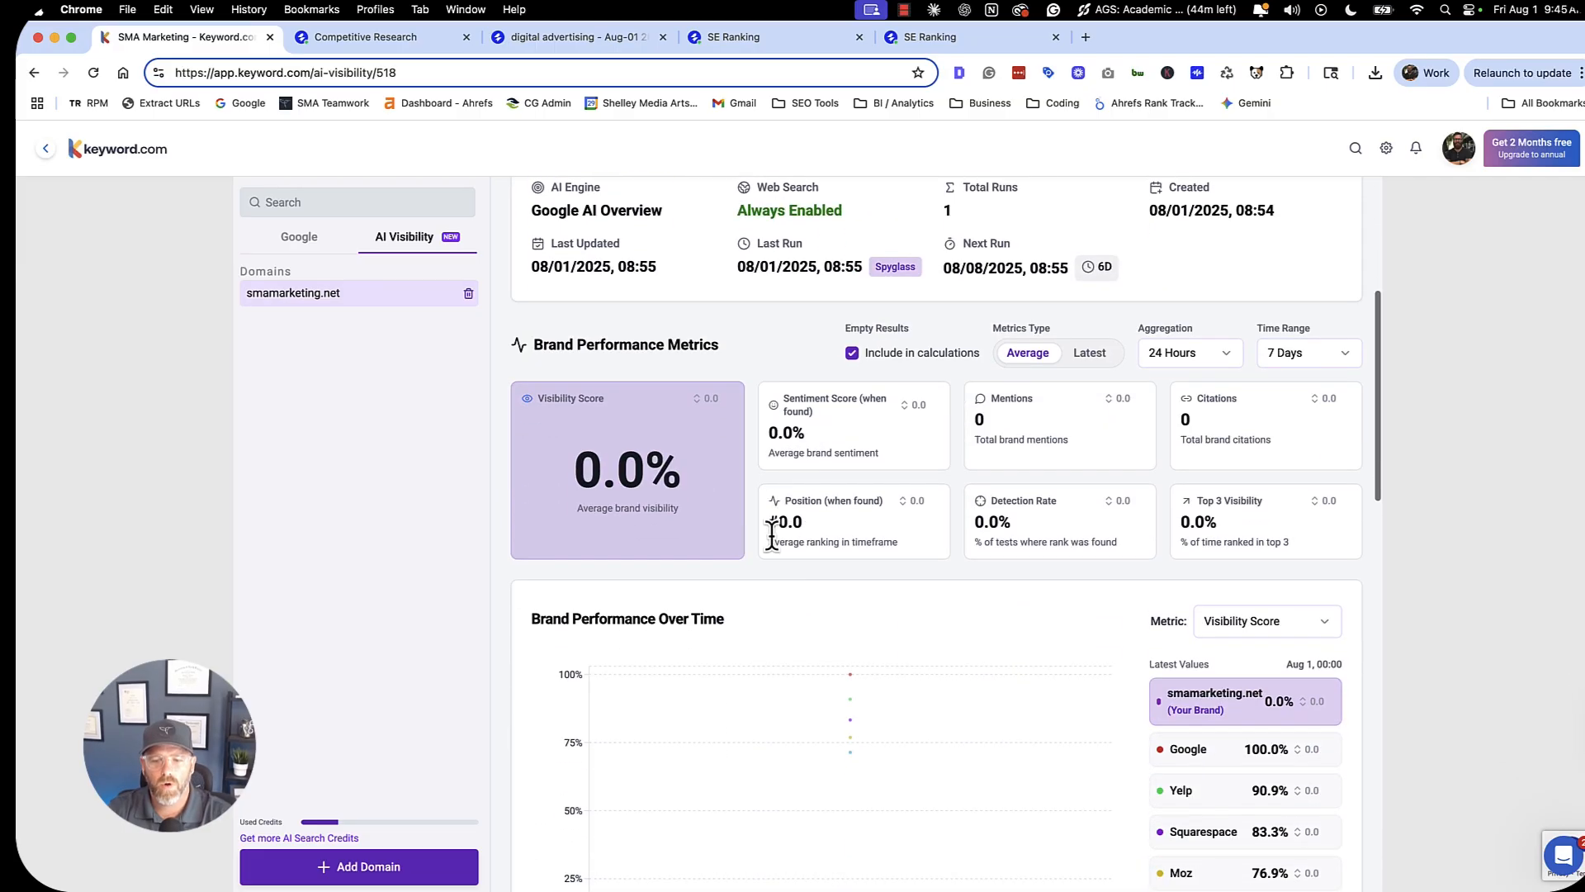
{"action": "scroll", "scroll_direction": "down", "scroll_amount": 3}
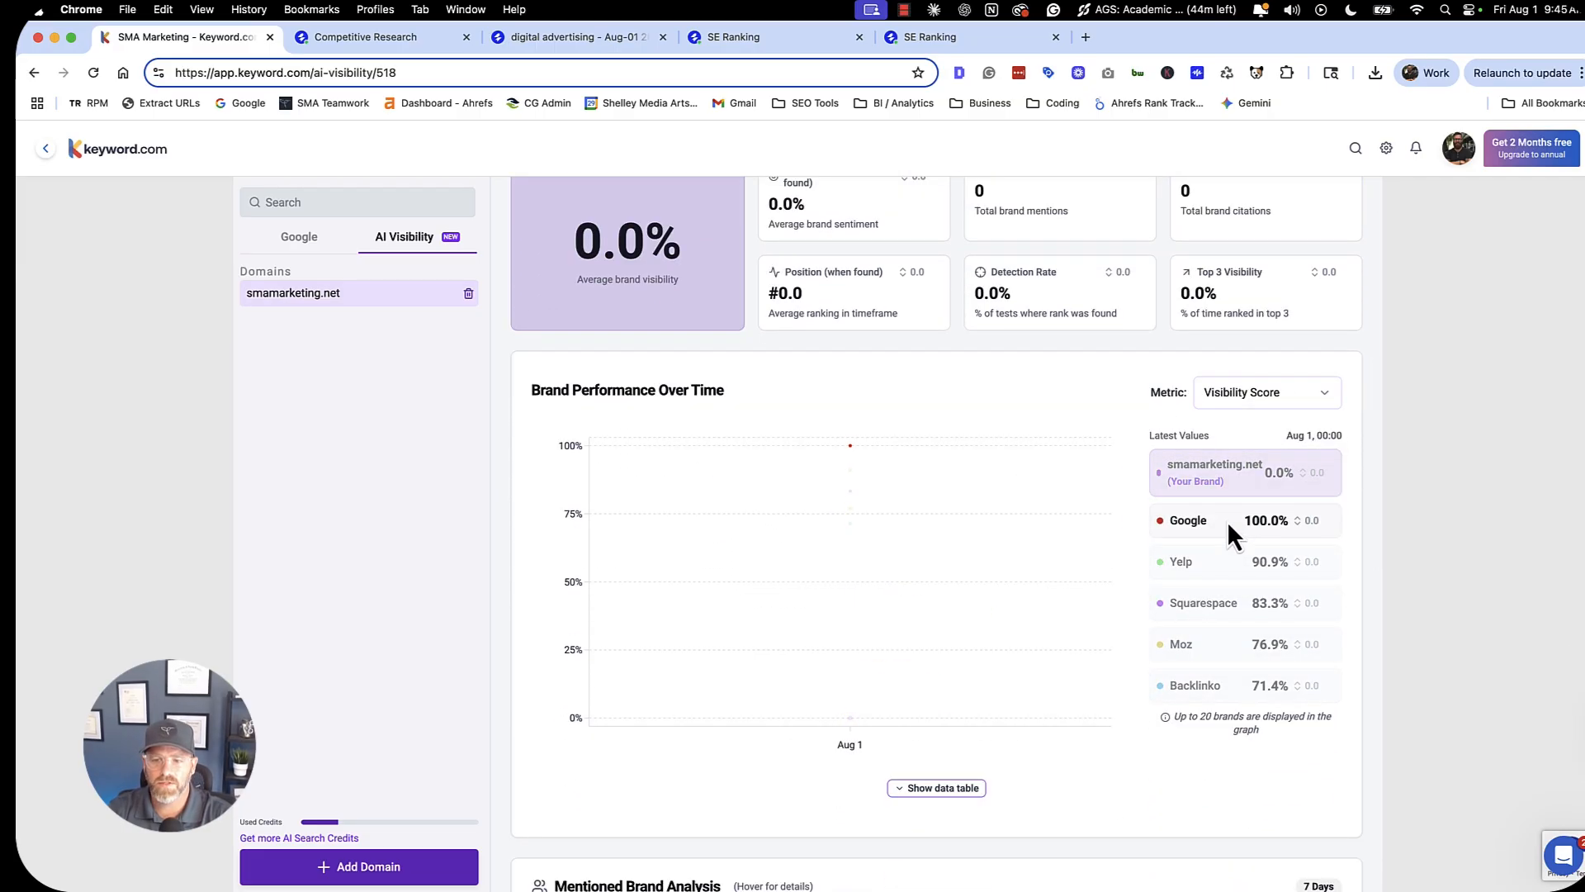
{"action": "mouse_move", "coordinate": [1212, 635]}
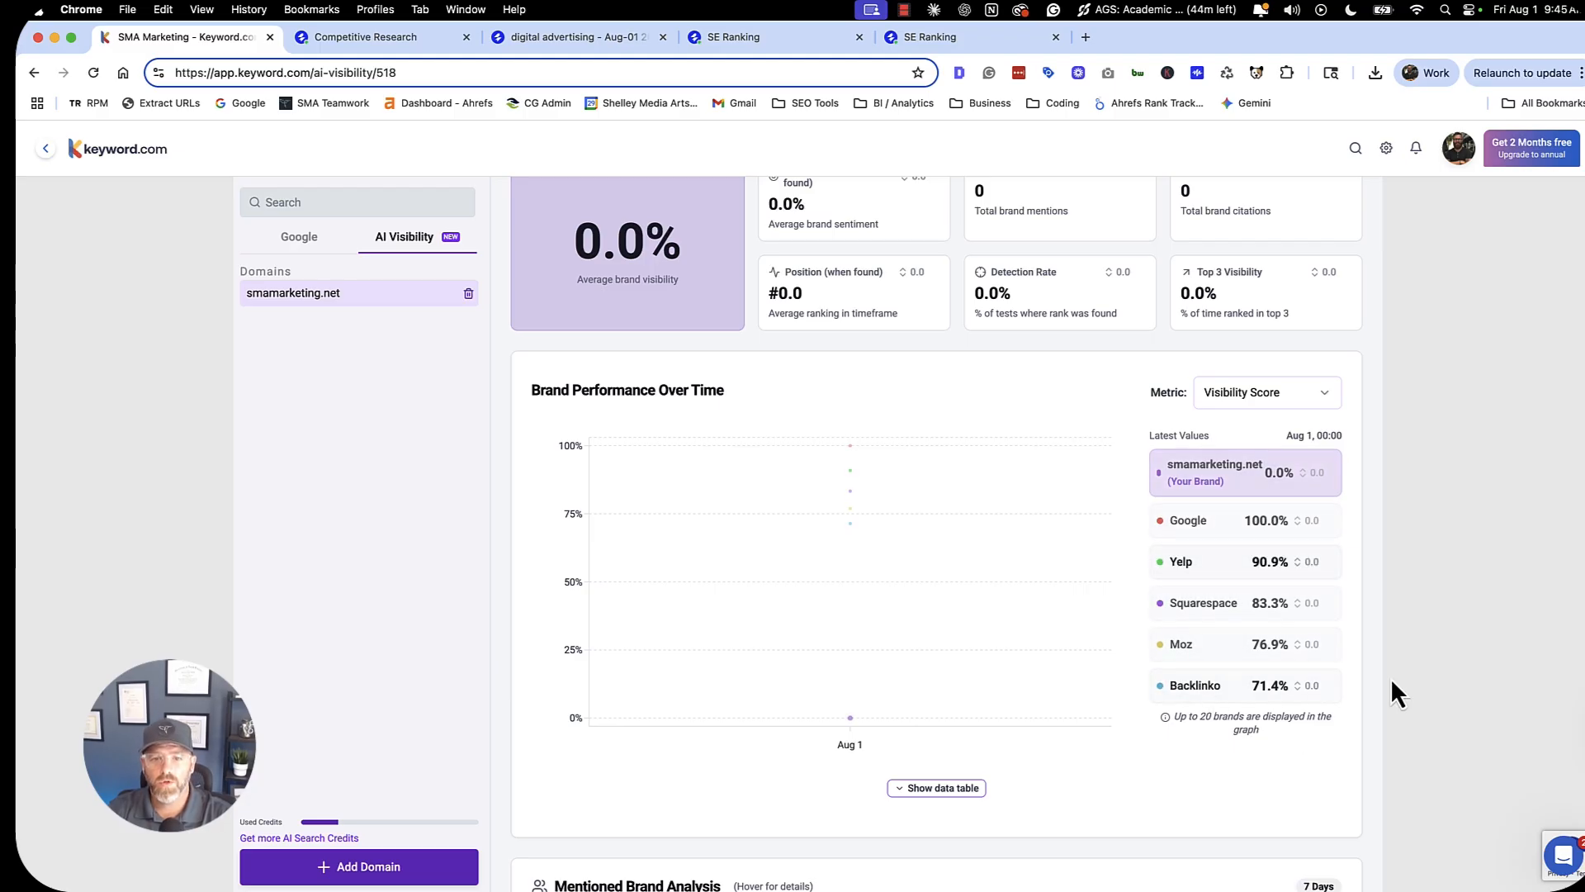
Sort the mentioned competitor brands by mentions, then by Average Rank.
{"action": "scroll", "scroll_direction": "down", "scroll_amount": 3}
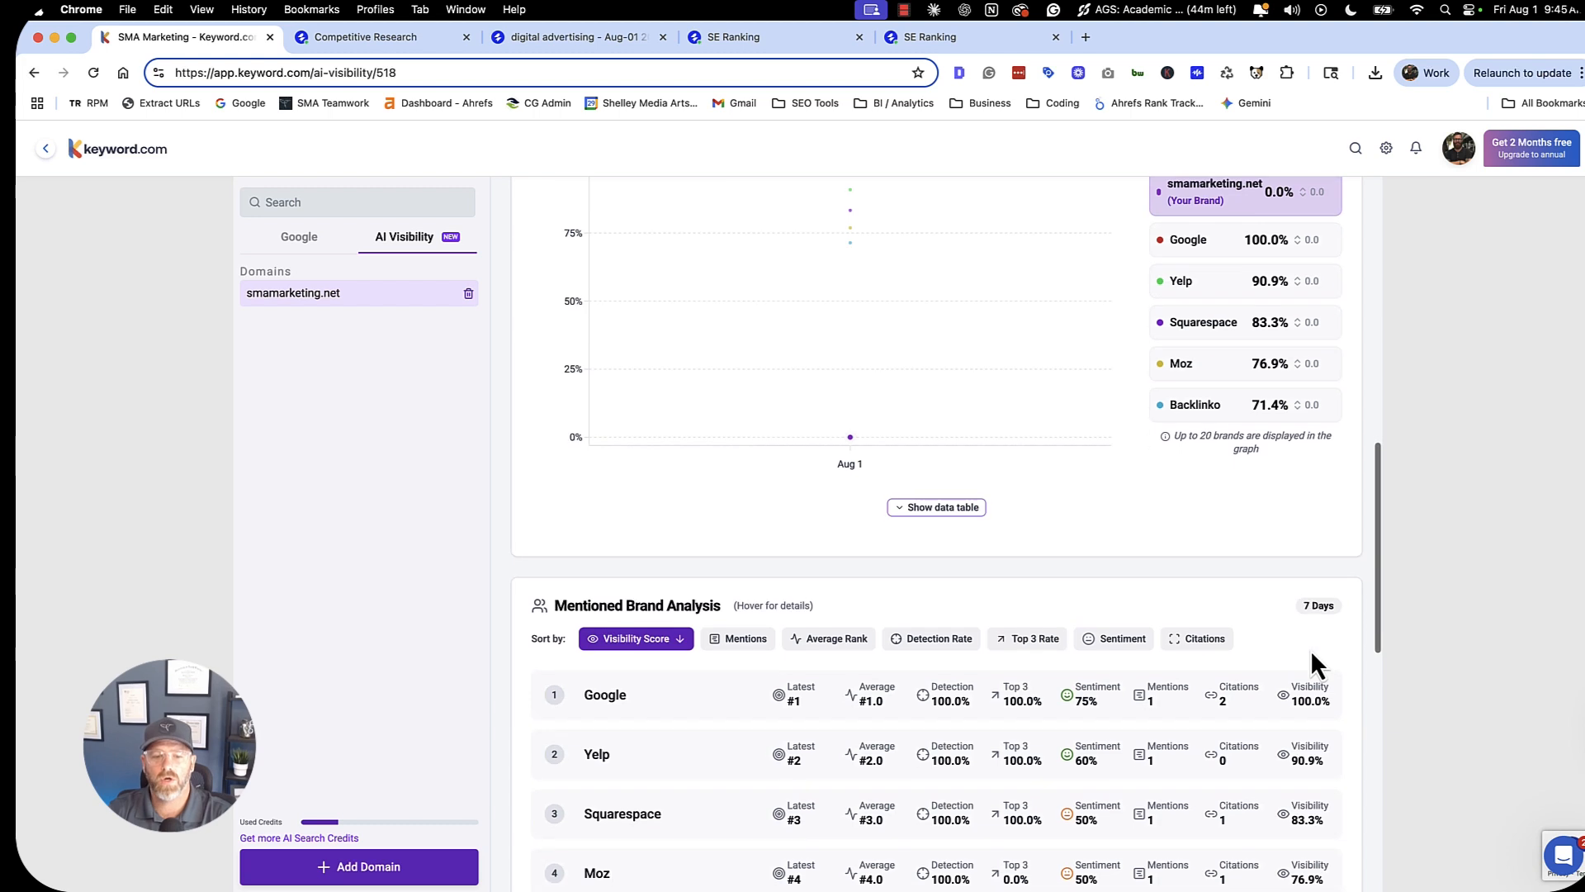
{"action": "scroll", "scroll_direction": "down", "scroll_amount": 3}
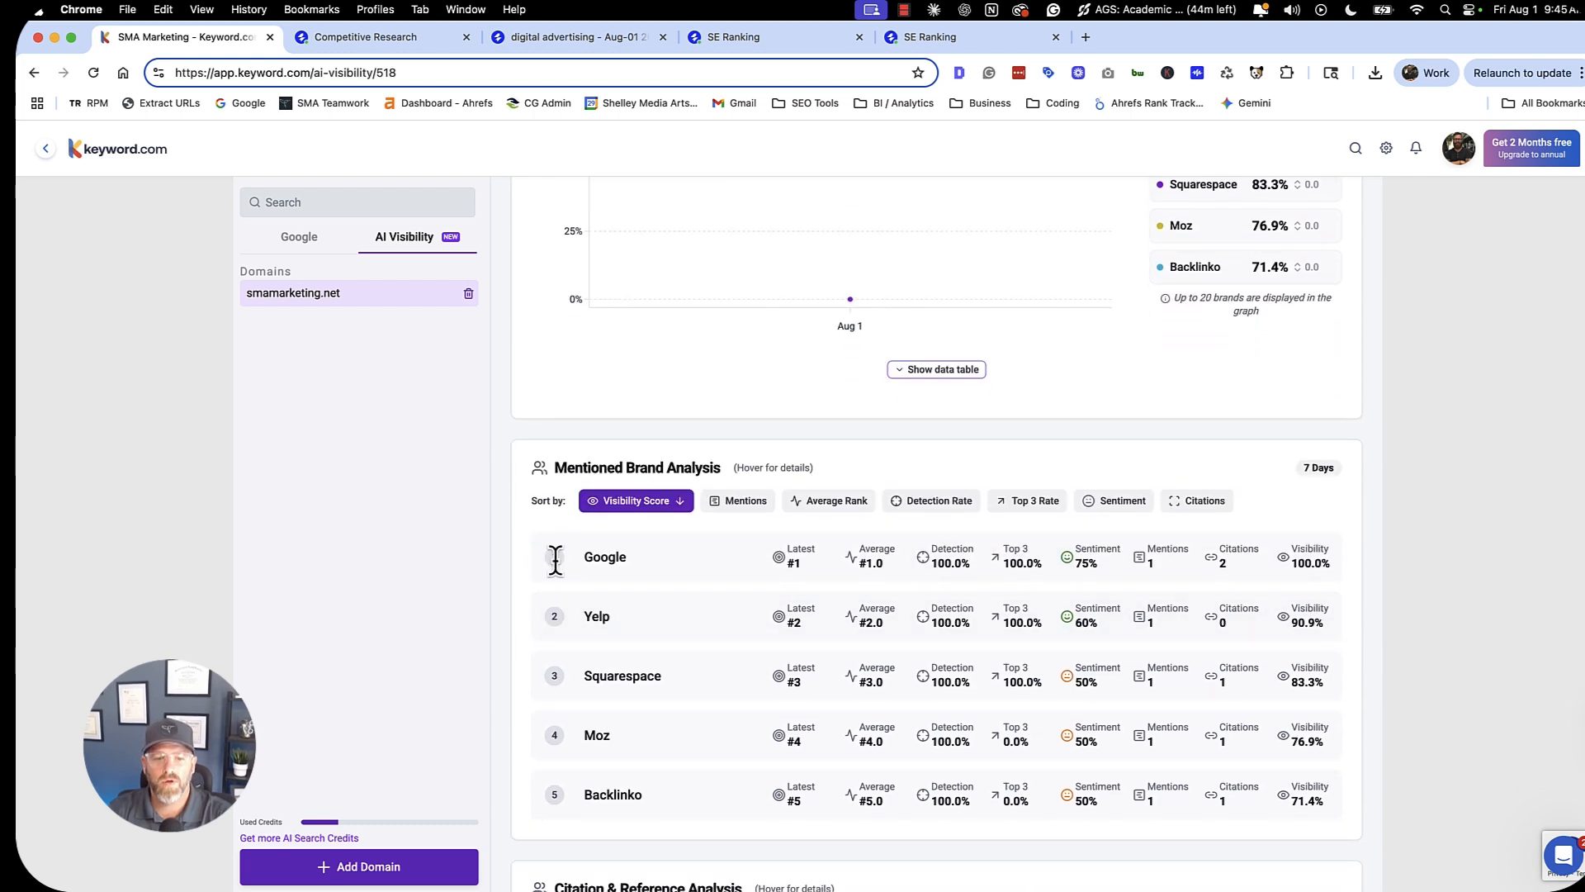
{"action": "left_click", "coordinate": [730, 501]}
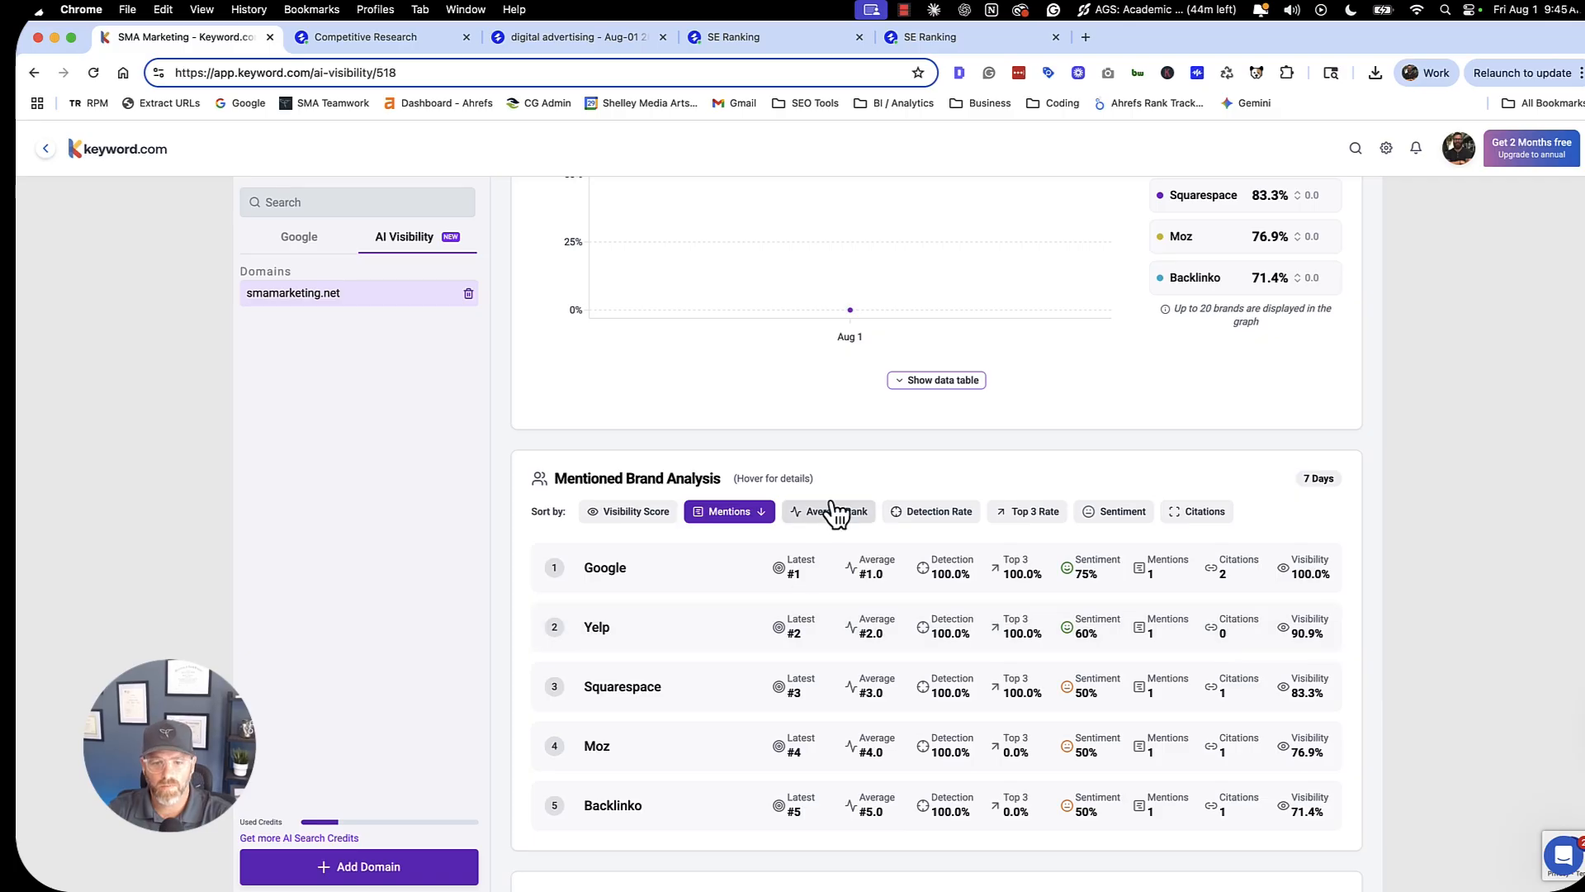
{"action": "left_click", "coordinate": [827, 511]}
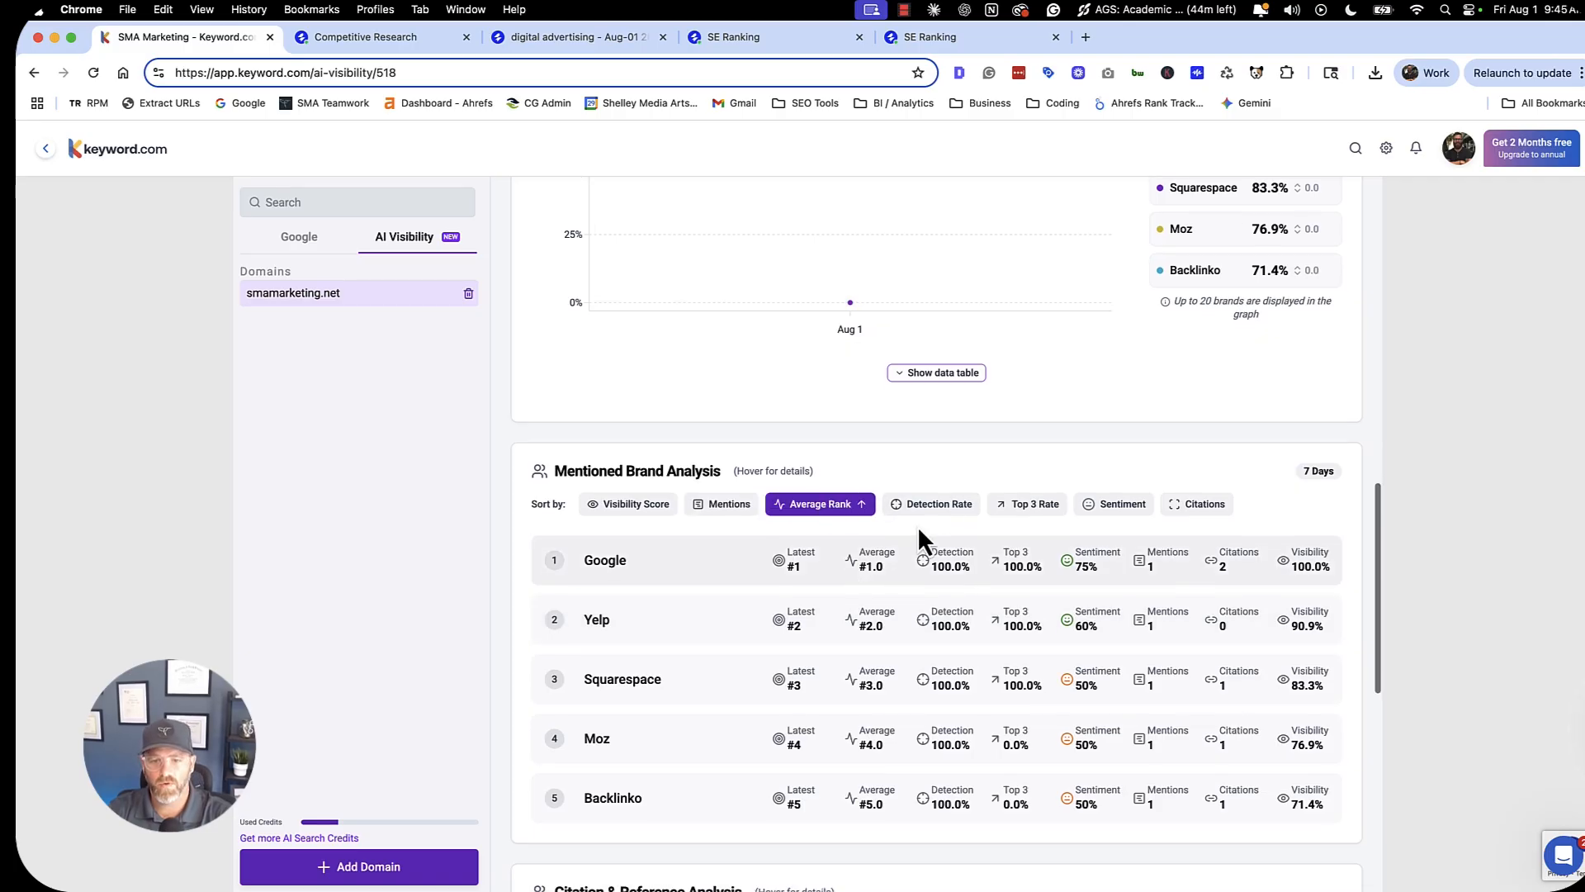
Review the Citation & Reference Analysis URLs and the Google AI Overview entry in Executions History.
{"action": "scroll", "scroll_direction": "down", "scroll_amount": 3}
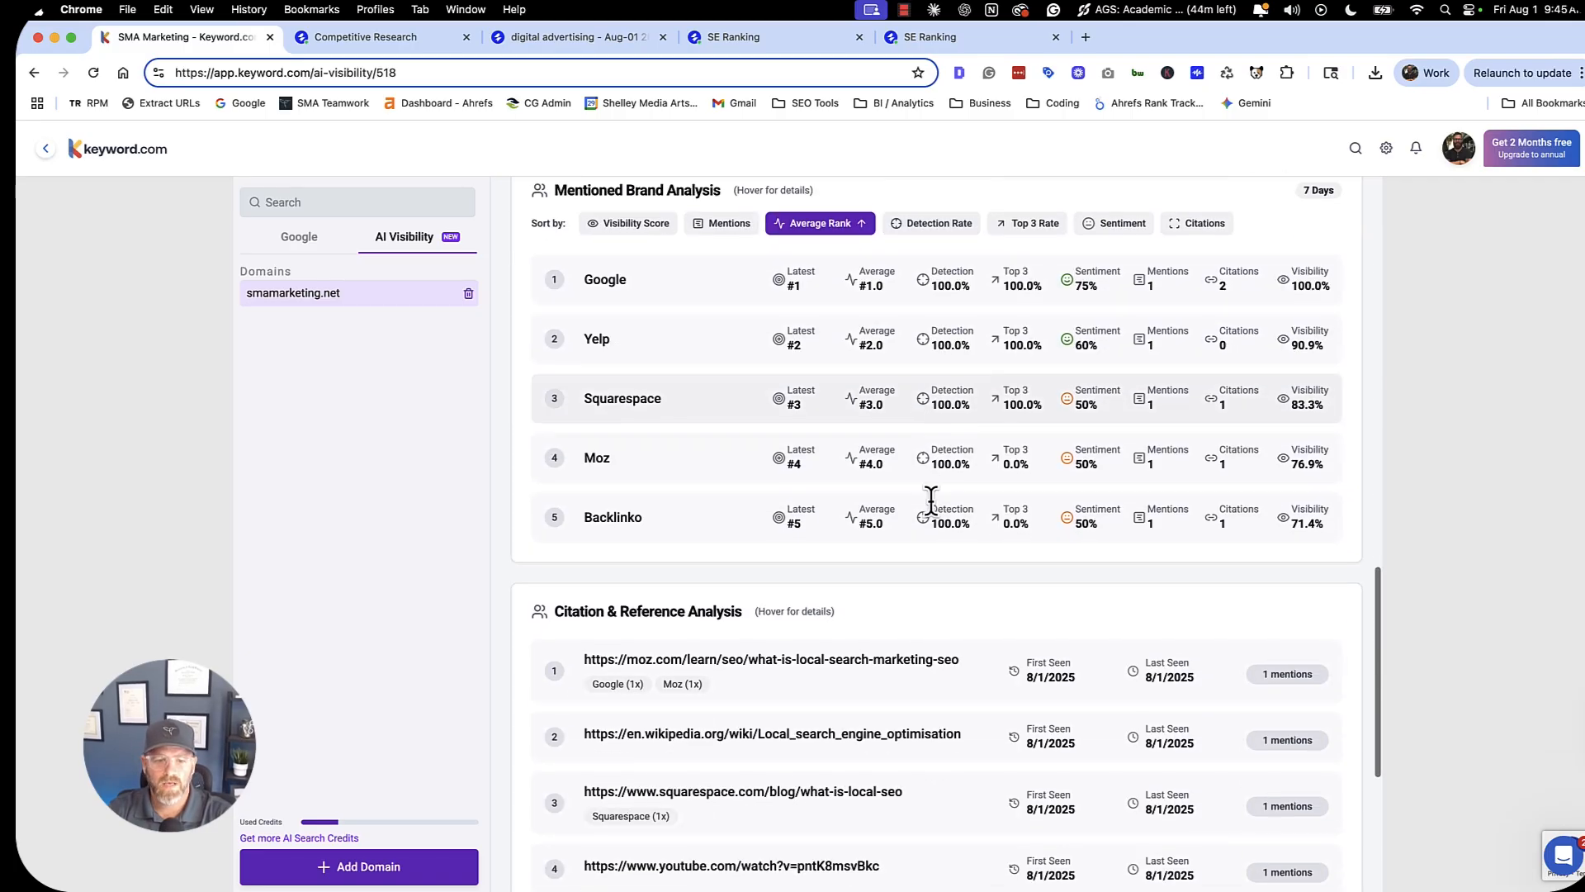
{"action": "scroll", "scroll_direction": "down", "scroll_amount": 3}
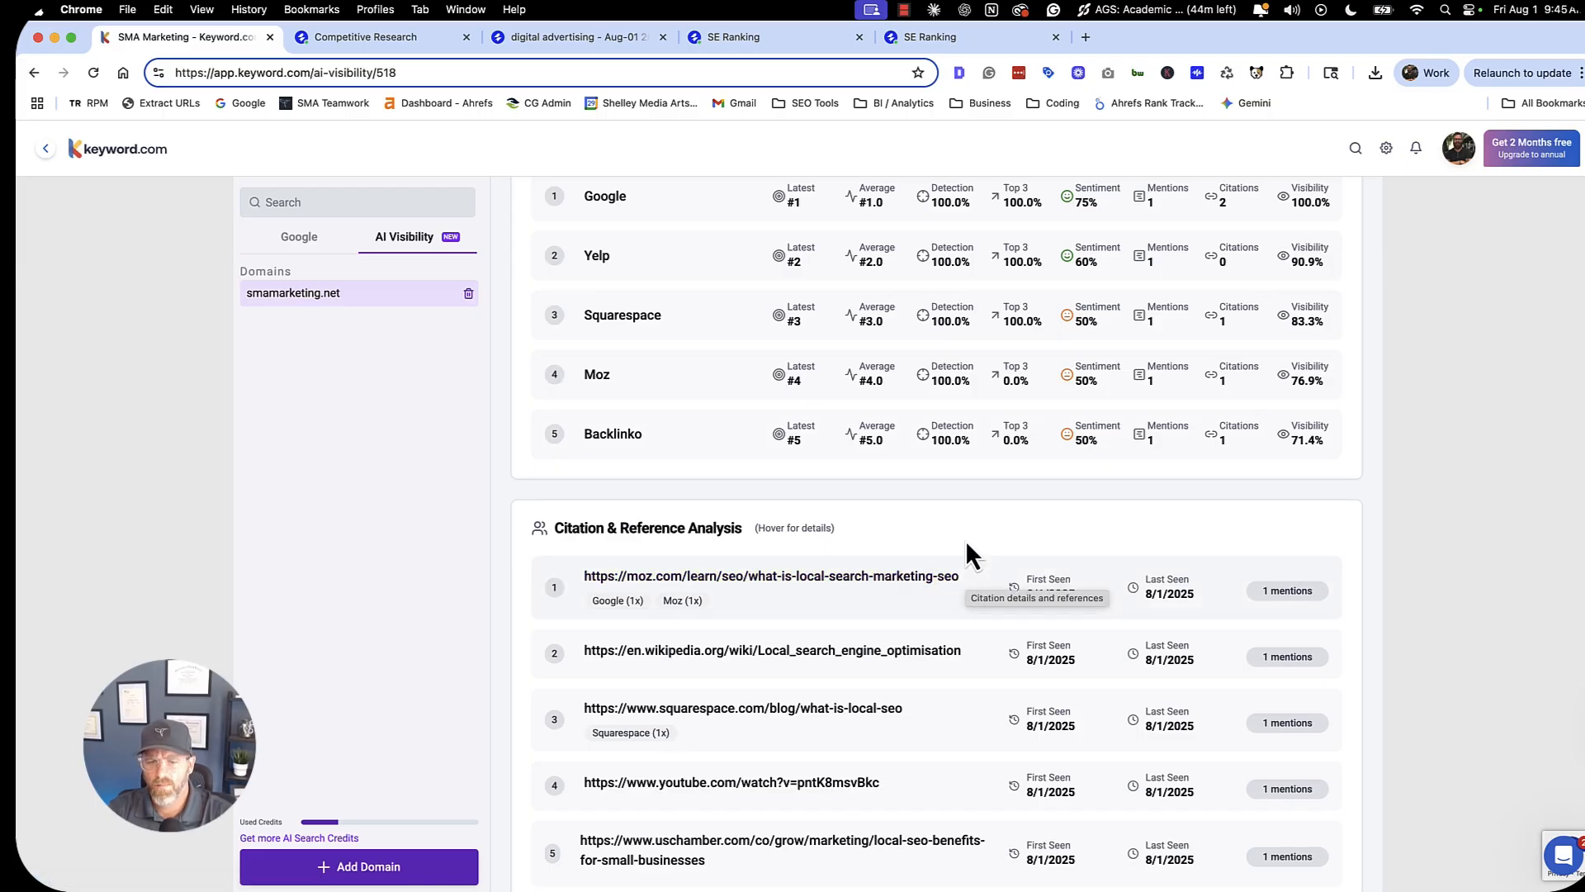
{"action": "mouse_move", "coordinate": [939, 540]}
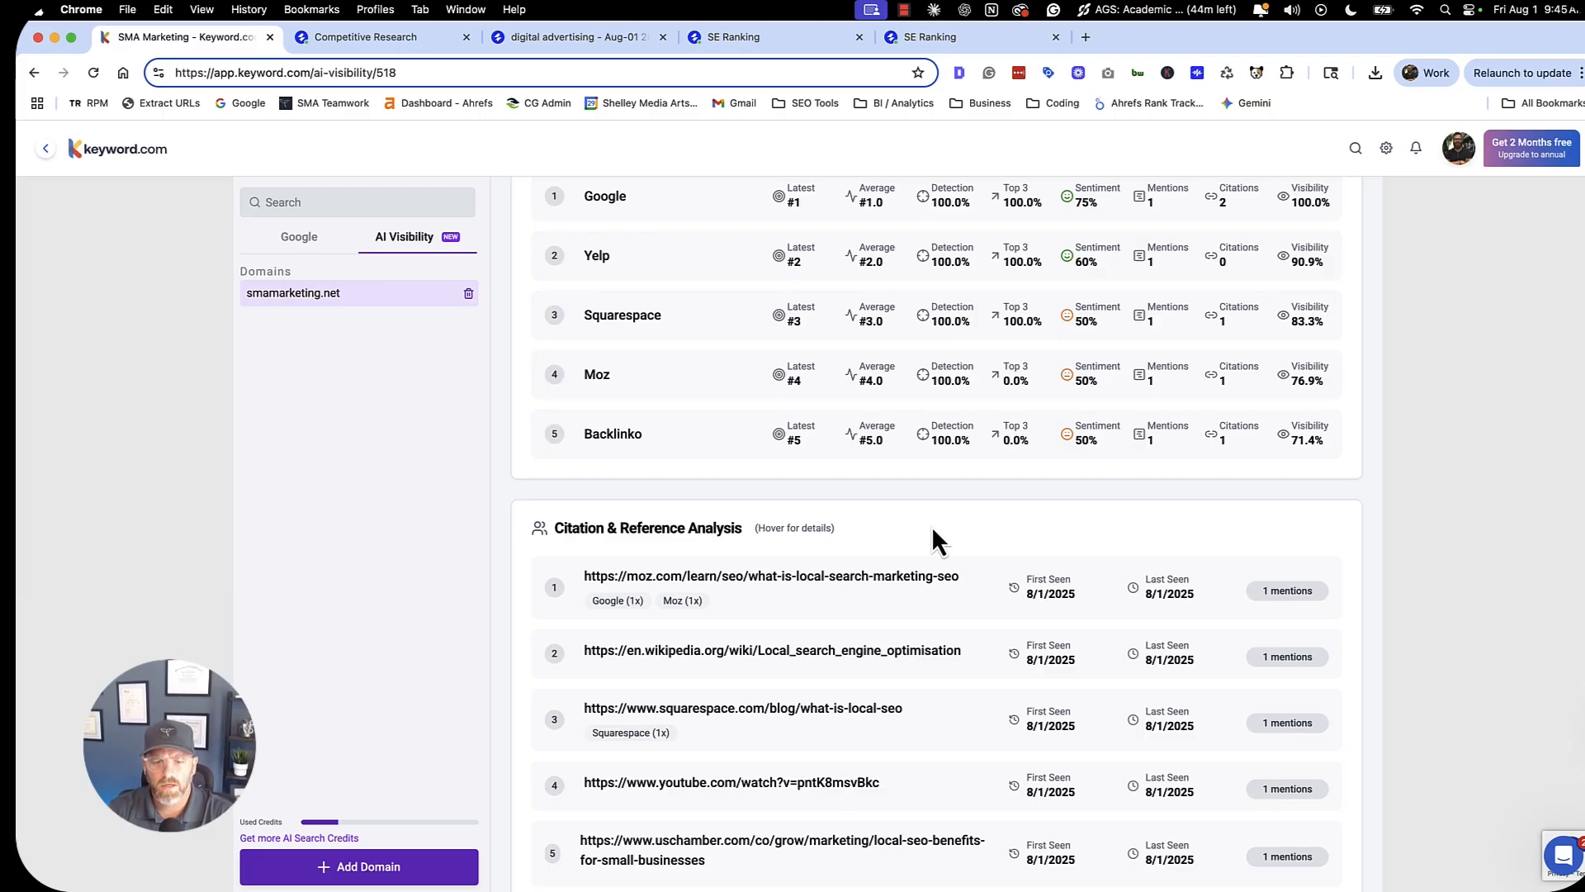
{"action": "mouse_move", "coordinate": [936, 541]}
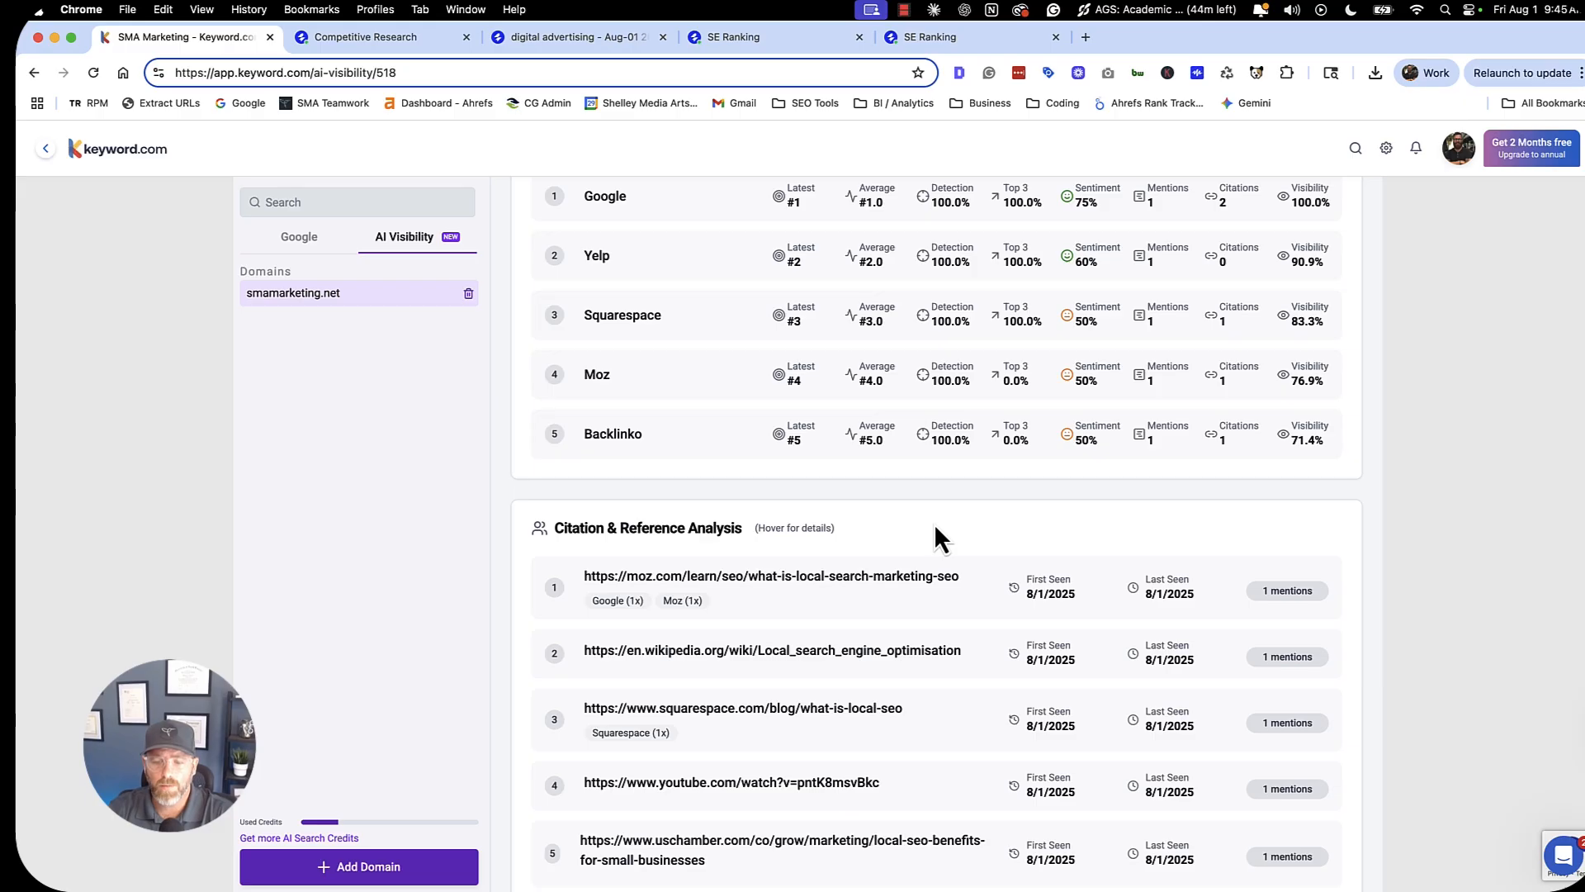
{"action": "scroll", "scroll_direction": "down", "scroll_amount": 3}
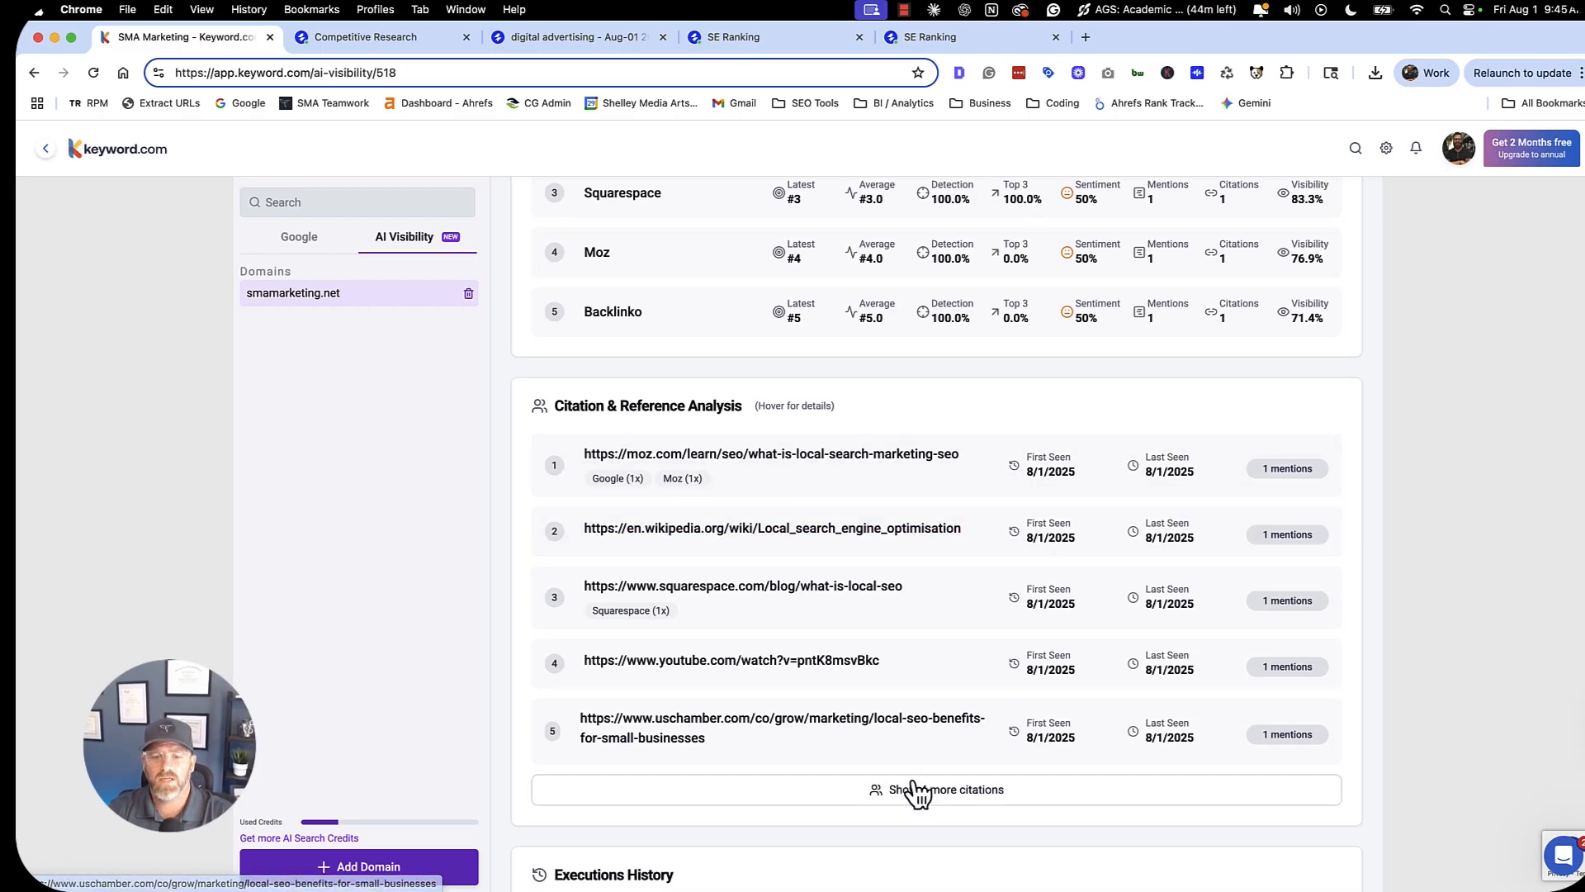
{"action": "scroll", "scroll_direction": "down", "scroll_amount": 3}
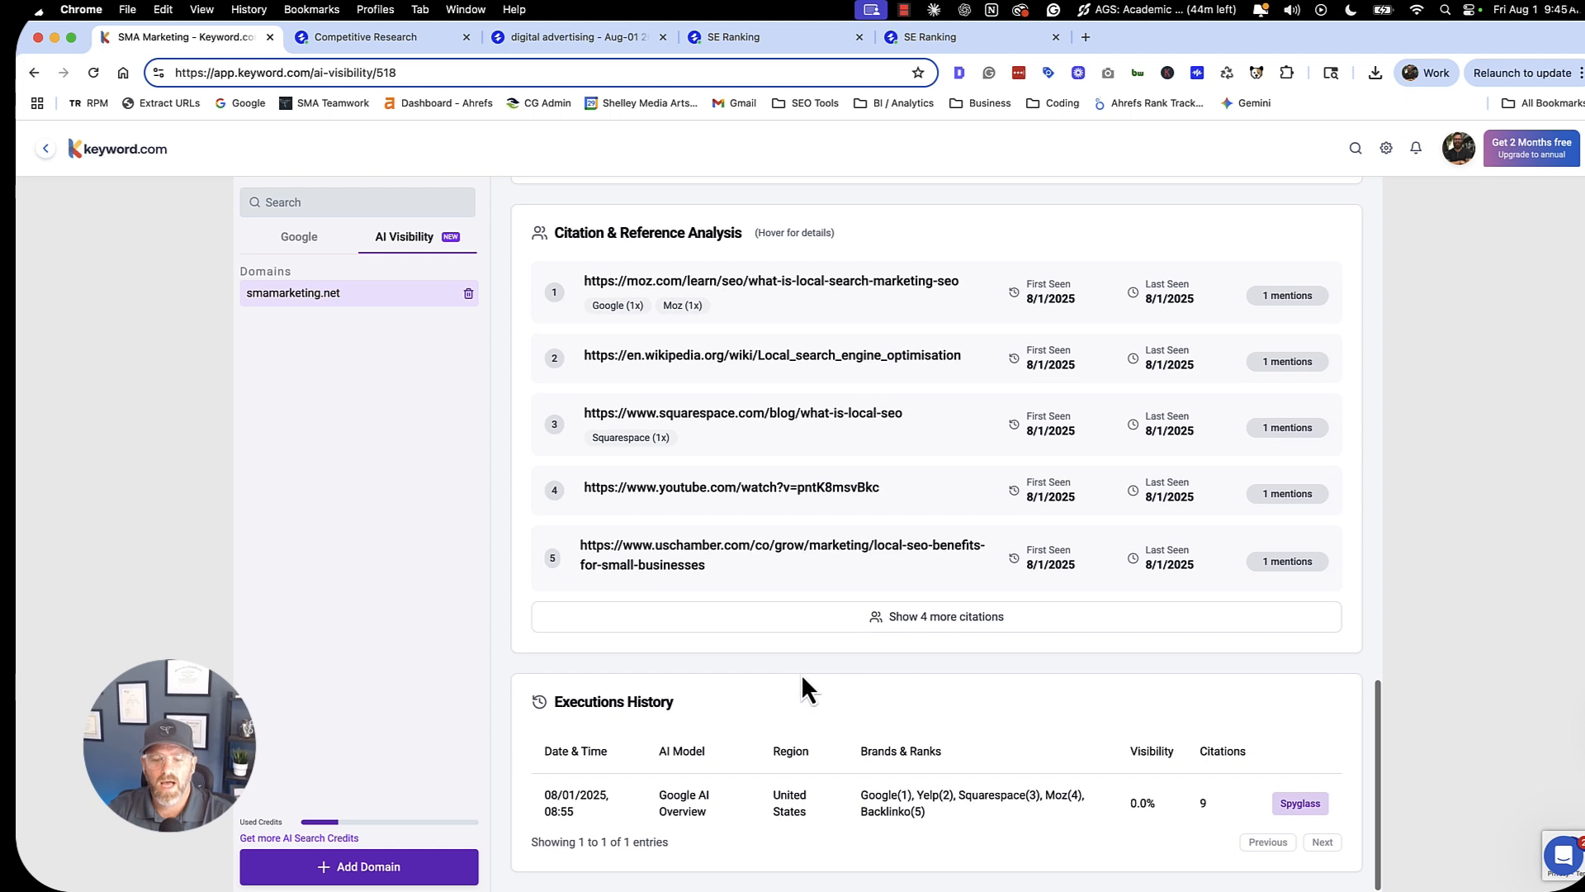
{"action": "mouse_move", "coordinate": [1107, 642]}
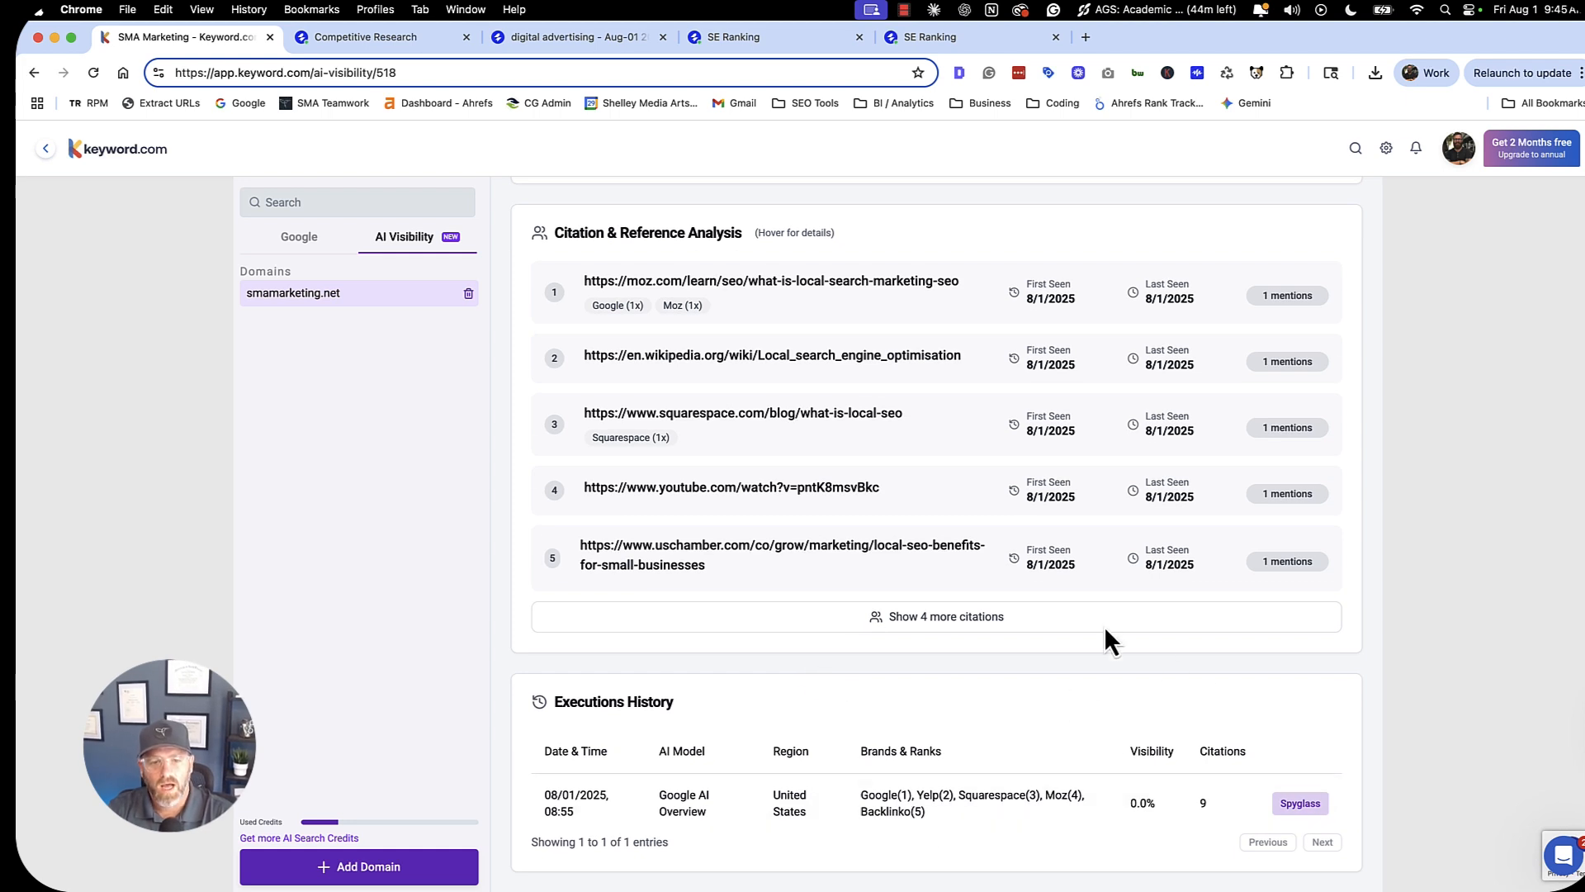
{"action": "mouse_move", "coordinate": [946, 617]}
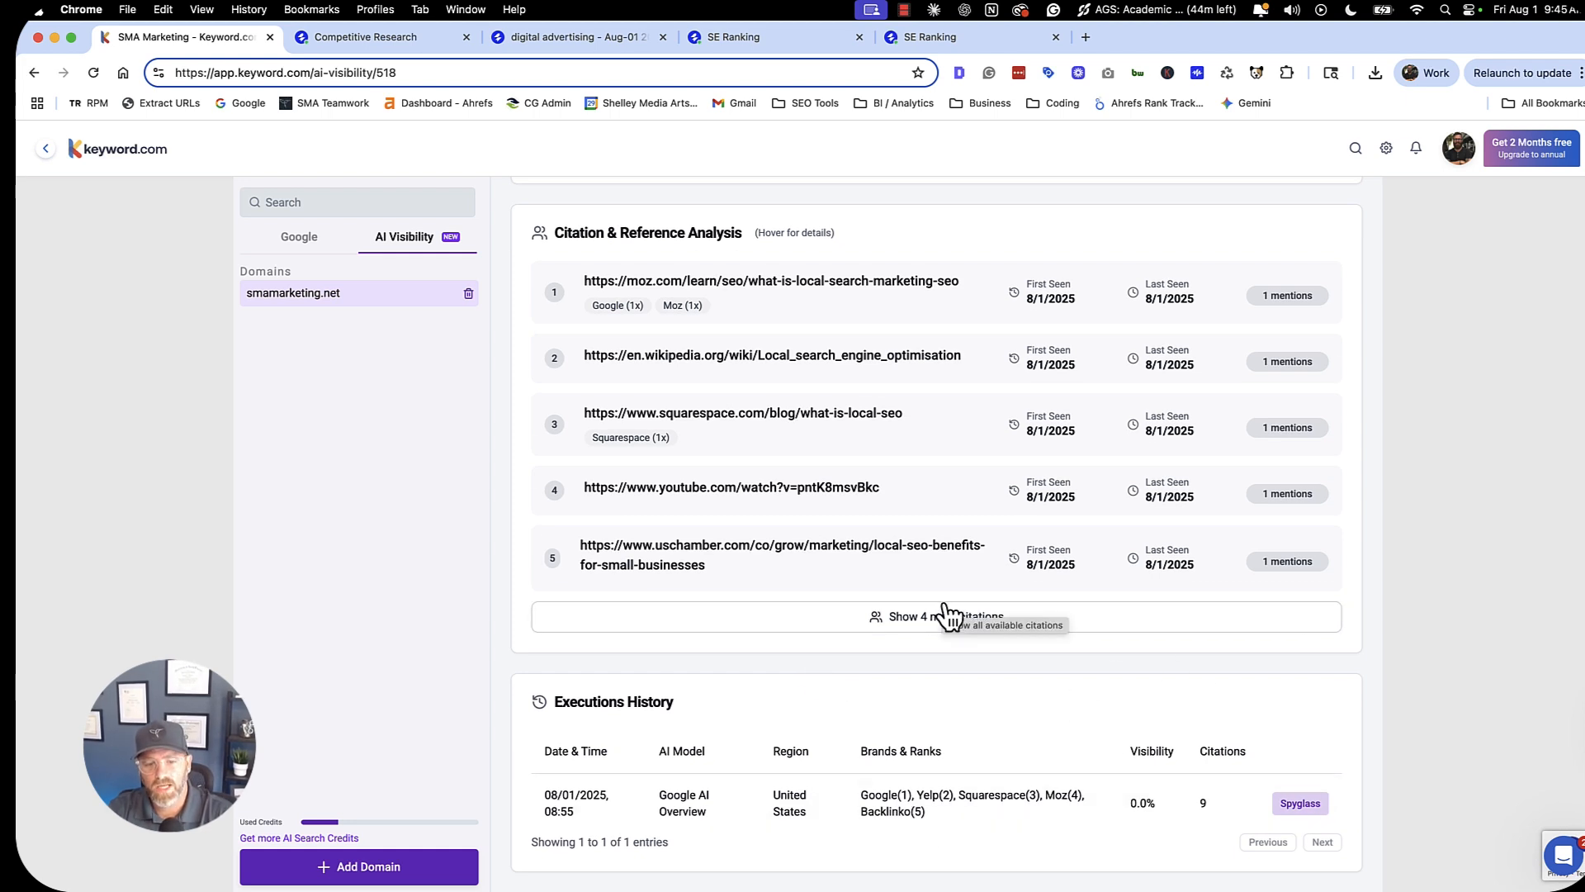
Read the AI Overview run's full answer text and its Citations, then close the Execution Detail dialog.
{"action": "left_click", "coordinate": [1298, 802]}
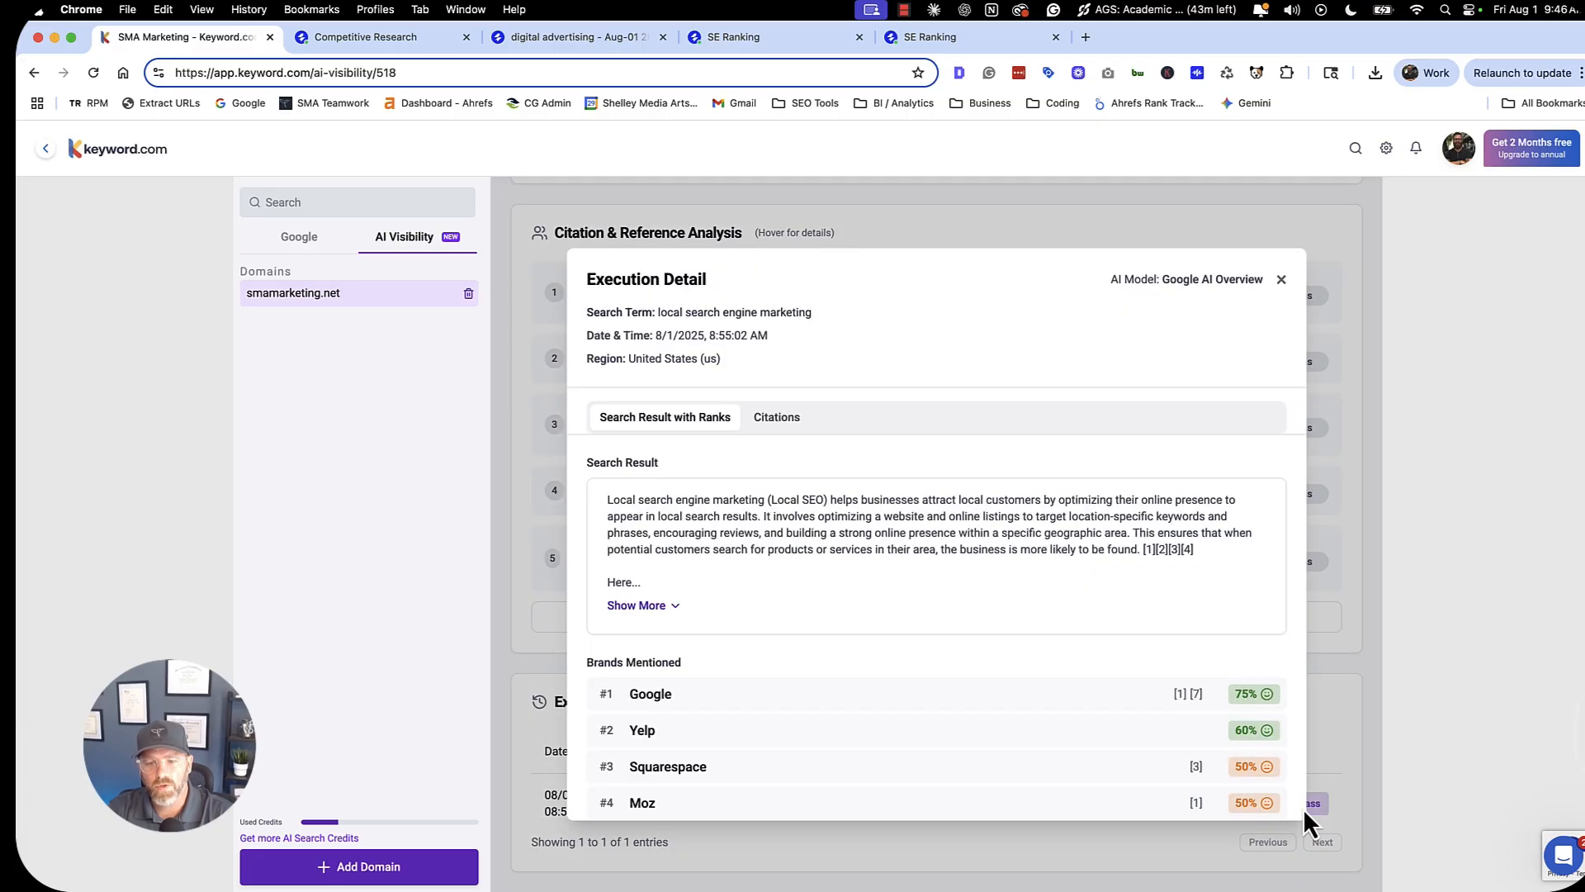
{"action": "mouse_move", "coordinate": [658, 365]}
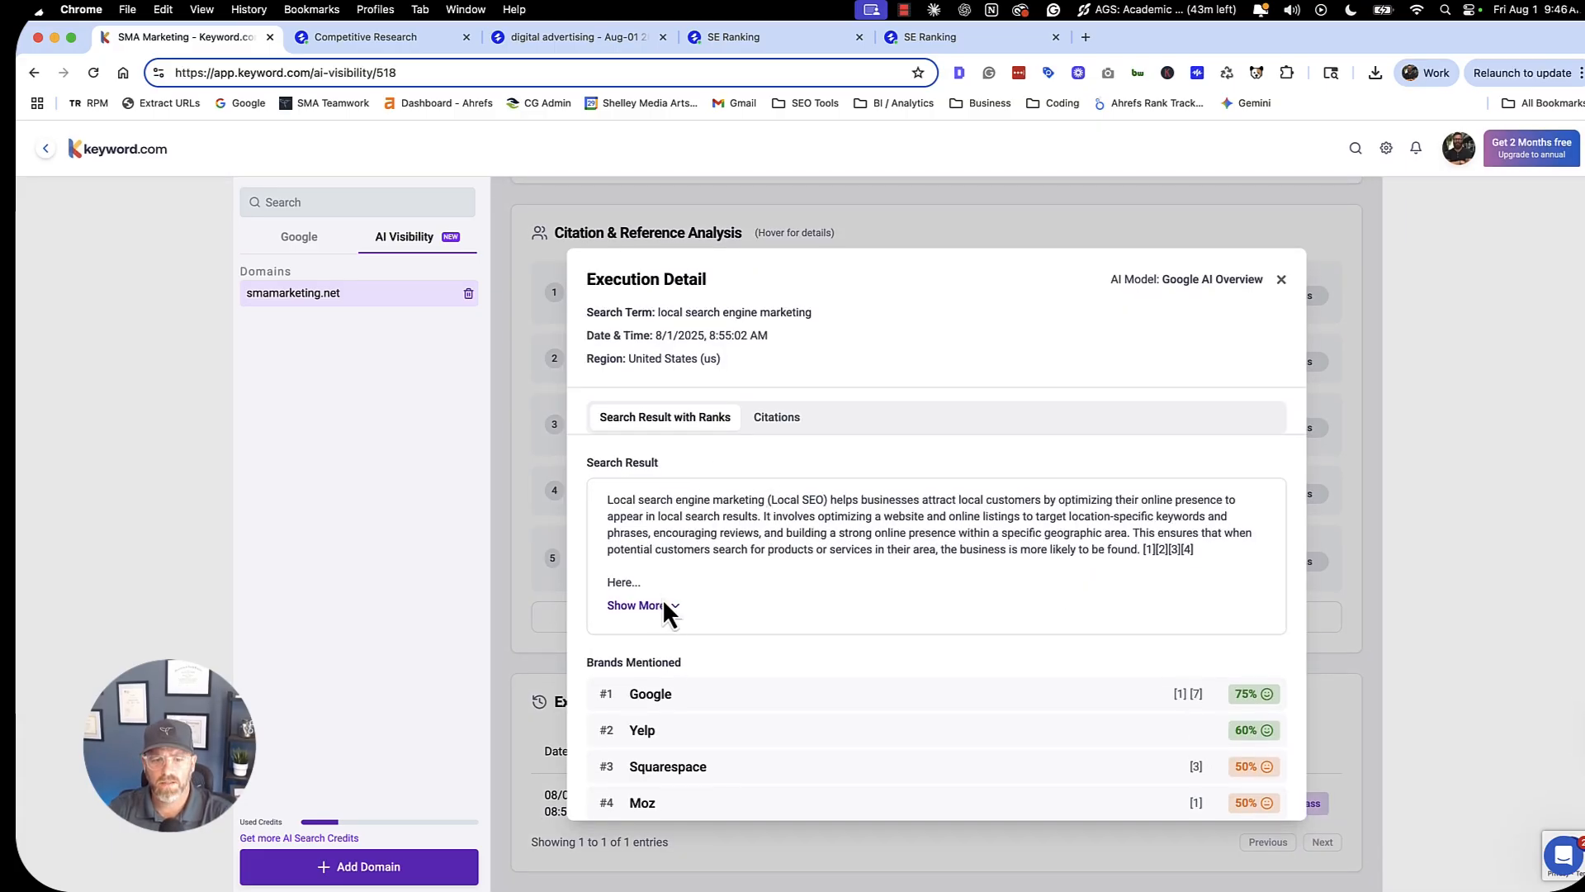
{"action": "left_click", "coordinate": [635, 604]}
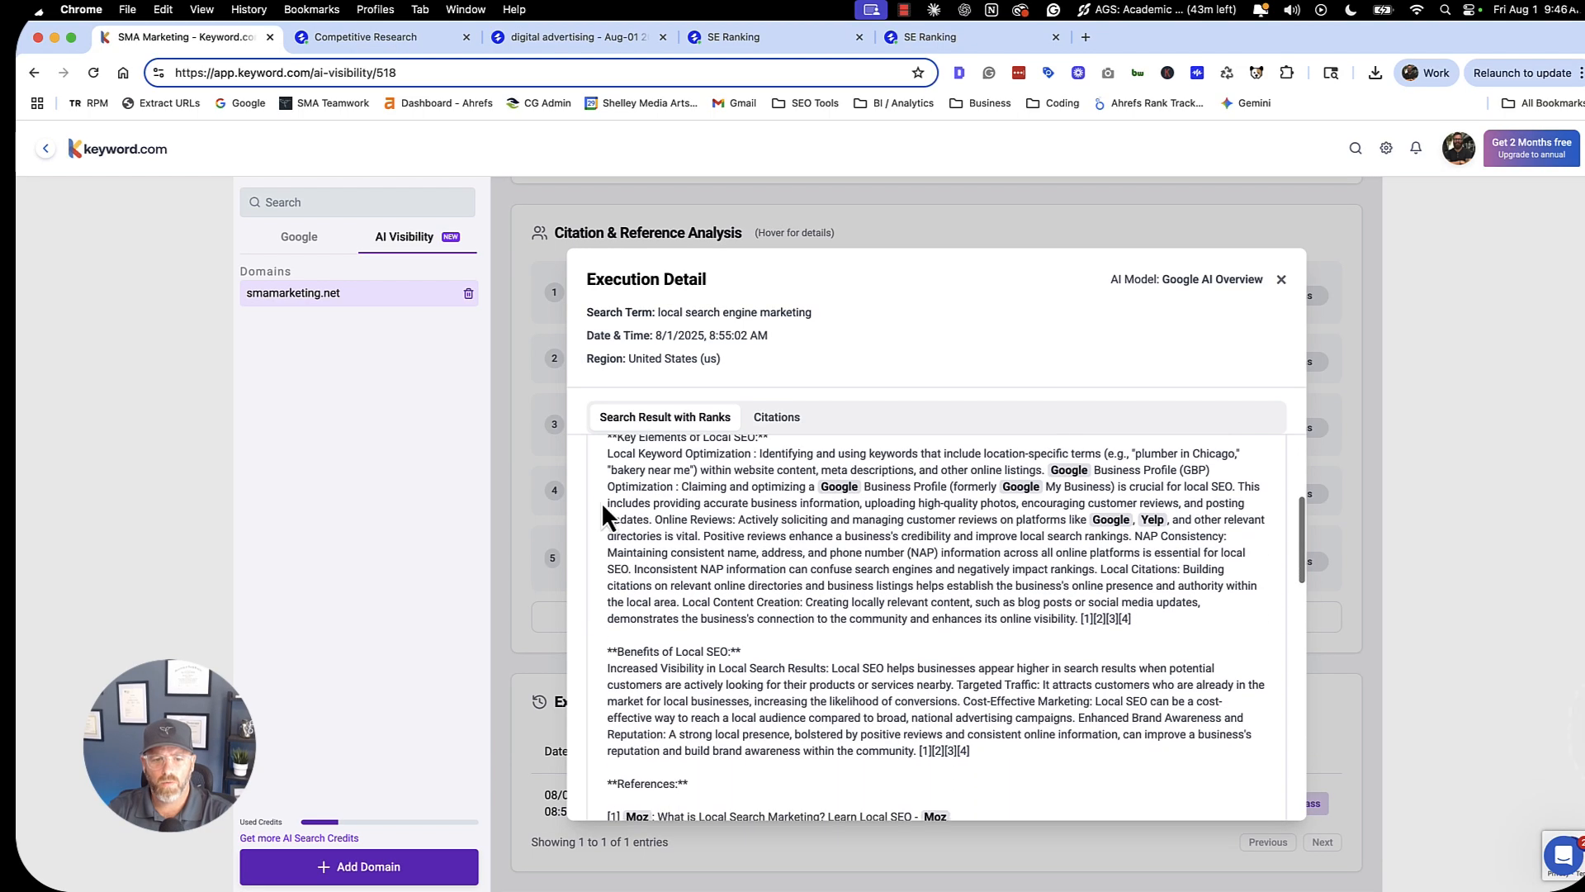
{"action": "scroll", "scroll_direction": "down", "scroll_amount": 3}
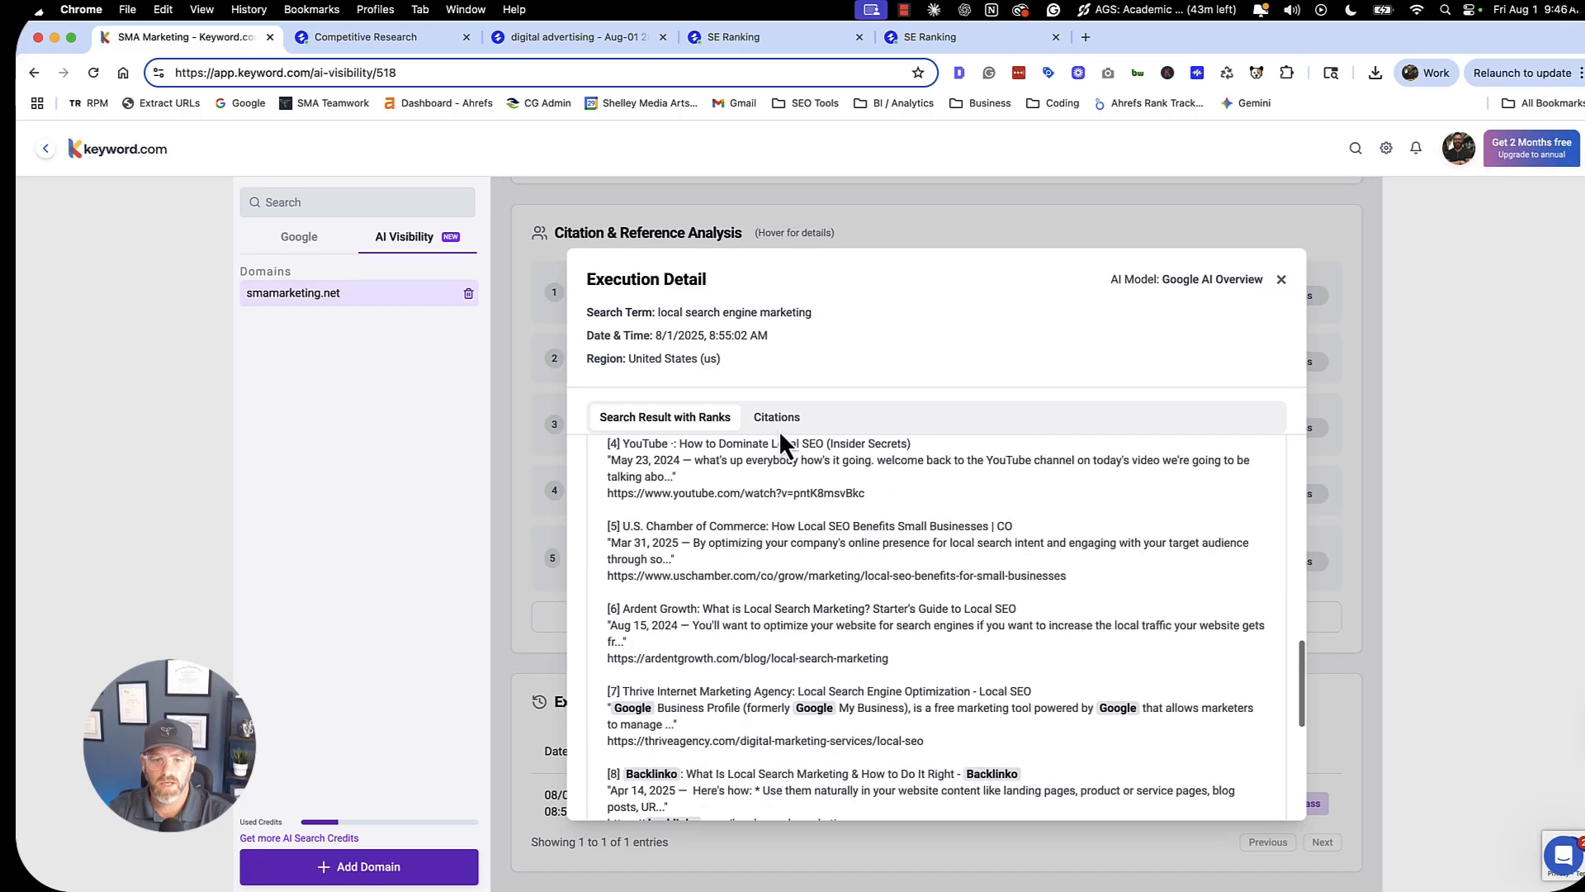
{"action": "left_click", "coordinate": [776, 416]}
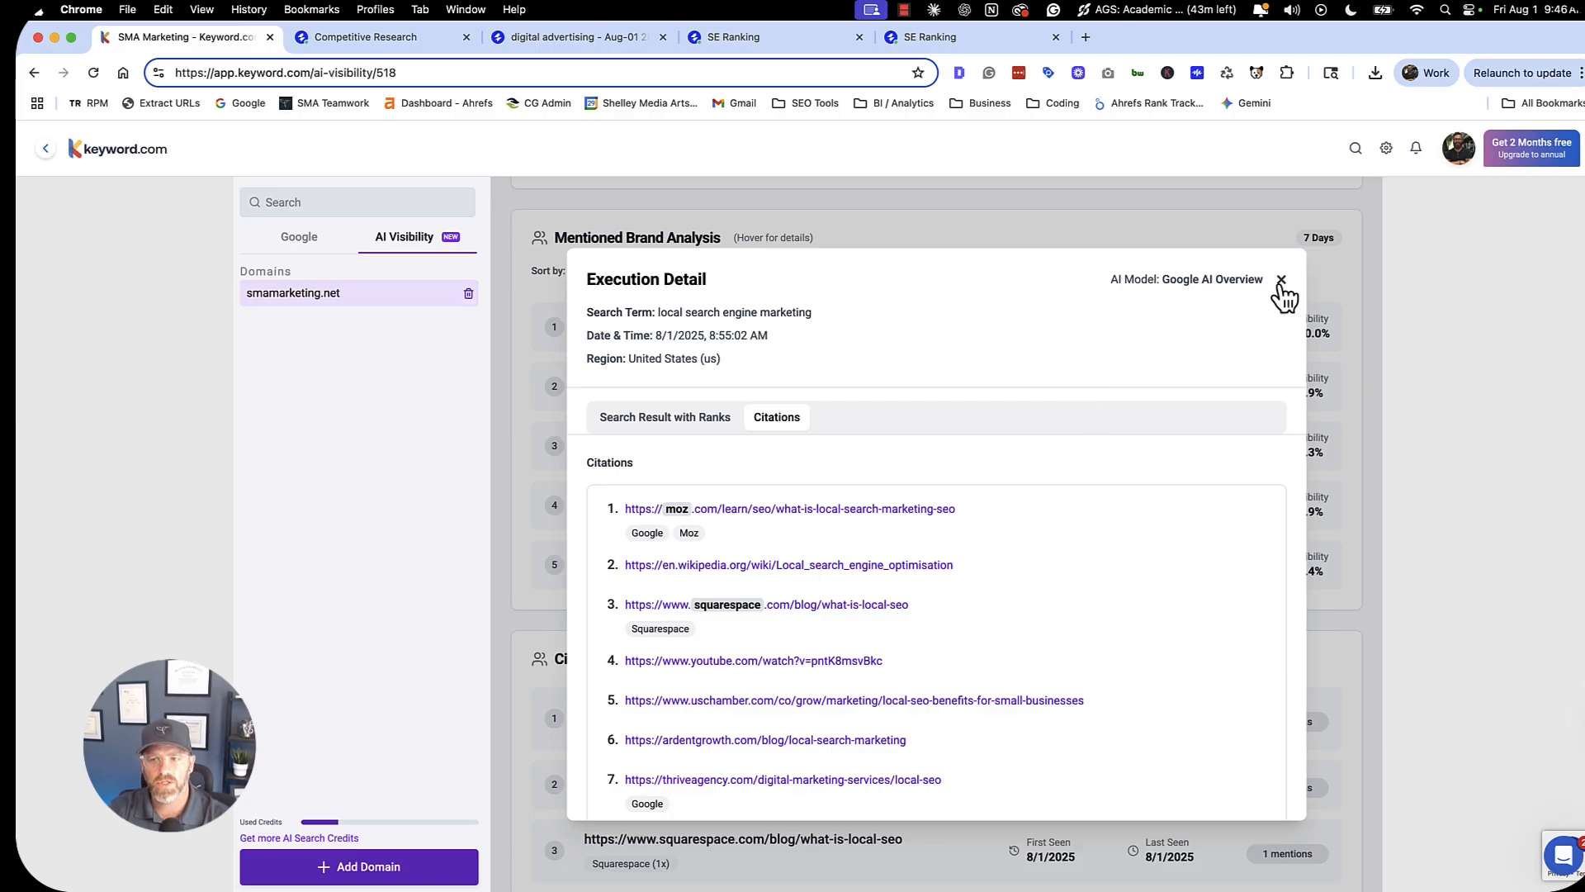
{"action": "left_click", "coordinate": [1280, 279]}
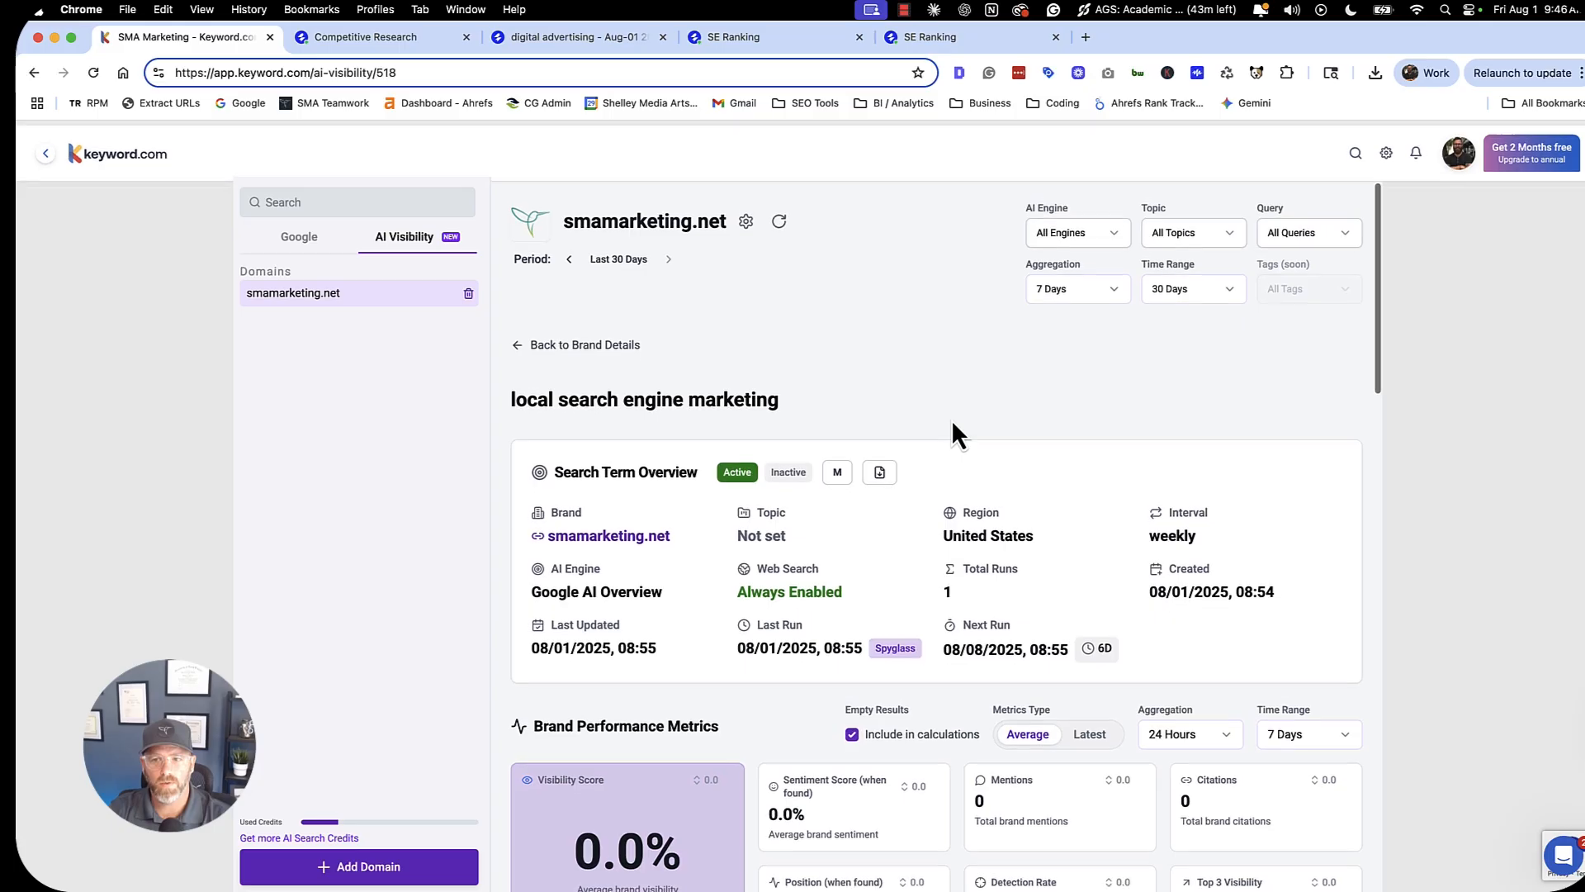
{"action": "scroll", "scroll_direction": "down", "scroll_amount": 3}
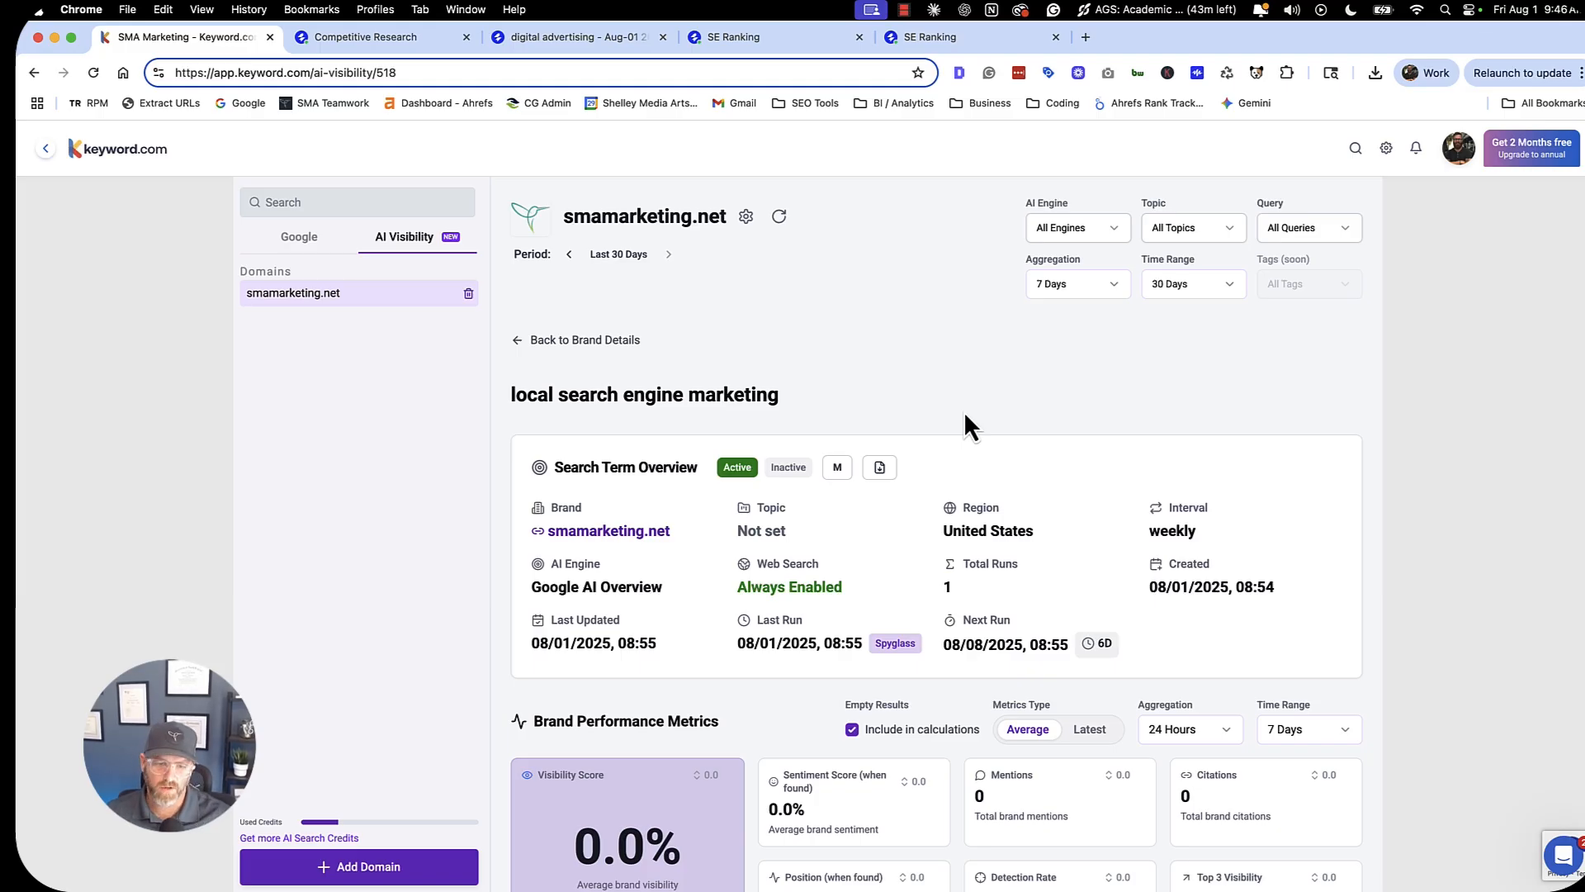
{"action": "mouse_move", "coordinate": [943, 259]}
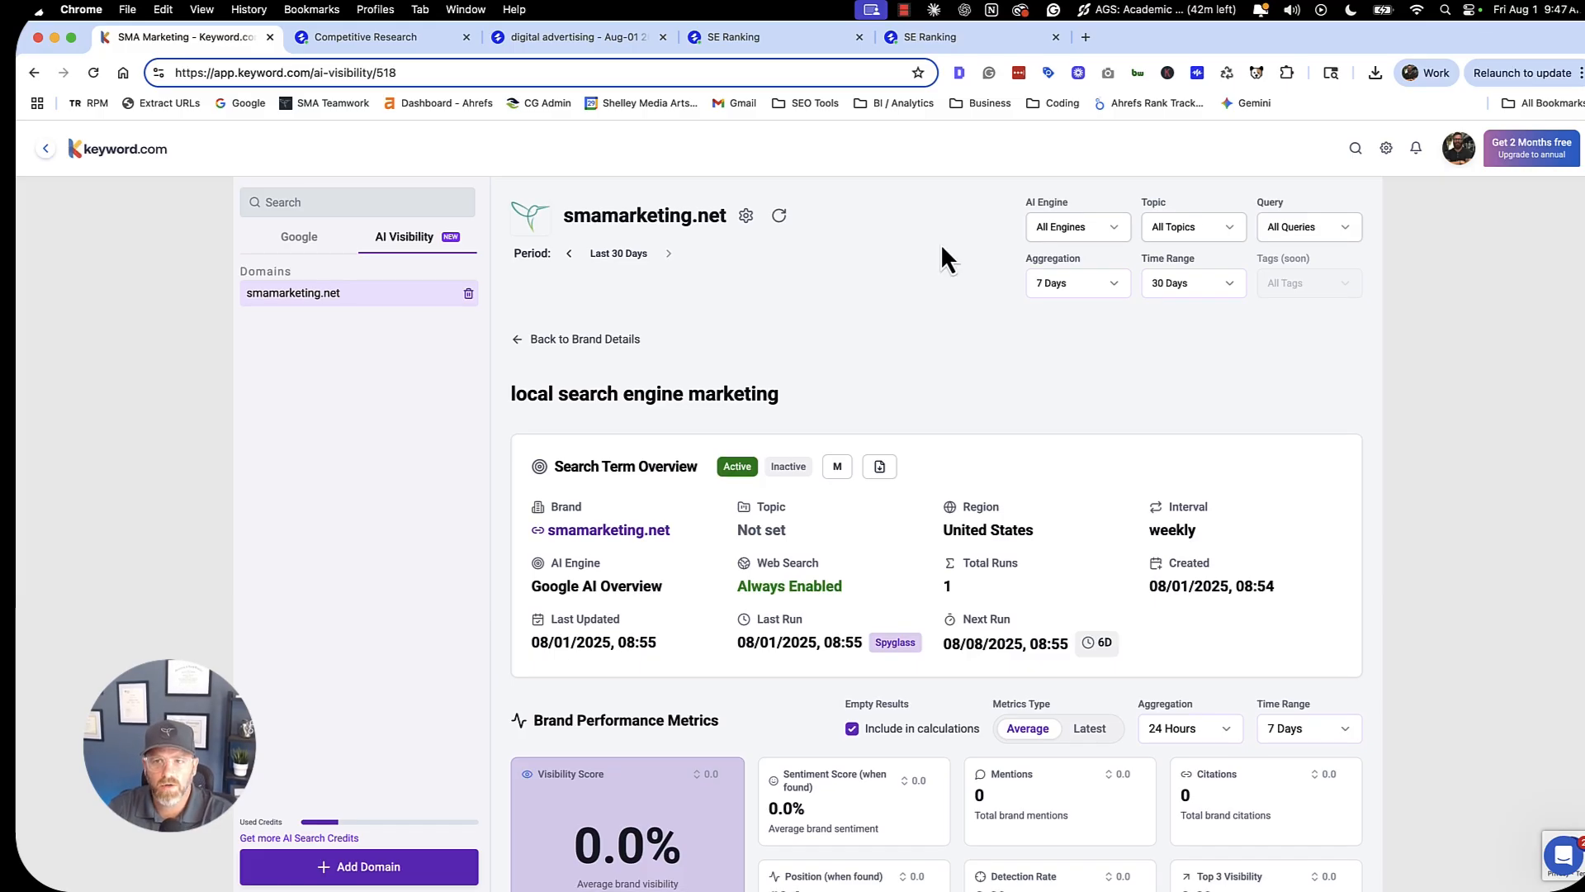
{"action": "mouse_move", "coordinate": [925, 274]}
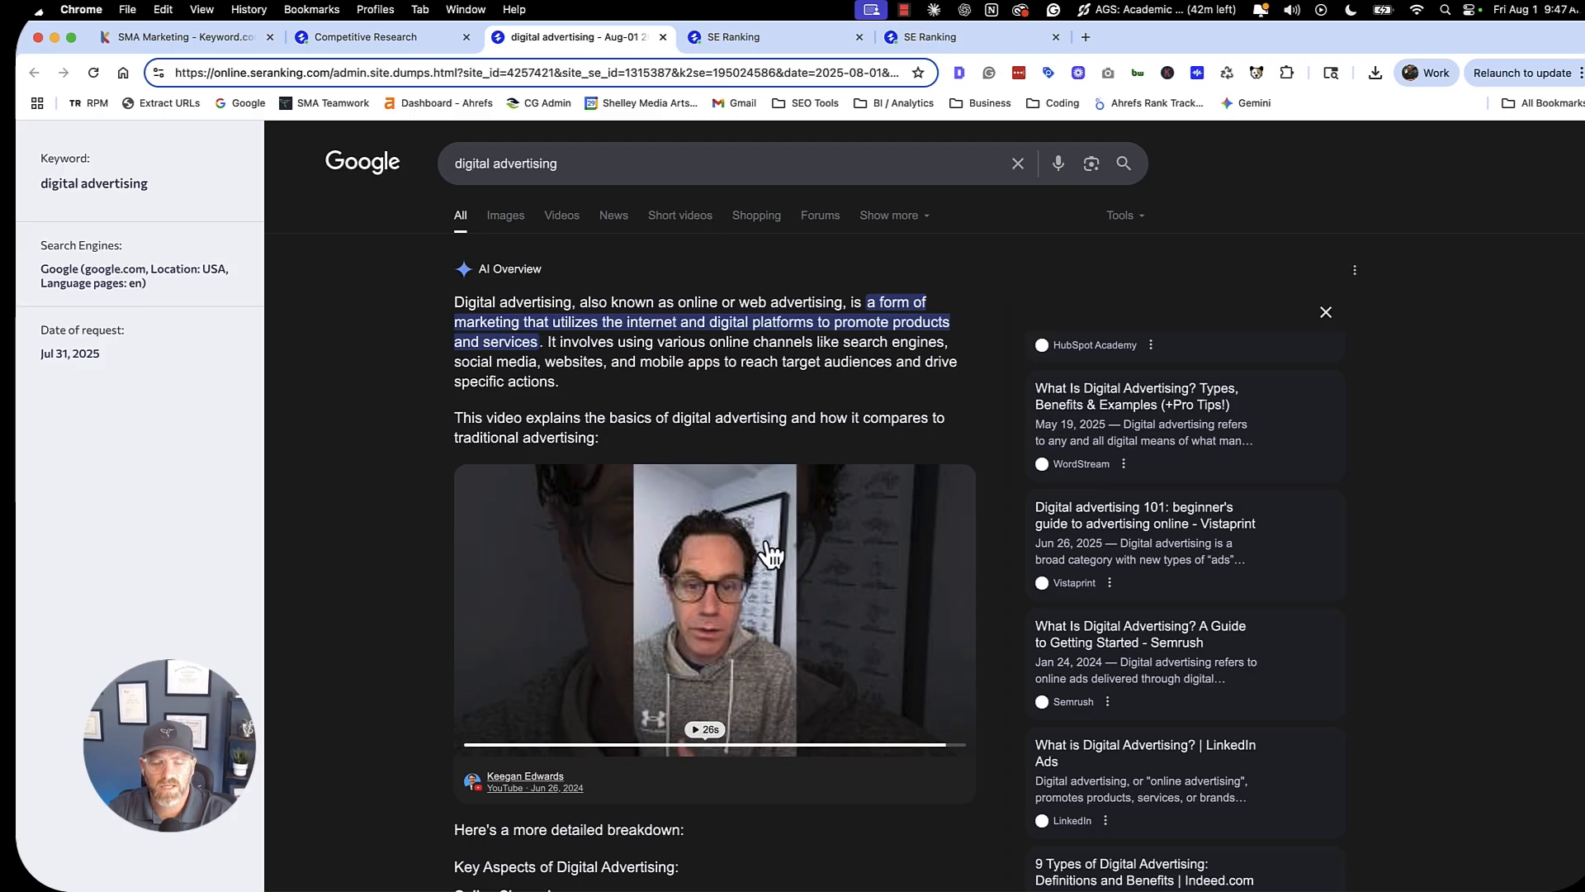
Scroll the cached 'digital advertising' SERP, then view SE Ranking's AIO Tracker daily mentions and sources.
{"action": "scroll", "scroll_direction": "down", "scroll_amount": 3}
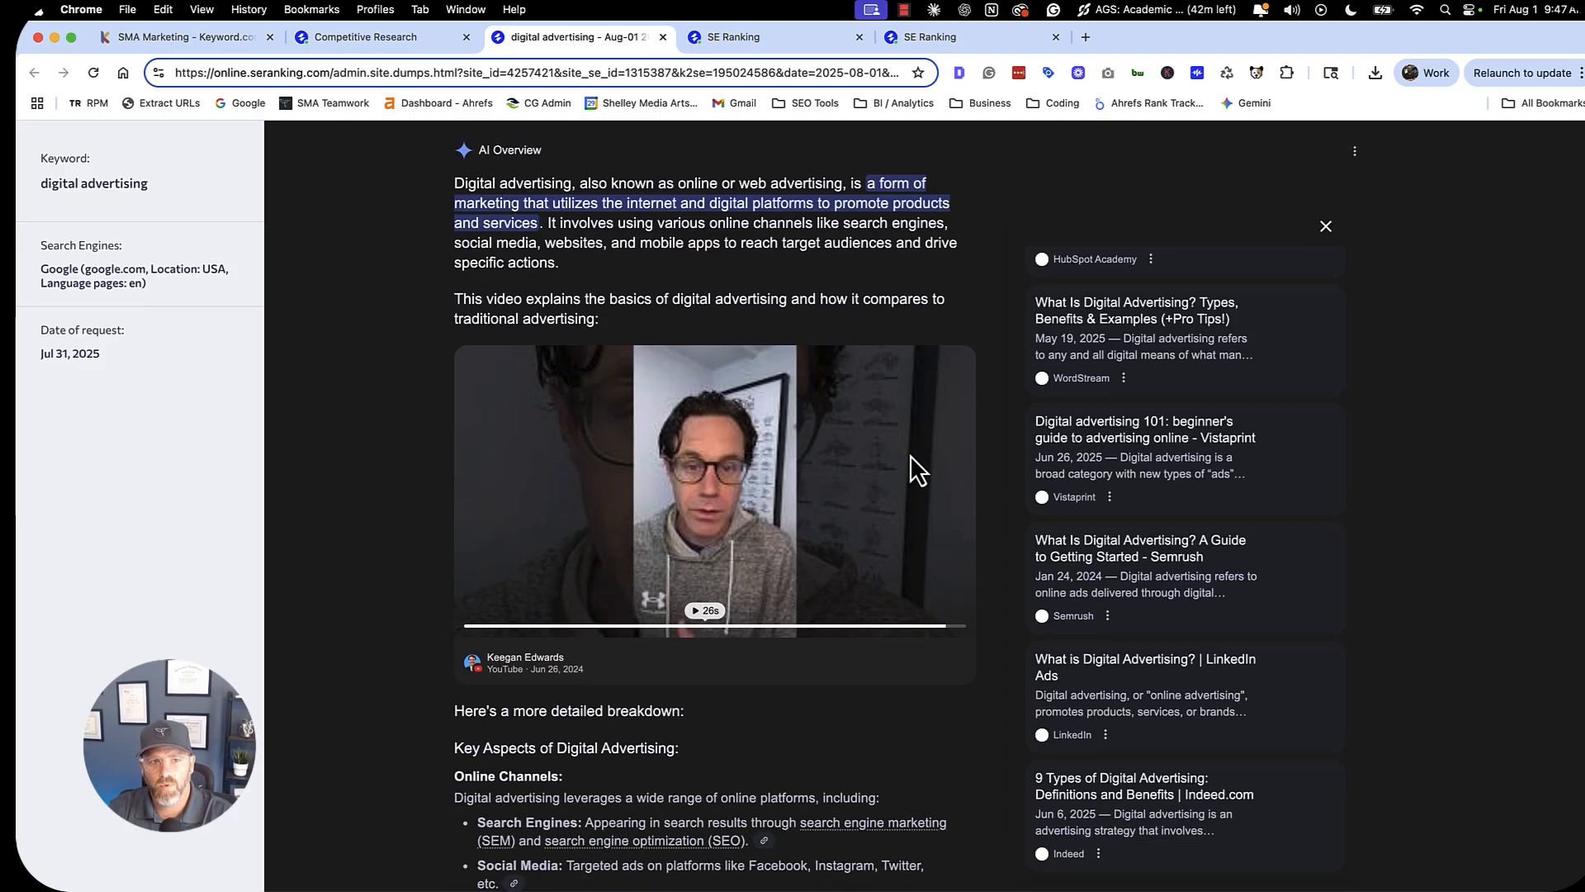
{"action": "scroll", "scroll_direction": "down", "scroll_amount": 3}
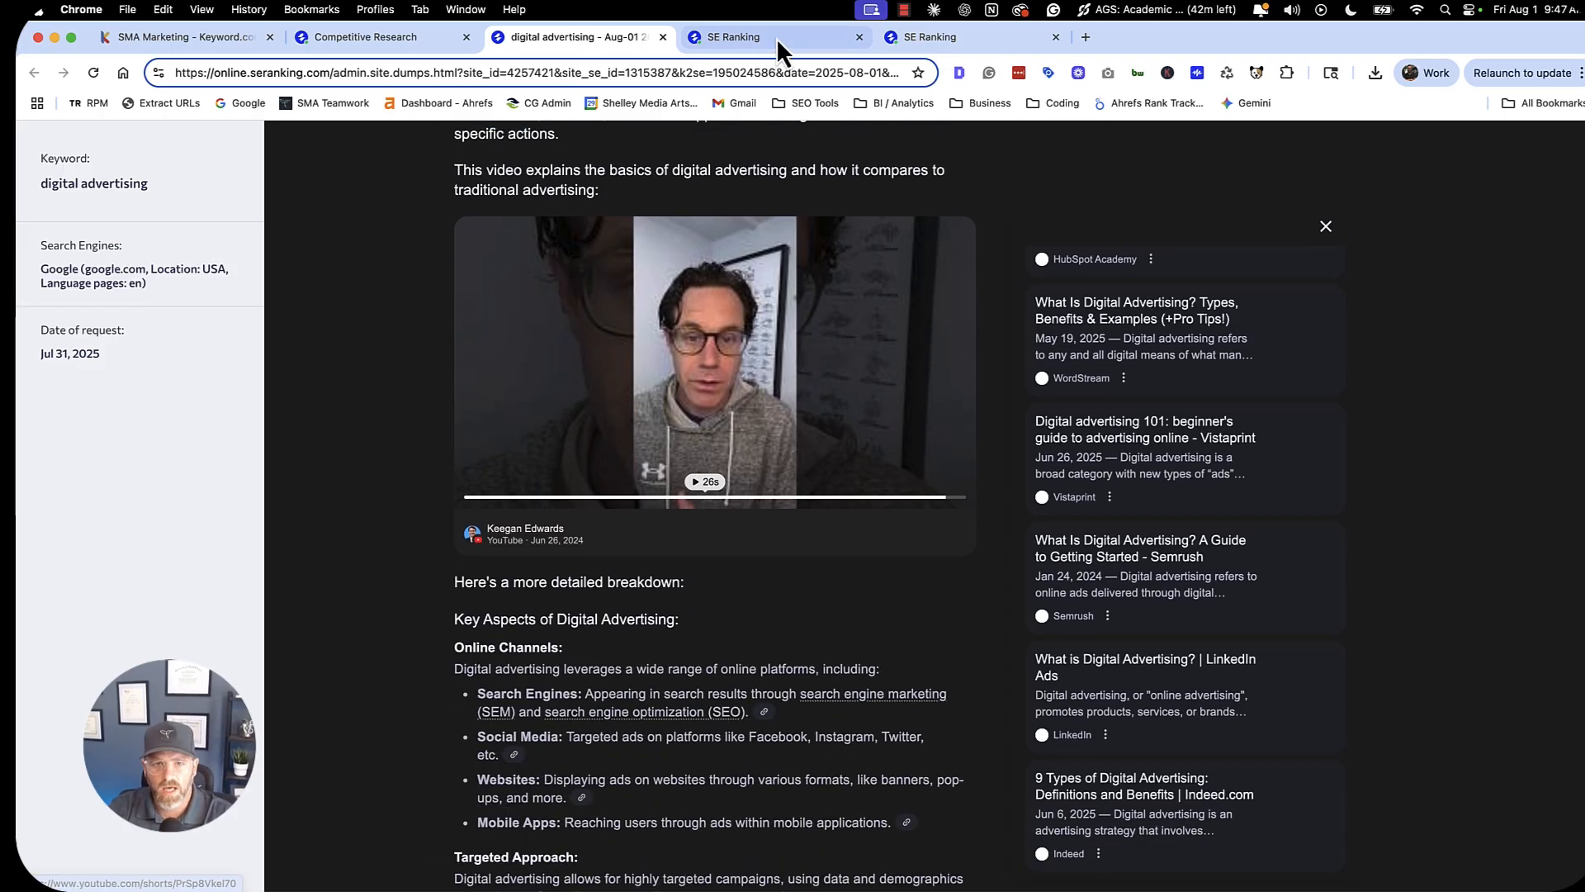
{"action": "left_click", "coordinate": [773, 37]}
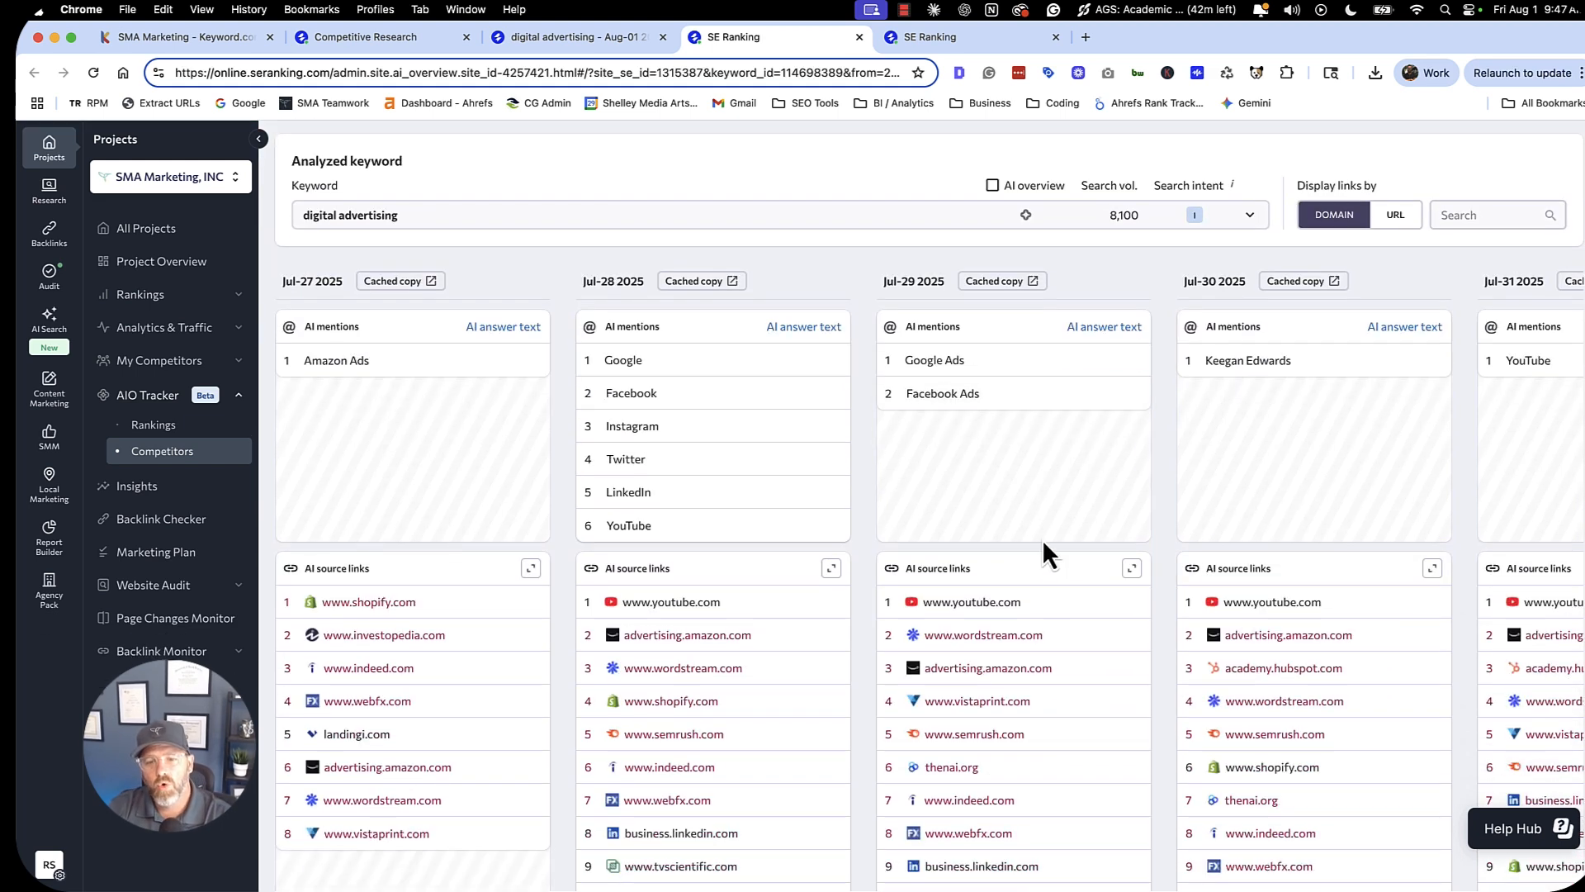
{"action": "mouse_move", "coordinate": [1086, 522]}
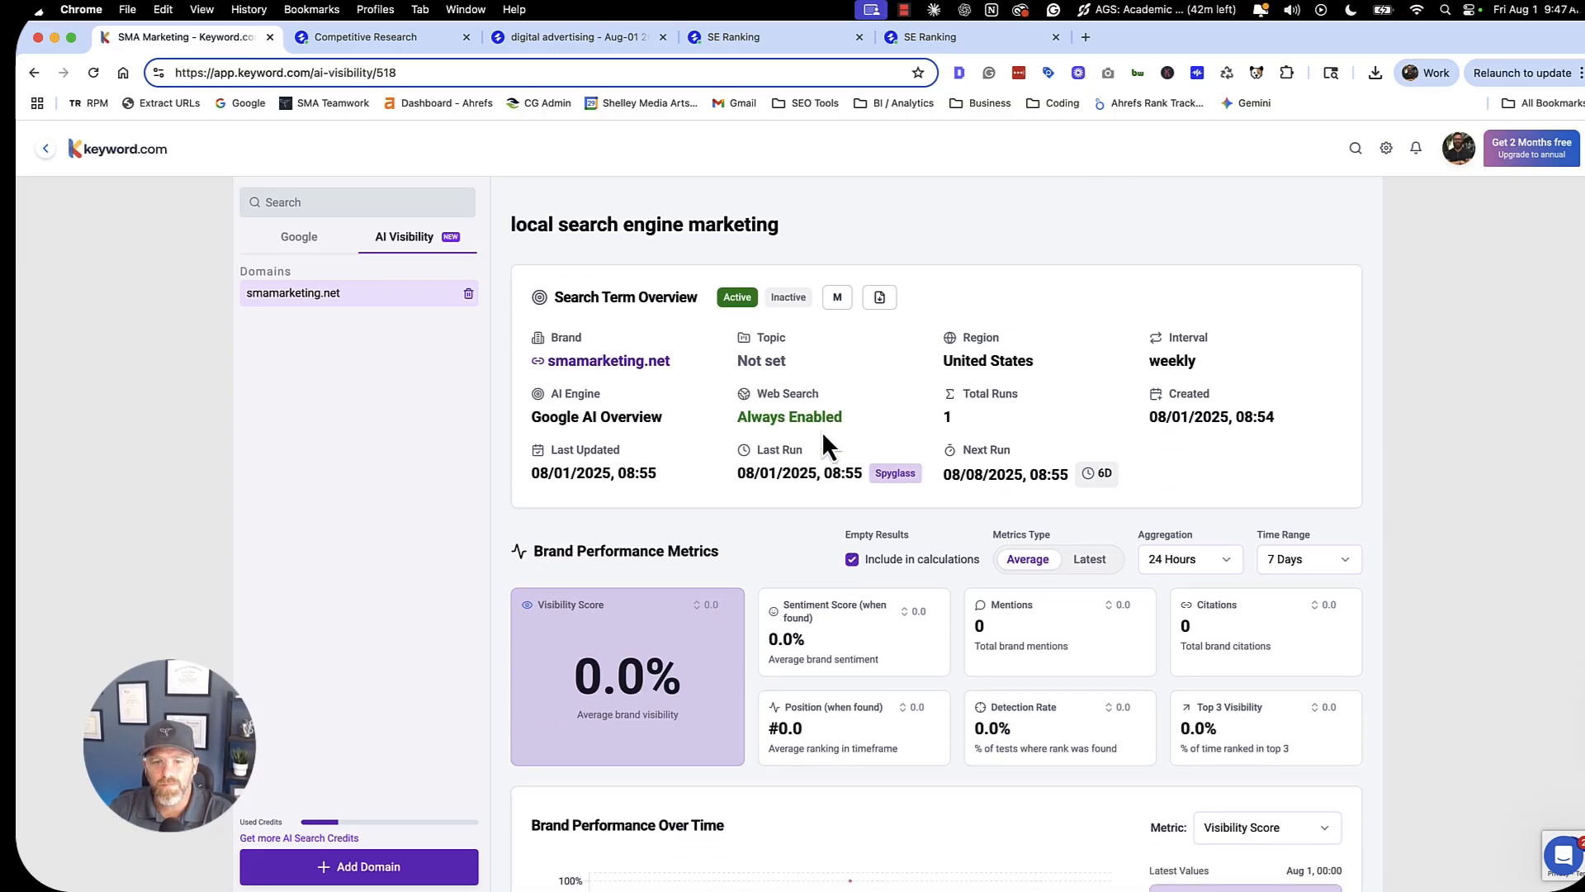
Scroll through Brand Performance Metrics to the Mentioned Brand Analysis rankings and cited source URLs.
{"action": "scroll", "scroll_direction": "down", "scroll_amount": 3}
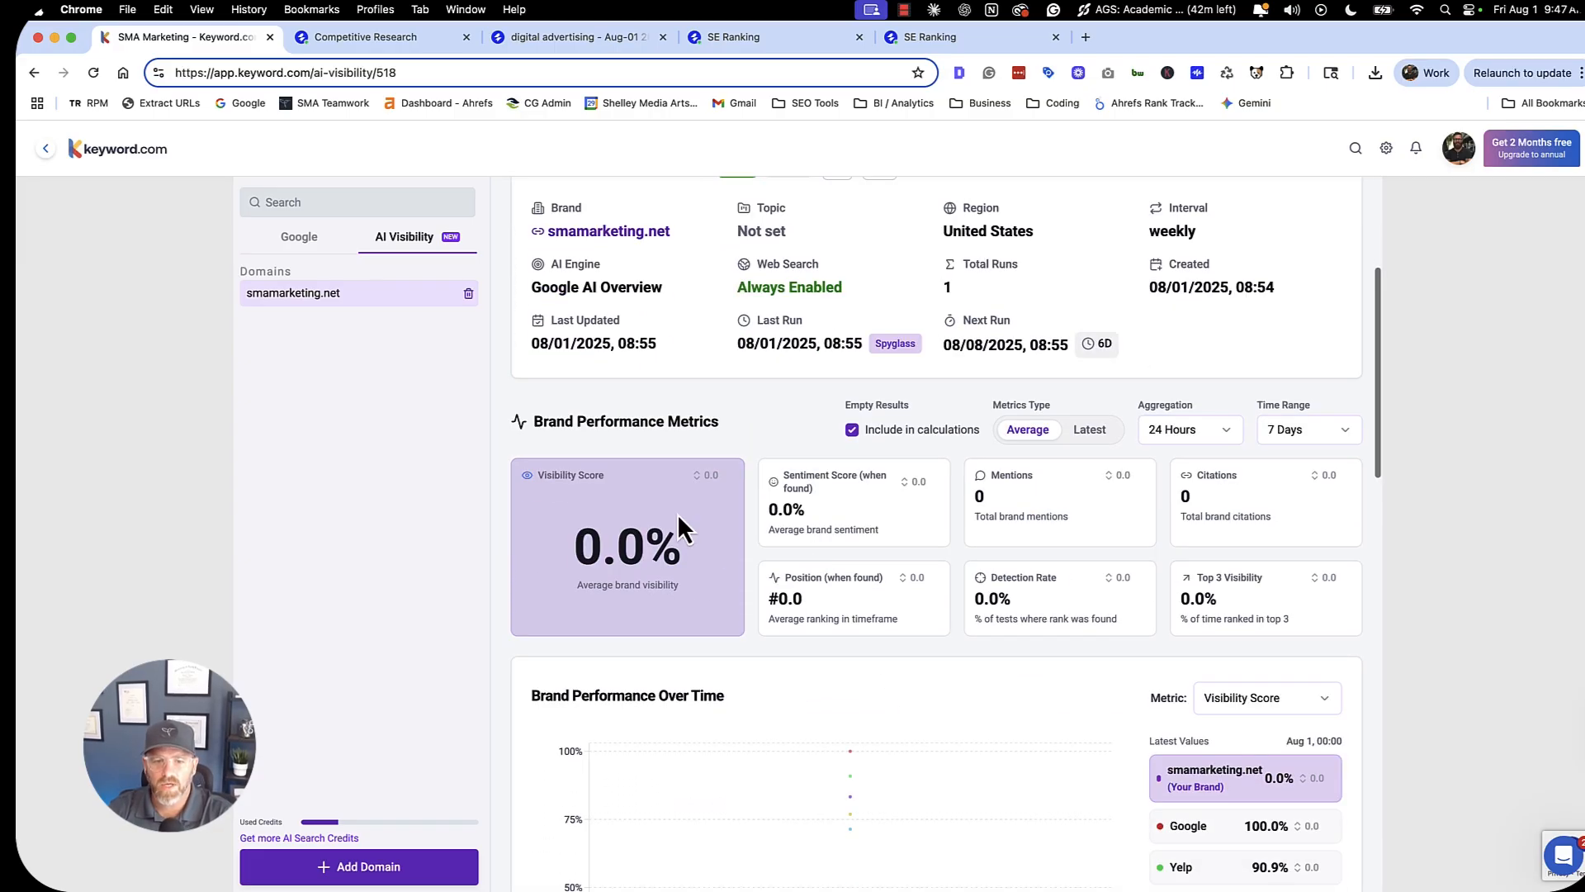
{"action": "mouse_move", "coordinate": [879, 518]}
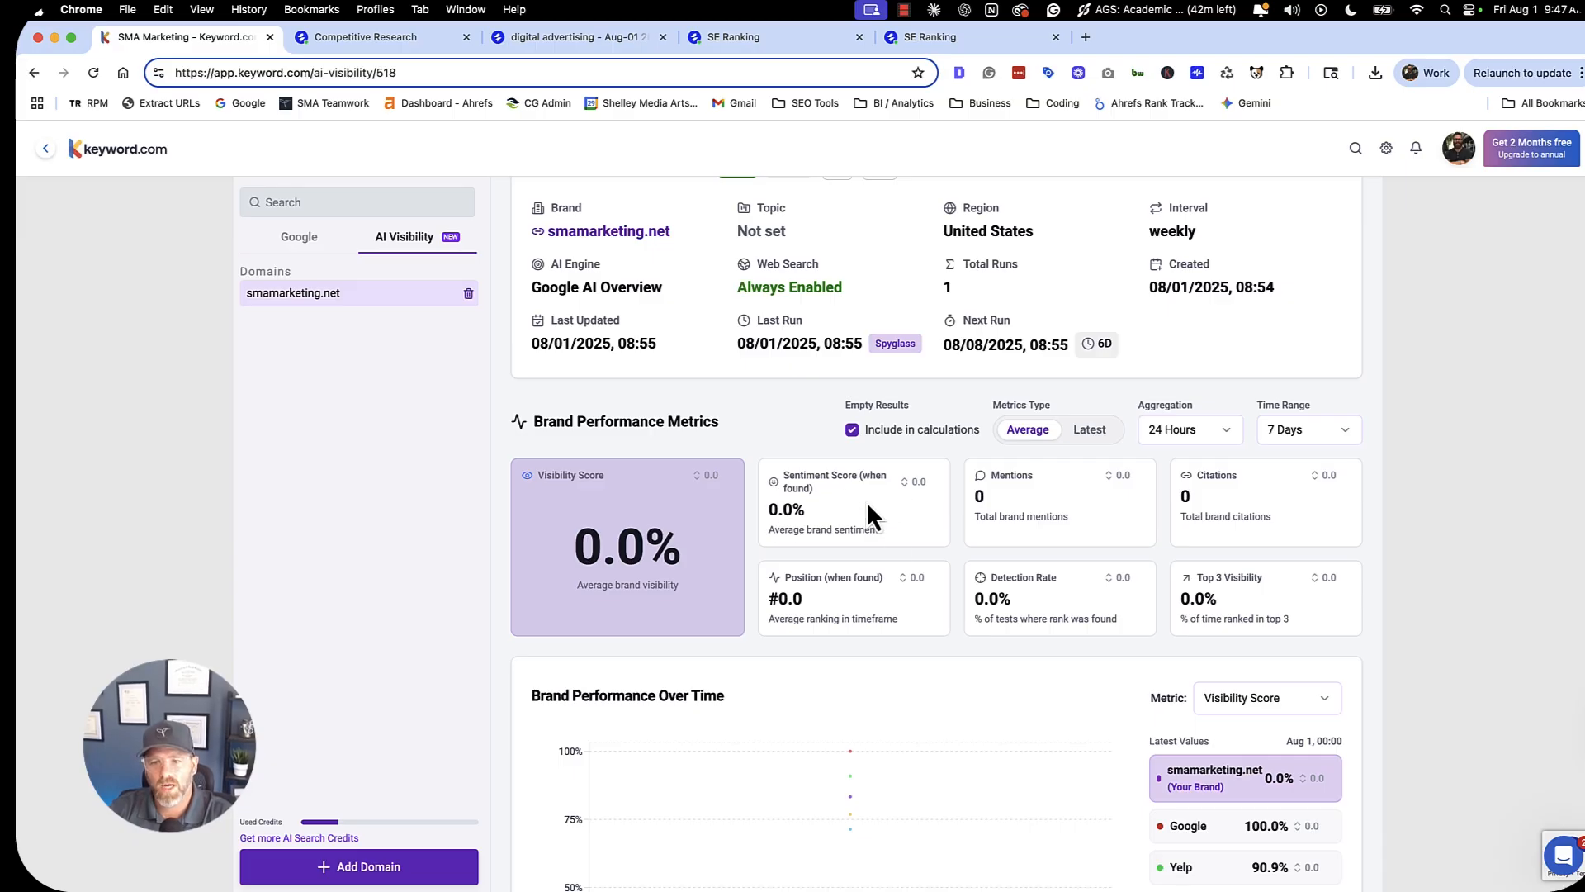
{"action": "scroll", "scroll_direction": "down", "scroll_amount": 3}
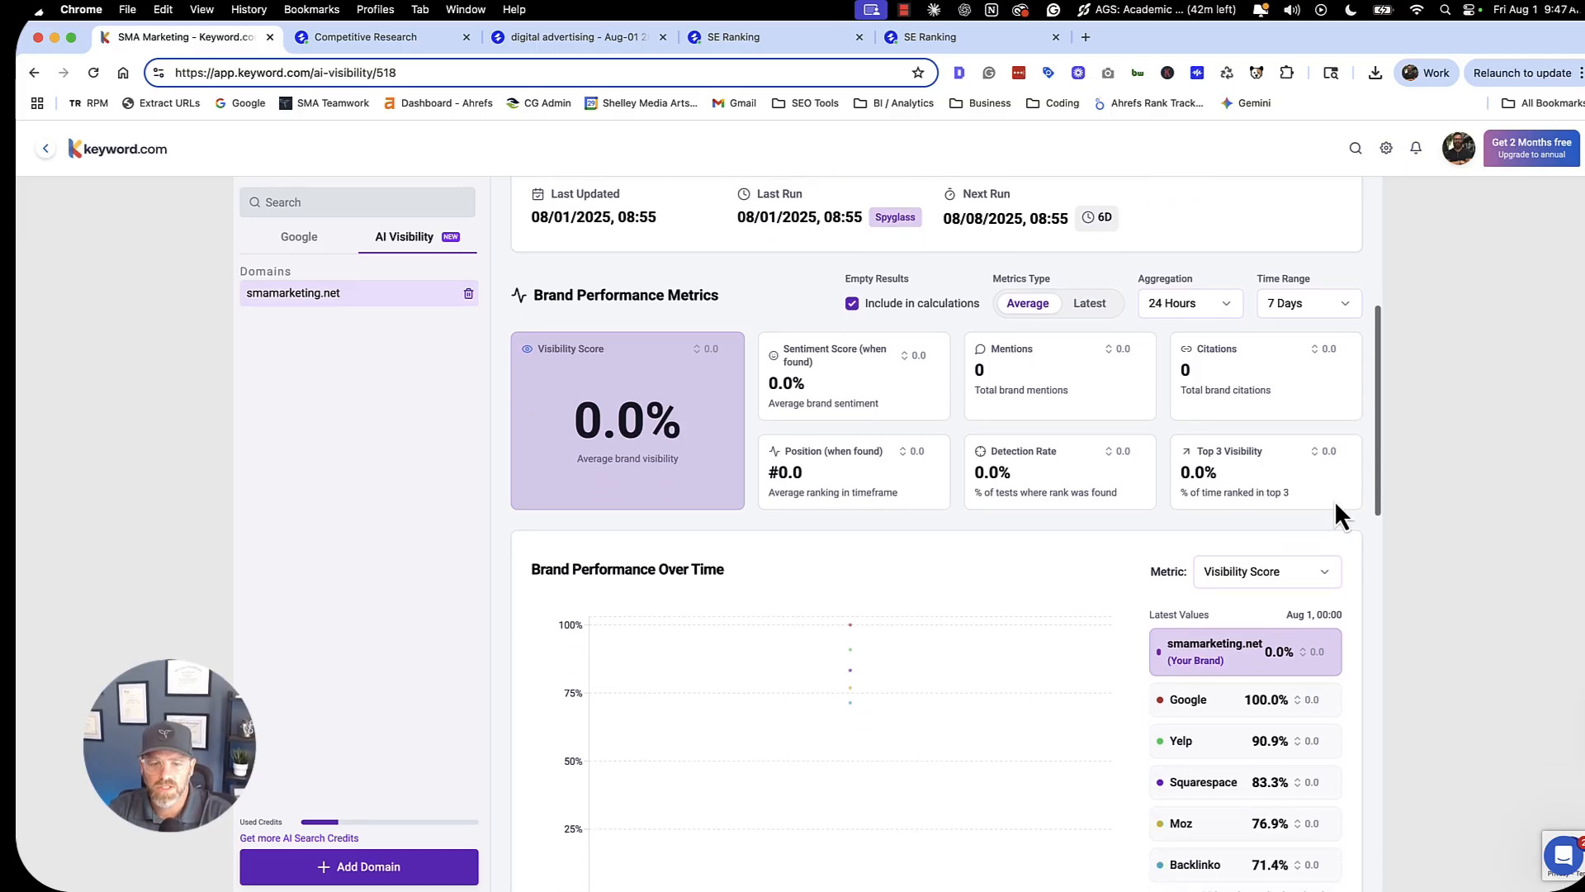
{"action": "scroll", "scroll_direction": "down", "scroll_amount": 3}
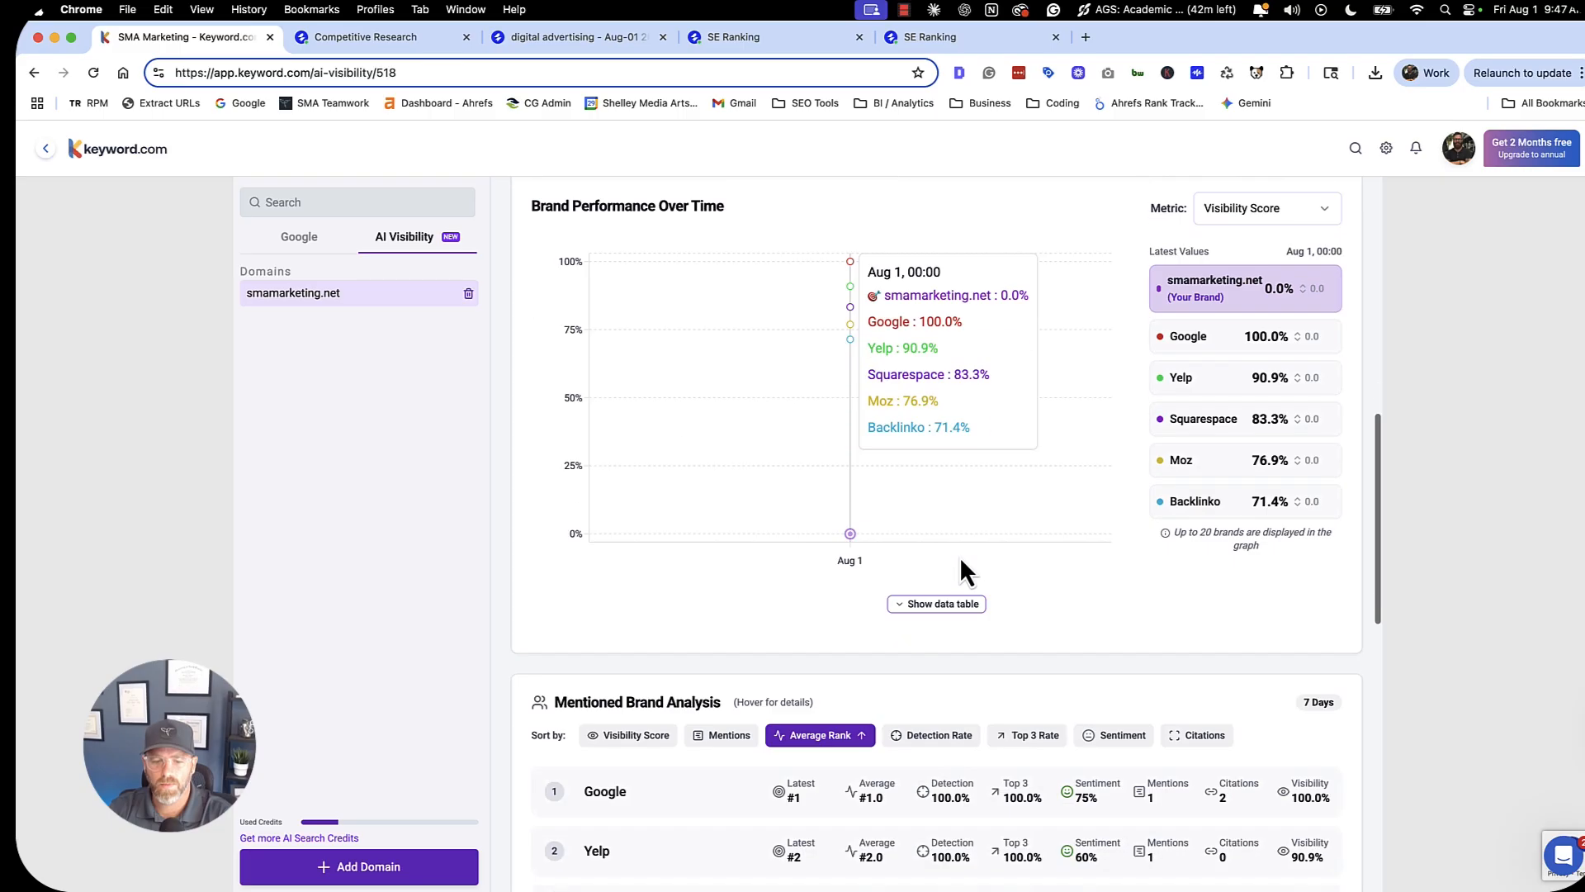
{"action": "scroll", "scroll_direction": "down", "scroll_amount": 3}
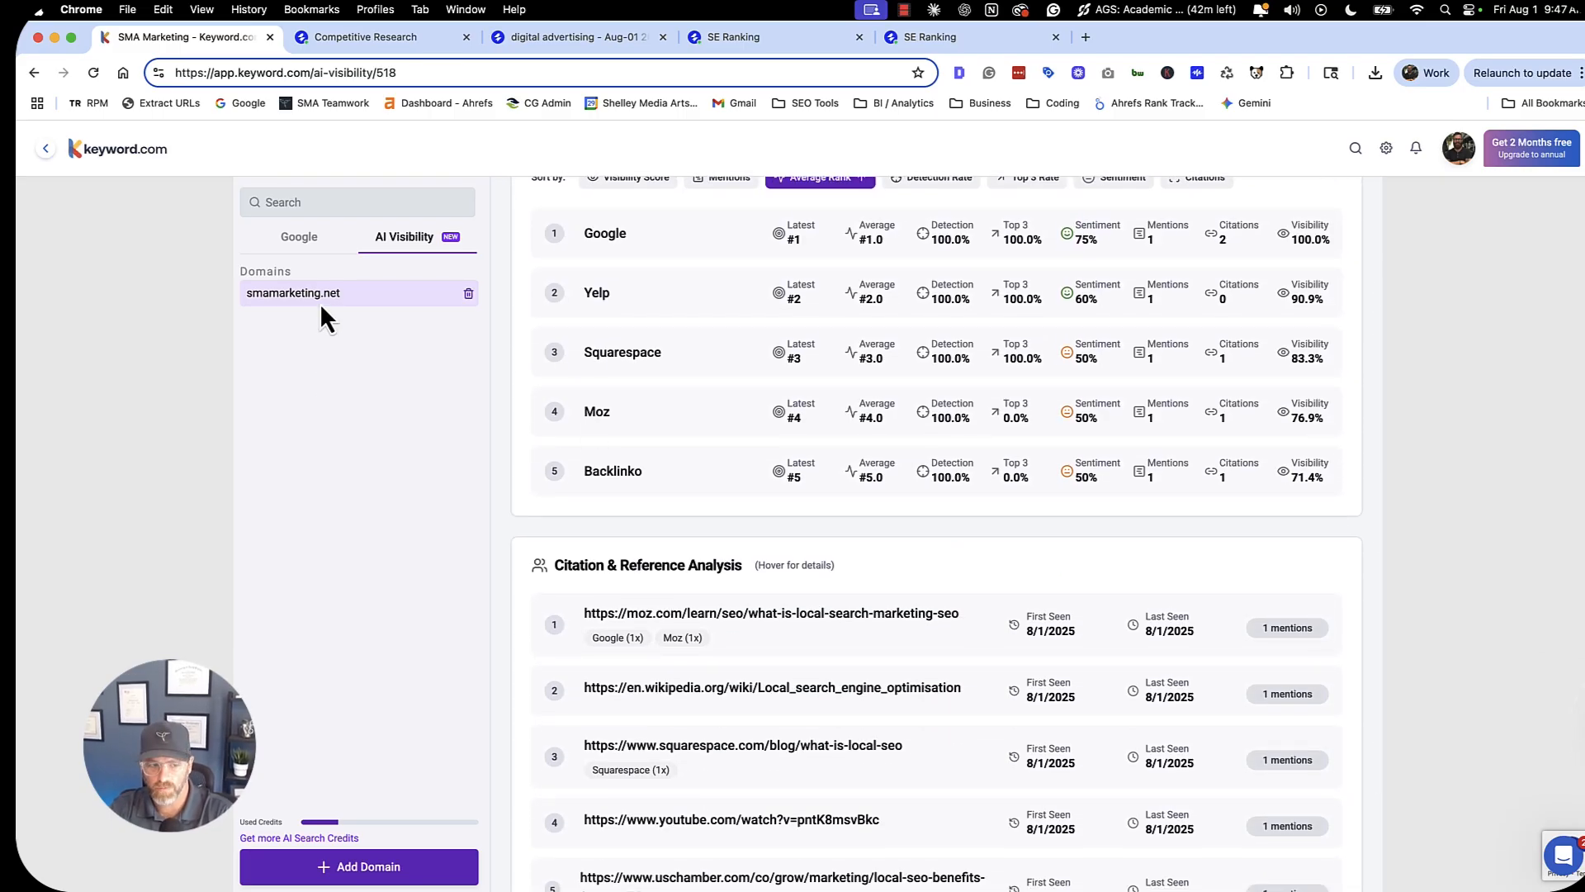
{"action": "mouse_move", "coordinate": [480, 409]}
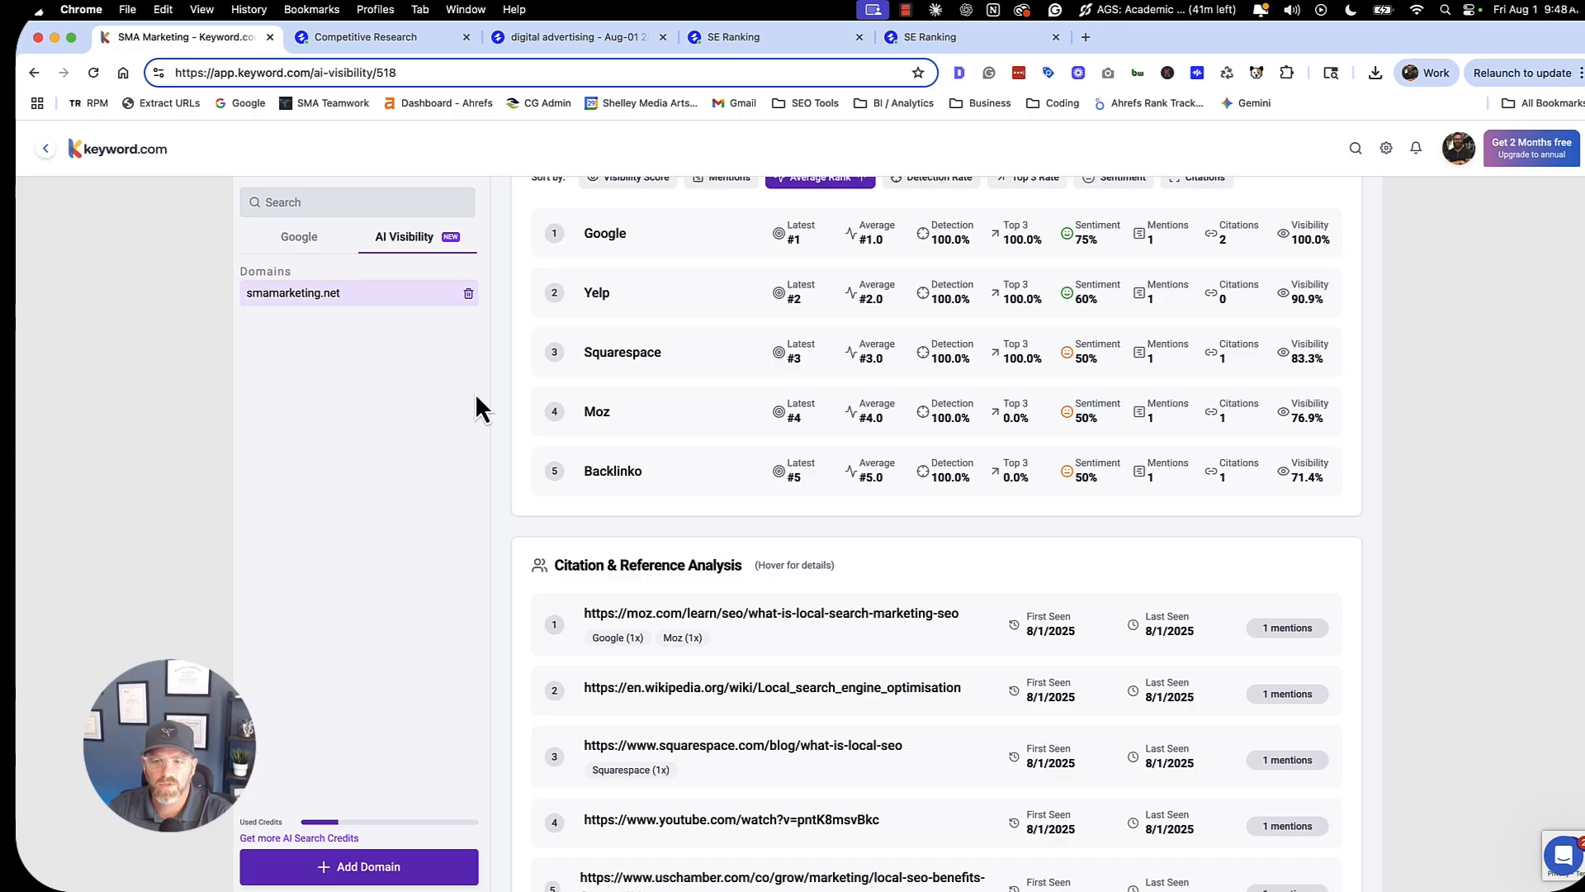
{"action": "mouse_move", "coordinate": [470, 415]}
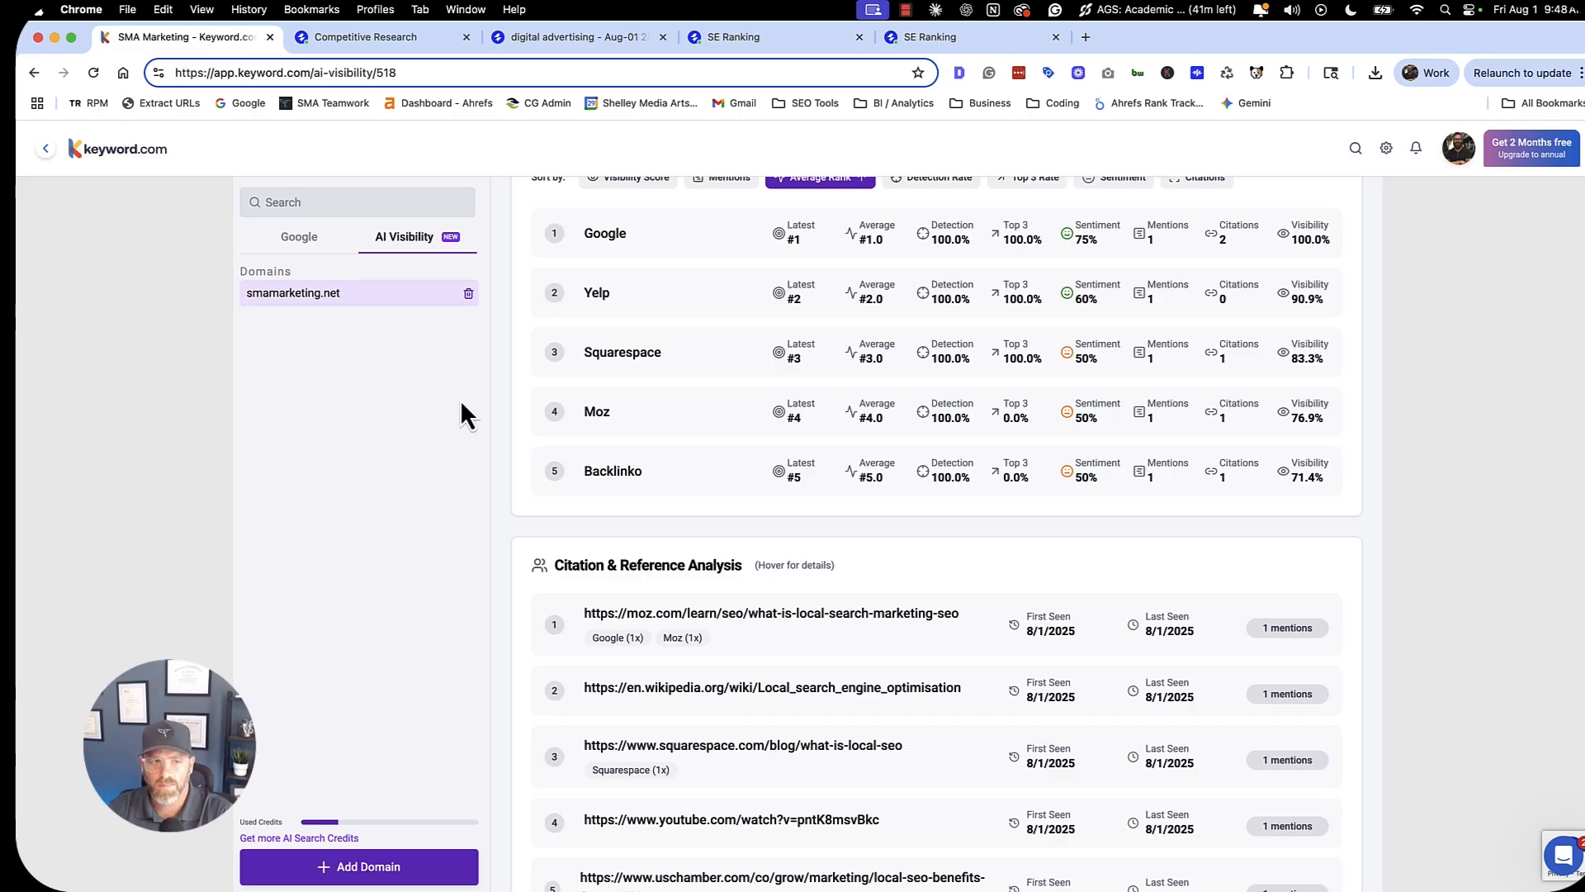